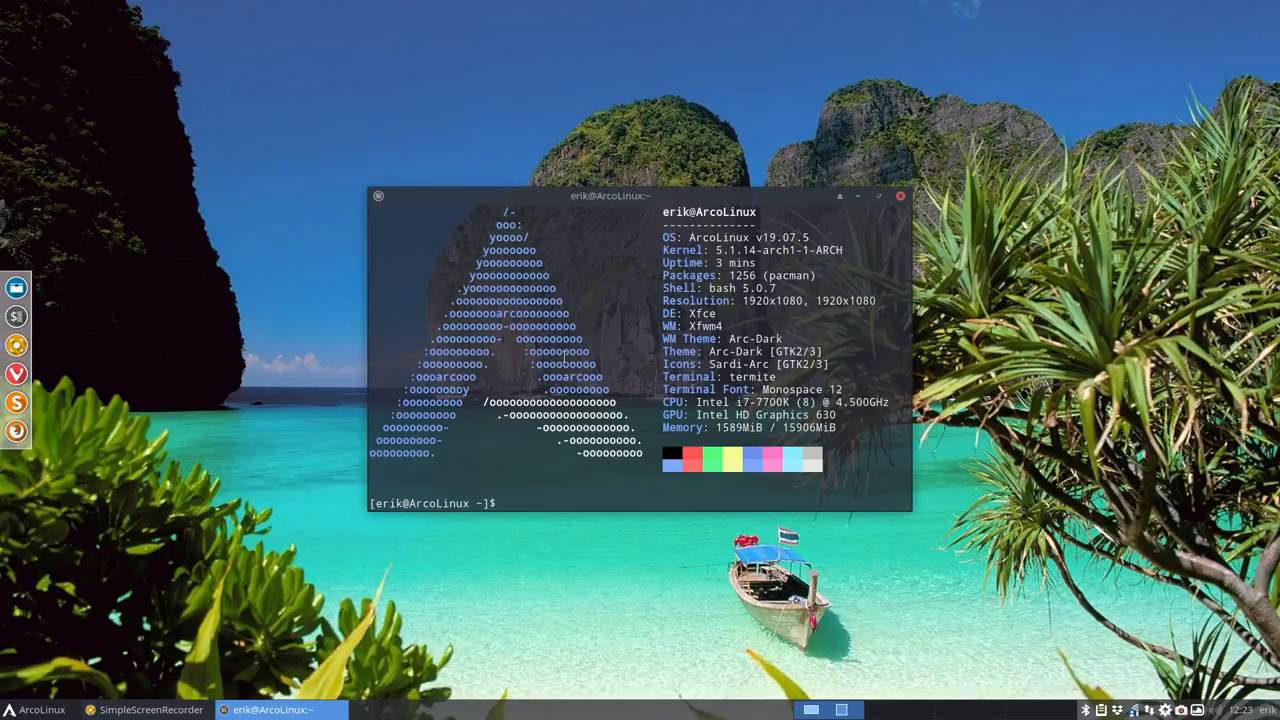
{"action": "mouse_move", "coordinate": [950, 552]}
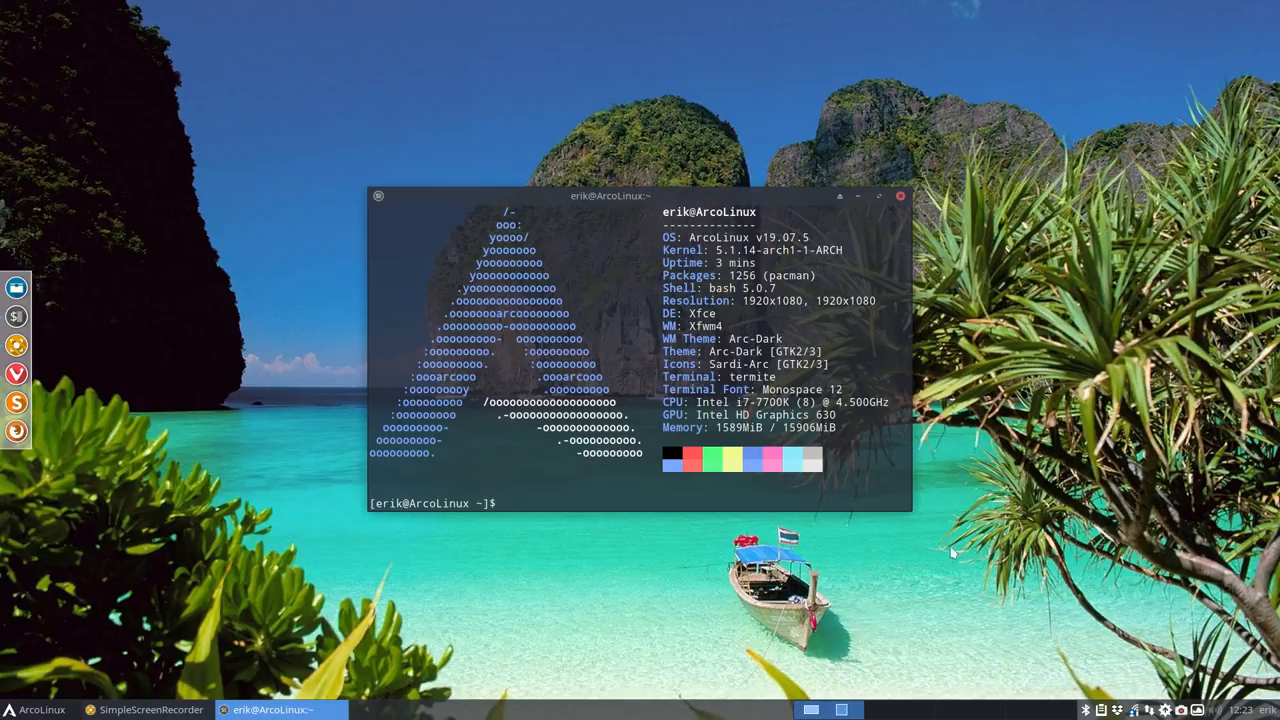
Launch Firefox from the dock so the Google homepage opens
{"action": "left_click", "coordinate": [1242, 708]}
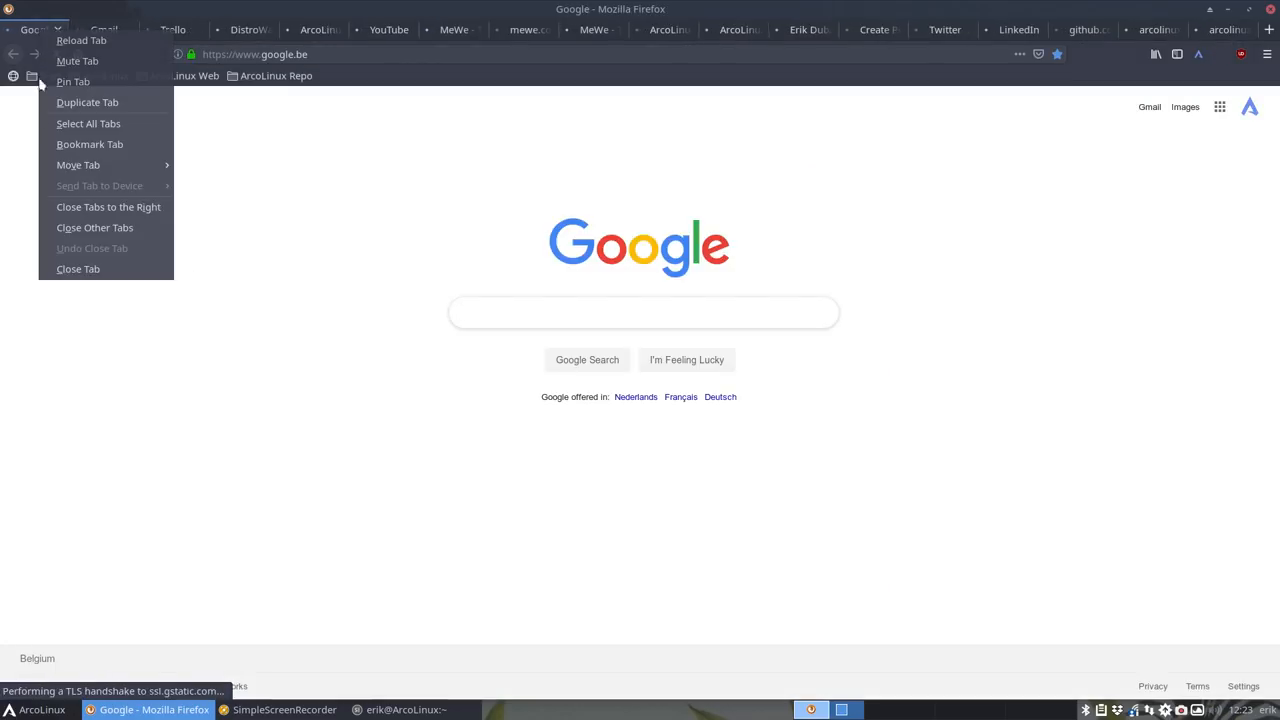
Close the other tabs and search Google for 'arcolinuxb'
{"action": "left_click", "coordinate": [352, 232]}
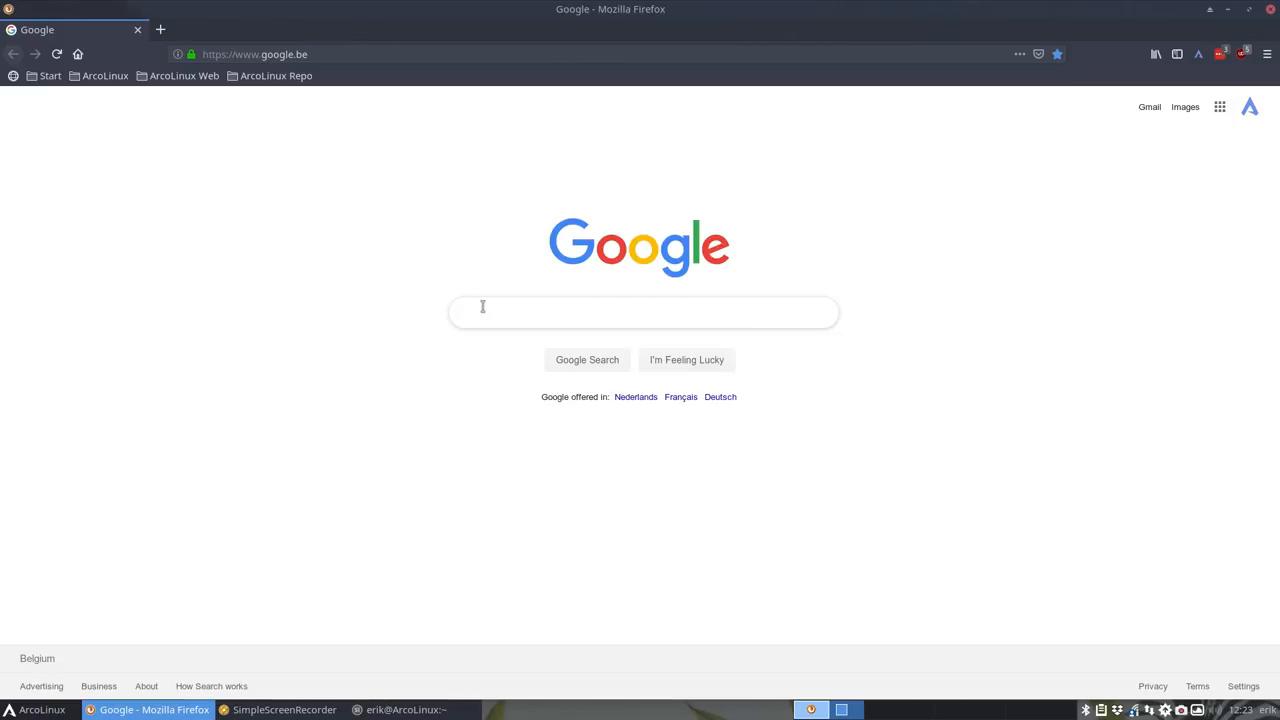
{"action": "type", "text": "a"}
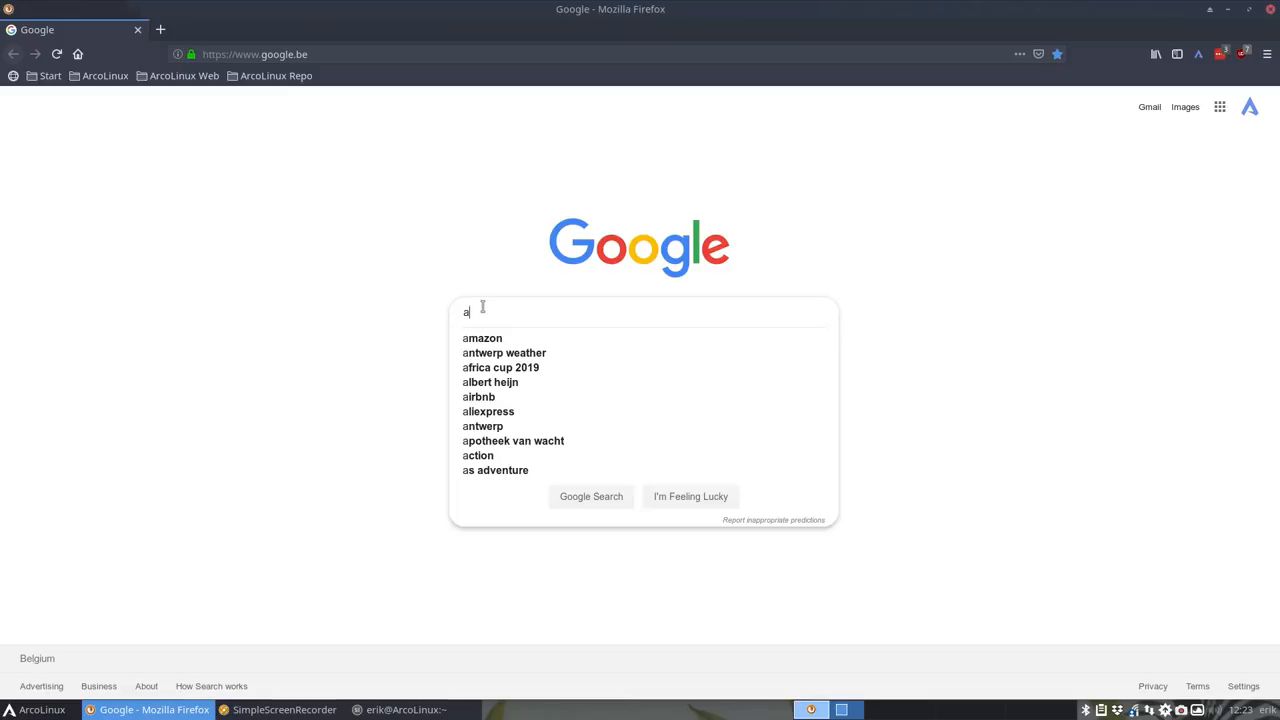
{"action": "type", "text": "rcolinuxb"}
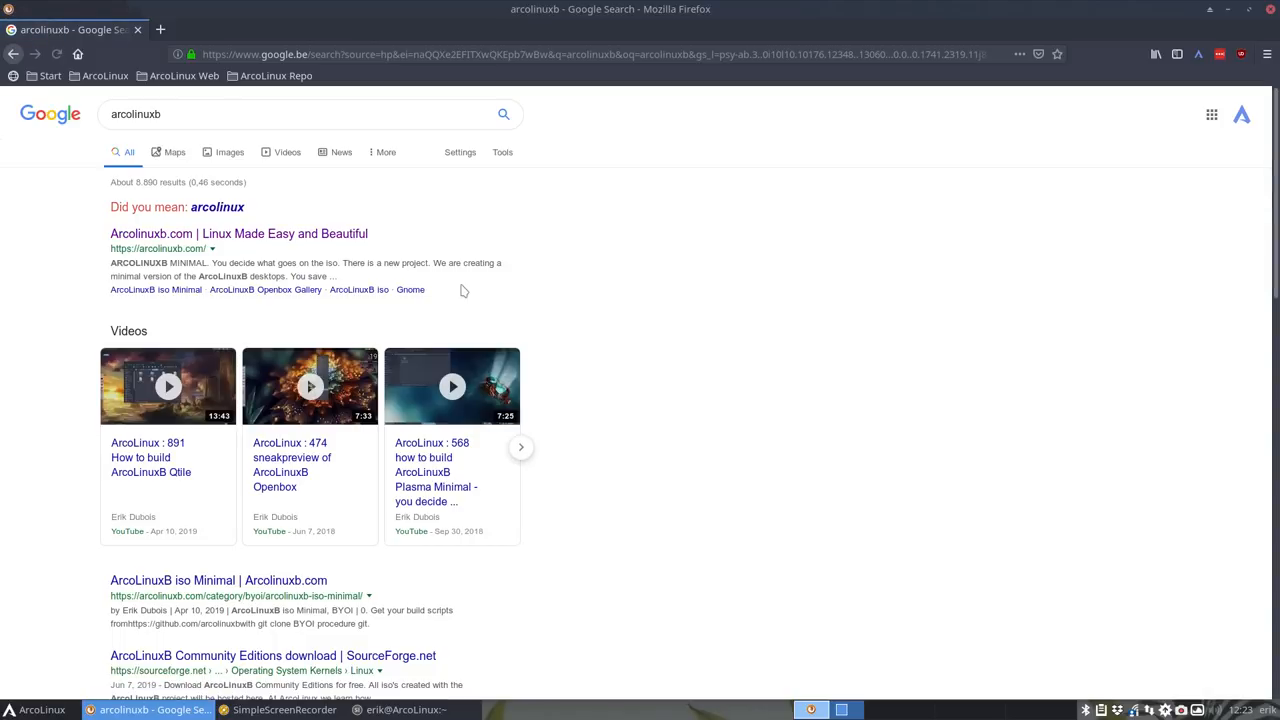
Go to arcolinuxb.com from the results and open its BYOI Tutorials category
{"action": "left_click", "coordinate": [238, 232]}
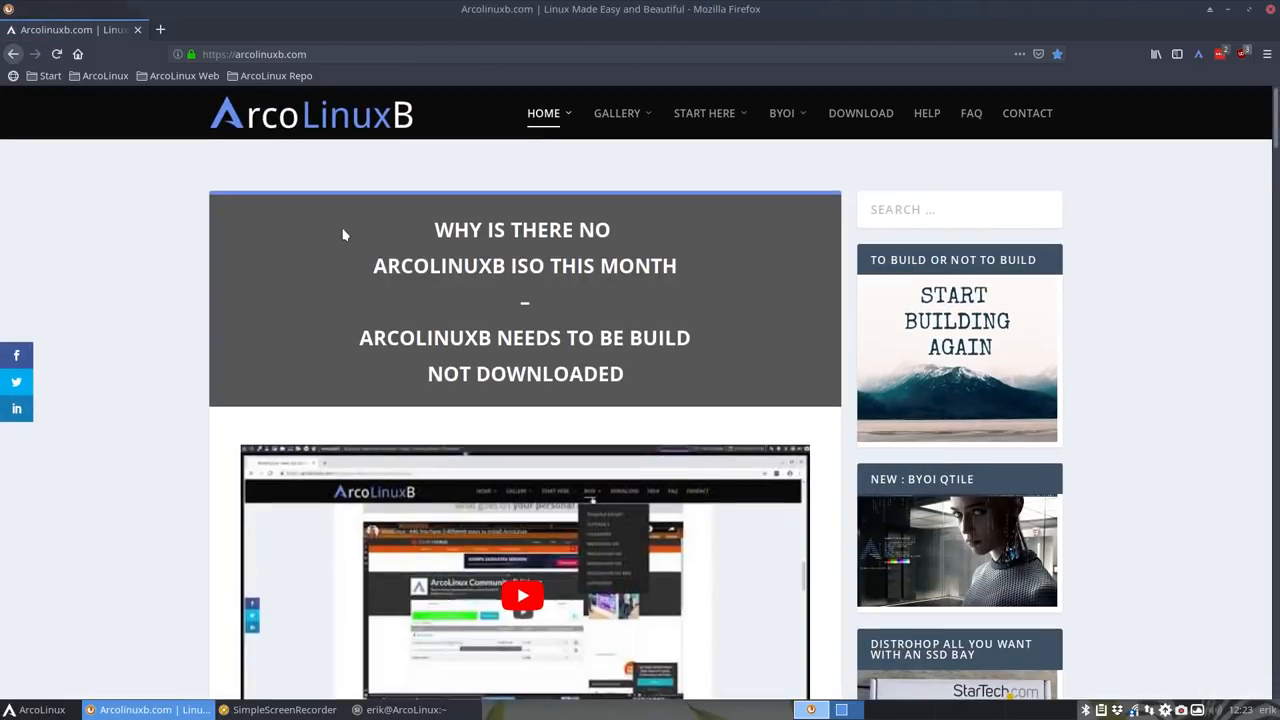
{"action": "mouse_move", "coordinate": [440, 286]}
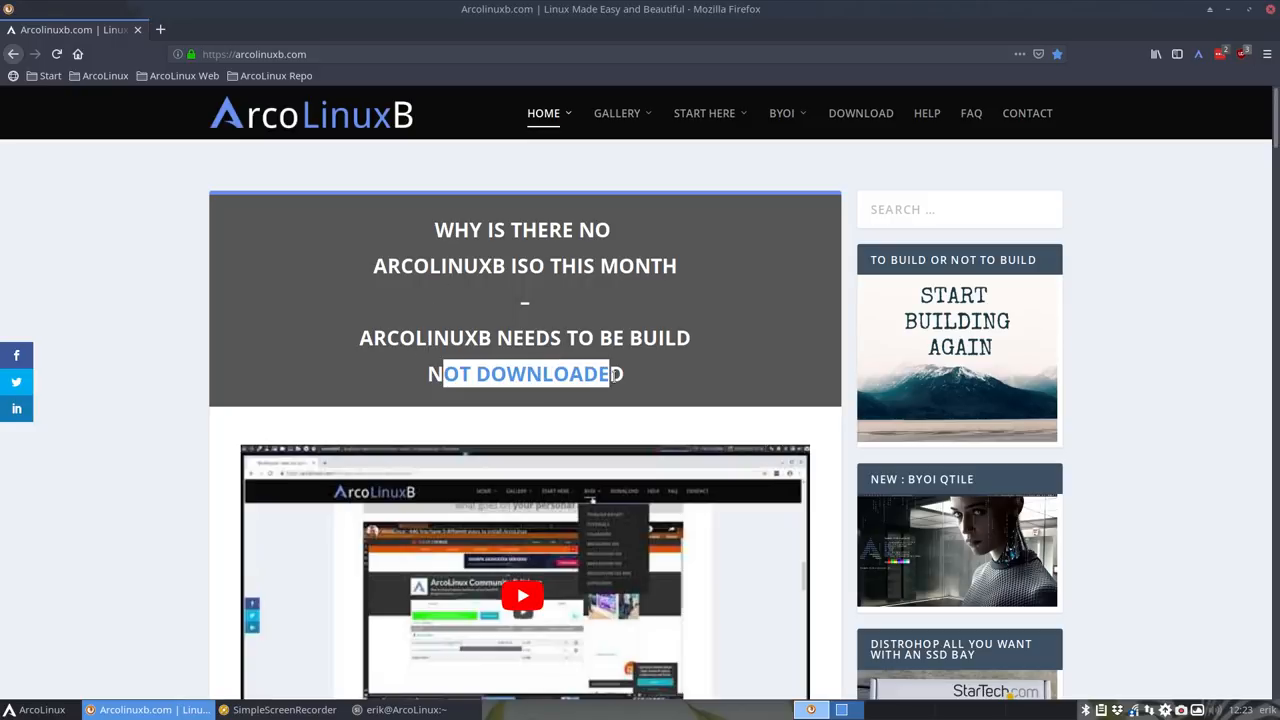
{"action": "left_click", "coordinate": [782, 112]}
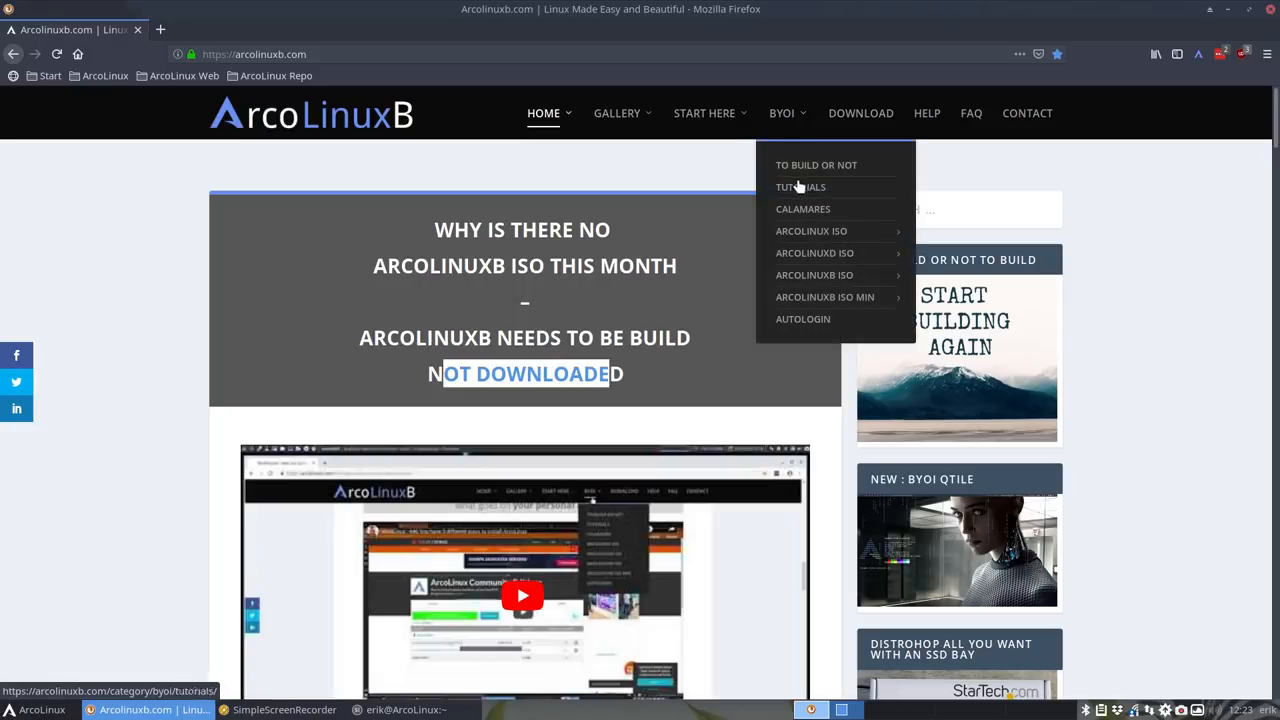
{"action": "left_click", "coordinate": [800, 188]}
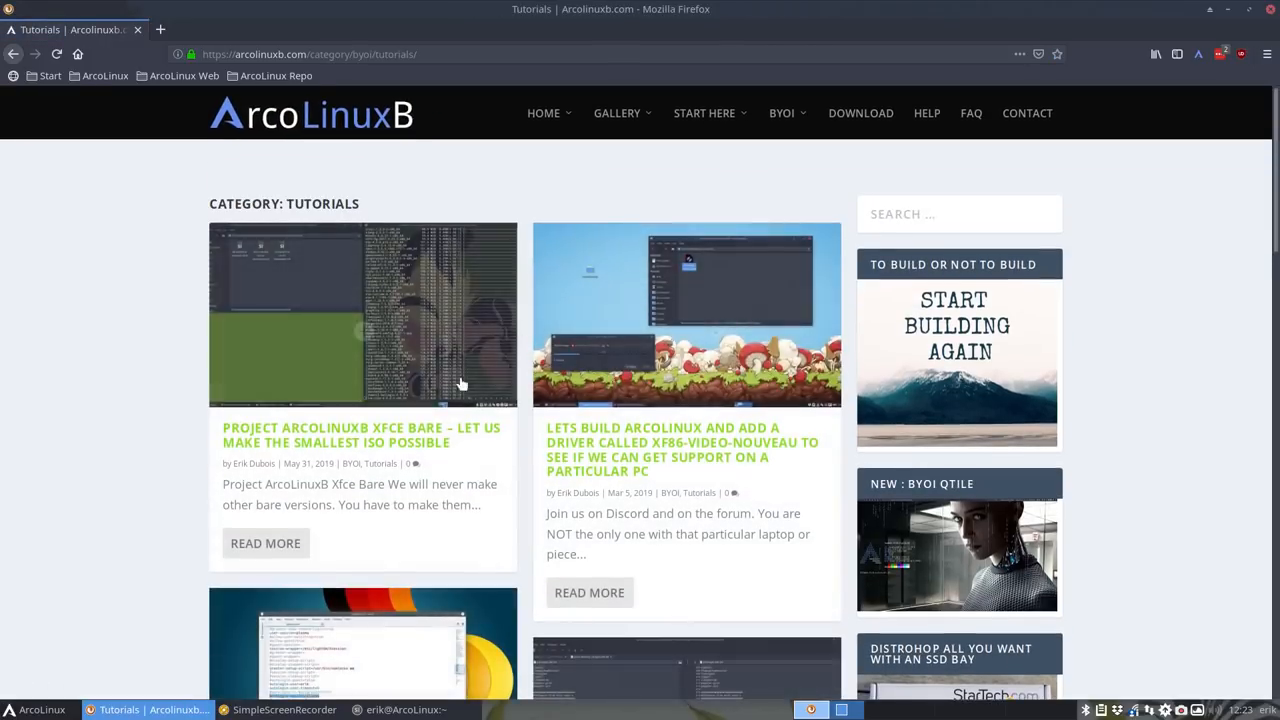
{"action": "mouse_move", "coordinate": [396, 442]}
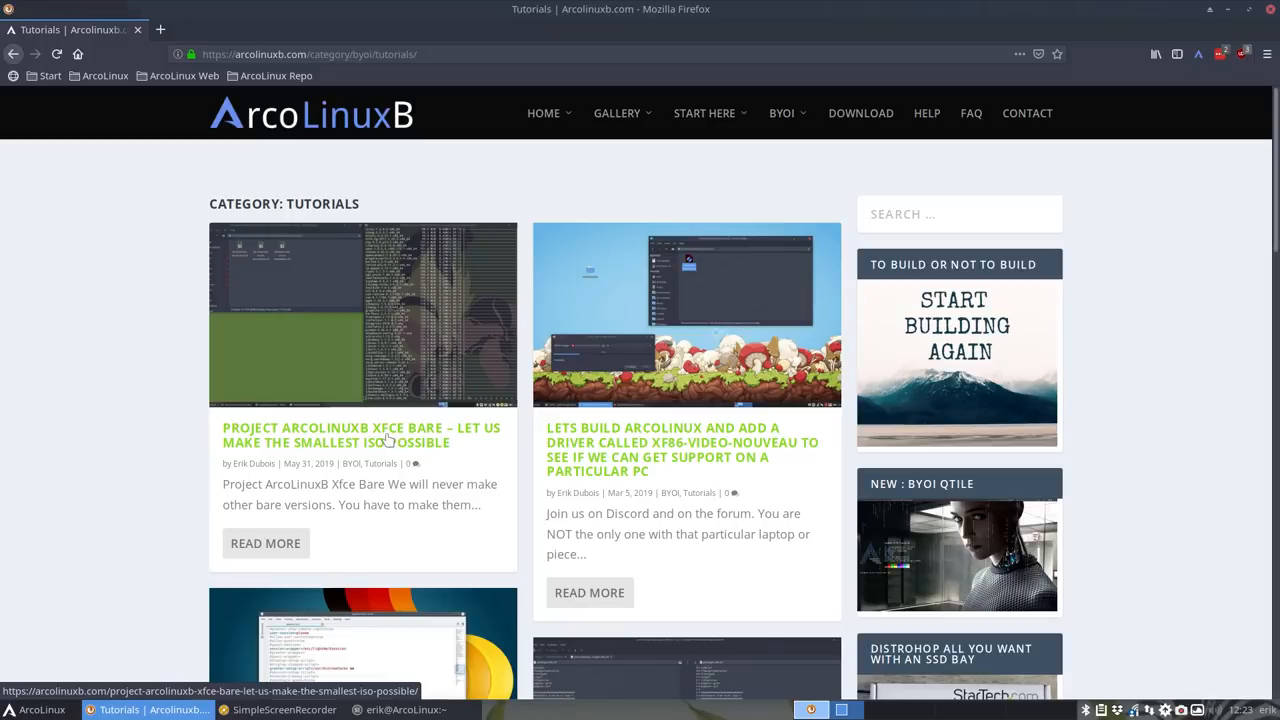
Read through the Project ArcoLinuxB Xfce Bare article, highlighting XFCE in its heading
{"action": "left_click", "coordinate": [360, 436]}
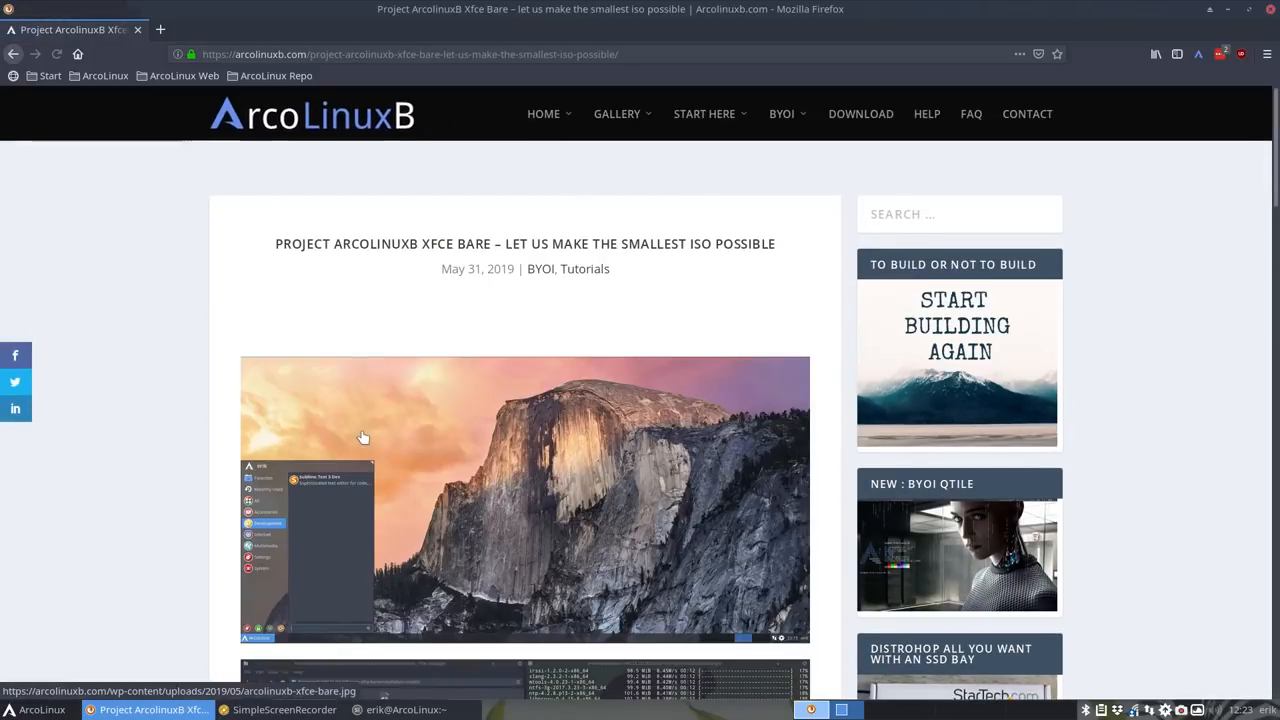
{"action": "scroll", "scroll_direction": "down", "scroll_amount": 3}
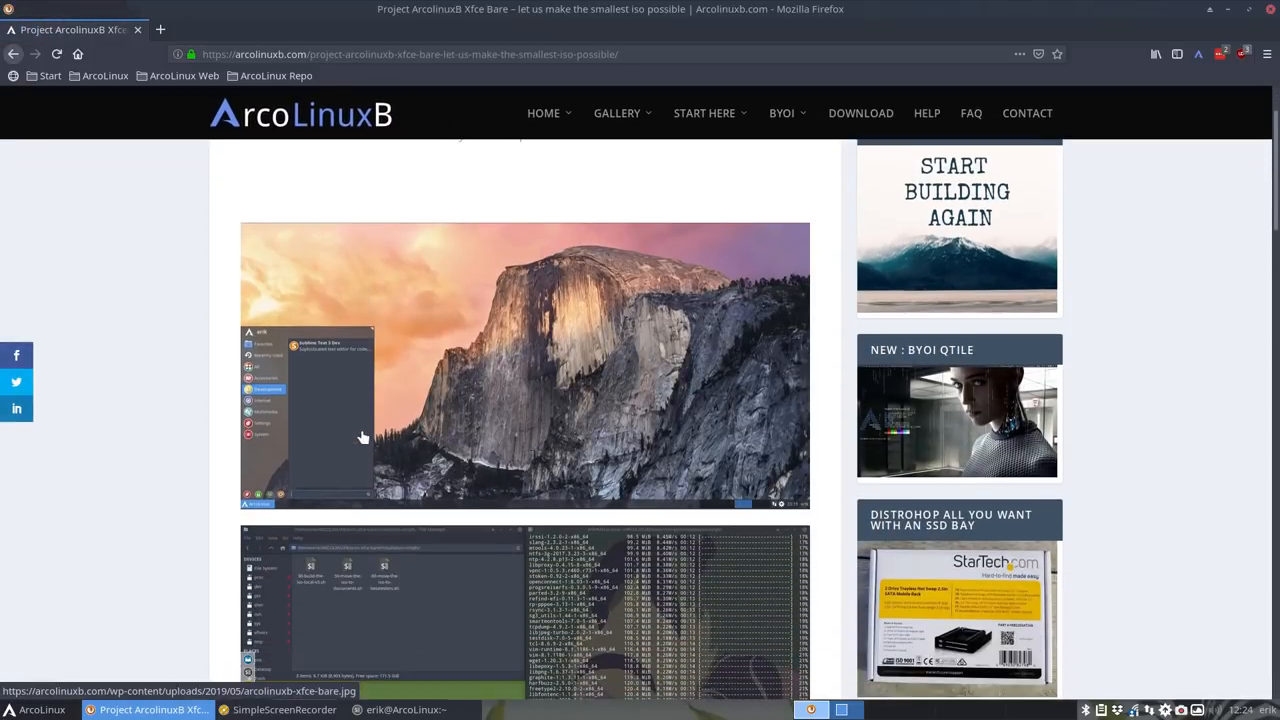
{"action": "mouse_move", "coordinate": [300, 418]}
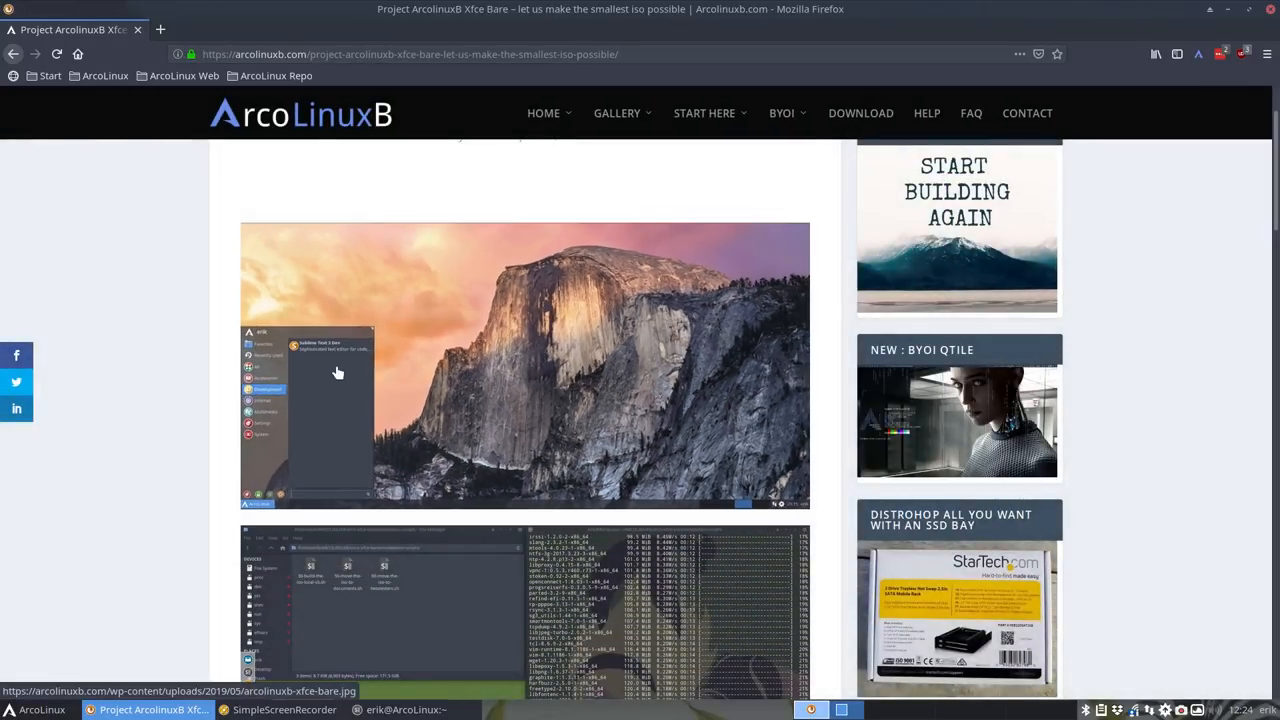
{"action": "mouse_move", "coordinate": [338, 380]}
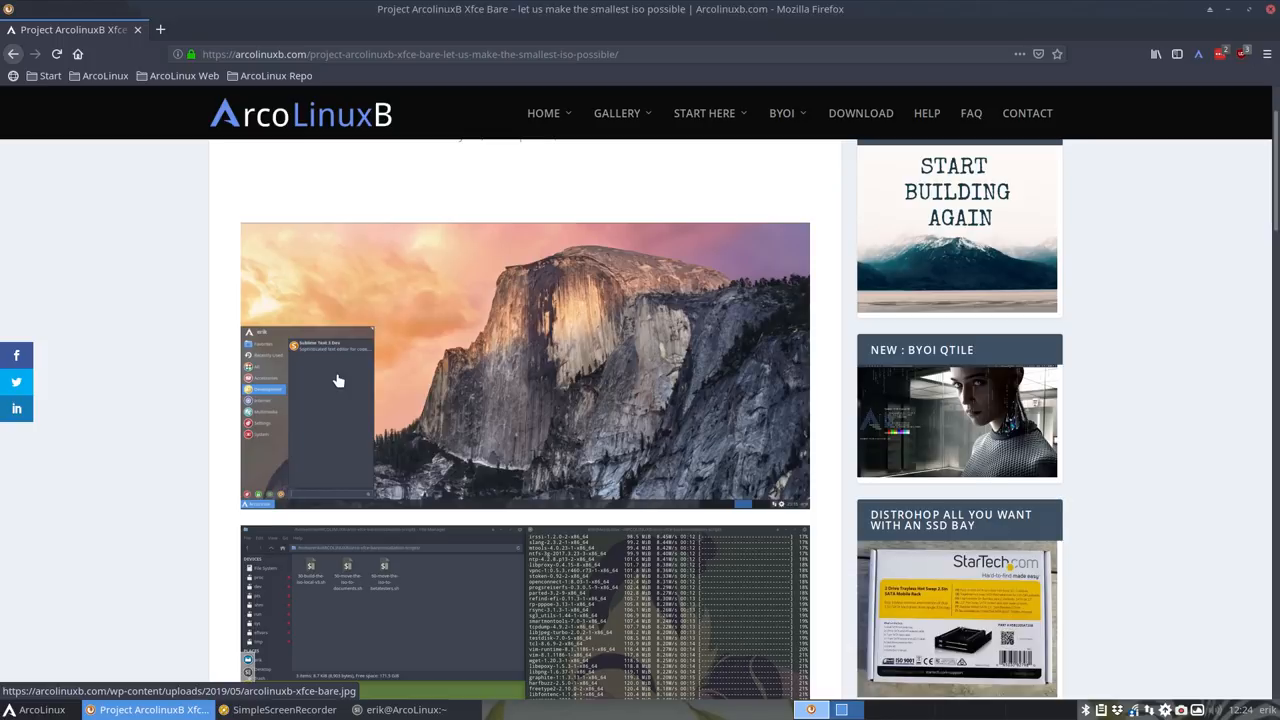
{"action": "scroll", "scroll_direction": "down", "scroll_amount": 3}
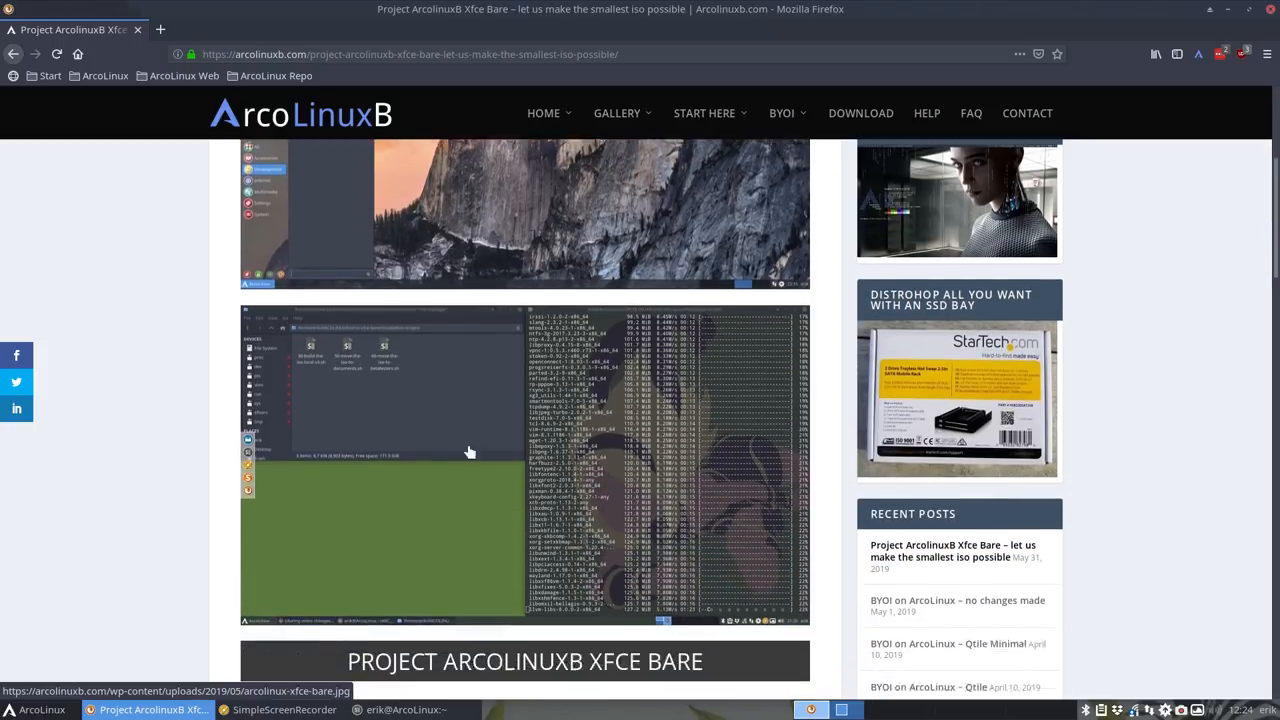
{"action": "scroll", "scroll_direction": "down", "scroll_amount": 3}
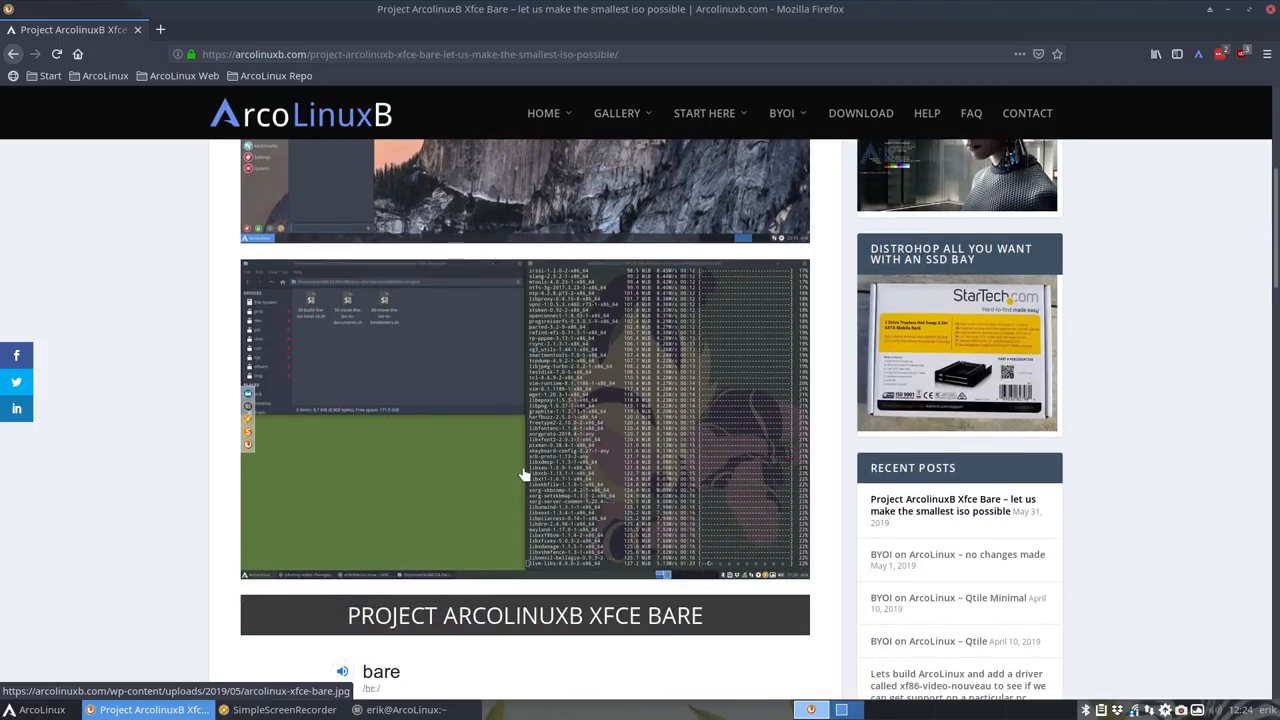
{"action": "scroll", "scroll_direction": "down", "scroll_amount": 3}
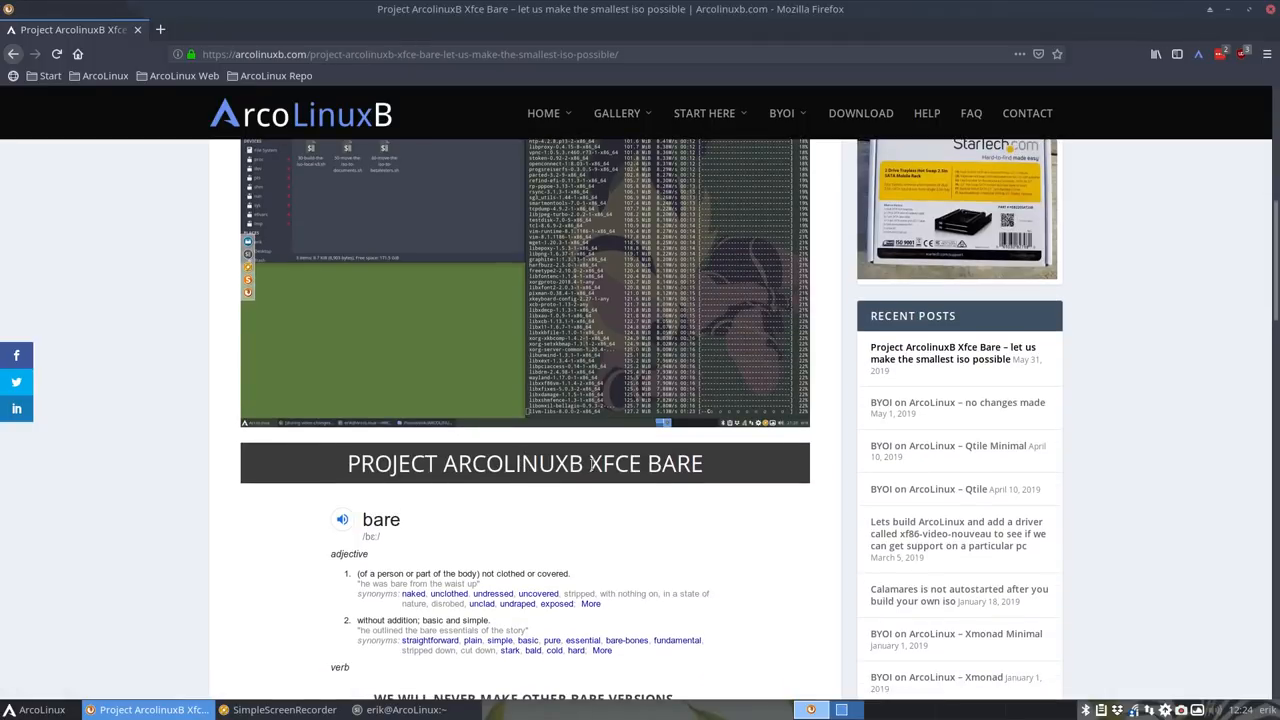
{"action": "double_click", "coordinate": [616, 464]}
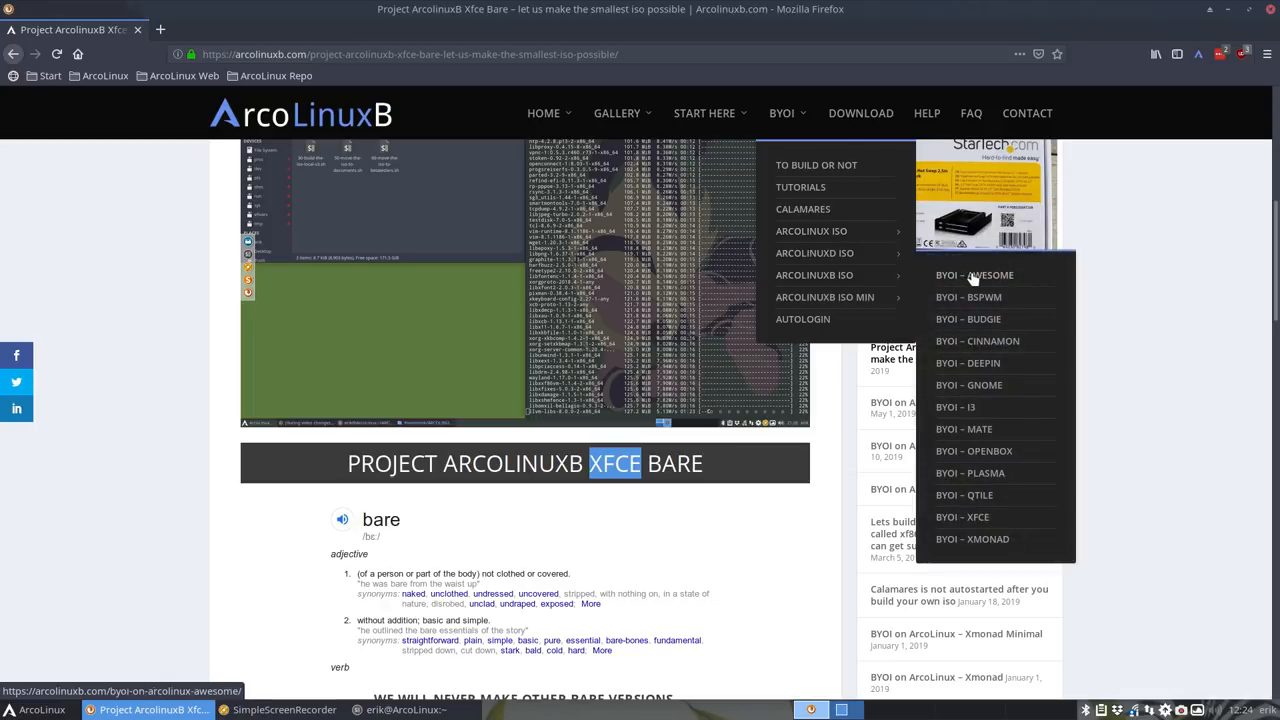
{"action": "mouse_move", "coordinate": [980, 336]}
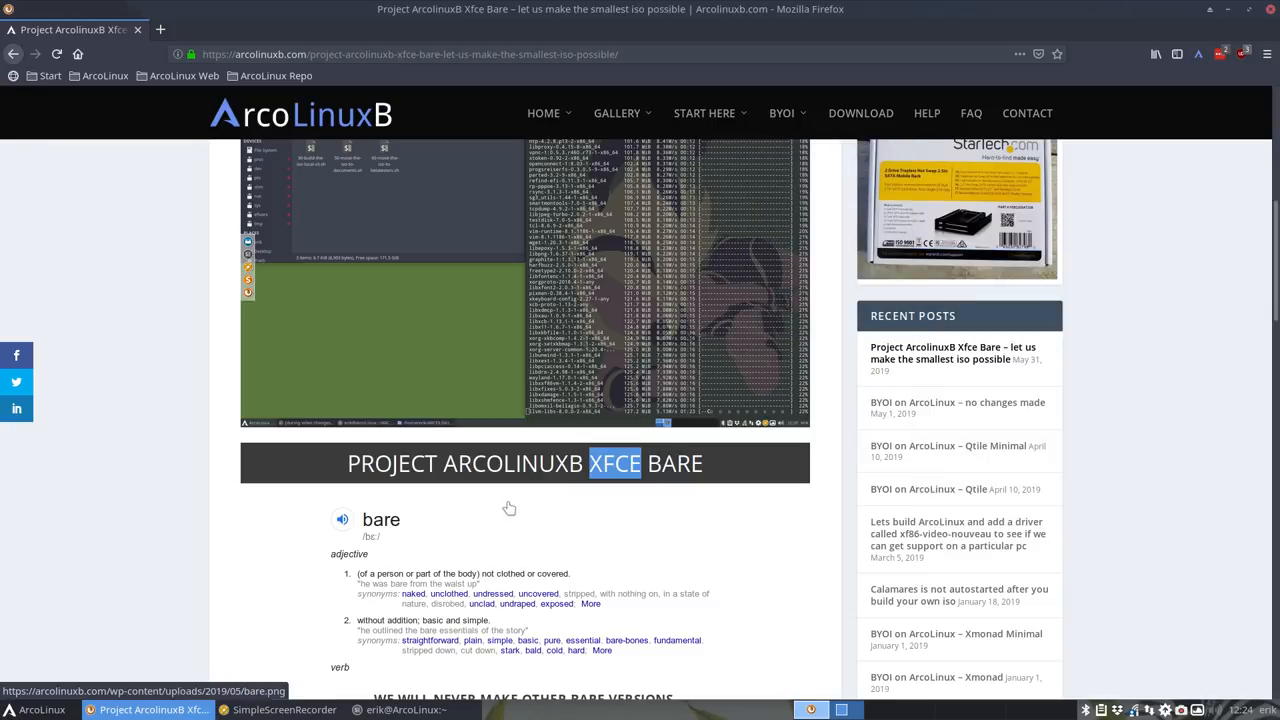
{"action": "mouse_move", "coordinate": [510, 500]}
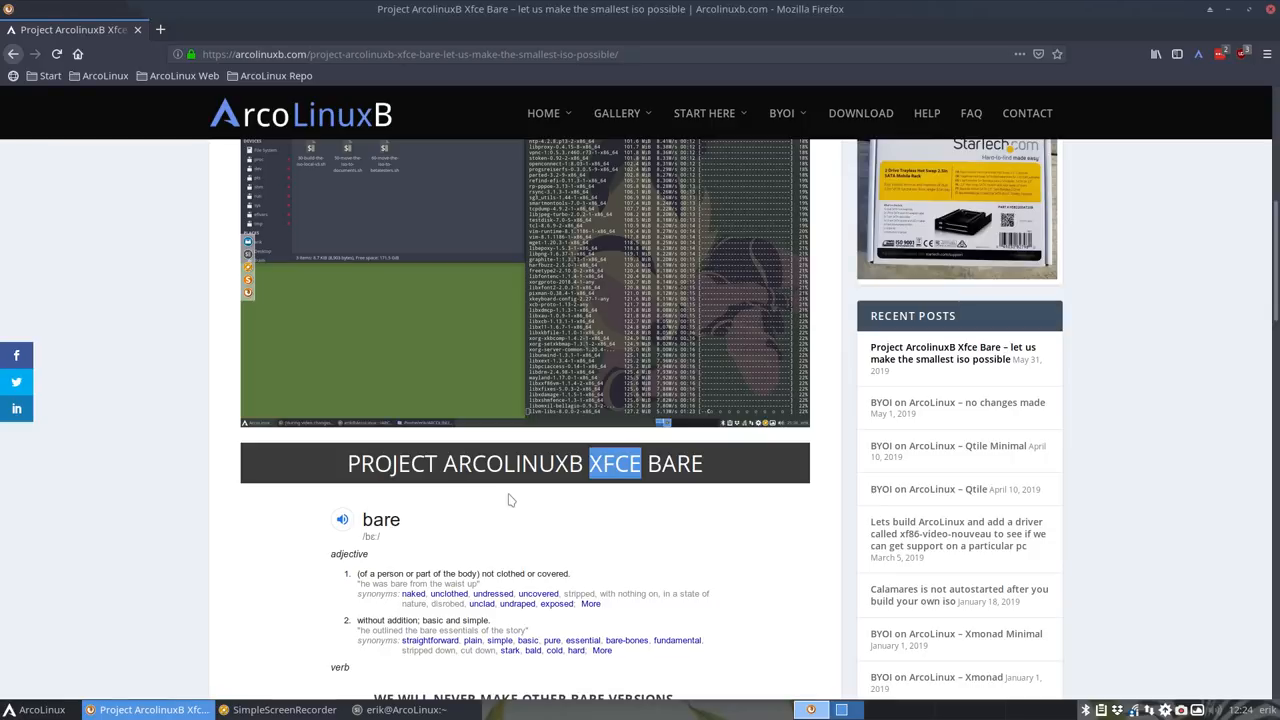
{"action": "mouse_move", "coordinate": [512, 494]}
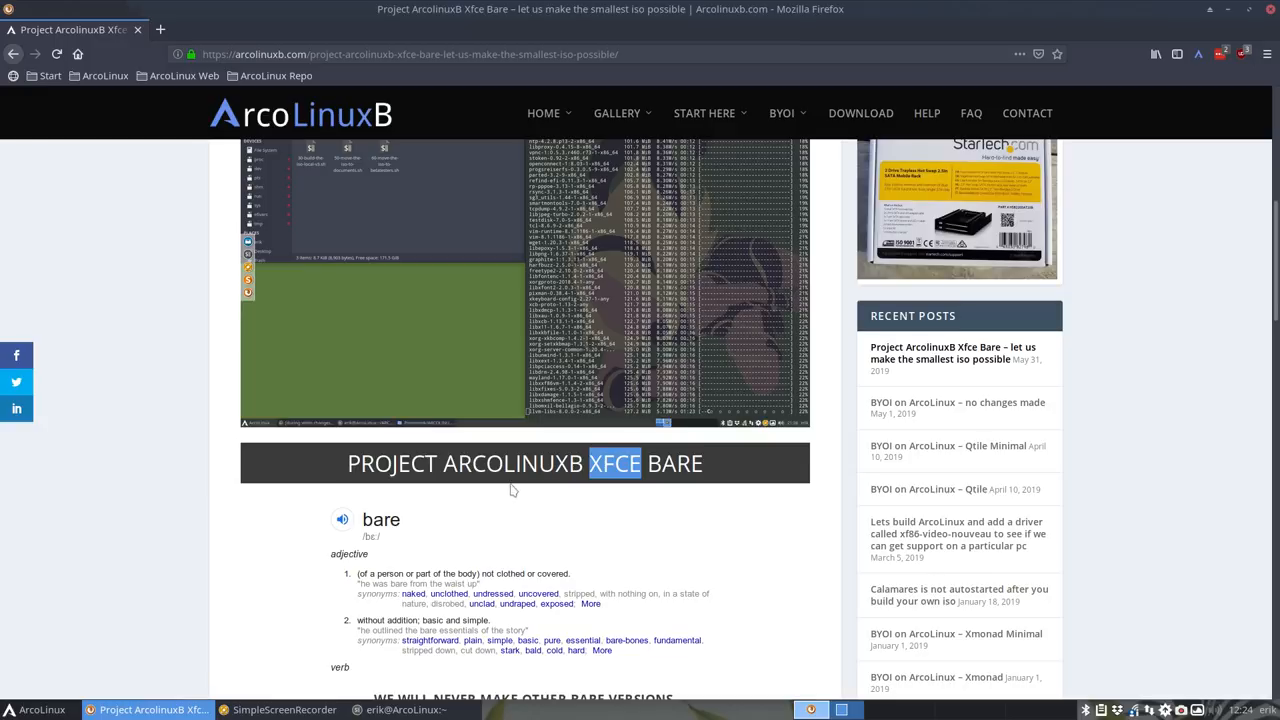
{"action": "scroll", "scroll_direction": "down", "scroll_amount": 3}
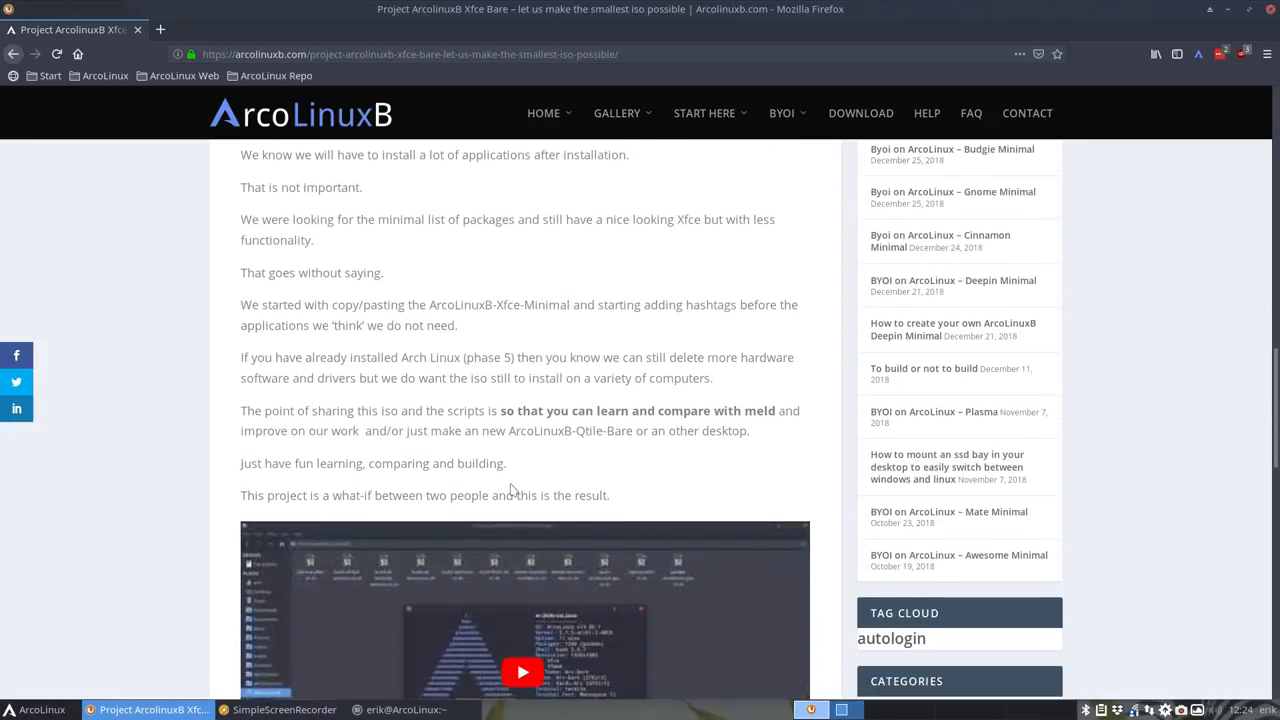
{"action": "scroll", "scroll_direction": "up", "scroll_amount": 3}
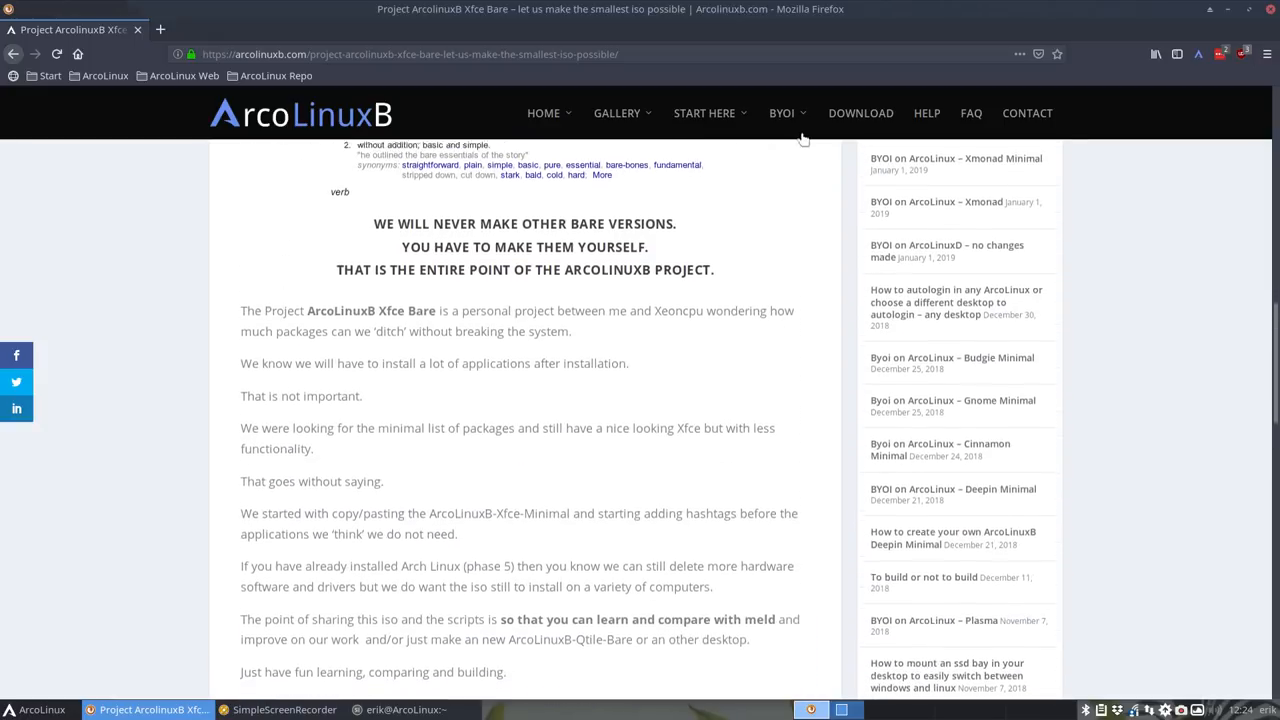
{"action": "scroll", "scroll_direction": "down", "scroll_amount": 3}
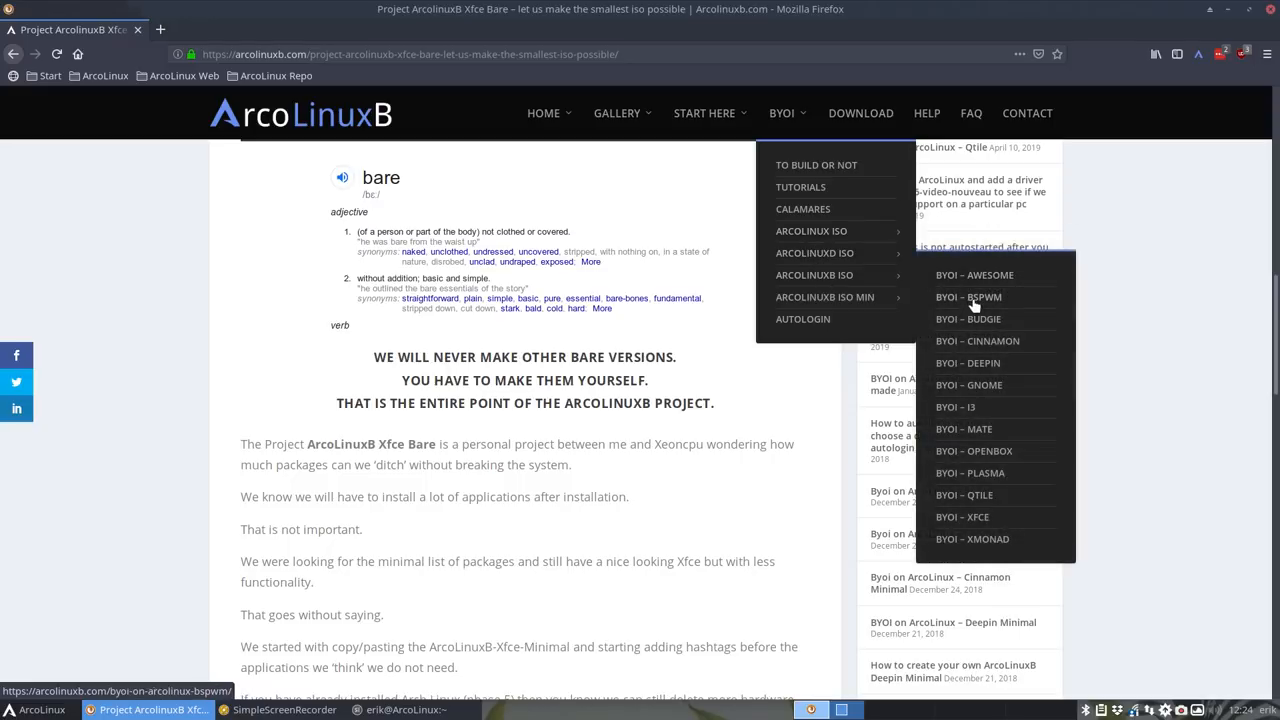
View the BYOI Bspwm article, then the Bspwm Minimal build article under ArcoLinuxB ISO MIN
{"action": "left_click", "coordinate": [968, 296]}
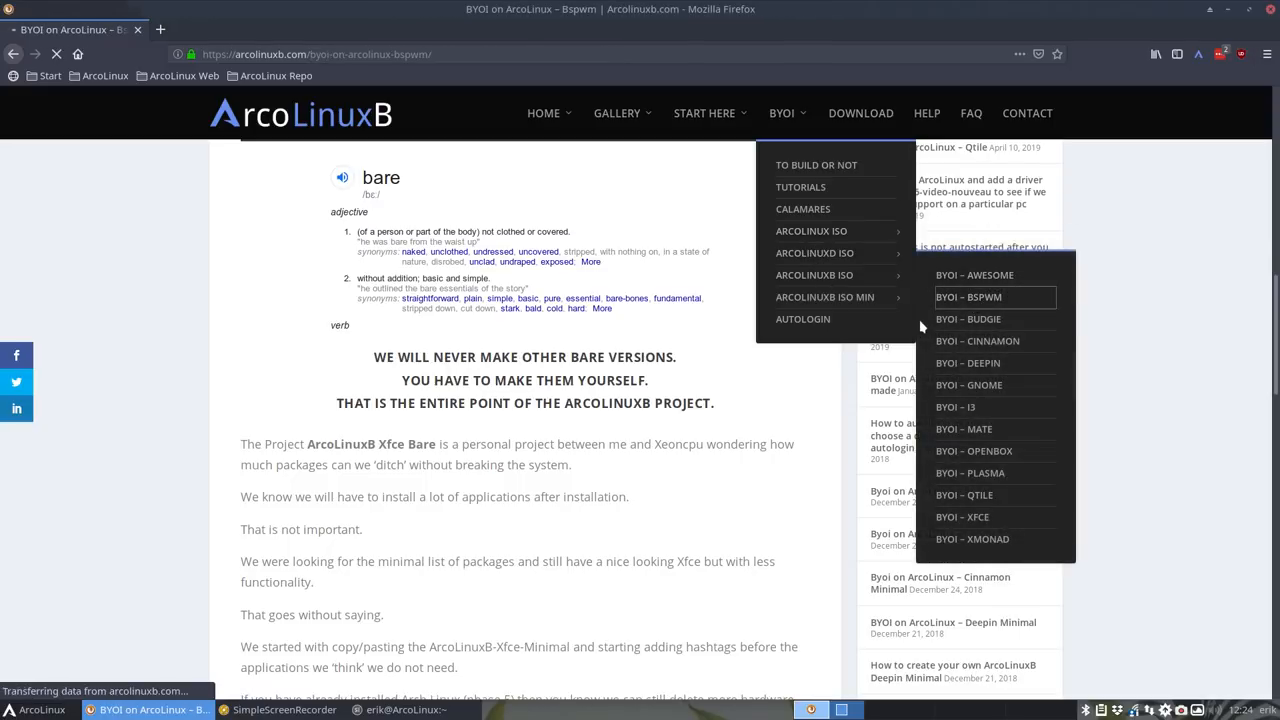
{"action": "scroll", "scroll_direction": "down", "scroll_amount": 3}
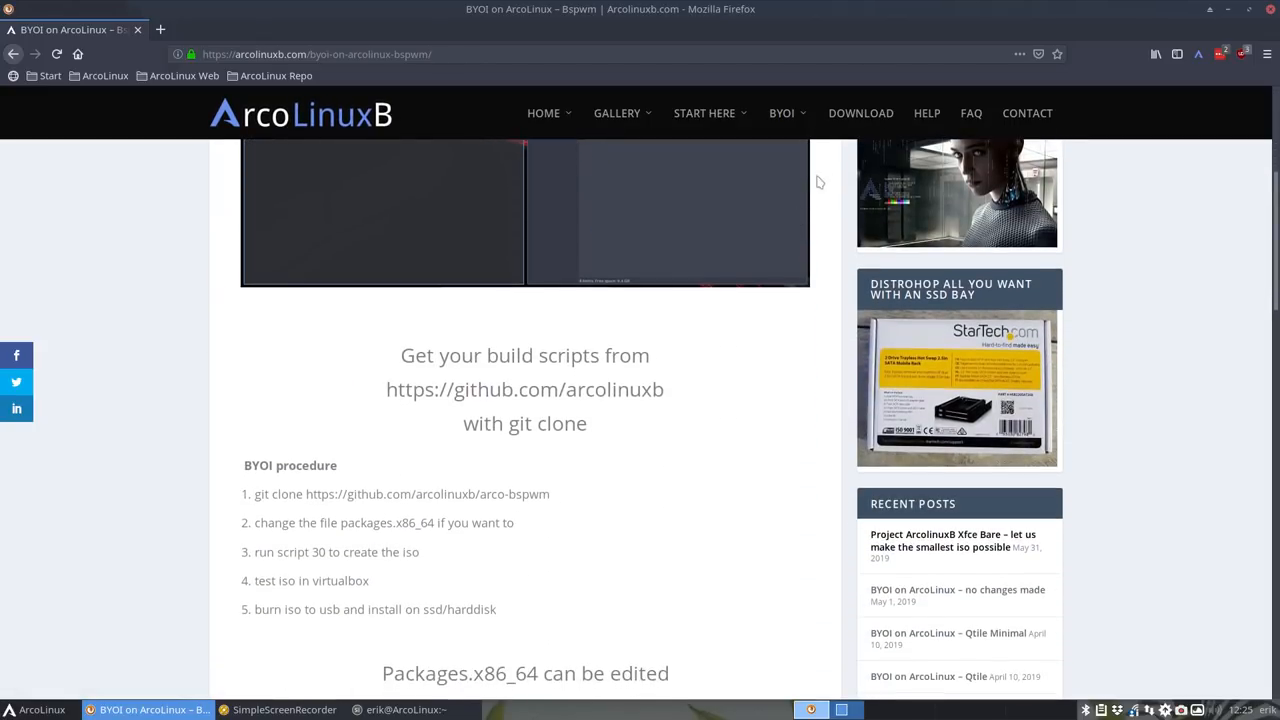
{"action": "left_click", "coordinate": [780, 112]}
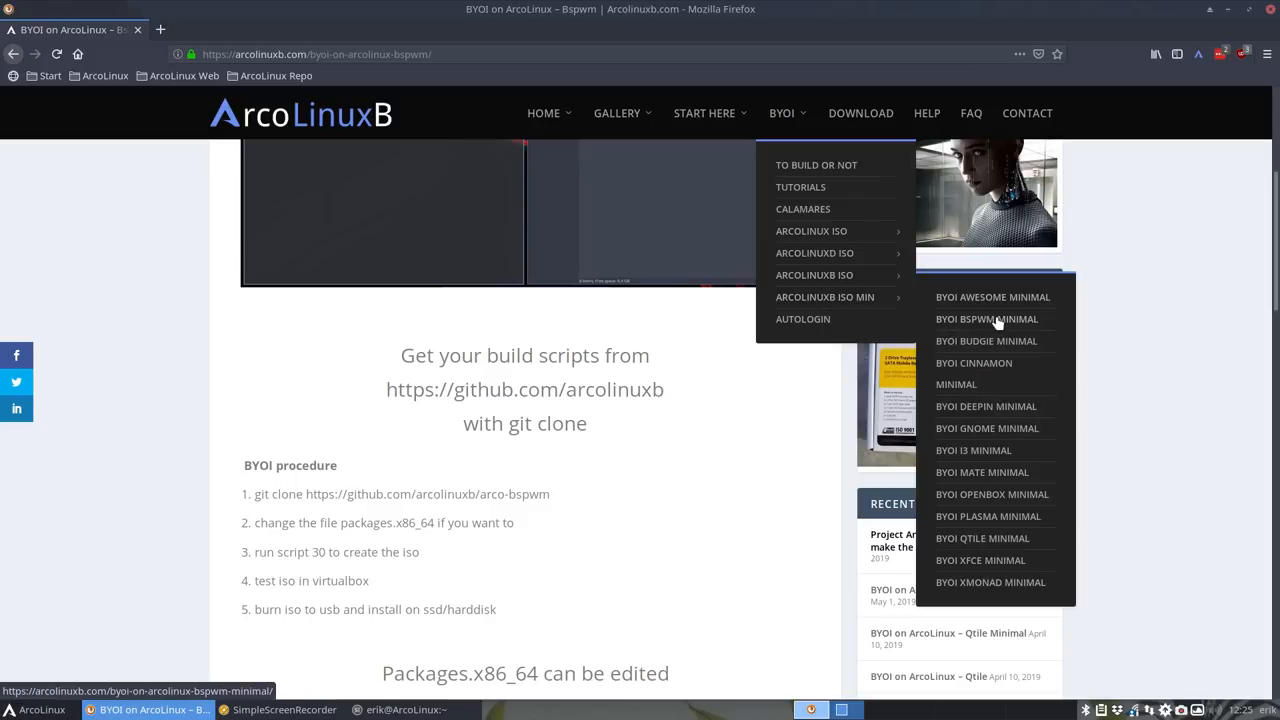
{"action": "left_click", "coordinate": [988, 318]}
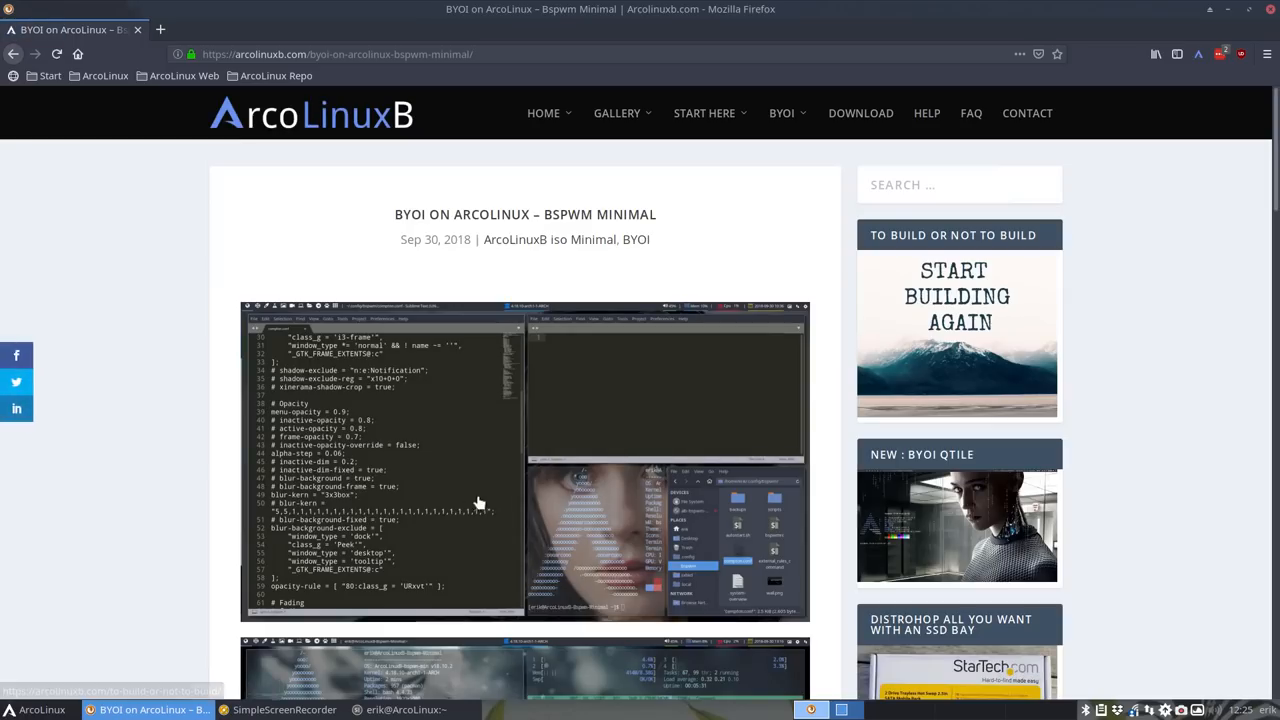
{"action": "scroll", "scroll_direction": "down", "scroll_amount": 3}
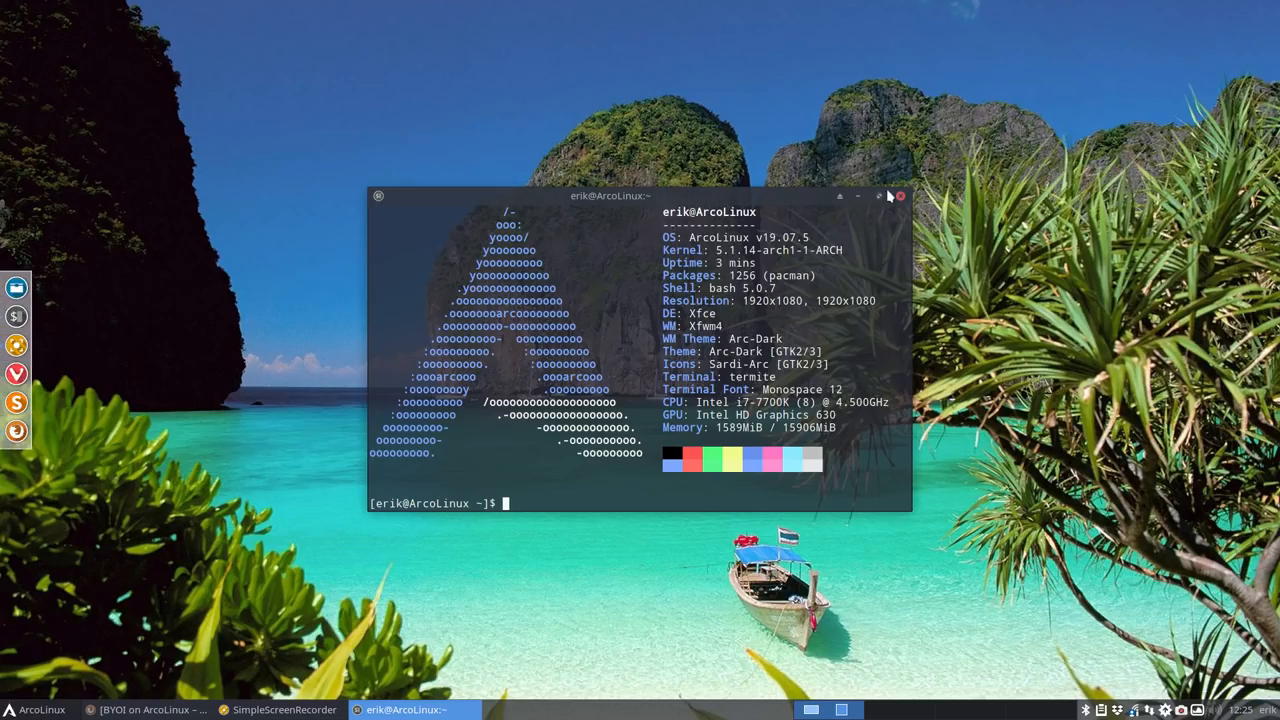
Close the system-info terminal and open the Desktop folder in Thunar
{"action": "left_click", "coordinate": [898, 196]}
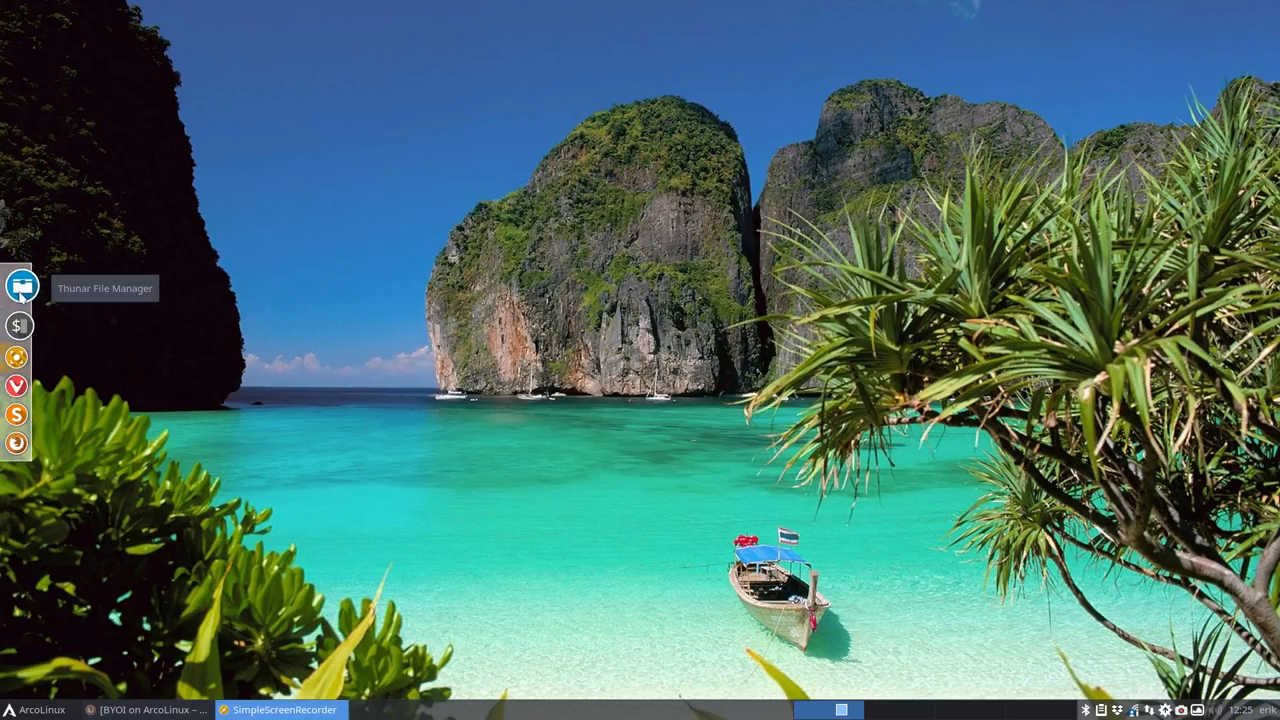
{"action": "left_click", "coordinate": [16, 288]}
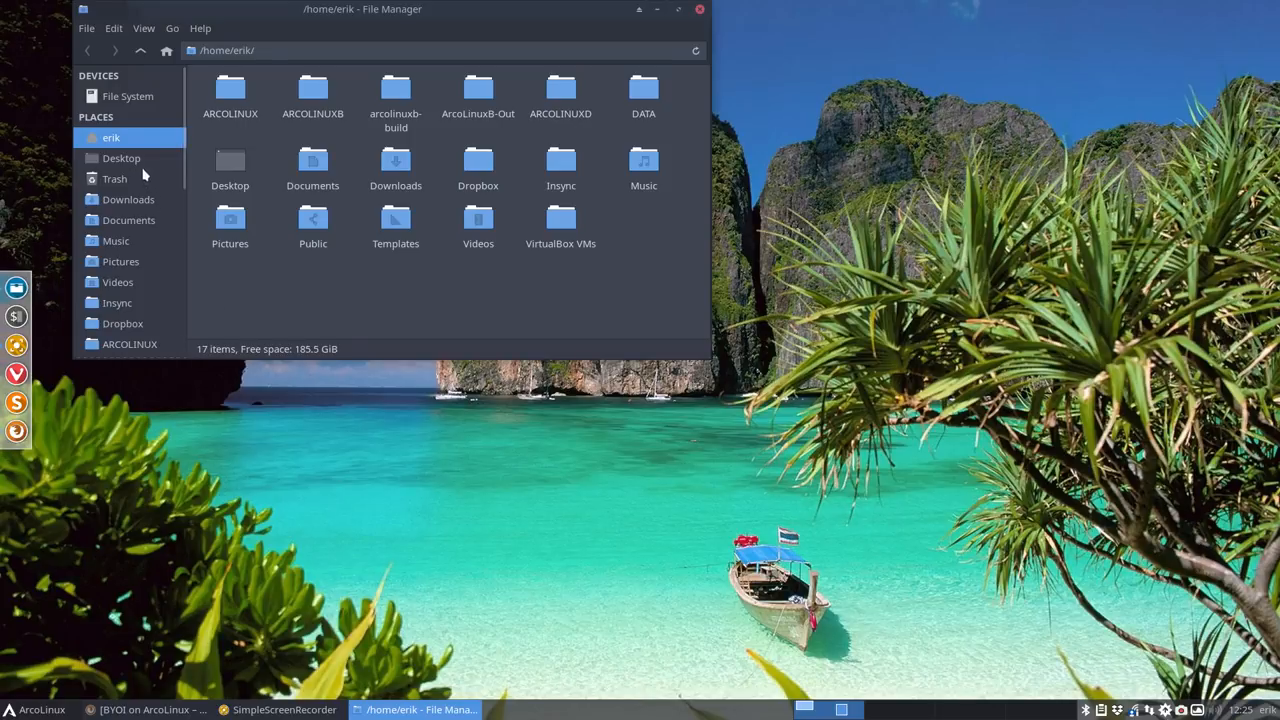
{"action": "left_click", "coordinate": [120, 158]}
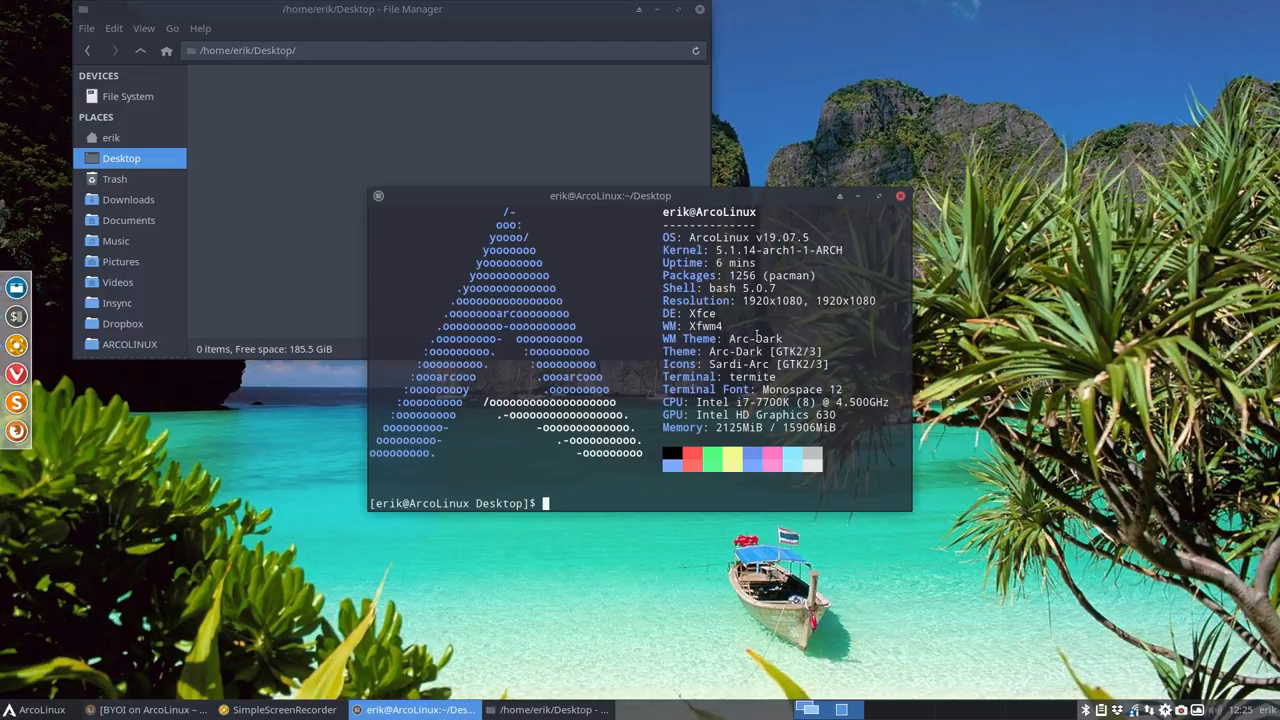
Git clone the arcolinuxb arco-bspwm-minimal and arco-xfce-bare repositories into Desktop
{"action": "type", "text": "git"}
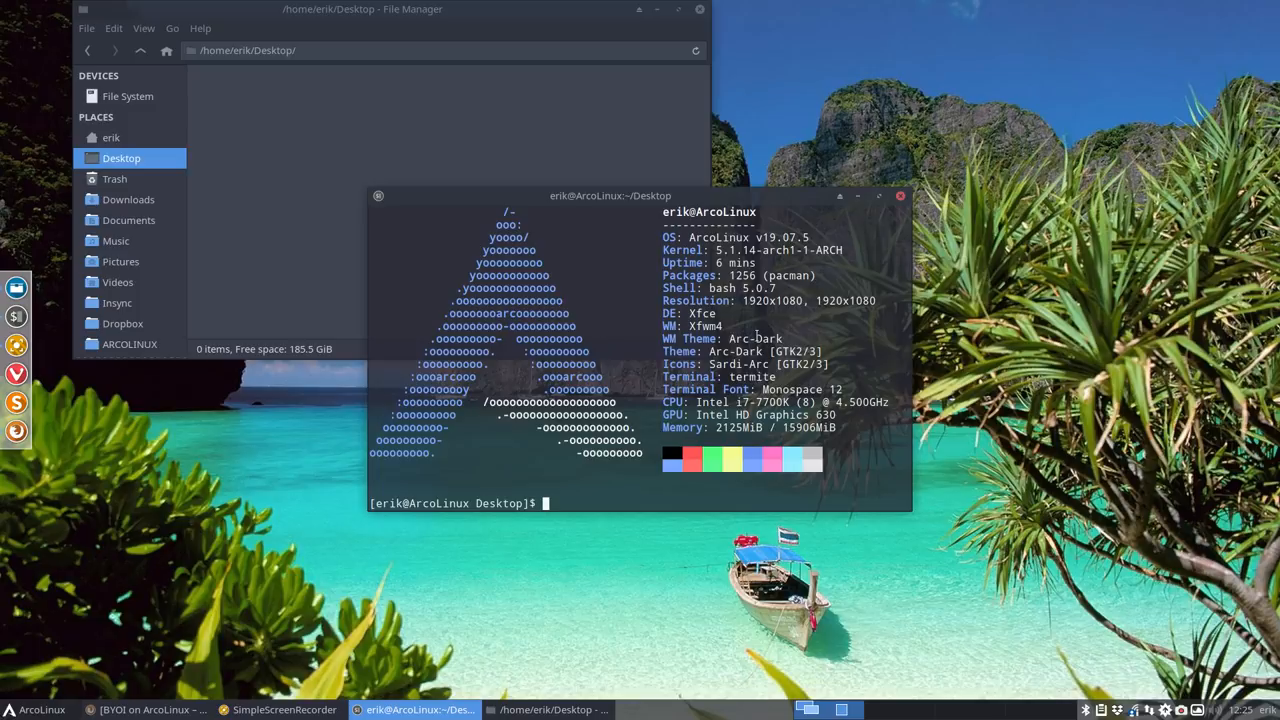
{"action": "type", "text": "git clone https://github.com/arcolinuxb/arco-bspwm-minimal"}
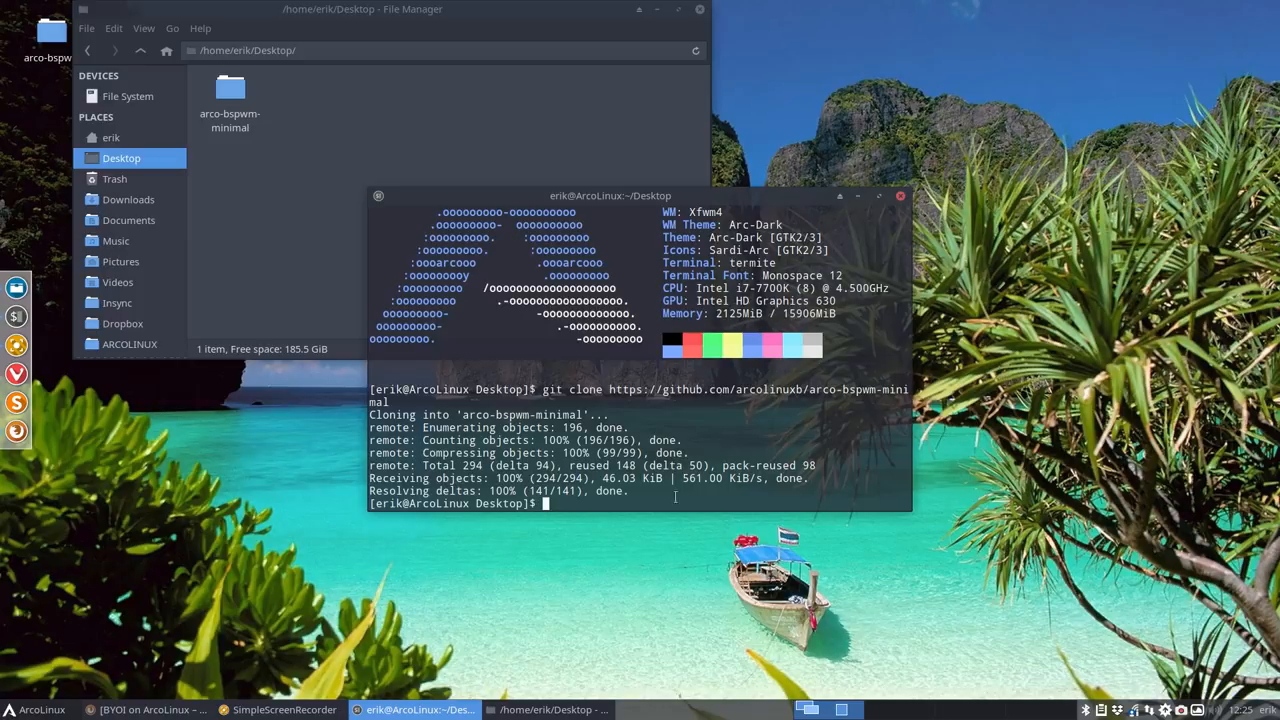
{"action": "type", "text": "git clone https://github.com/arcolinuxb/arco-bspwm-minimal"}
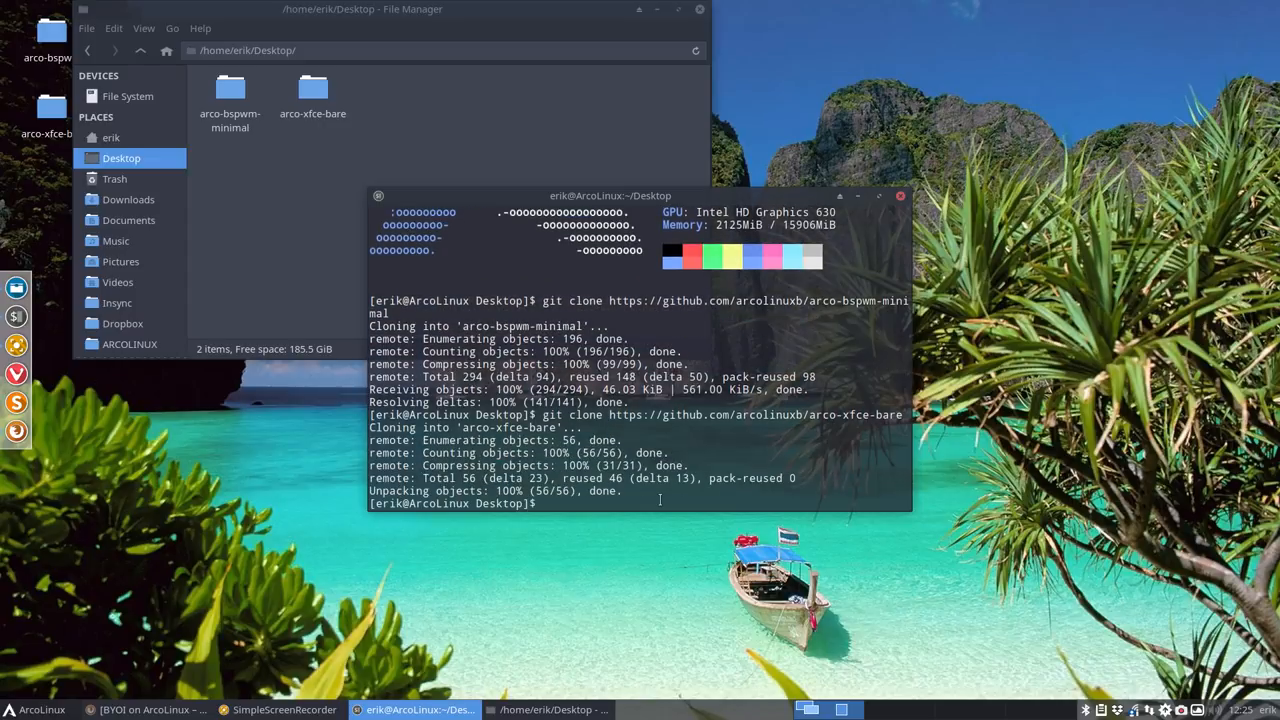
{"action": "mouse_move", "coordinate": [912, 176]}
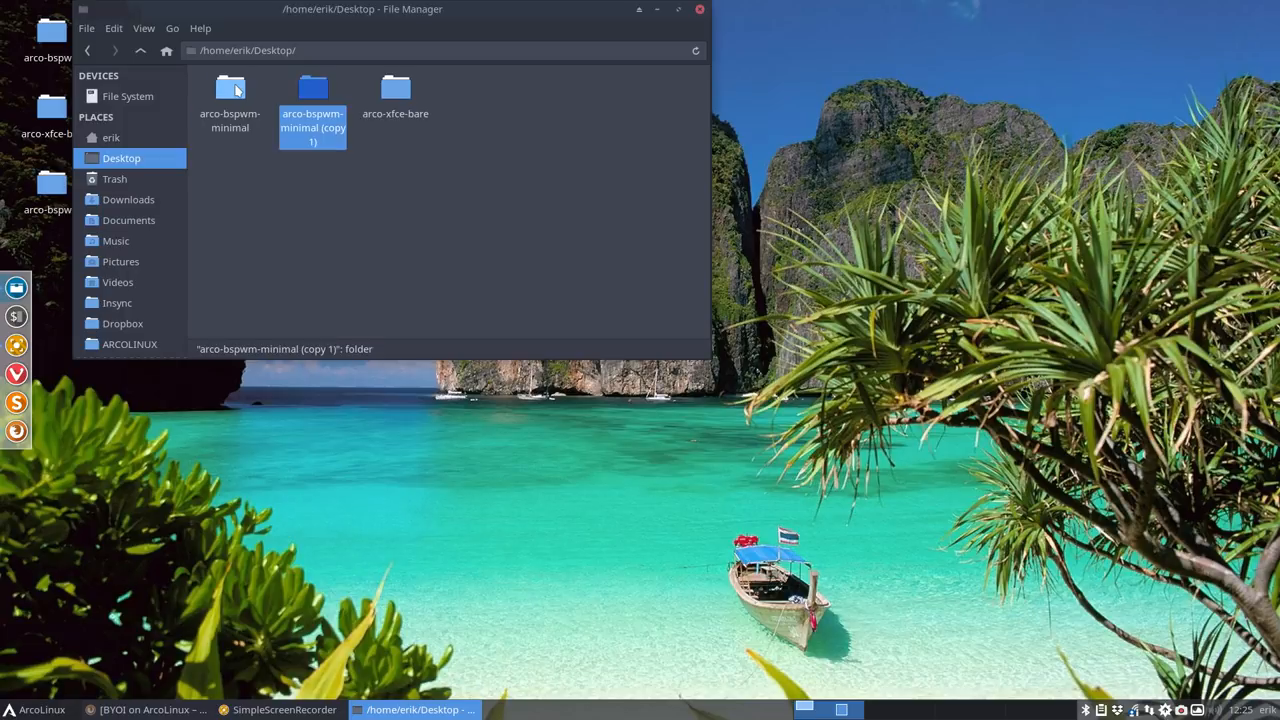
Rename the copied folder to 'arco-bspwm-bare'
{"action": "key", "text": "F2"}
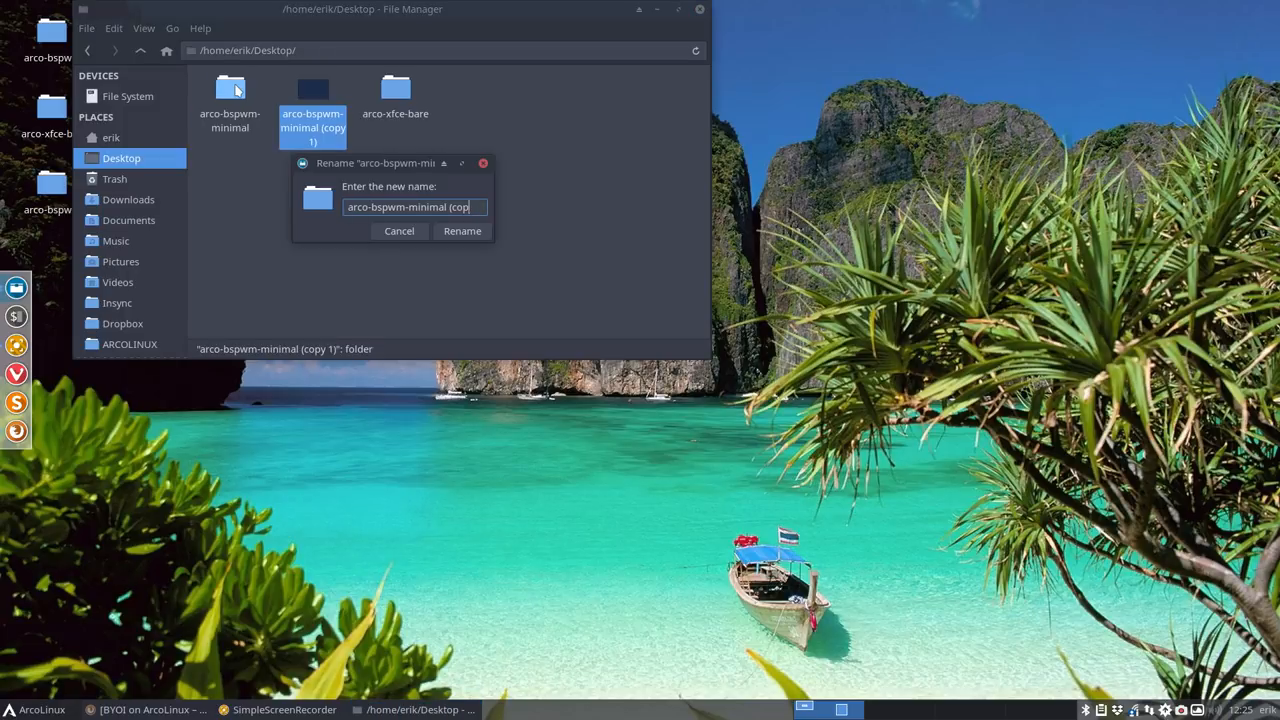
{"action": "type", "text": "arco-bspwm-bare"}
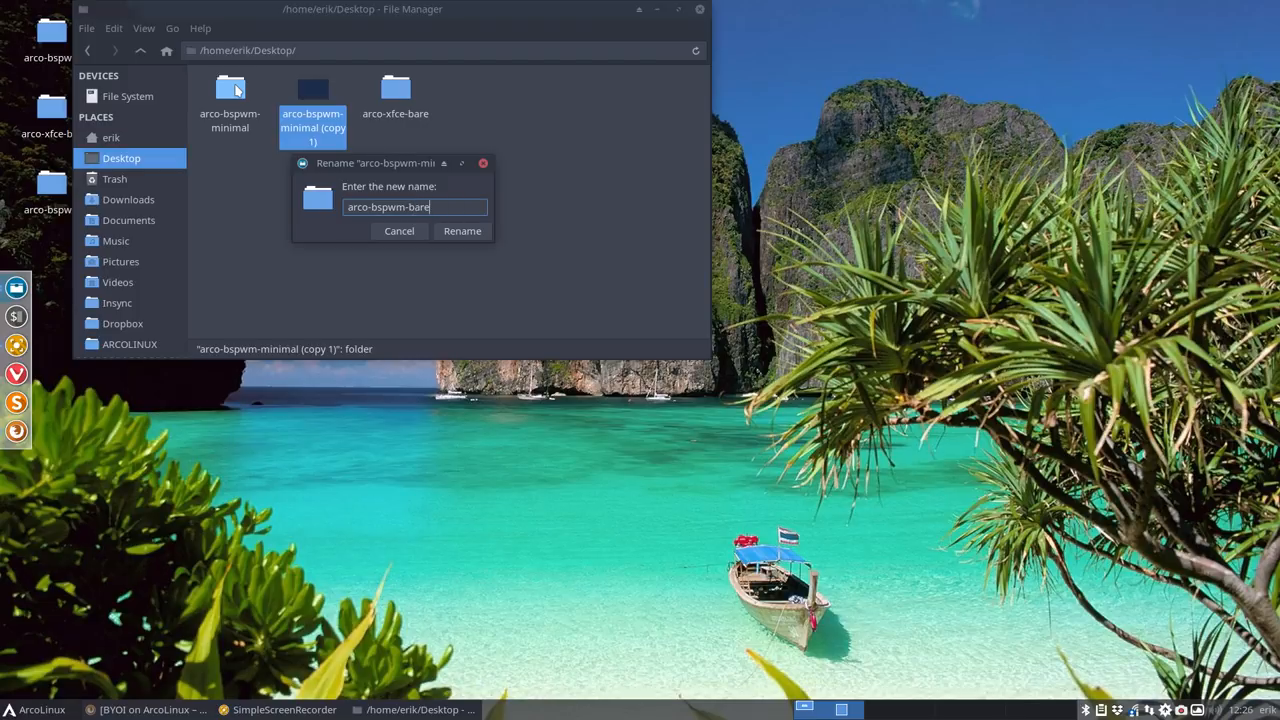
{"action": "left_click", "coordinate": [462, 232]}
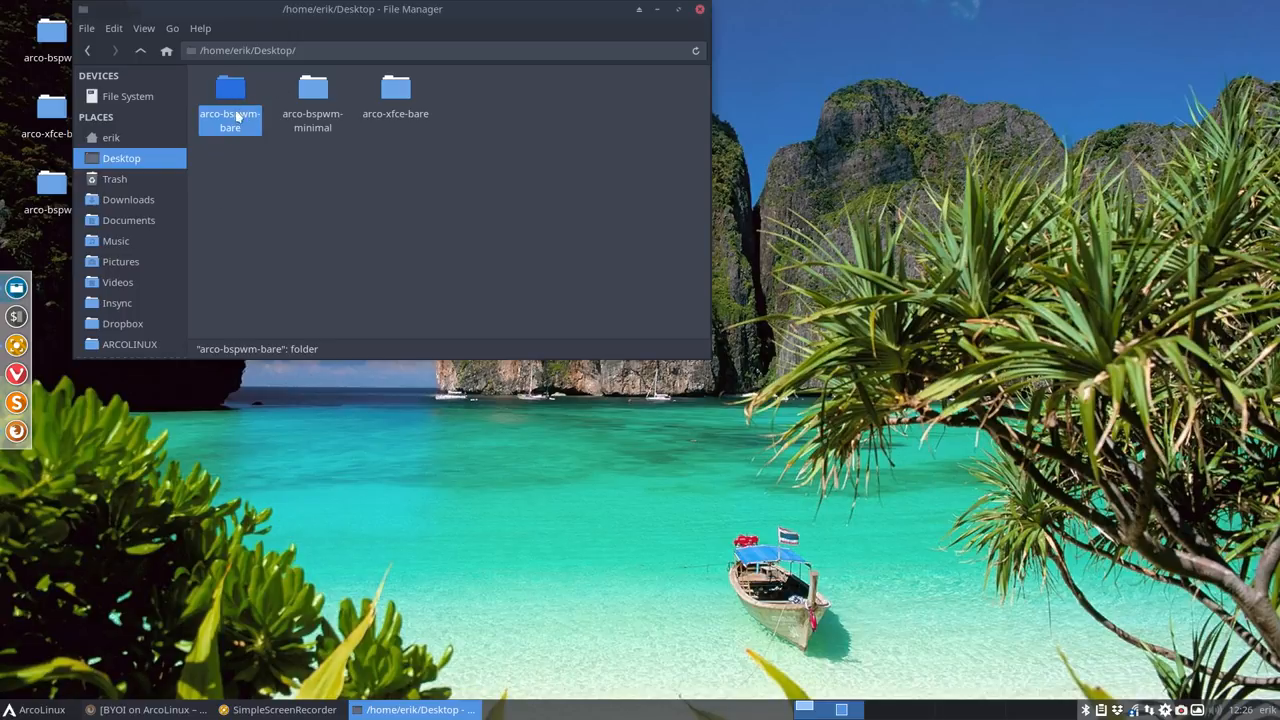
{"action": "mouse_move", "coordinate": [236, 140]}
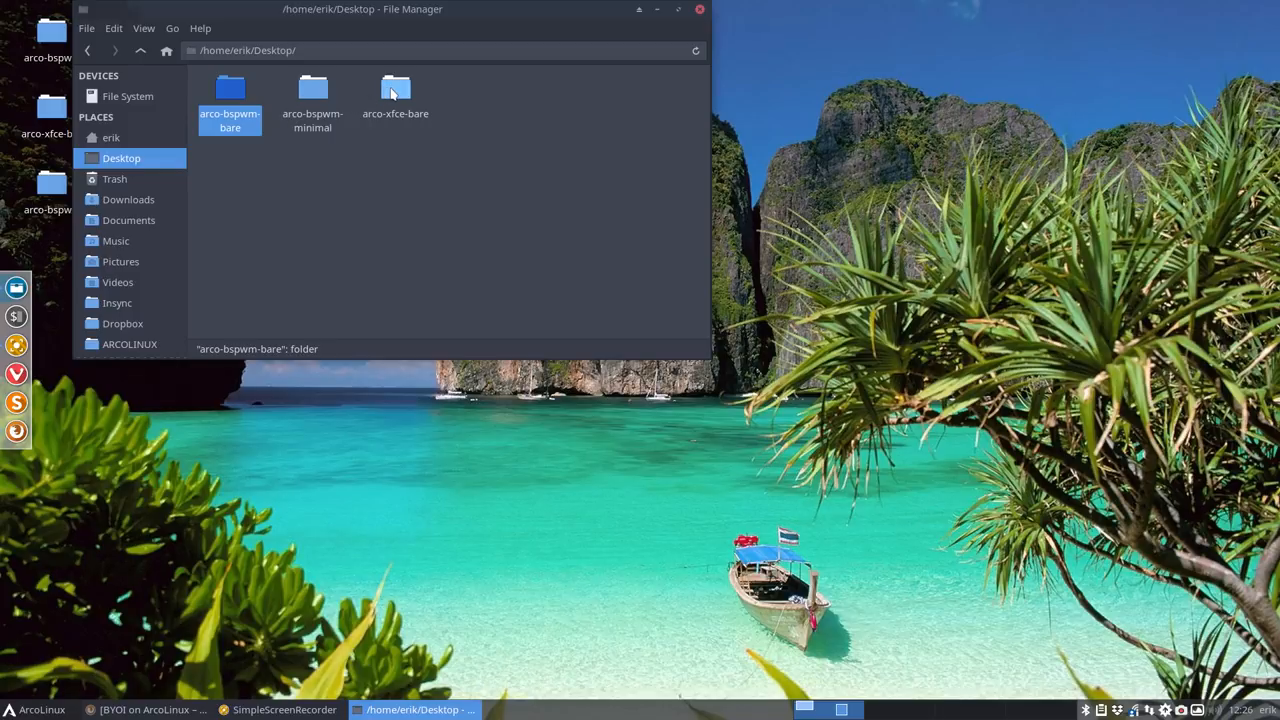
Select arco-bspwm-bare and arco-xfce-bare together and compare them in Meld
{"action": "left_click", "coordinate": [396, 96]}
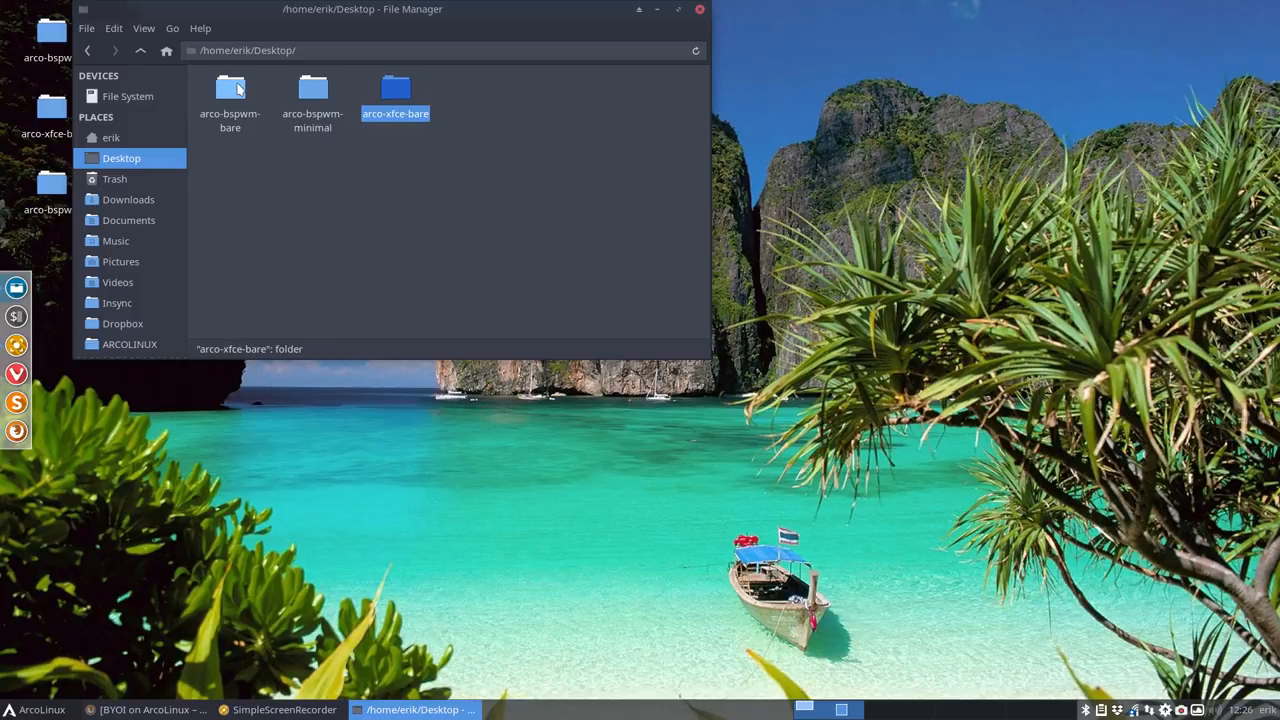
{"action": "left_click", "coordinate": [230, 96]}
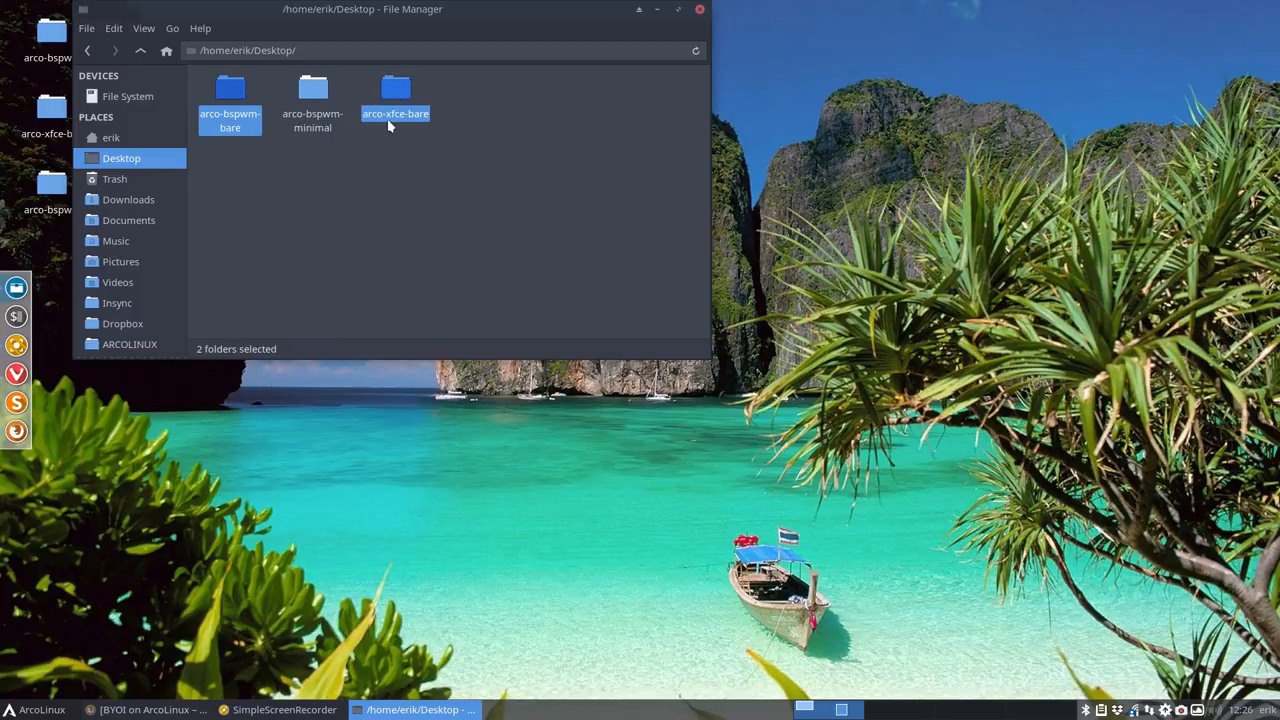
{"action": "mouse_move", "coordinate": [400, 124]}
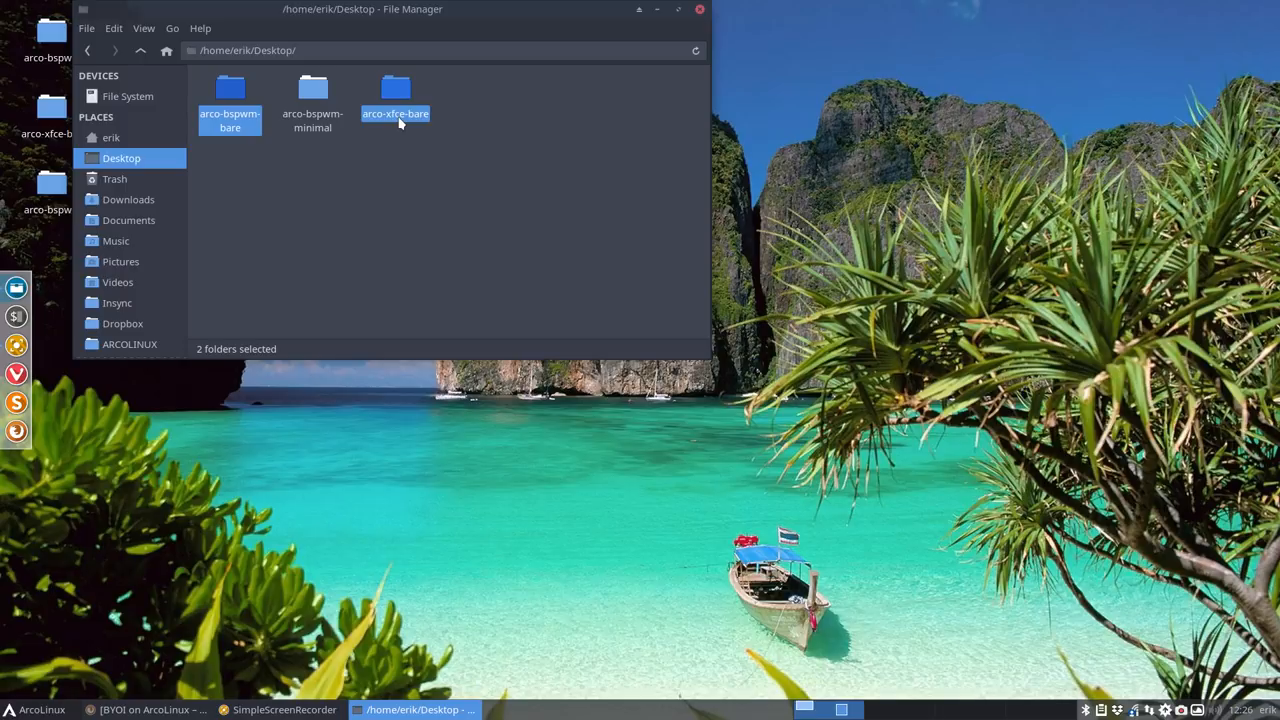
{"action": "mouse_move", "coordinate": [398, 98]}
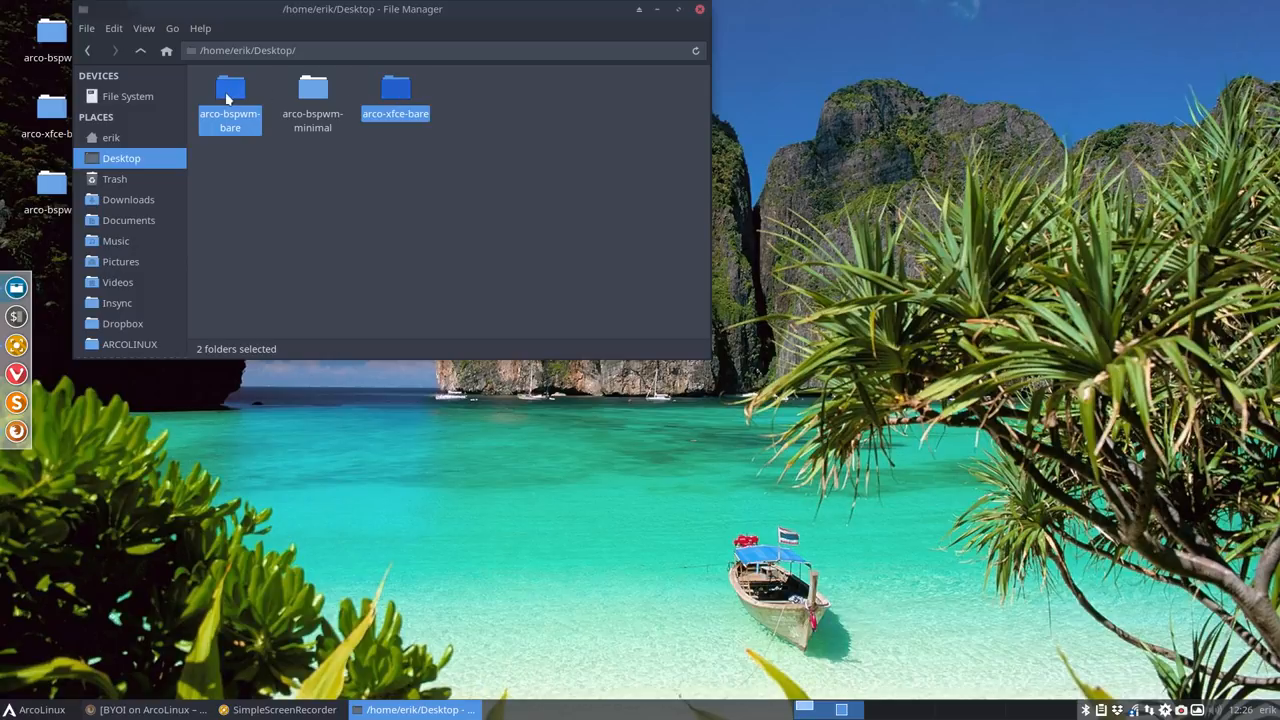
{"action": "right_click", "coordinate": [396, 96]}
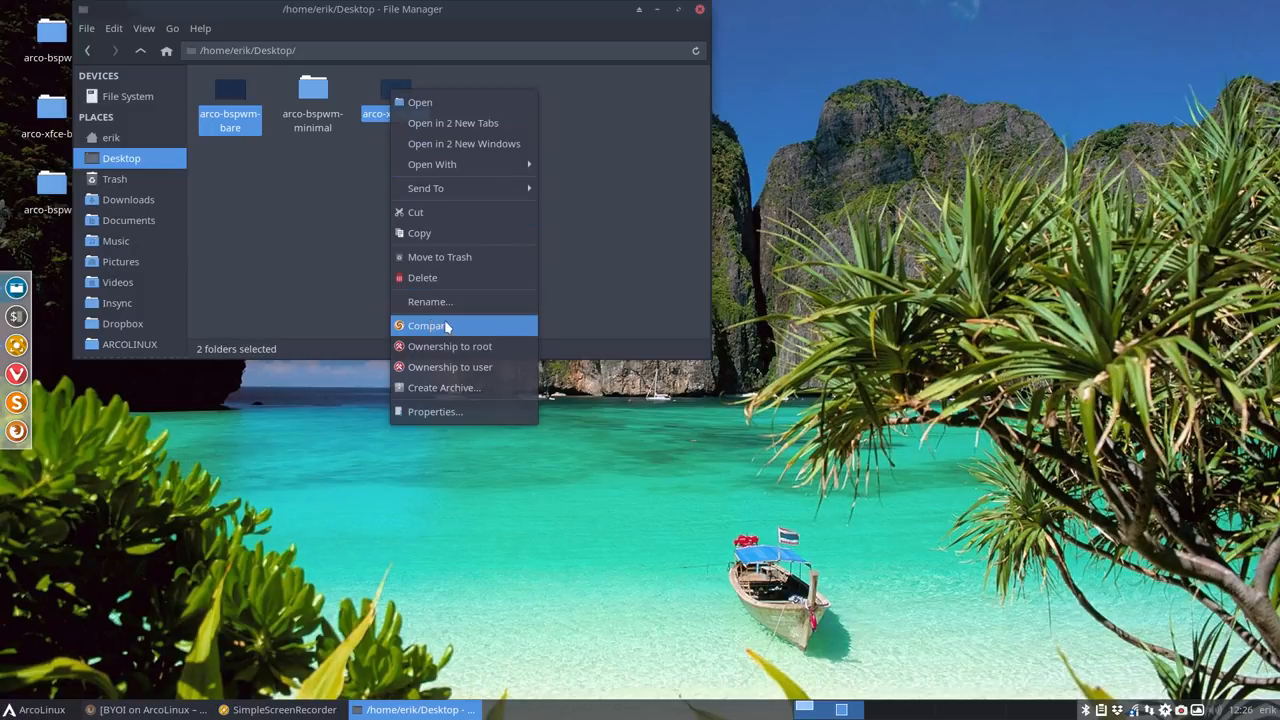
{"action": "left_click", "coordinate": [428, 324]}
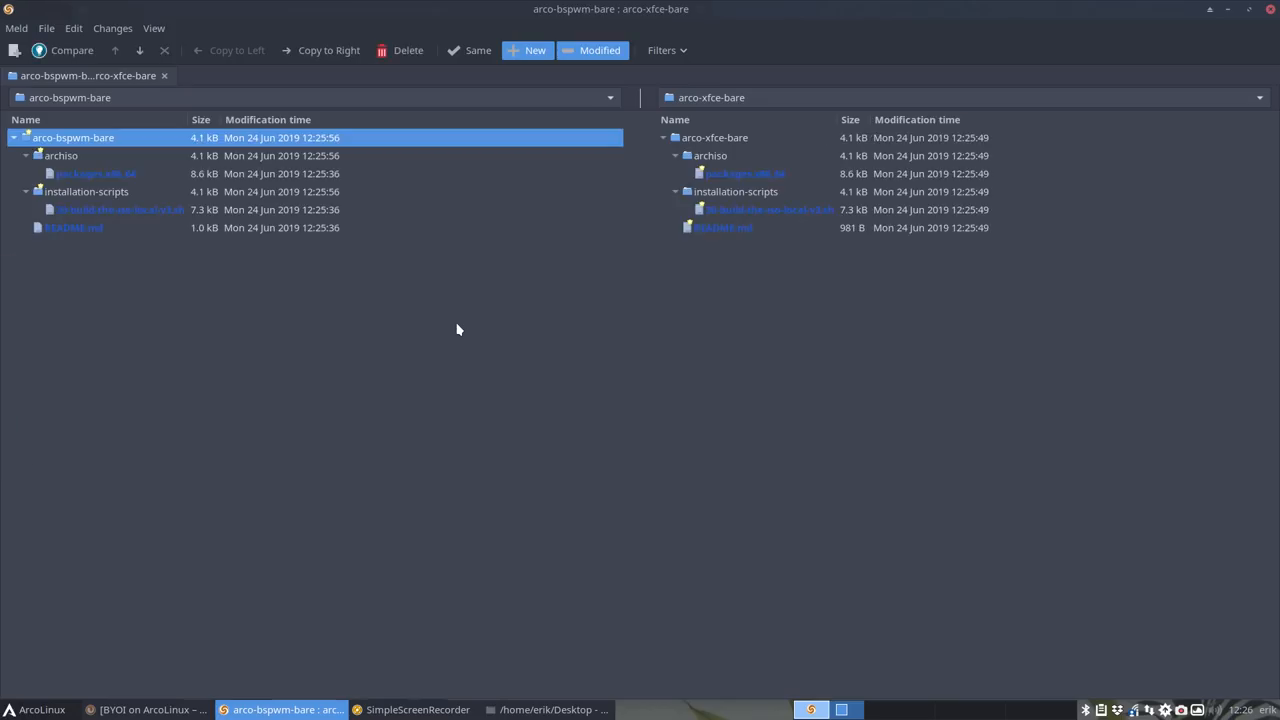
Open the 30-build-the-iso-local-v3.sh differences from the folder comparison
{"action": "left_click", "coordinate": [120, 210]}
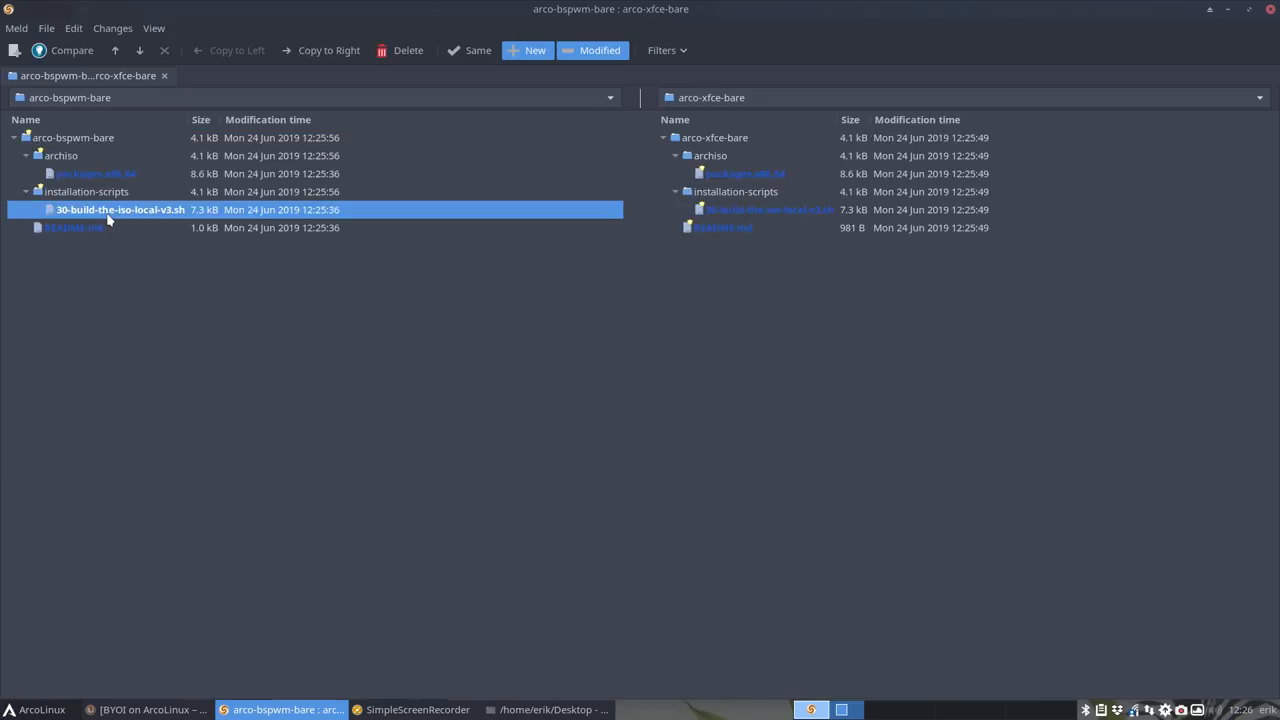
{"action": "double_click", "coordinate": [120, 210]}
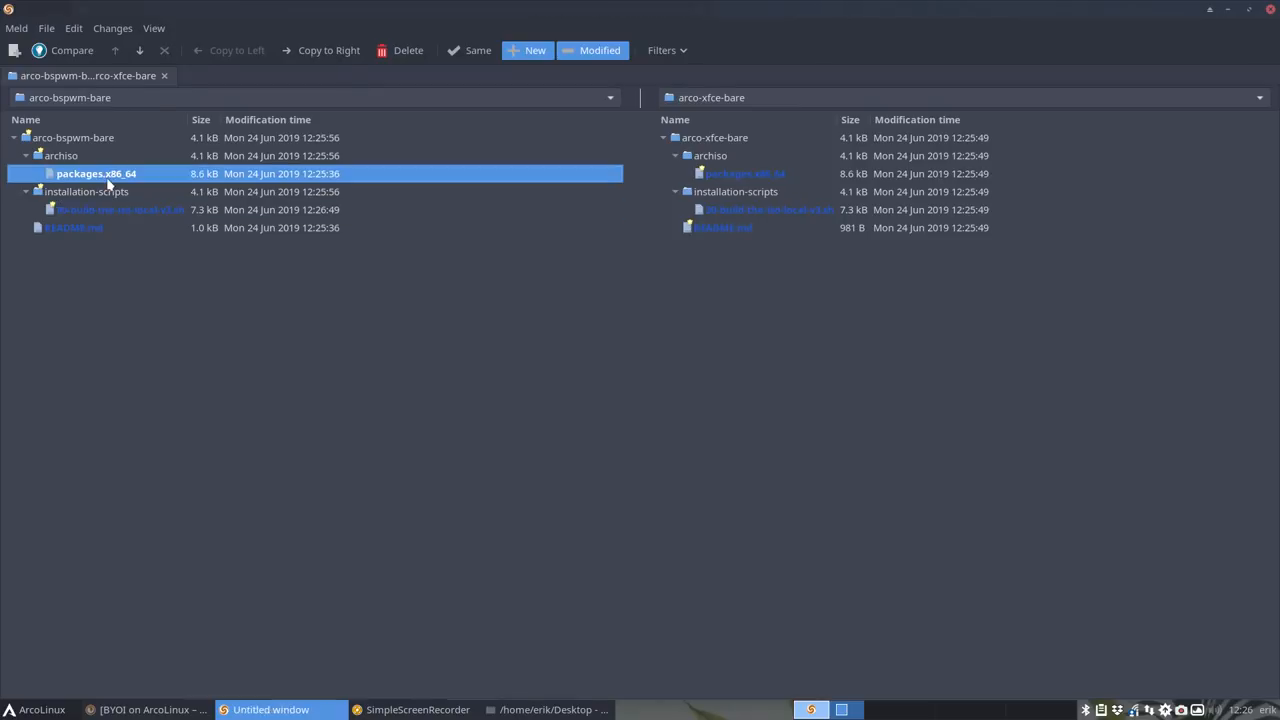
In packages.x86_64, copy the commented bluetooth, meld and nitrogen lines from xfce-bare into bspwm-bare
{"action": "double_click", "coordinate": [96, 172]}
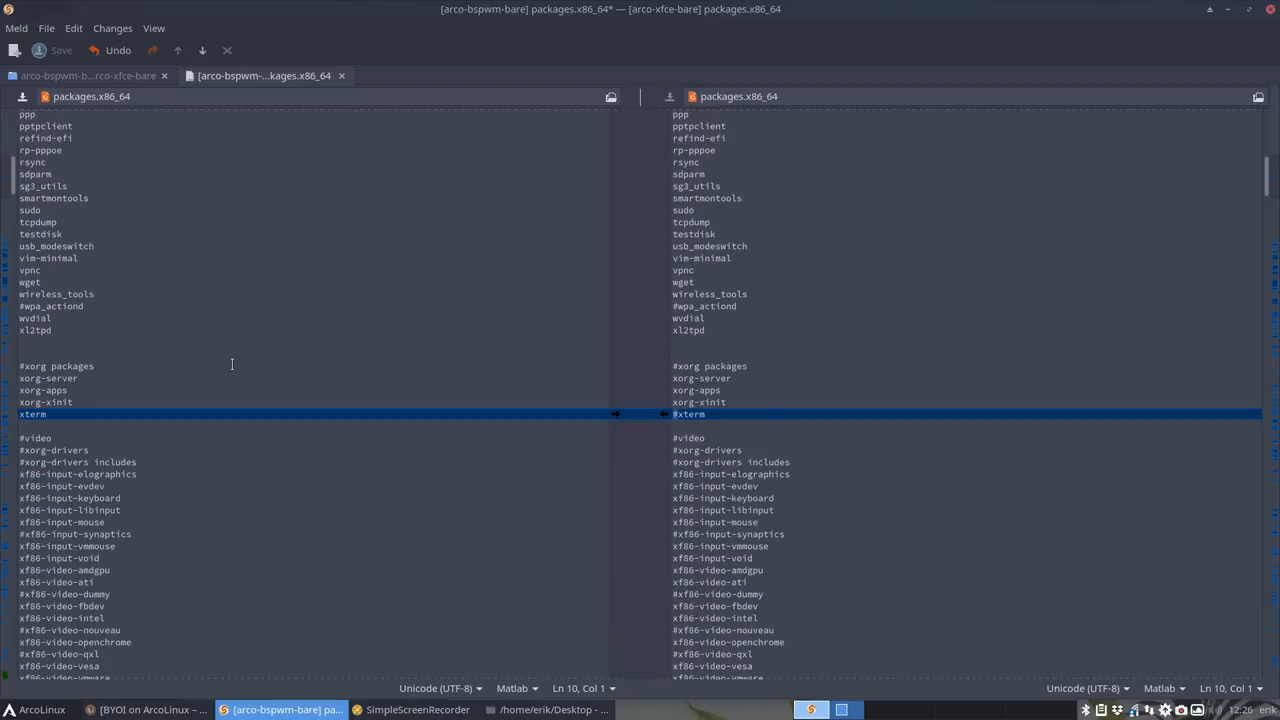
{"action": "scroll", "scroll_direction": "down", "scroll_amount": 3}
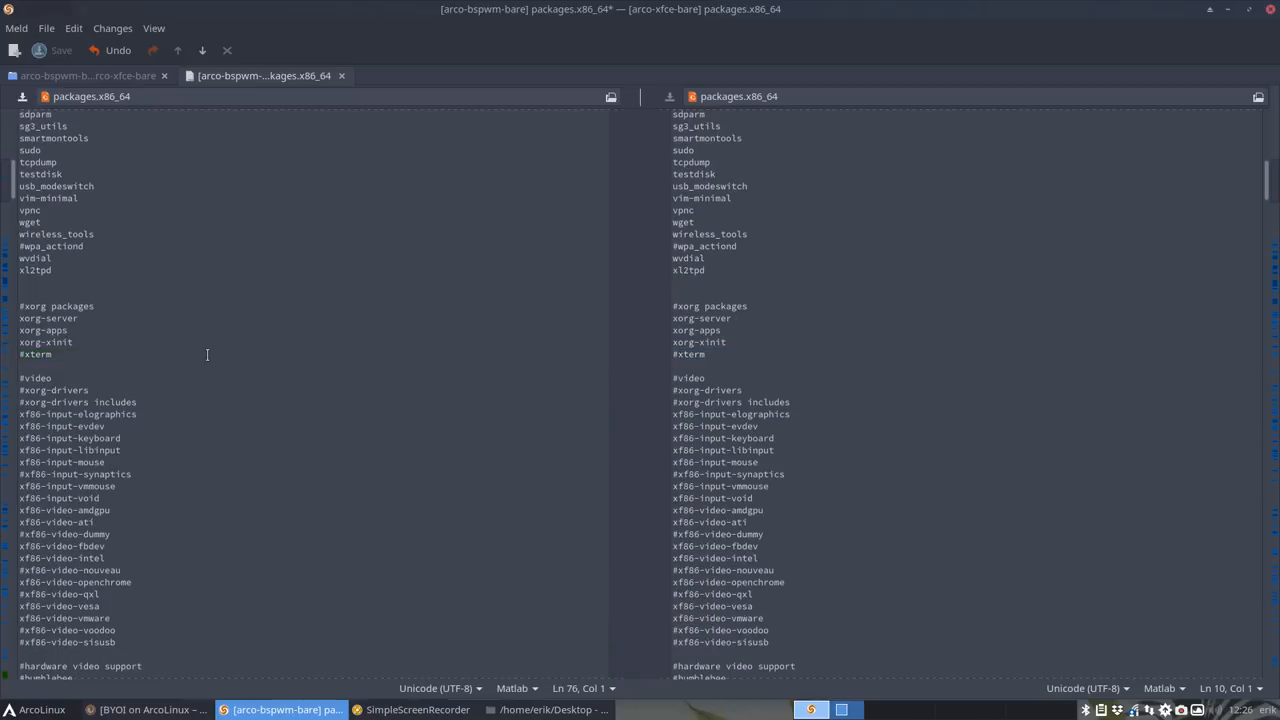
{"action": "scroll", "scroll_direction": "down", "scroll_amount": 3}
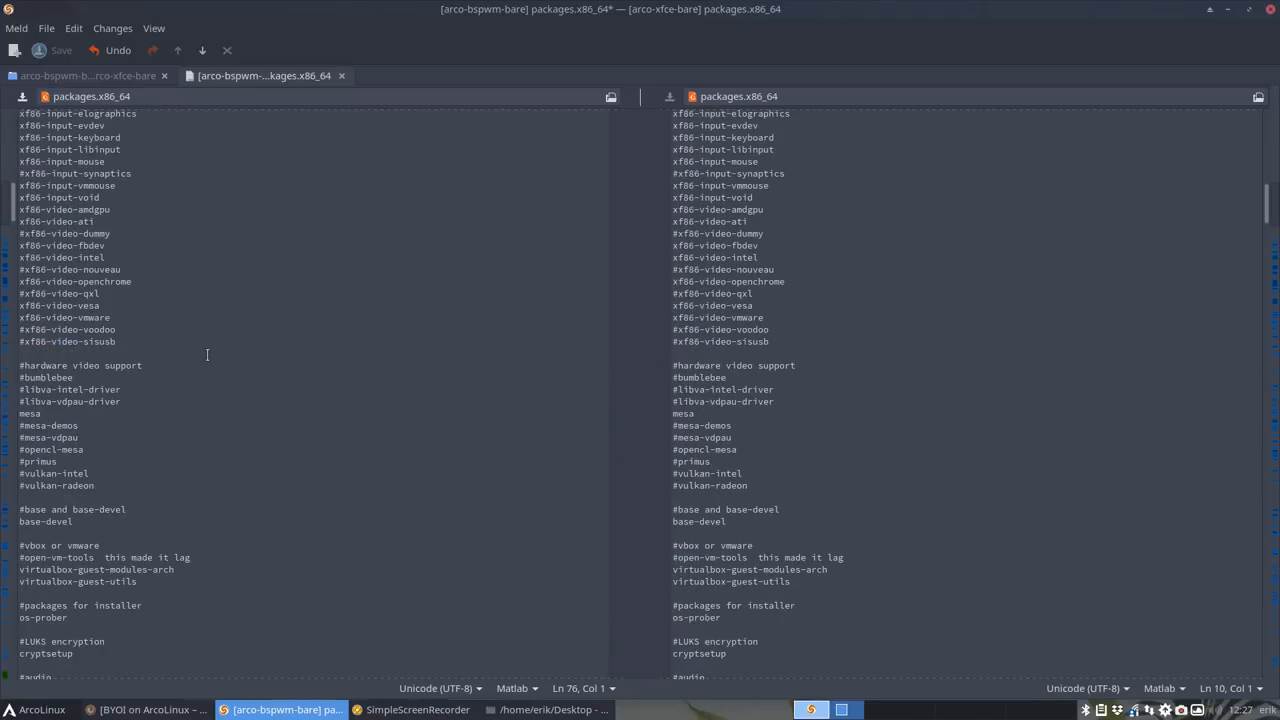
{"action": "scroll", "scroll_direction": "down", "scroll_amount": 3}
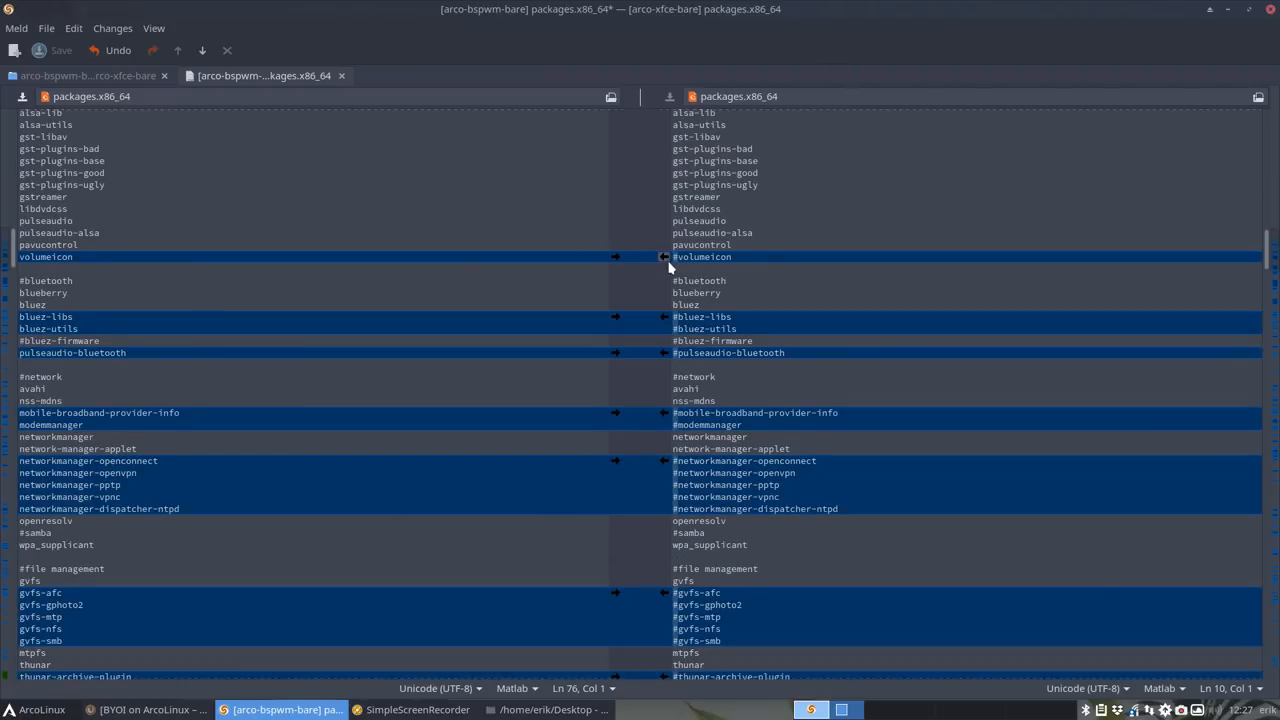
{"action": "mouse_move", "coordinate": [664, 316]}
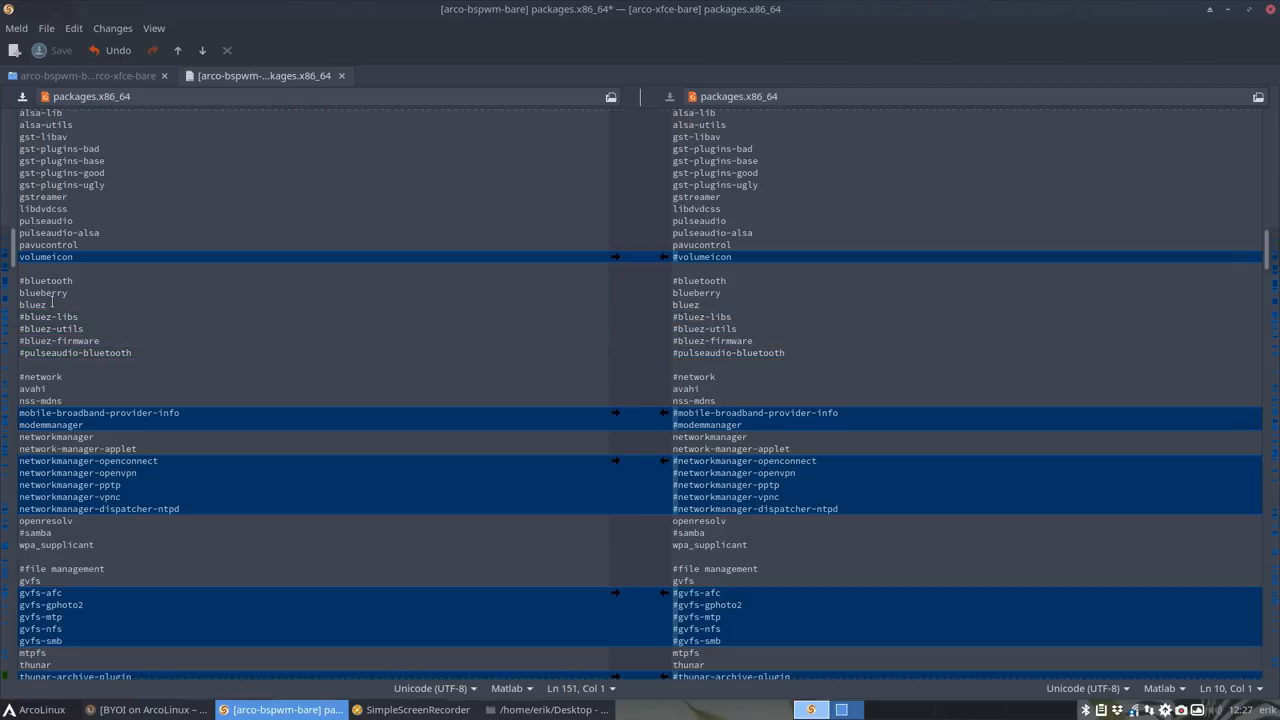
{"action": "left_click", "coordinate": [32, 304]}
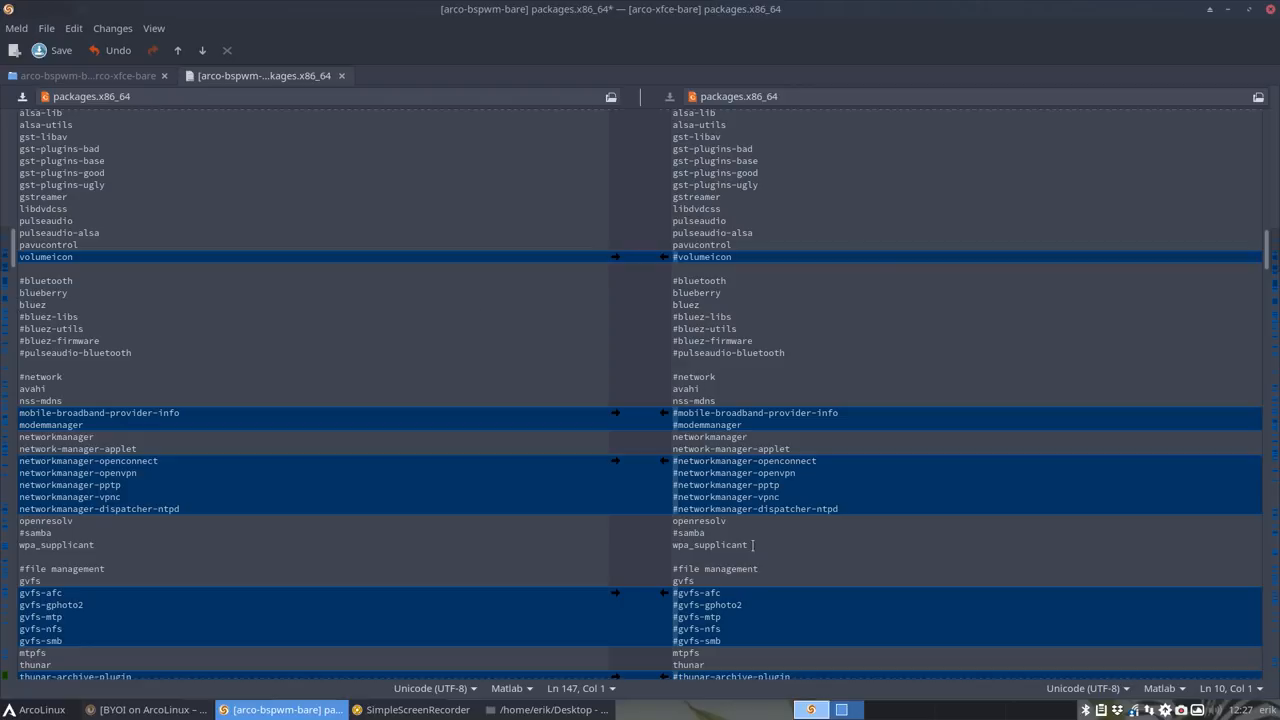
{"action": "scroll", "scroll_direction": "down", "scroll_amount": 3}
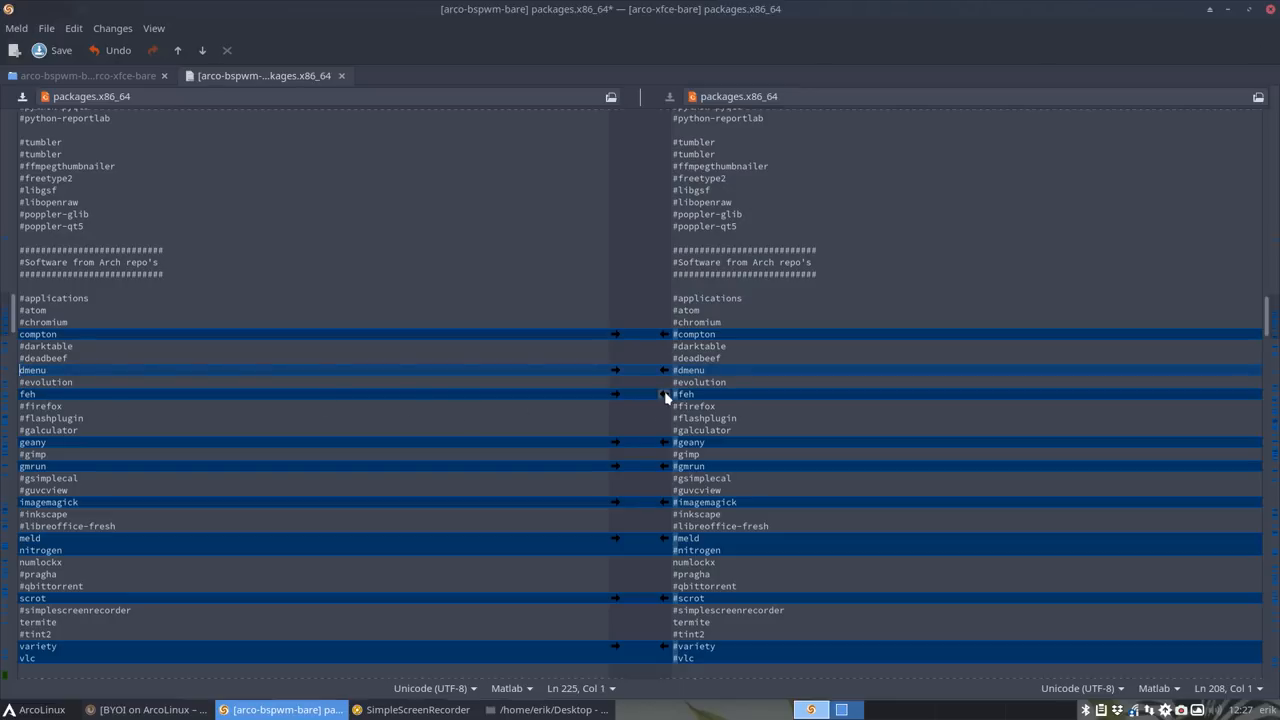
{"action": "left_click", "coordinate": [36, 392]}
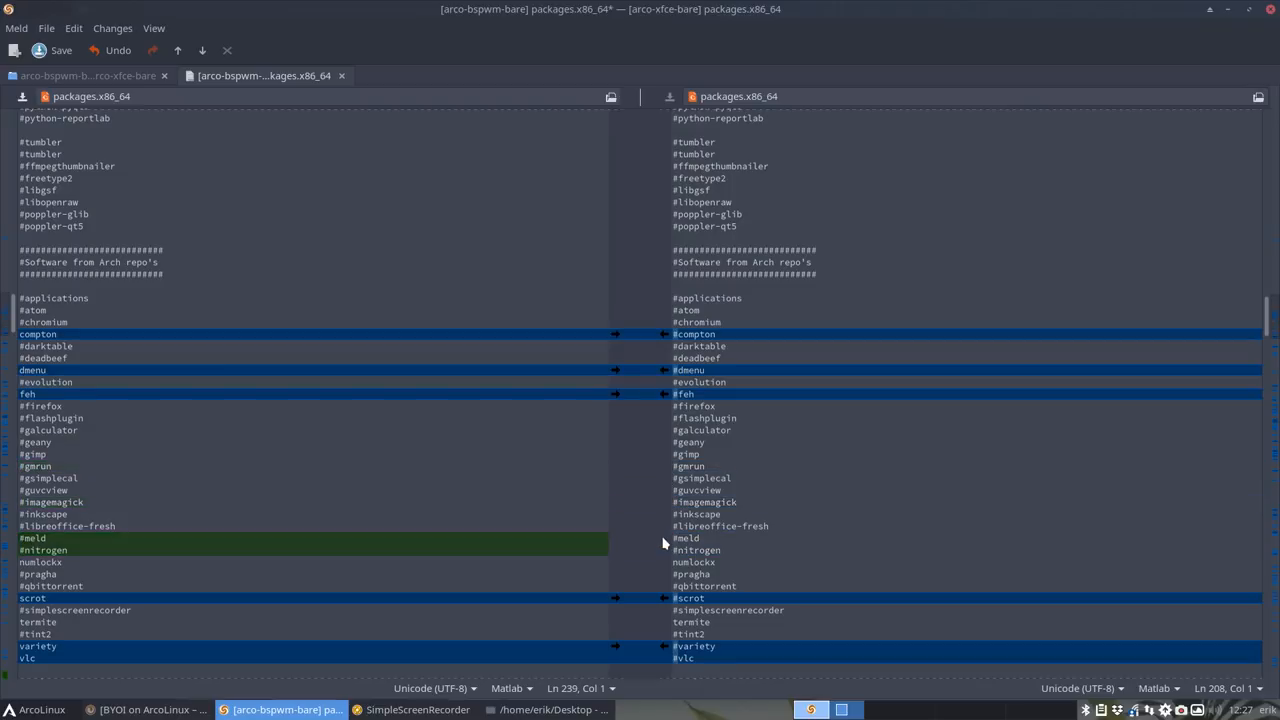
{"action": "scroll", "scroll_direction": "down", "scroll_amount": 3}
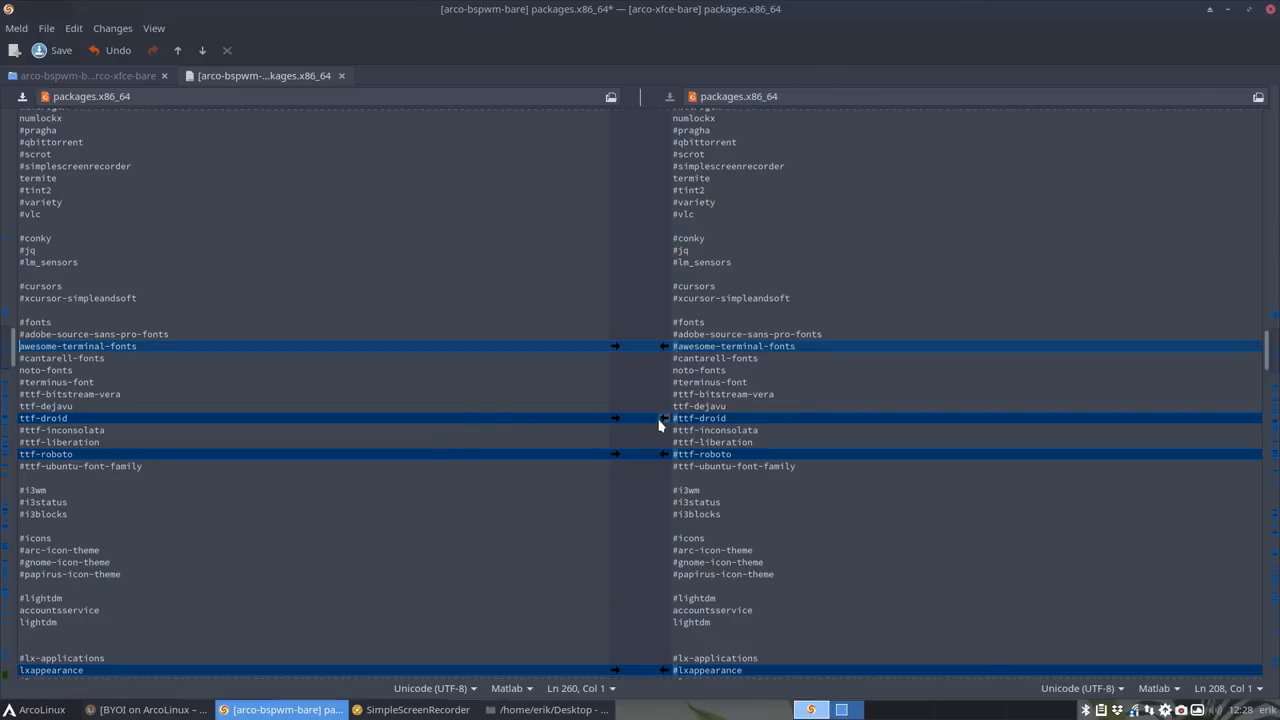
{"action": "scroll", "scroll_direction": "down", "scroll_amount": 3}
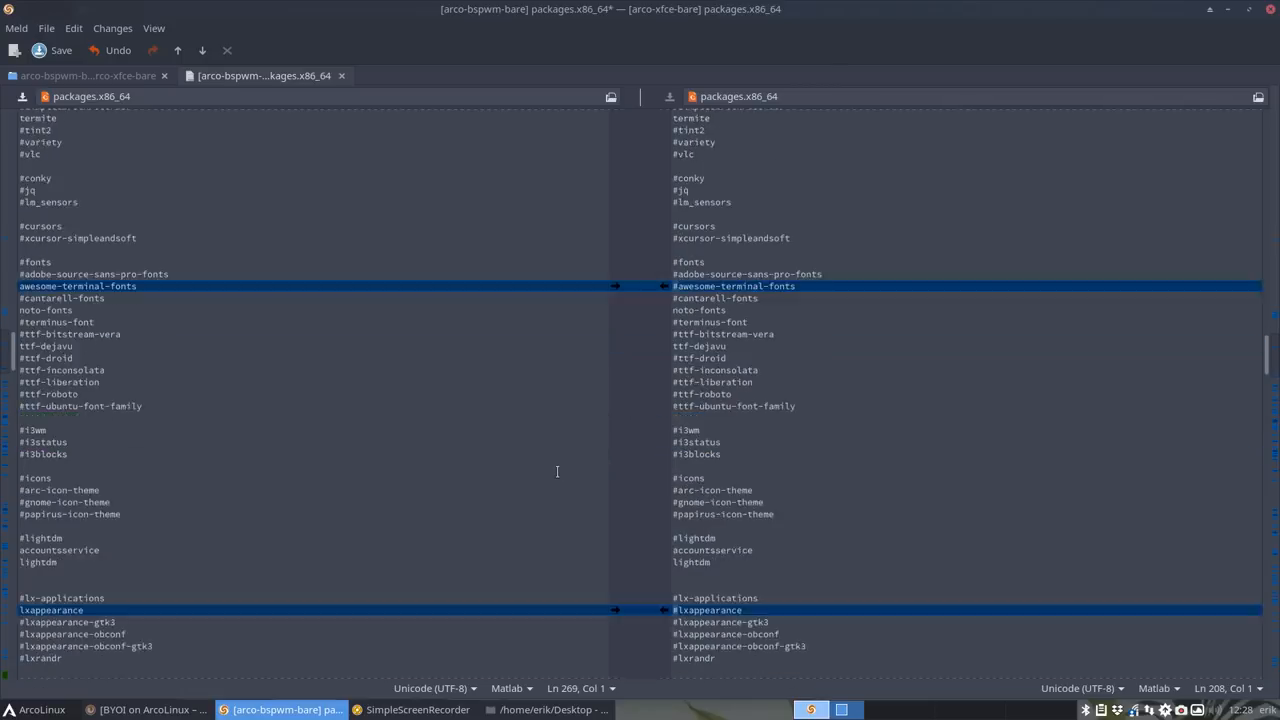
{"action": "scroll", "scroll_direction": "down", "scroll_amount": 3}
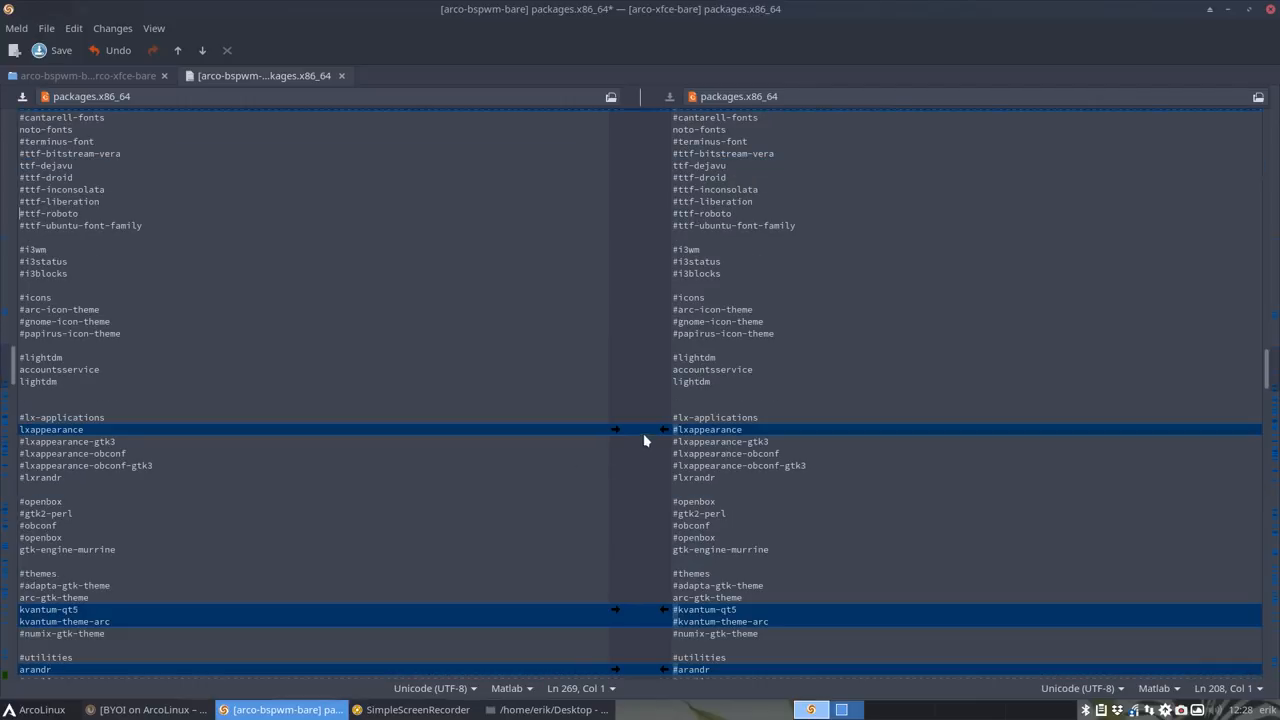
{"action": "left_click", "coordinate": [84, 428]}
{"action": "type", "text": "#"}
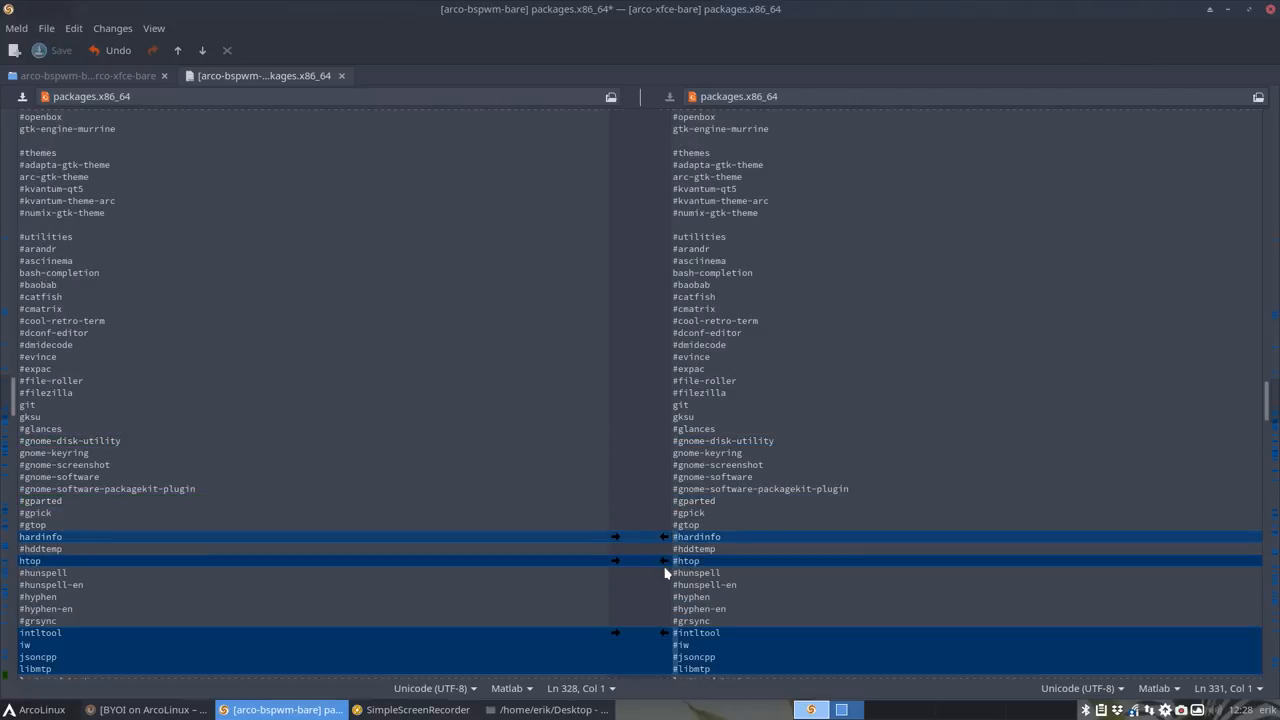
{"action": "scroll", "scroll_direction": "down", "scroll_amount": 3}
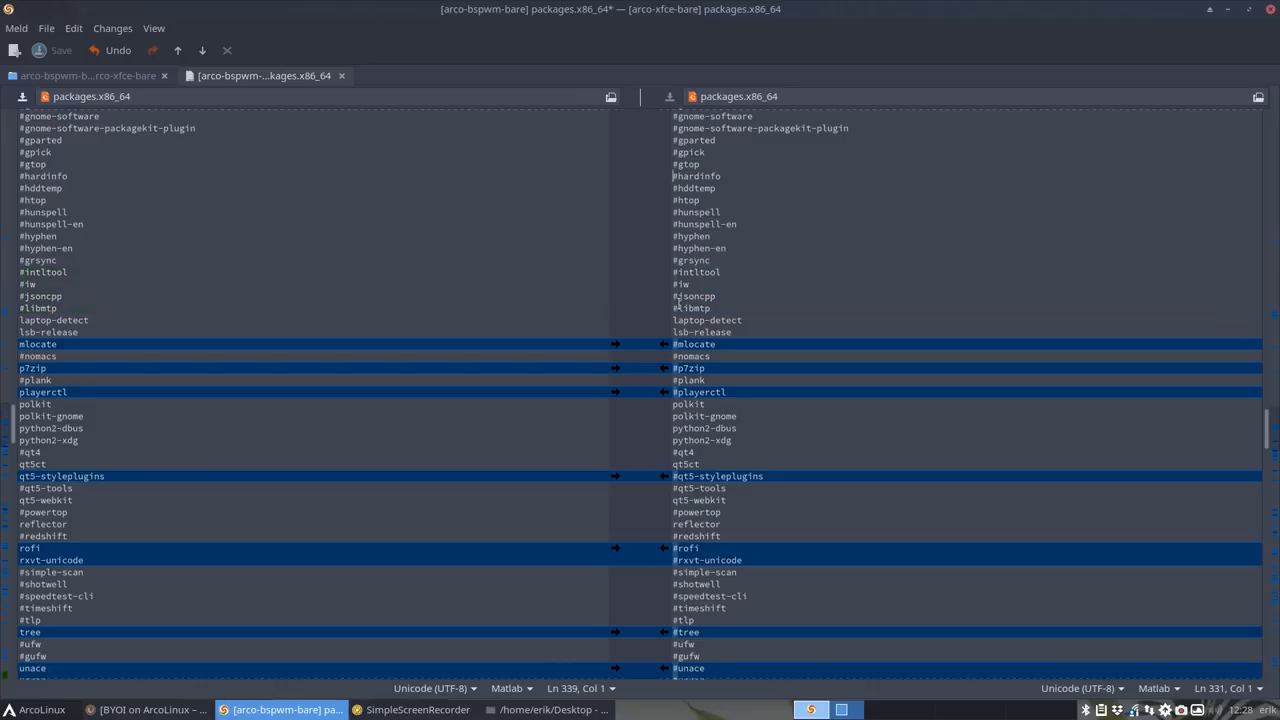
{"action": "mouse_move", "coordinate": [632, 332]}
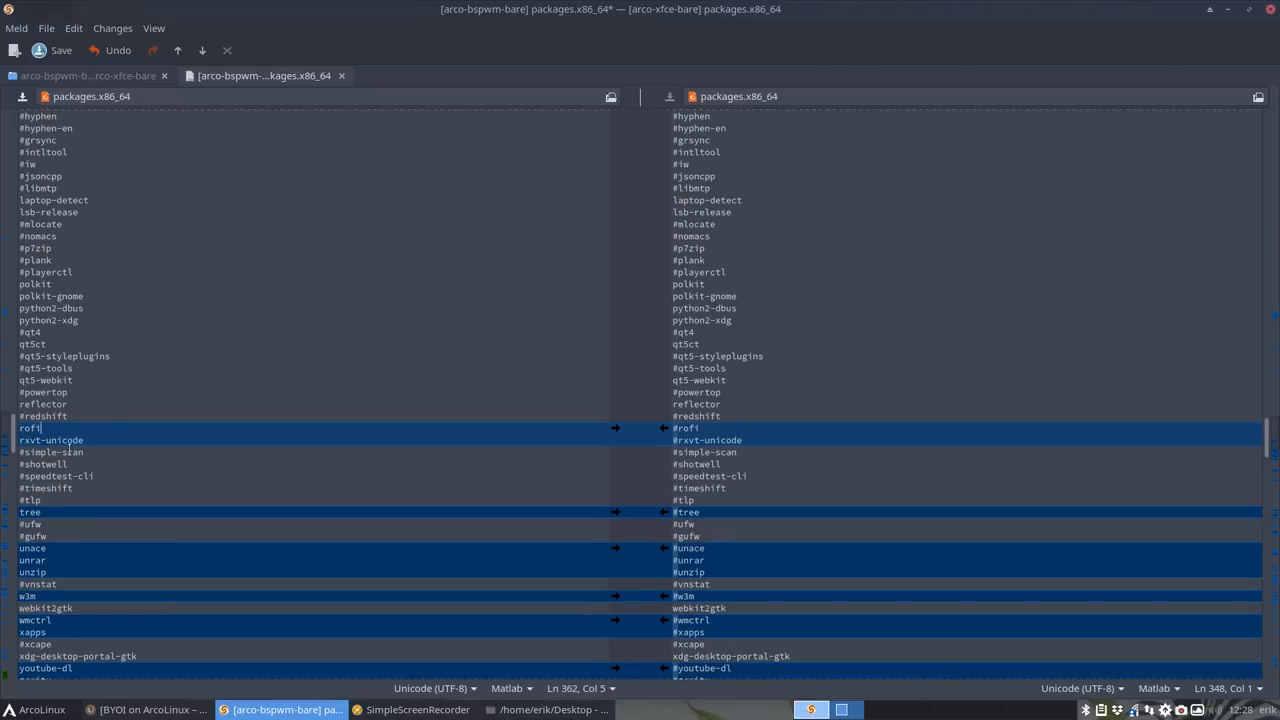
{"action": "scroll", "scroll_direction": "down", "scroll_amount": 3}
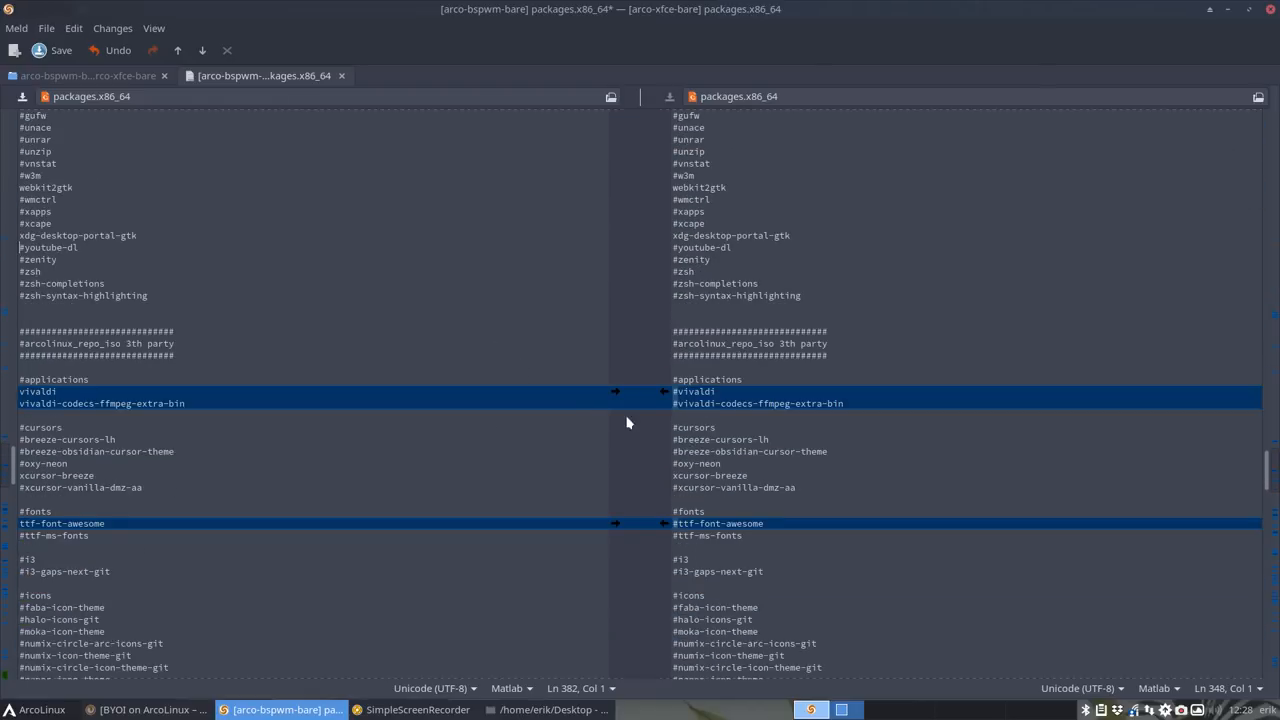
{"action": "scroll", "scroll_direction": "down", "scroll_amount": 3}
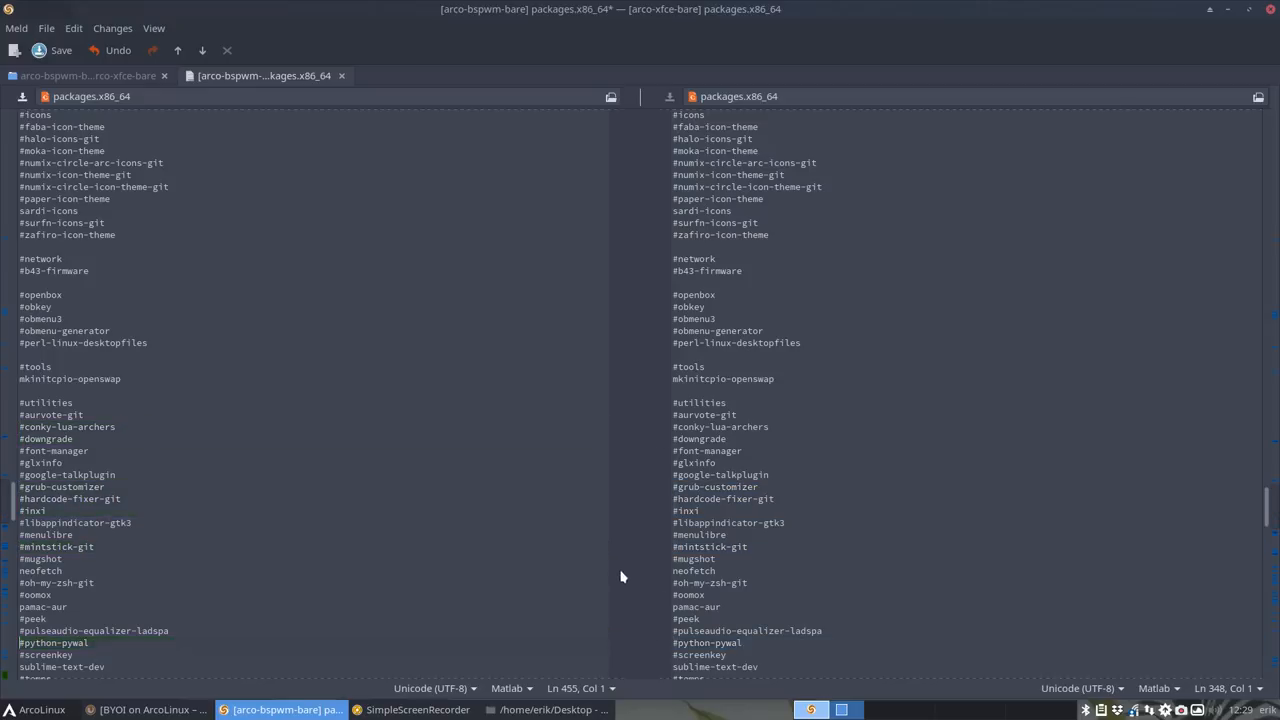
{"action": "scroll", "scroll_direction": "down", "scroll_amount": 3}
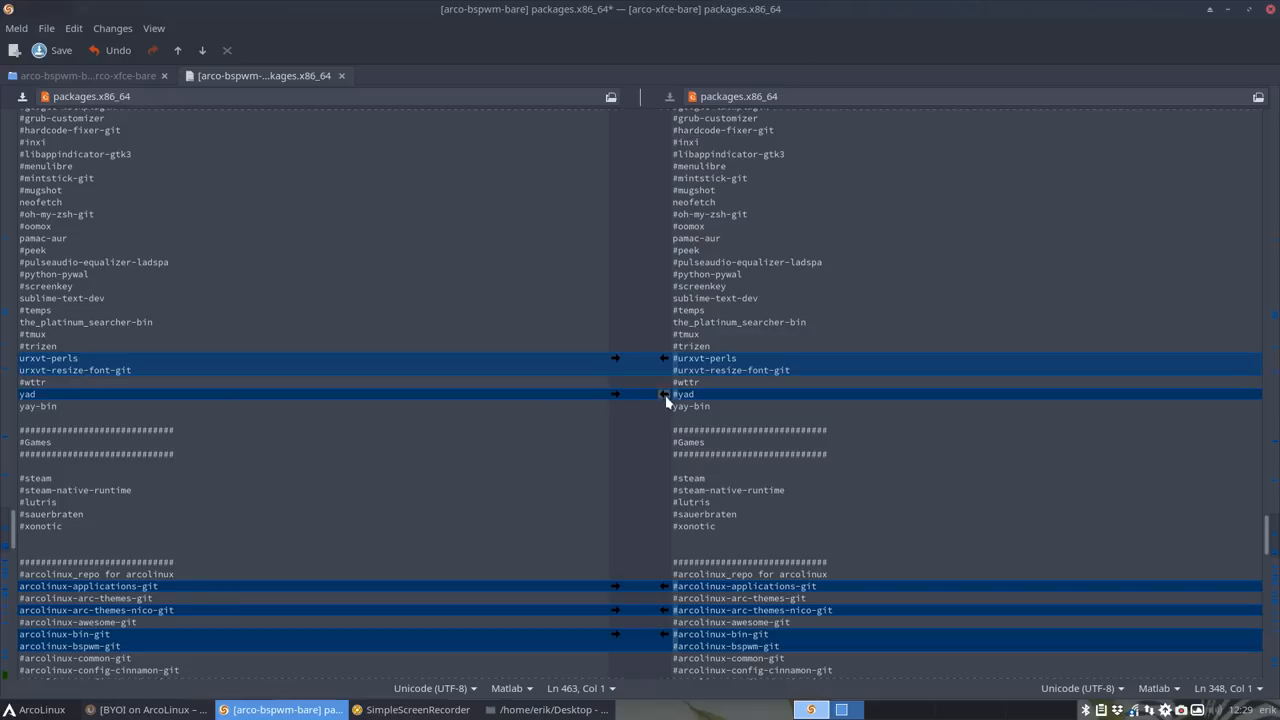
{"action": "scroll", "scroll_direction": "down", "scroll_amount": 3}
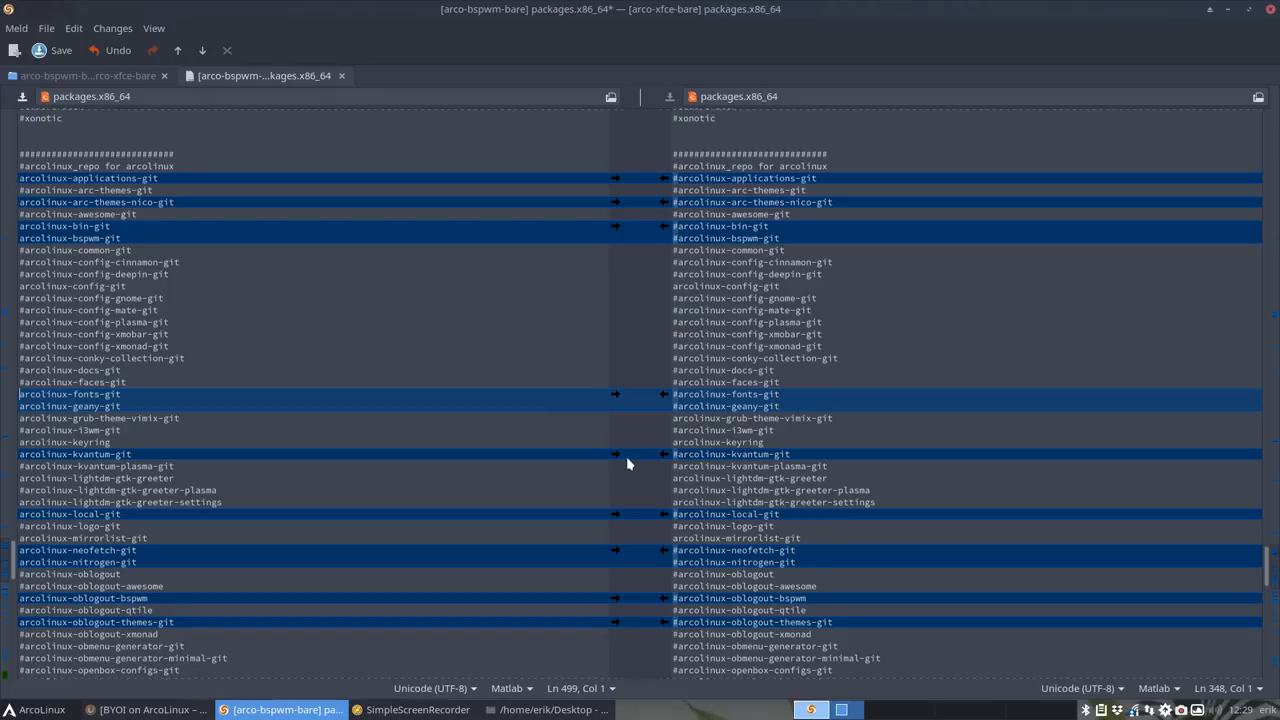
Comment out unwanted arcolinux-* package lines in the bspwm-bare list, moving on to the neo entries
{"action": "left_click", "coordinate": [156, 190]}
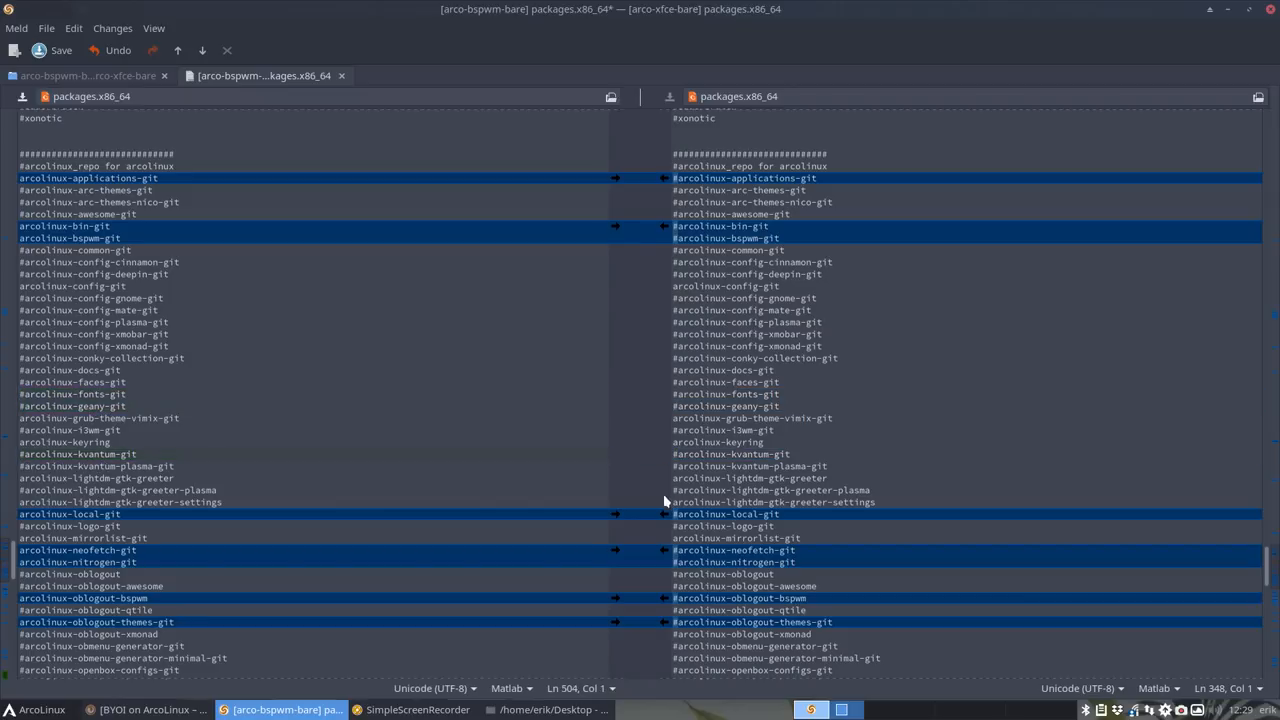
{"action": "mouse_move", "coordinate": [668, 516]}
{"action": "type", "text": "#"}
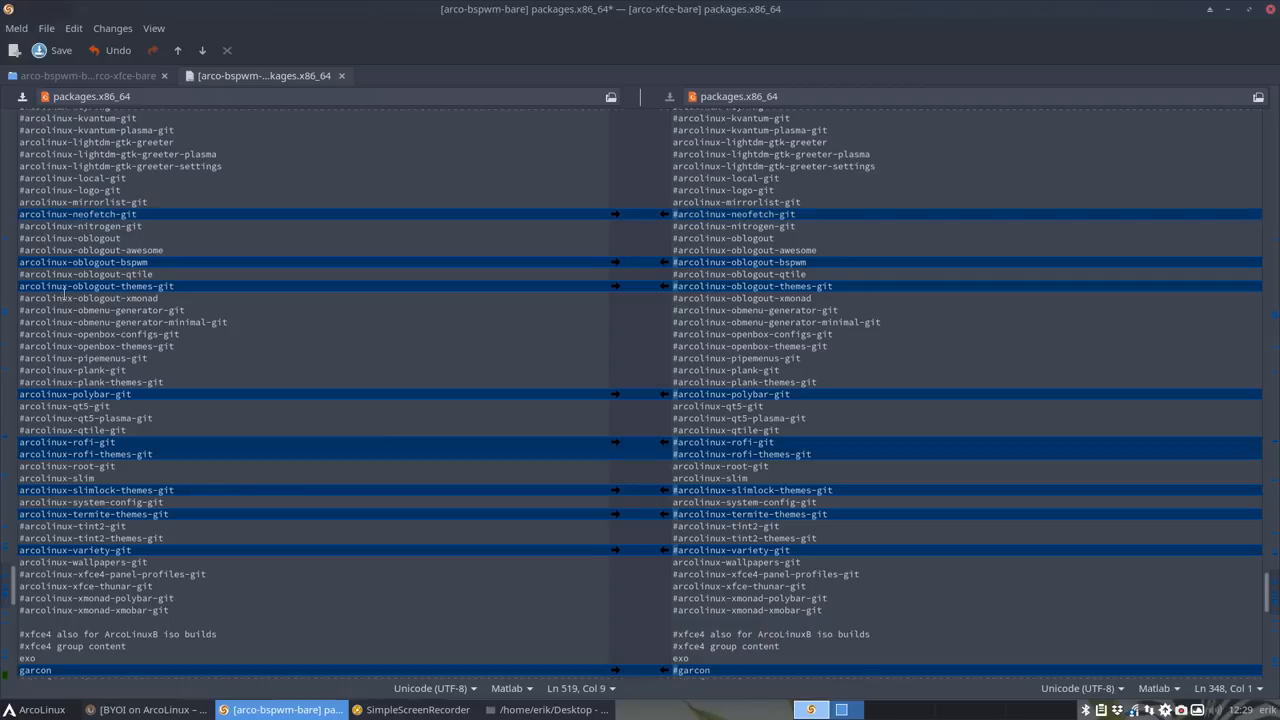
{"action": "type", "text": "neo"}
{"action": "type", "text": "#"}
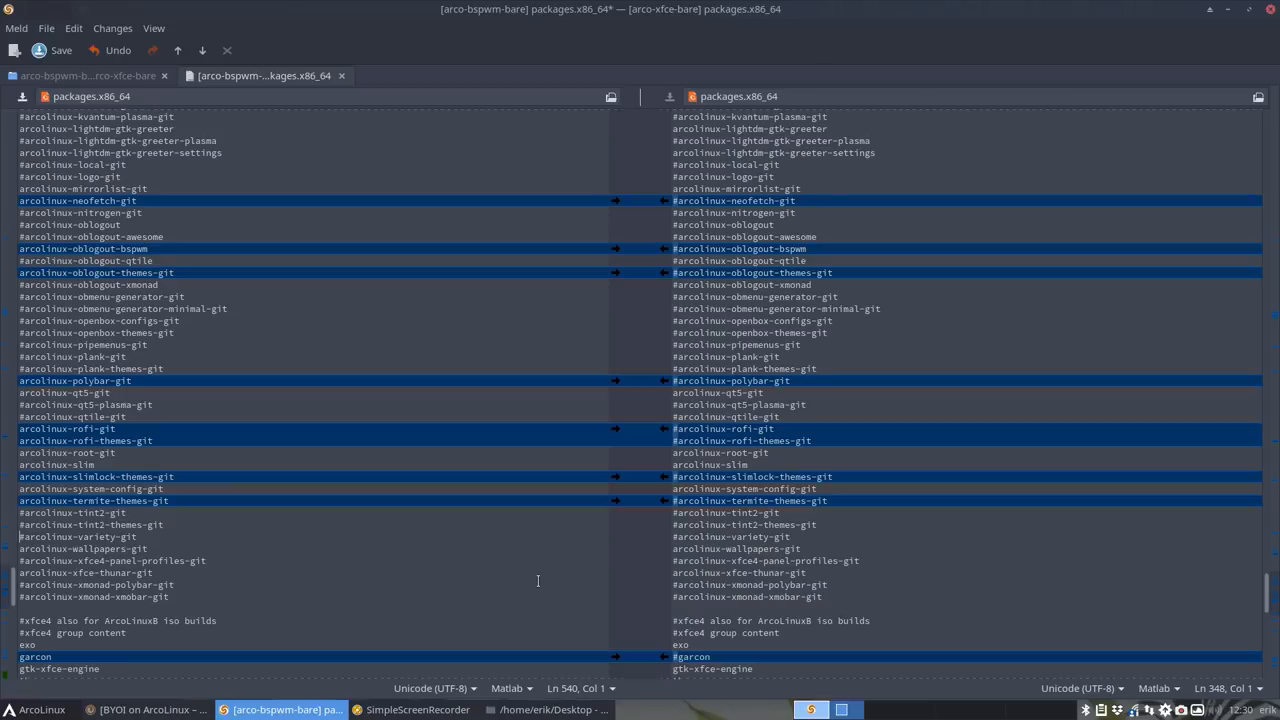
{"action": "scroll", "scroll_direction": "down", "scroll_amount": 3}
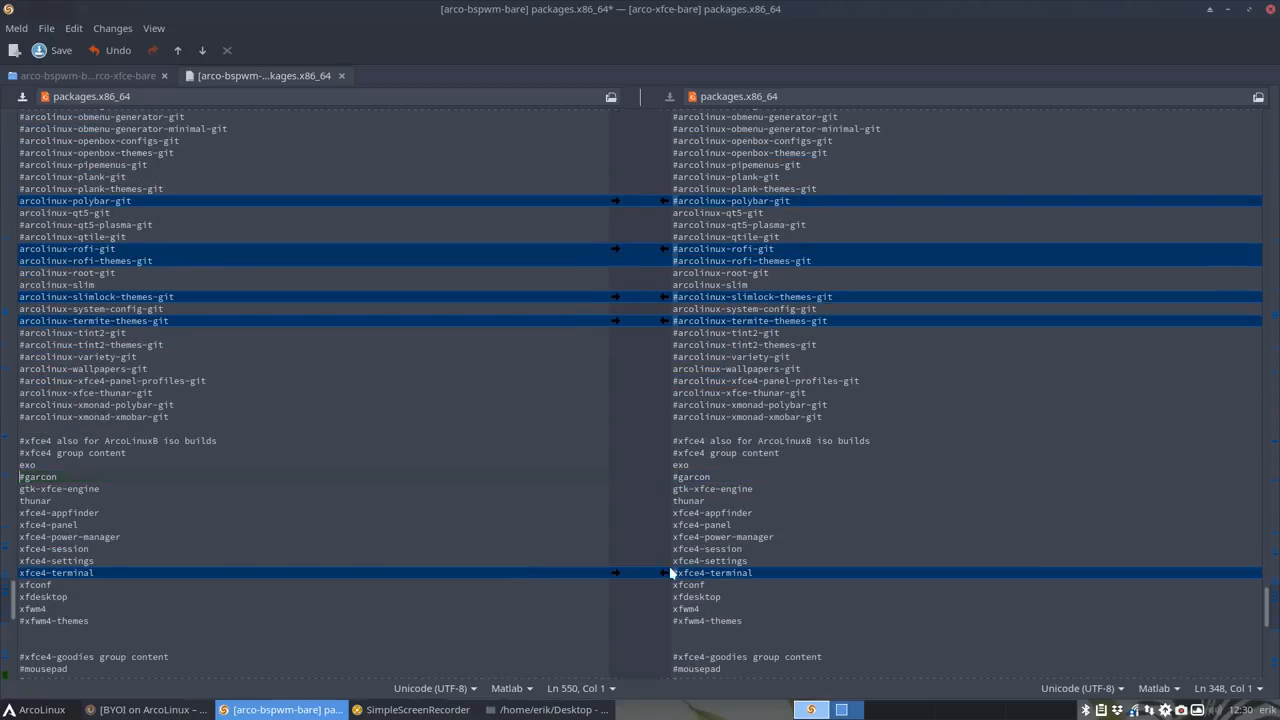
{"action": "scroll", "scroll_direction": "down", "scroll_amount": 3}
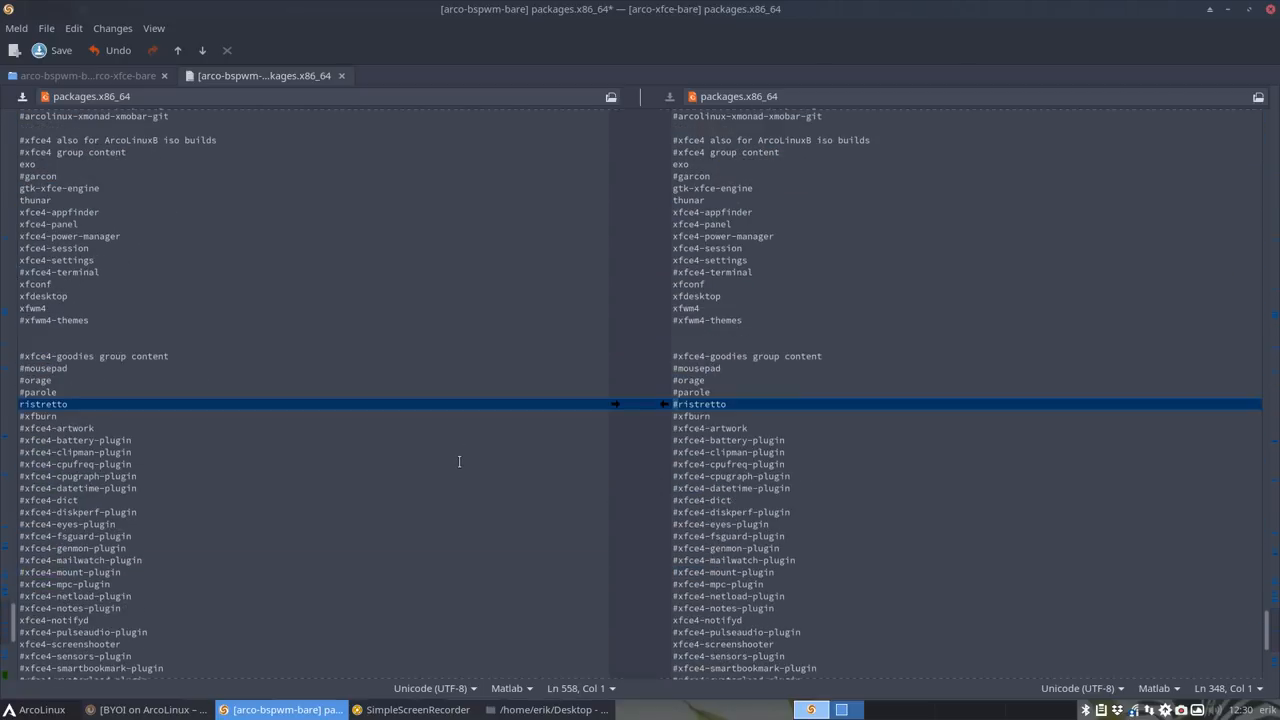
{"action": "scroll", "scroll_direction": "down", "scroll_amount": 3}
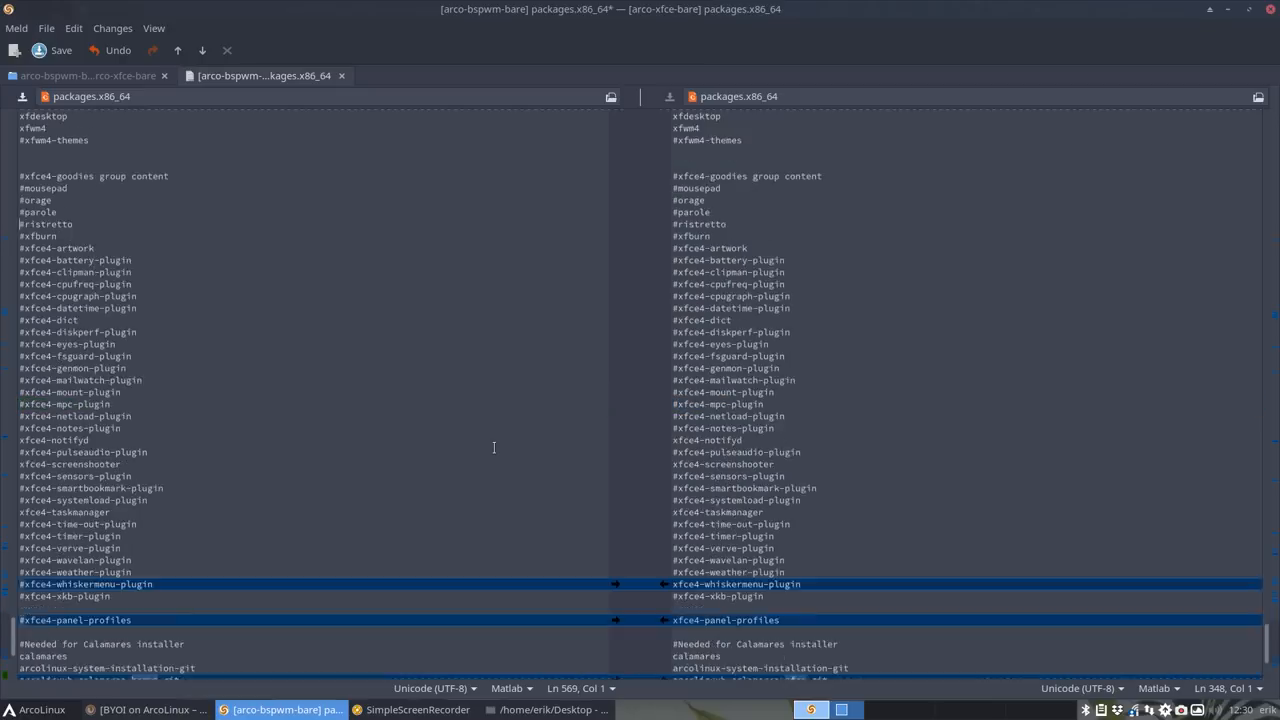
{"action": "scroll", "scroll_direction": "down", "scroll_amount": 3}
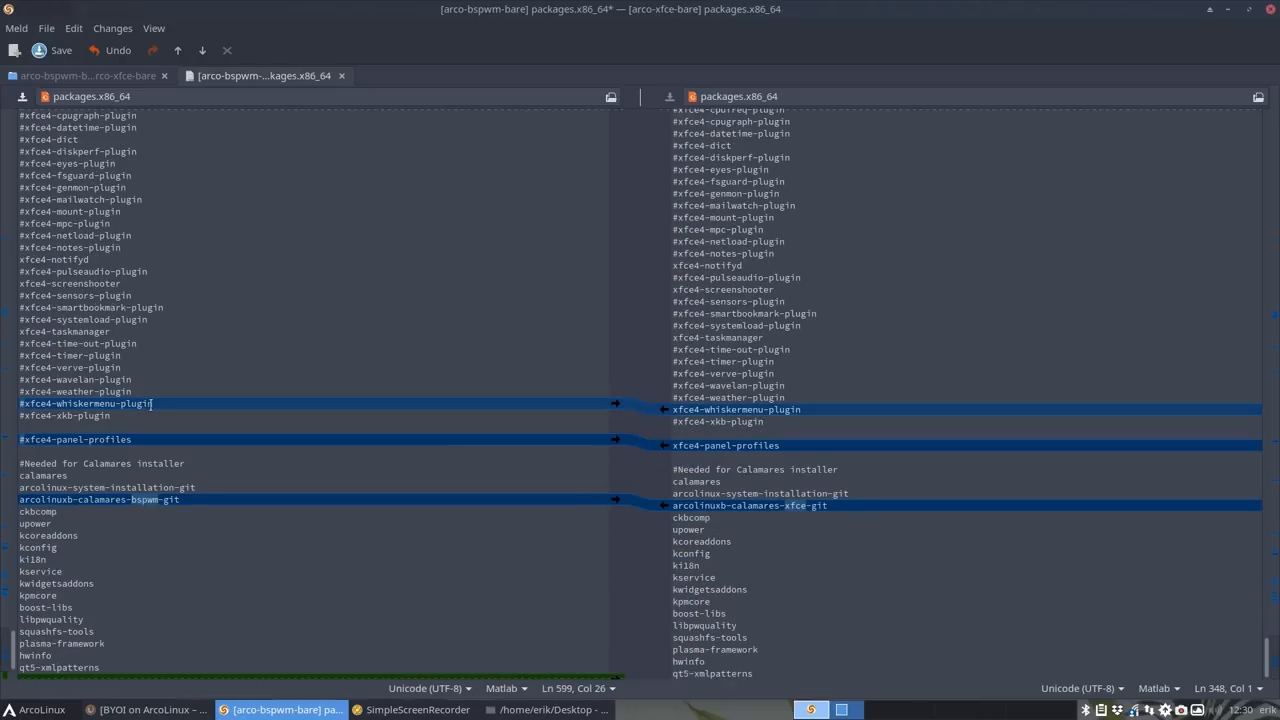
{"action": "left_click", "coordinate": [62, 510]}
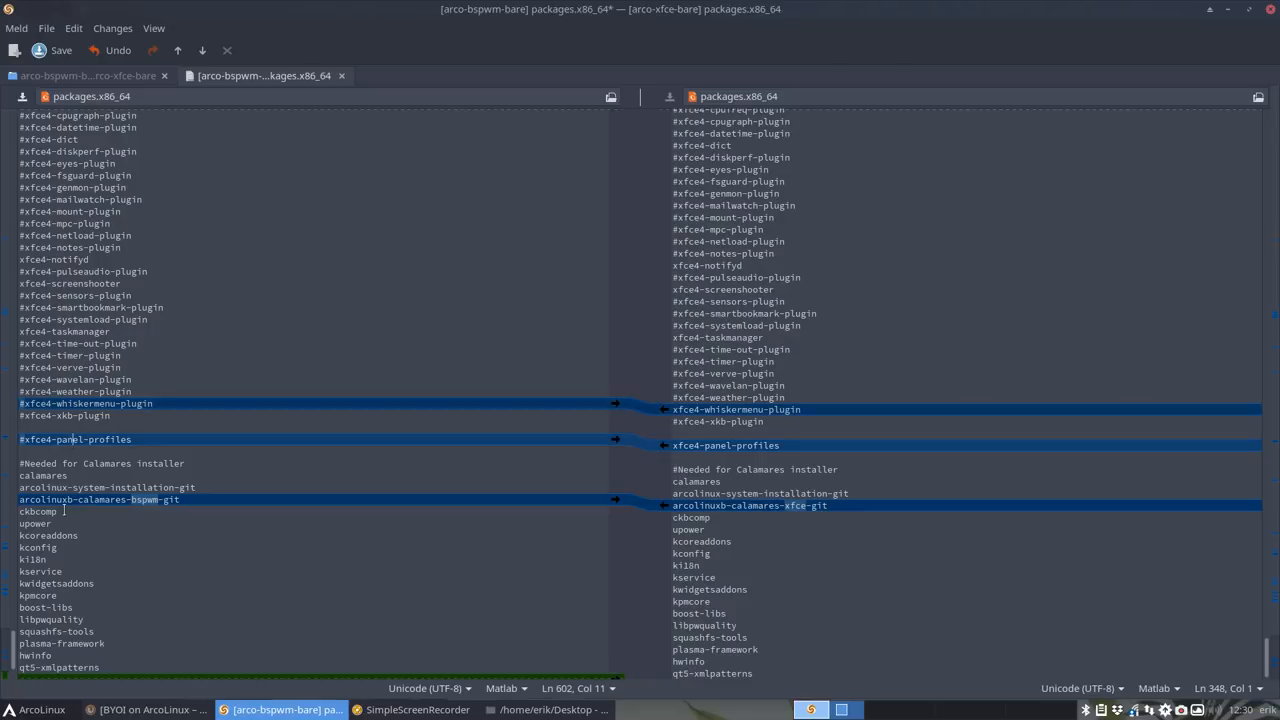
{"action": "scroll", "scroll_direction": "down", "scroll_amount": 3}
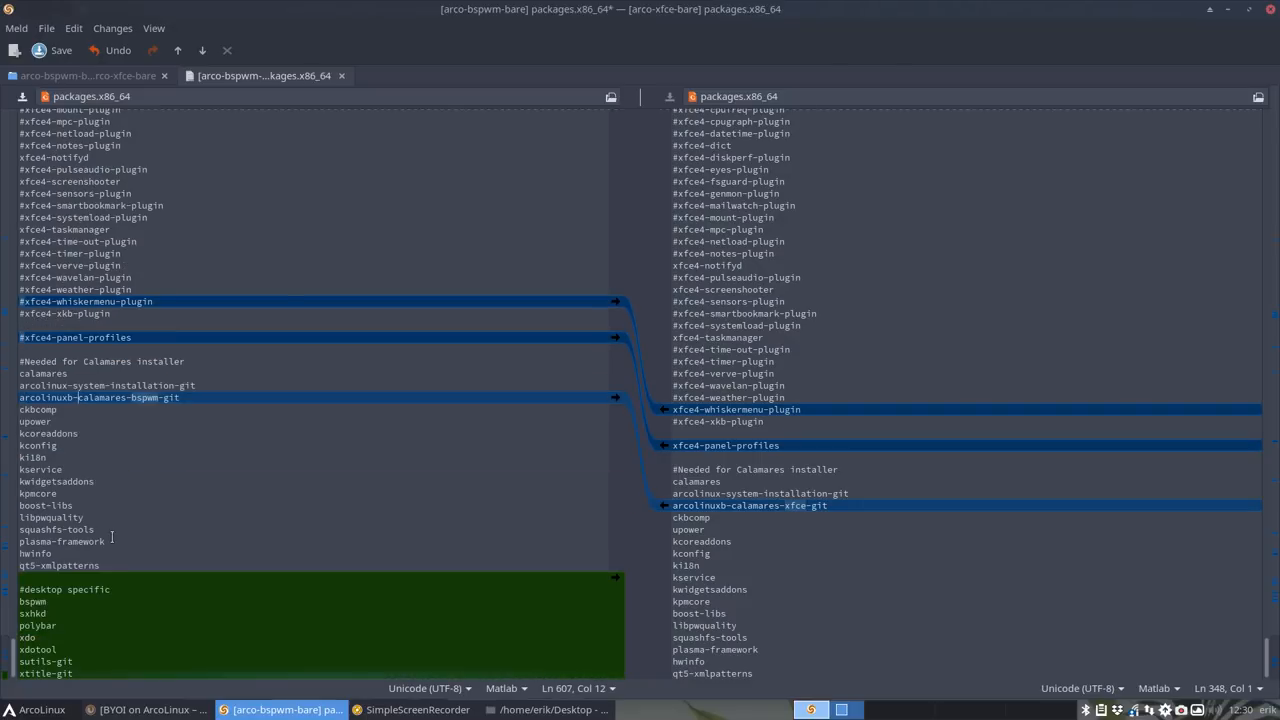
{"action": "scroll", "scroll_direction": "down", "scroll_amount": 3}
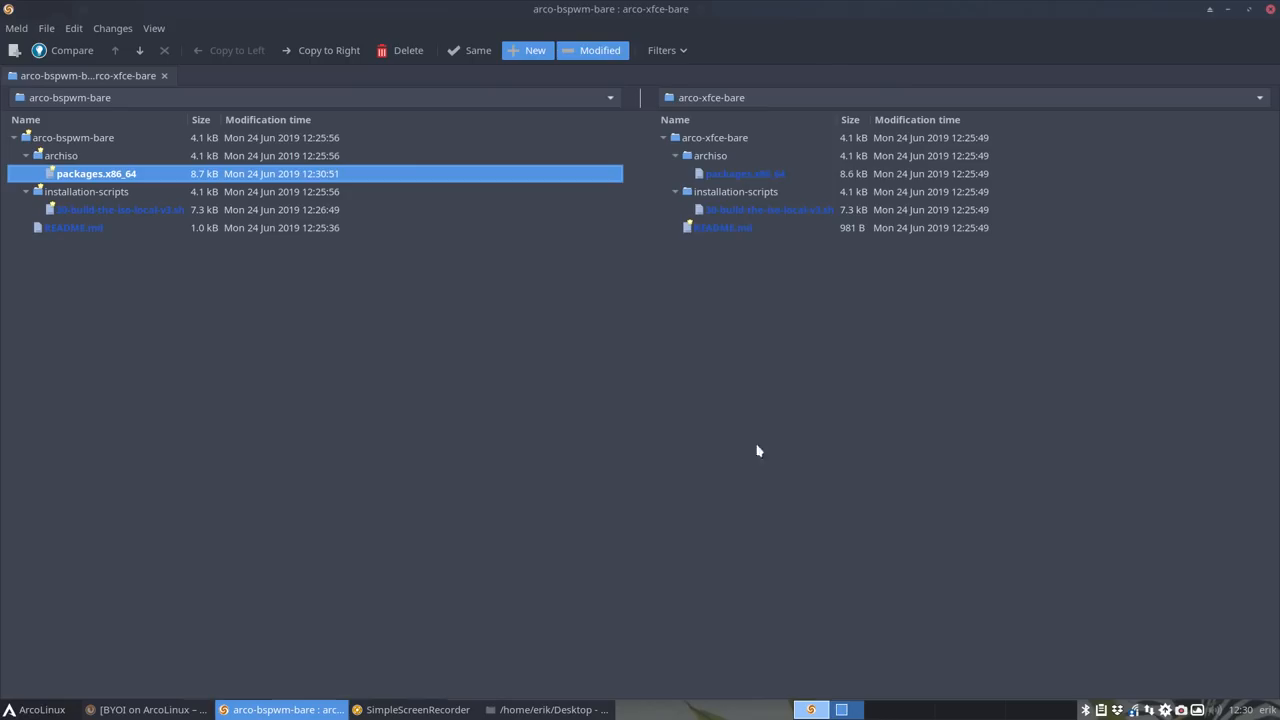
{"action": "mouse_move", "coordinate": [1224, 16]}
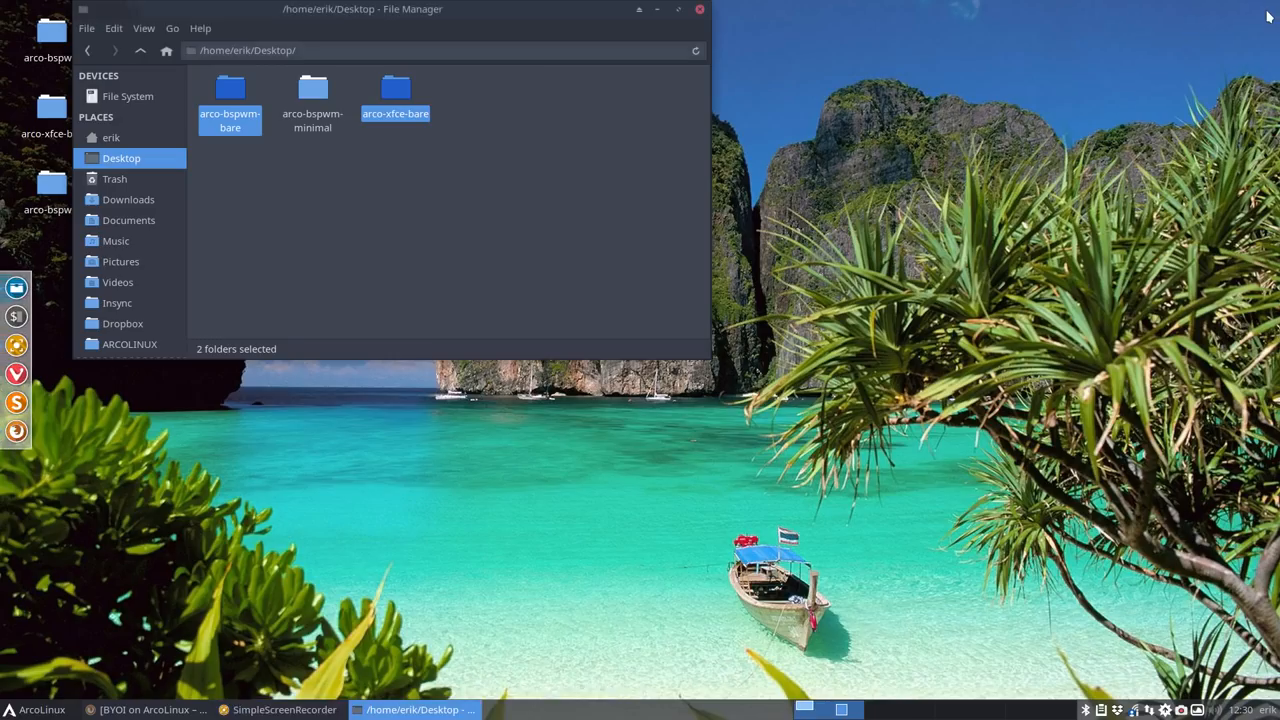
Browse into arco-xfce-bare/installation-scripts and run ./30-build-the-iso-local-v3.sh in a terminal there
{"action": "left_click", "coordinate": [404, 202]}
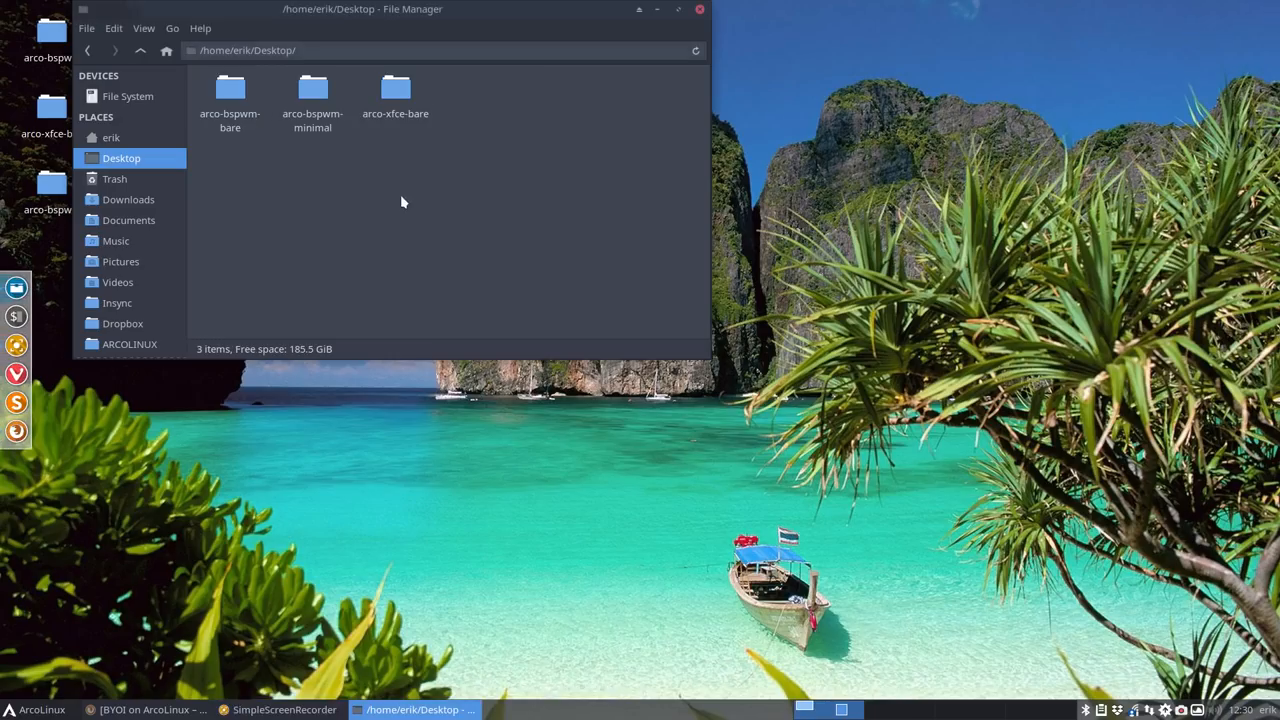
{"action": "double_click", "coordinate": [396, 90]}
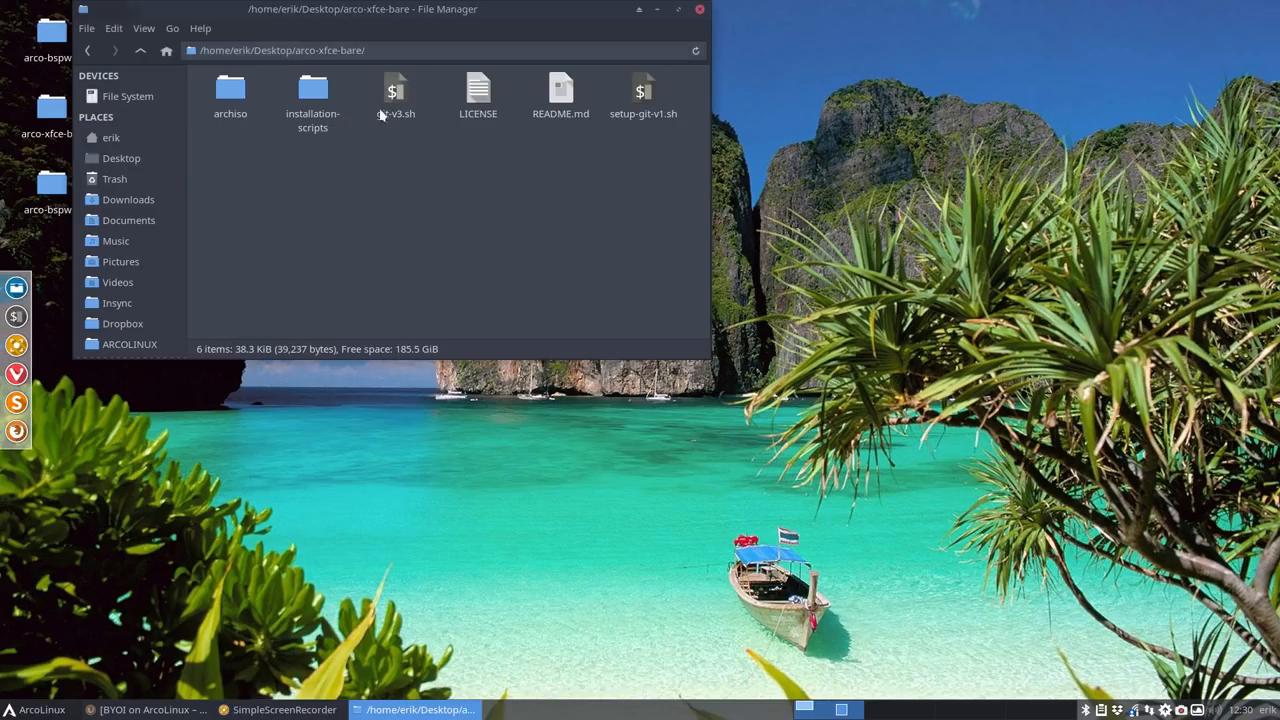
{"action": "double_click", "coordinate": [312, 90]}
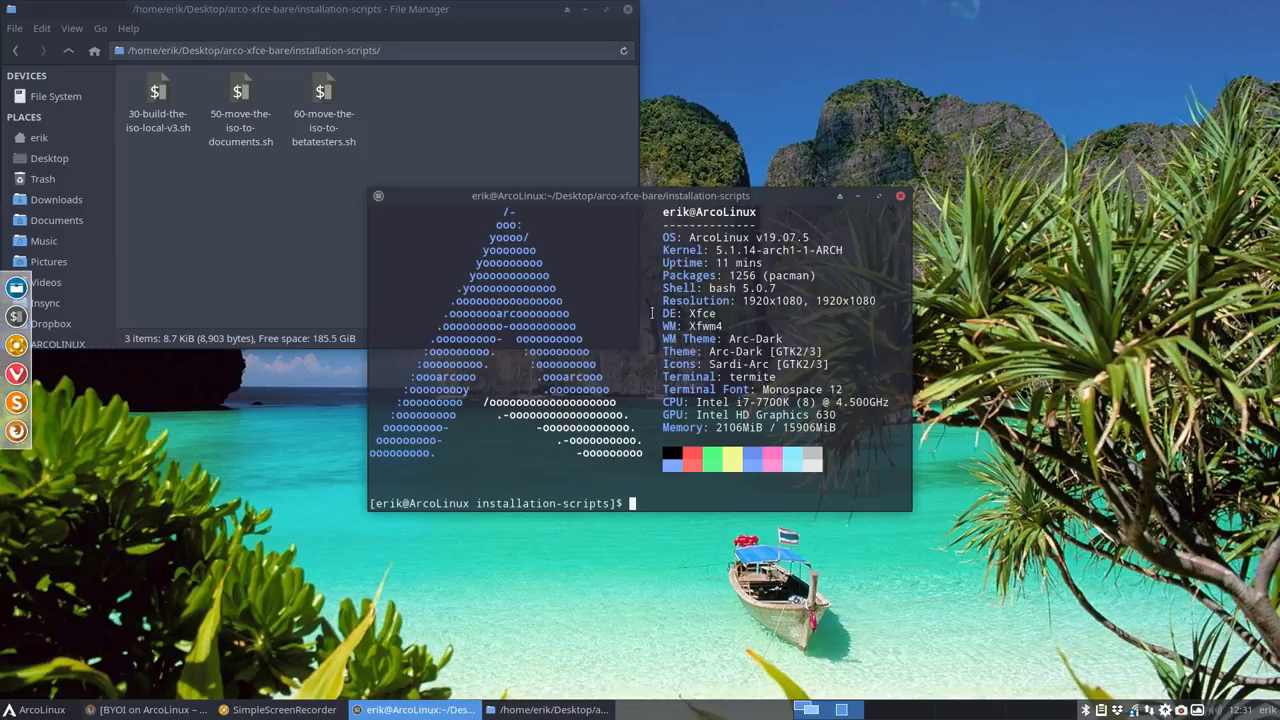
{"action": "type", "text": "./30-build-the-iso-local-v3.sh"}
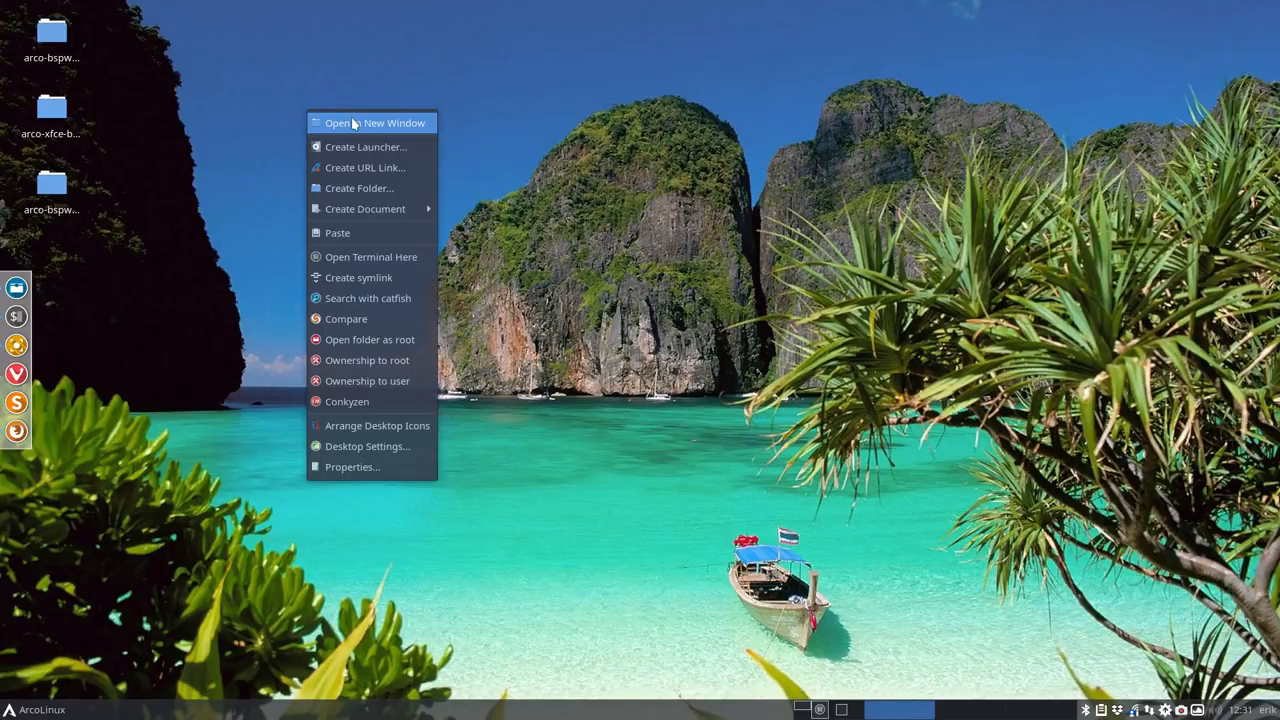
Start a Meld directory comparison with Desktop/arco-bspwm-bare/archiso as the first folder
{"action": "left_click", "coordinate": [564, 340]}
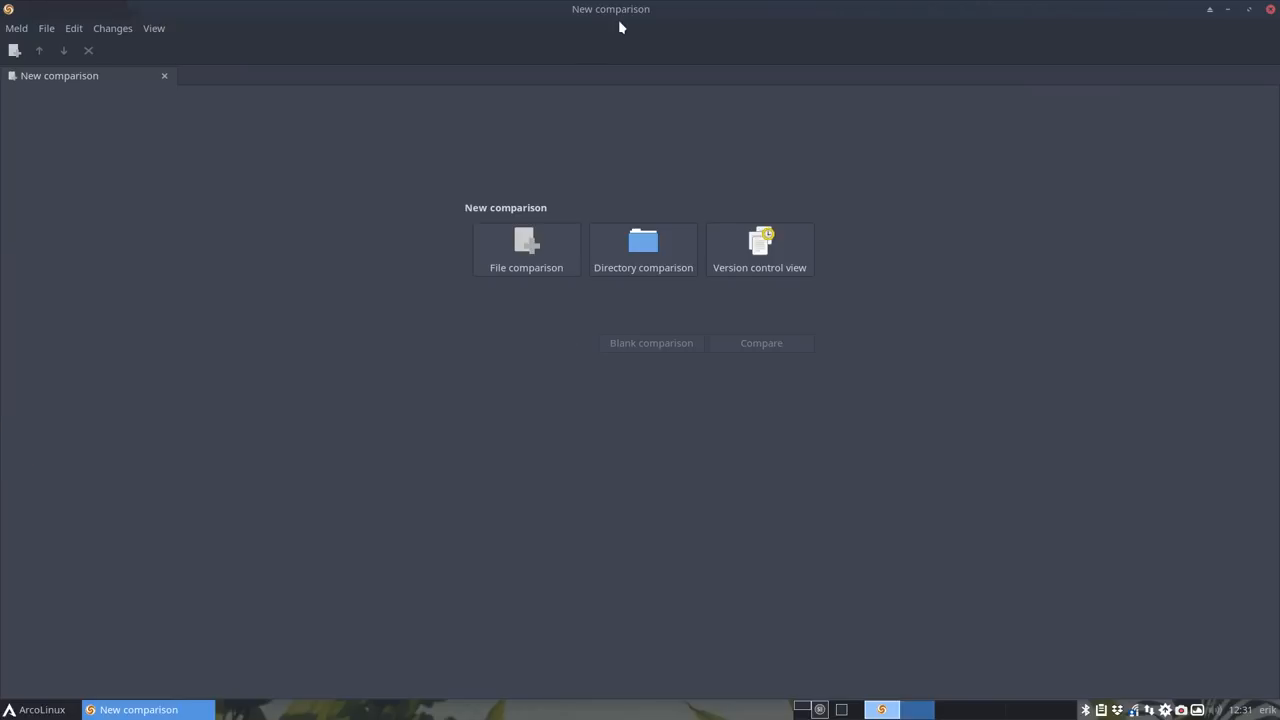
{"action": "left_click", "coordinate": [644, 248]}
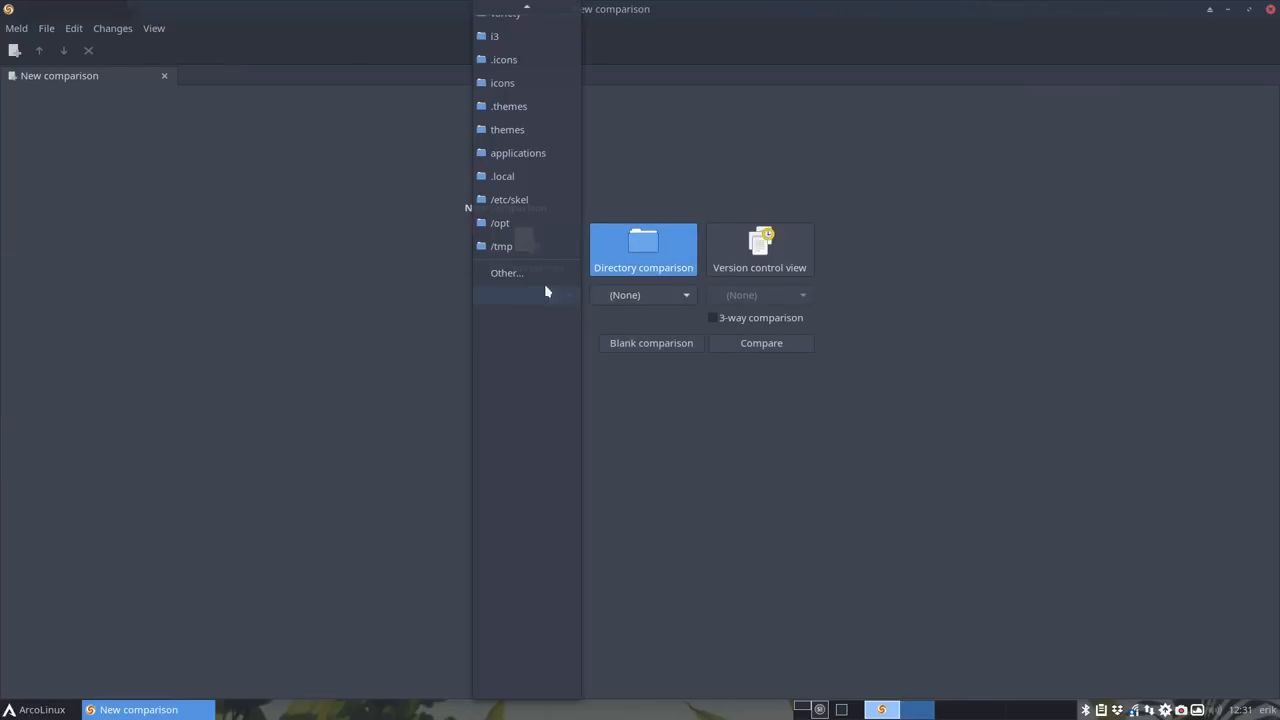
{"action": "left_click", "coordinate": [506, 272]}
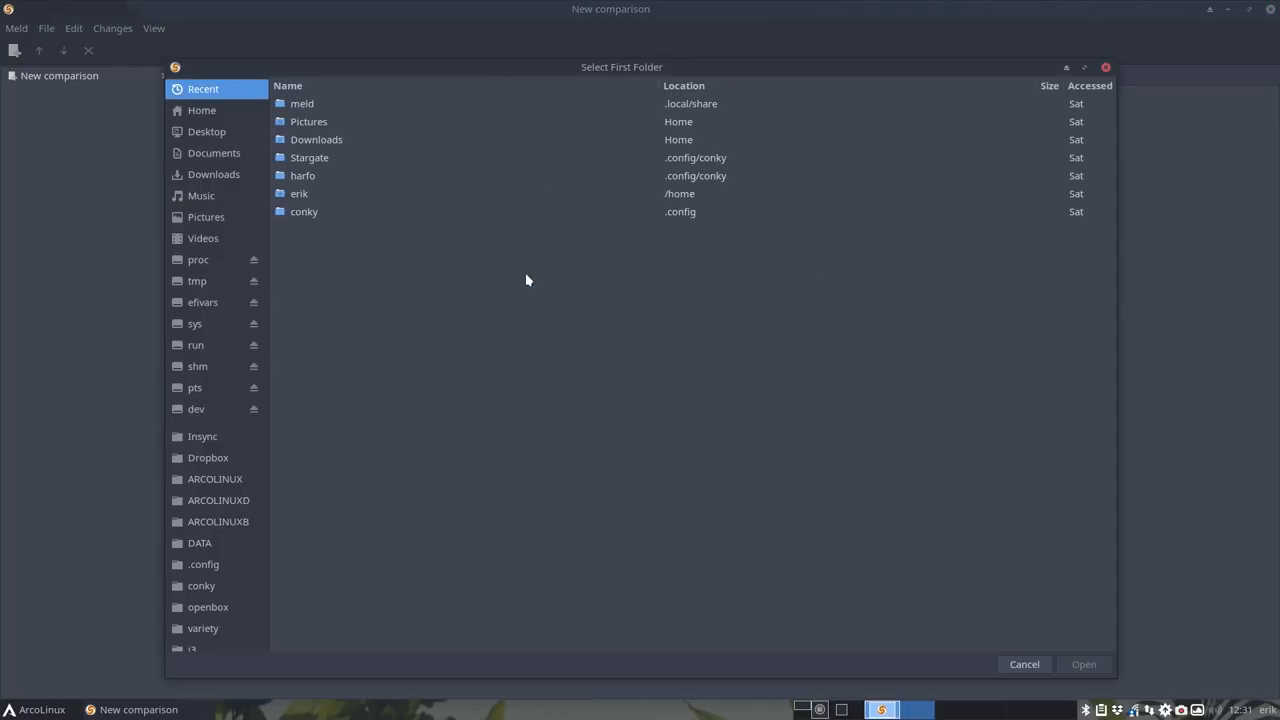
{"action": "left_click", "coordinate": [1024, 664]}
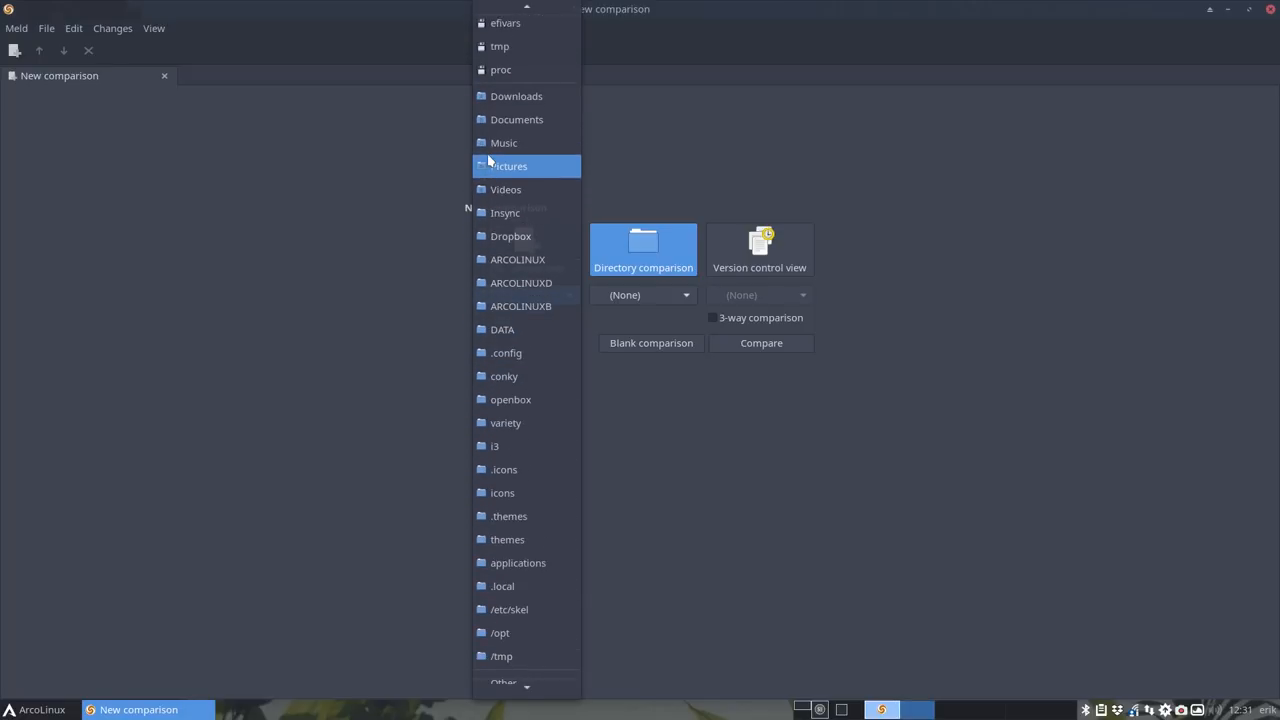
{"action": "scroll", "scroll_direction": "up", "scroll_amount": 3}
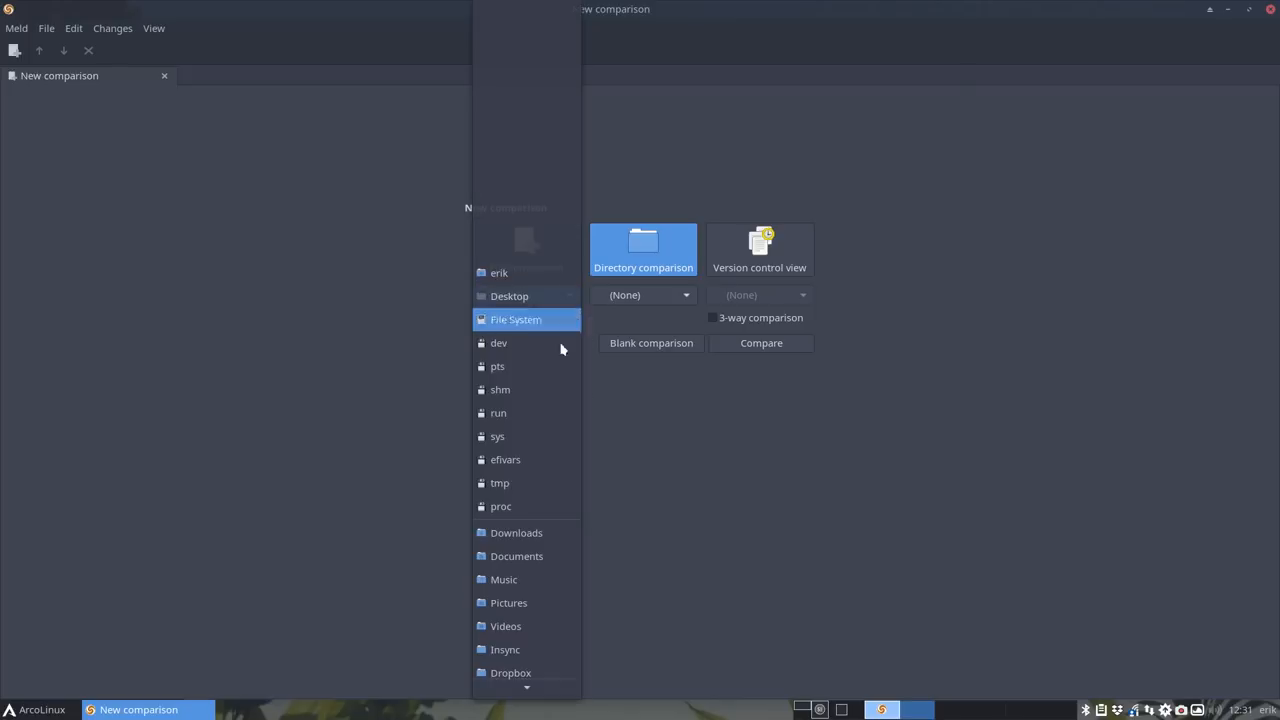
{"action": "left_click", "coordinate": [644, 294]}
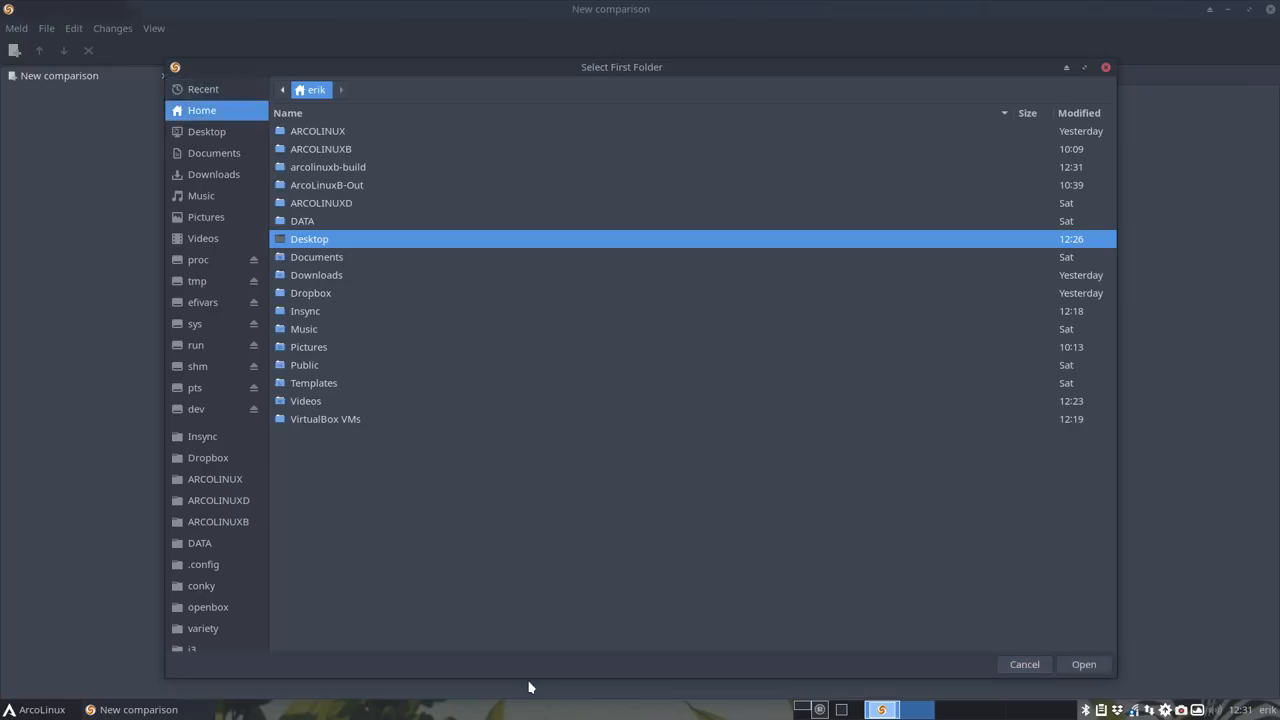
{"action": "double_click", "coordinate": [308, 238]}
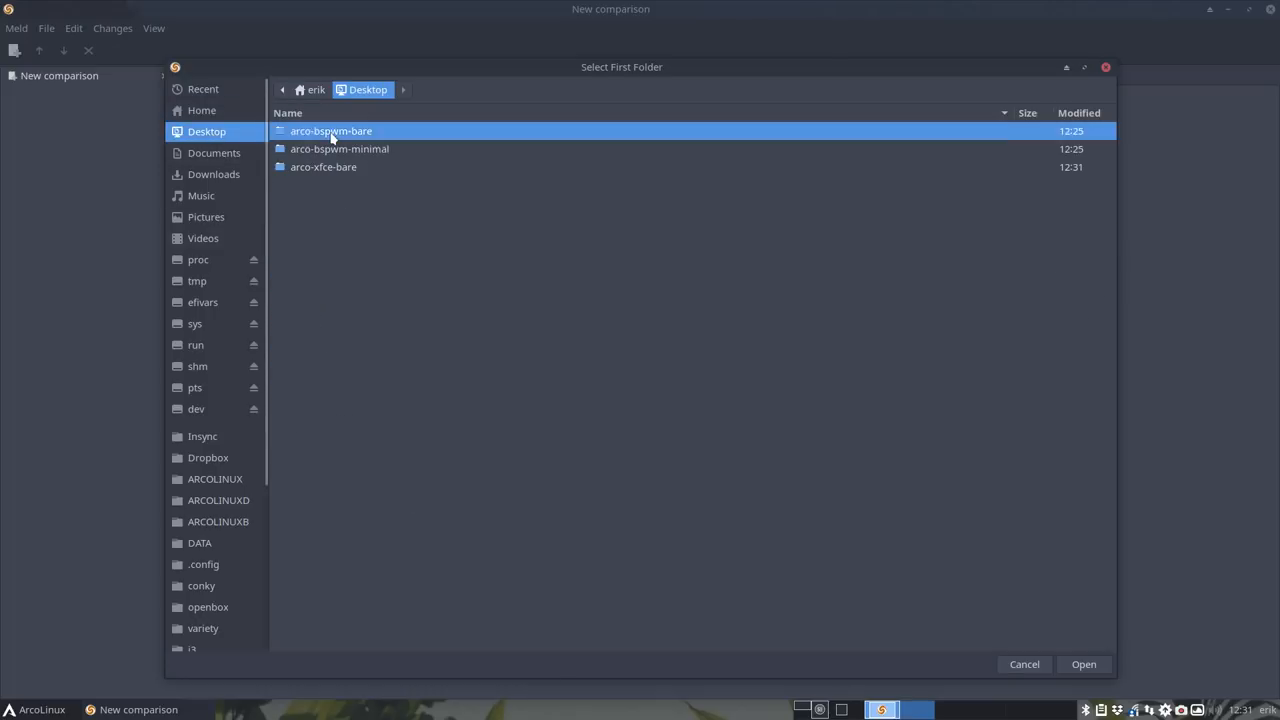
{"action": "double_click", "coordinate": [332, 132]}
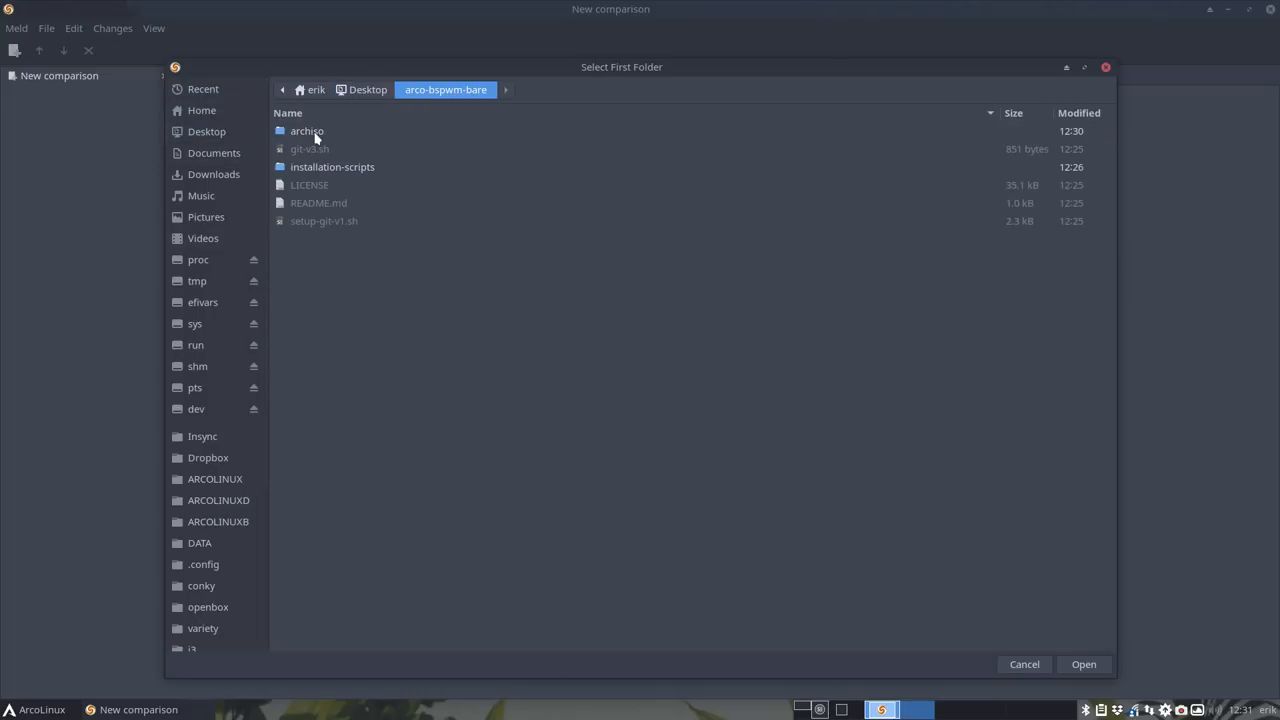
{"action": "left_click", "coordinate": [308, 132]}
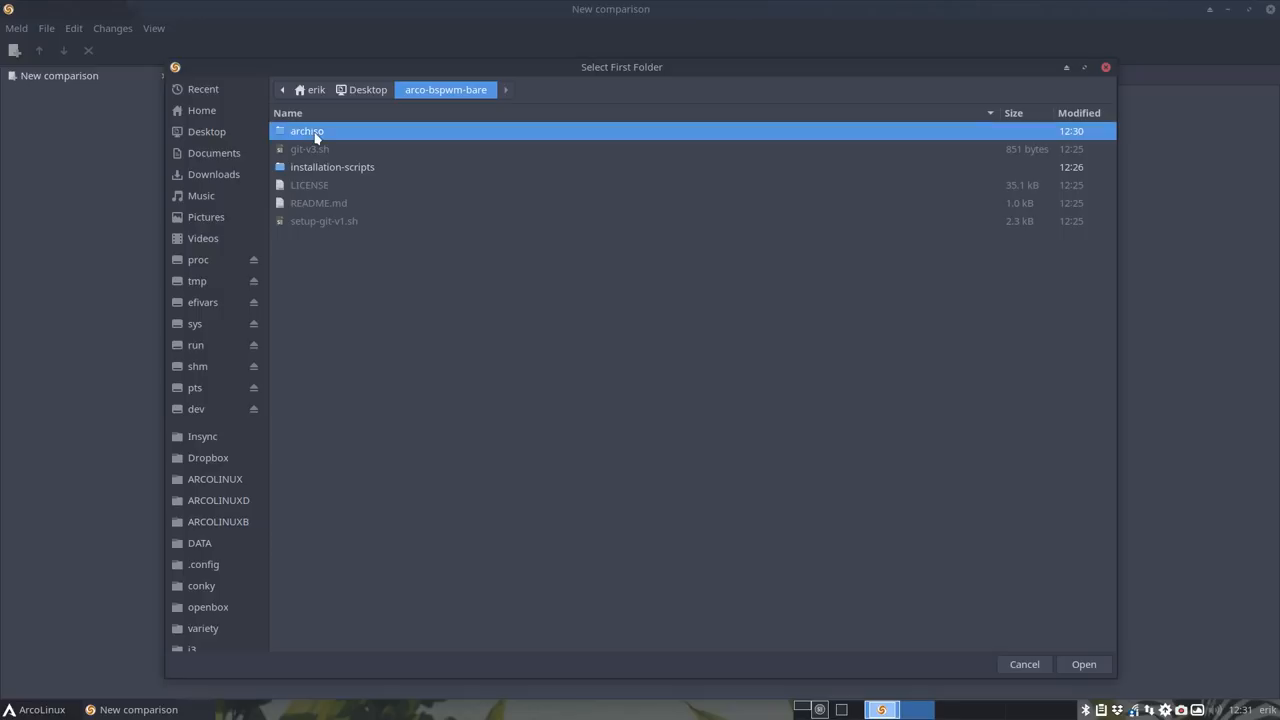
{"action": "left_click", "coordinate": [1084, 664]}
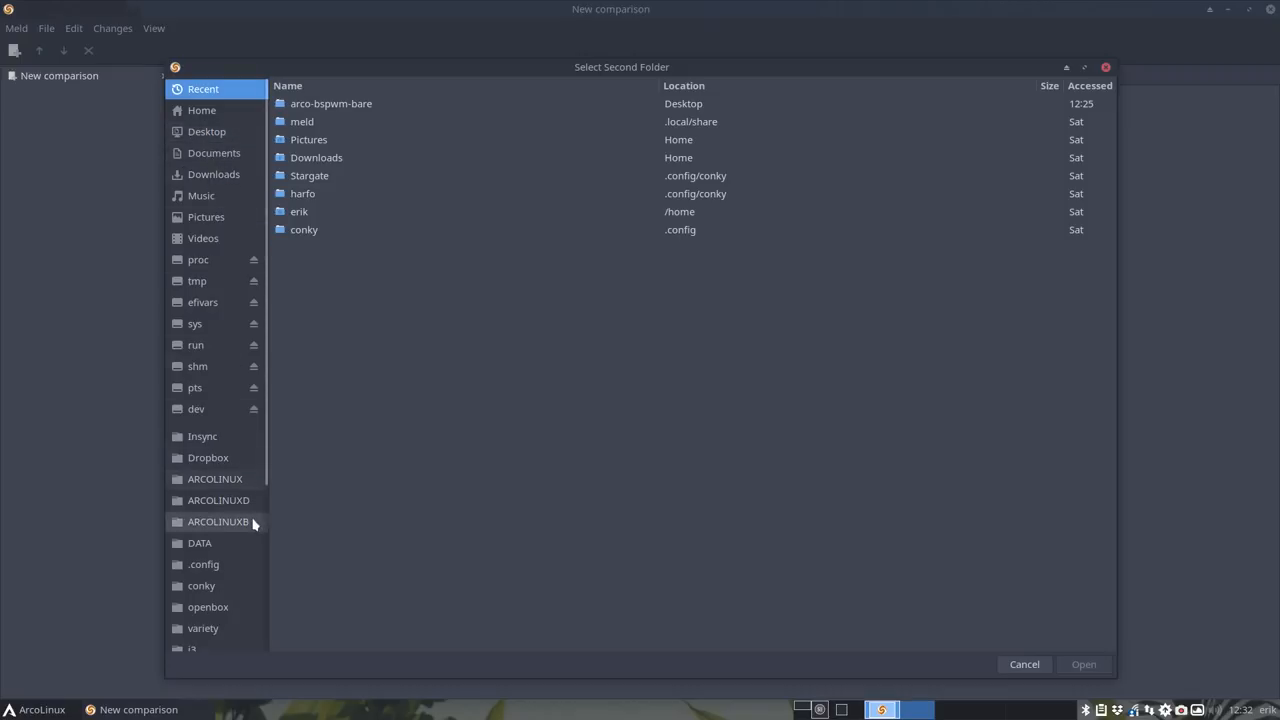
Choose ARCOLINUXB/arco-bspwm-bare/archiso as the second folder
{"action": "double_click", "coordinate": [218, 520]}
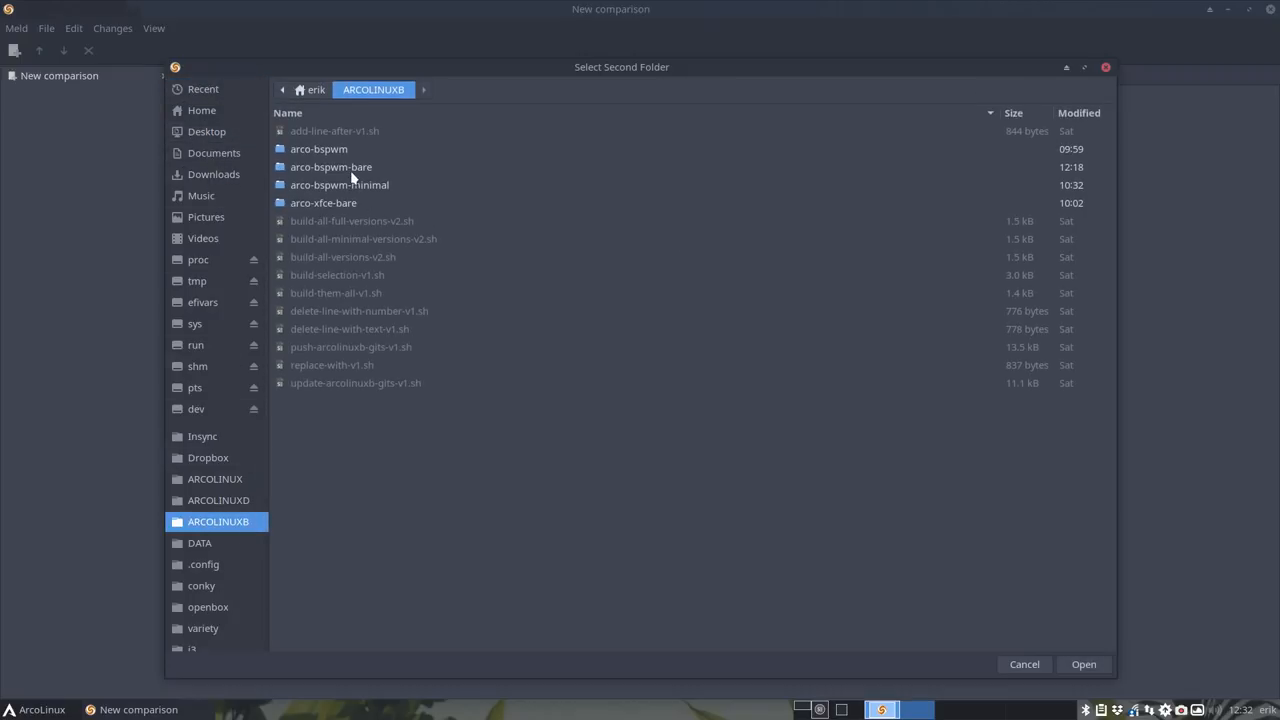
{"action": "double_click", "coordinate": [332, 168]}
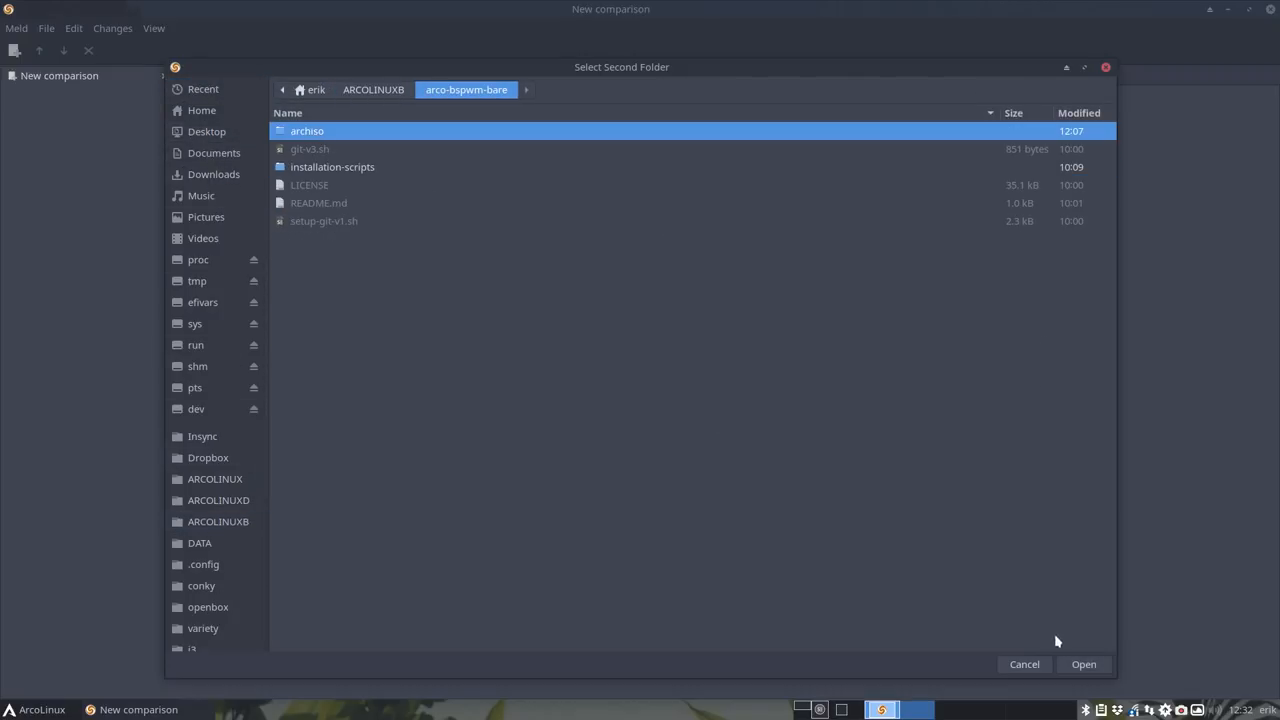
{"action": "left_click", "coordinate": [1084, 664]}
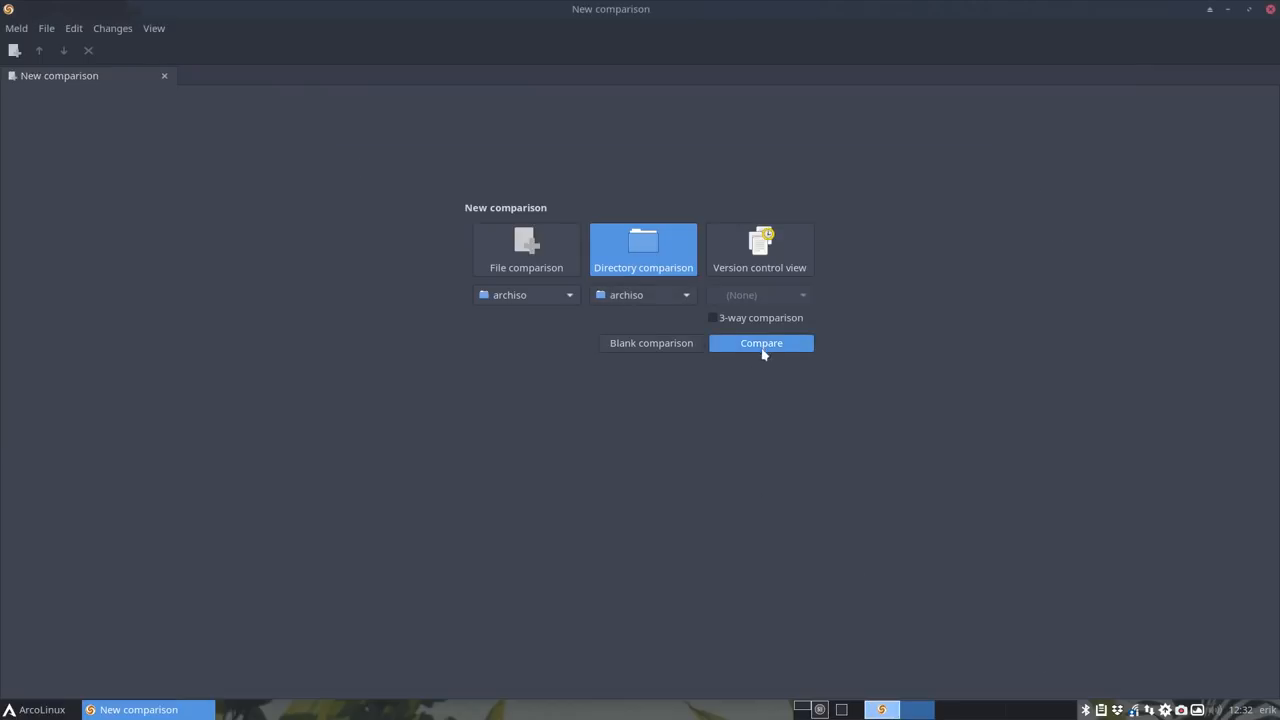
Compare the archiso folders, review the packages.x86_64 diff, then close both comparisons
{"action": "left_click", "coordinate": [760, 344]}
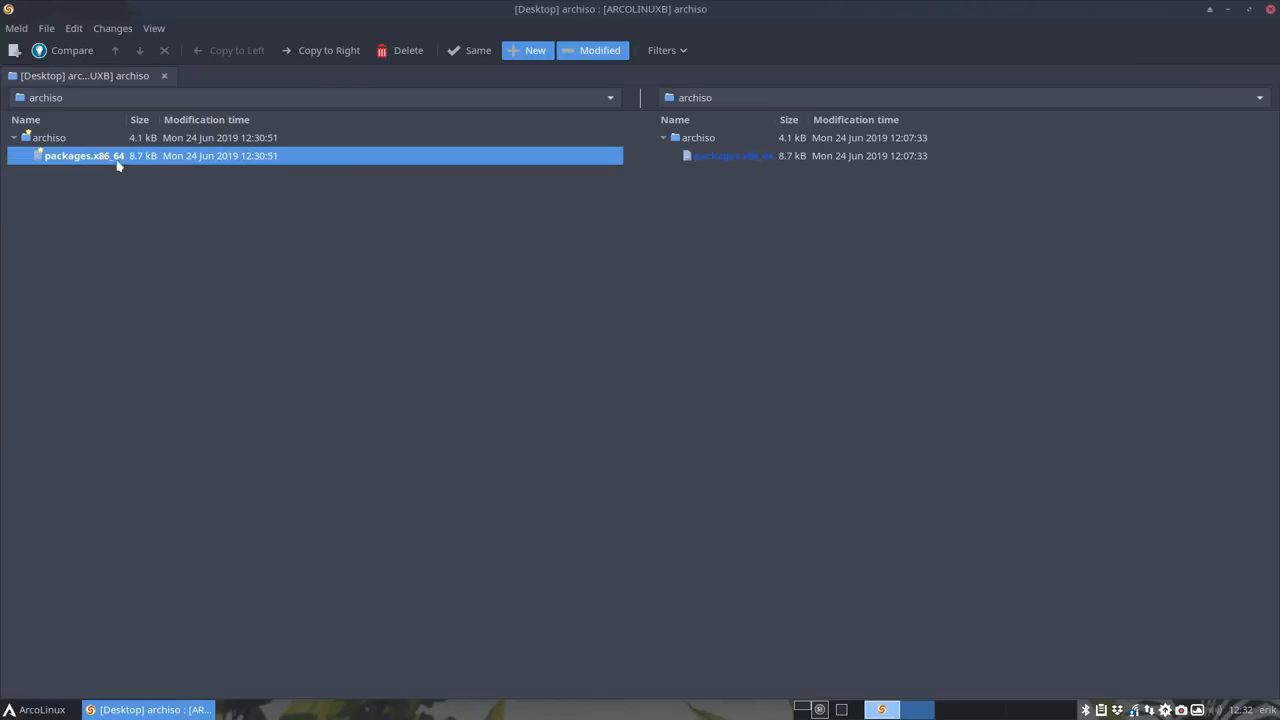
{"action": "double_click", "coordinate": [84, 156]}
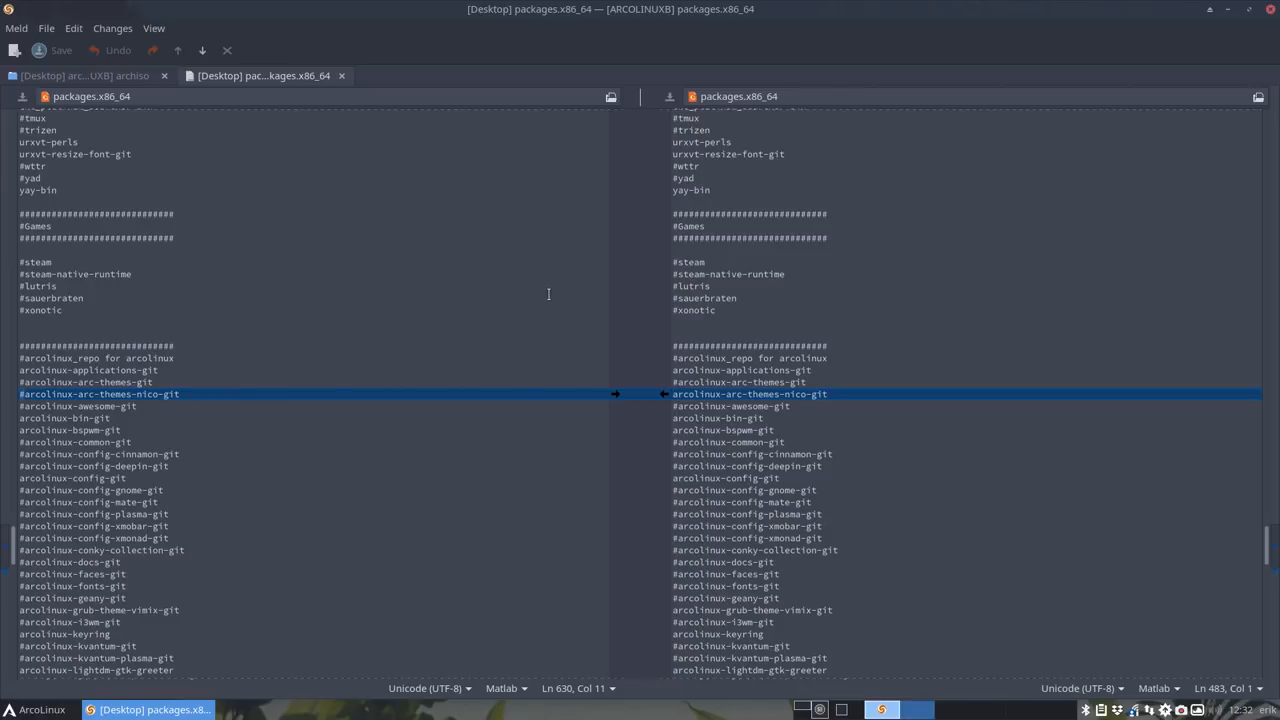
{"action": "mouse_move", "coordinate": [510, 408]}
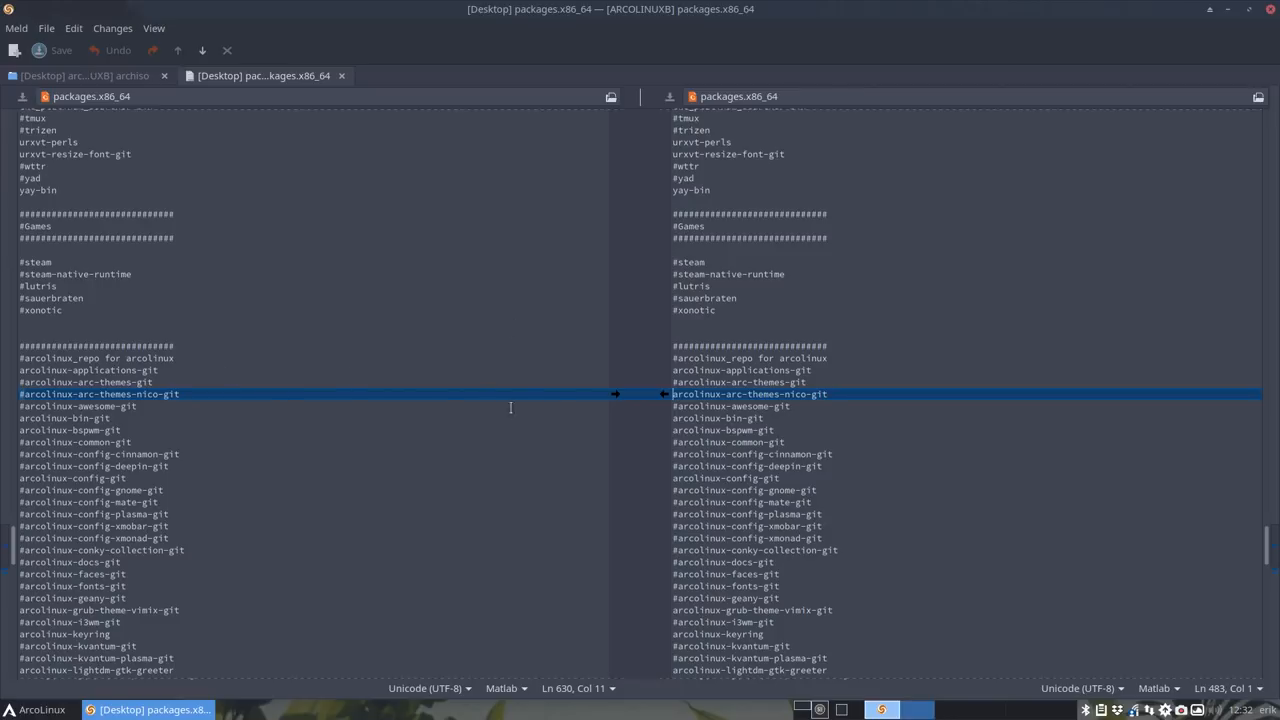
{"action": "mouse_move", "coordinate": [780, 470]}
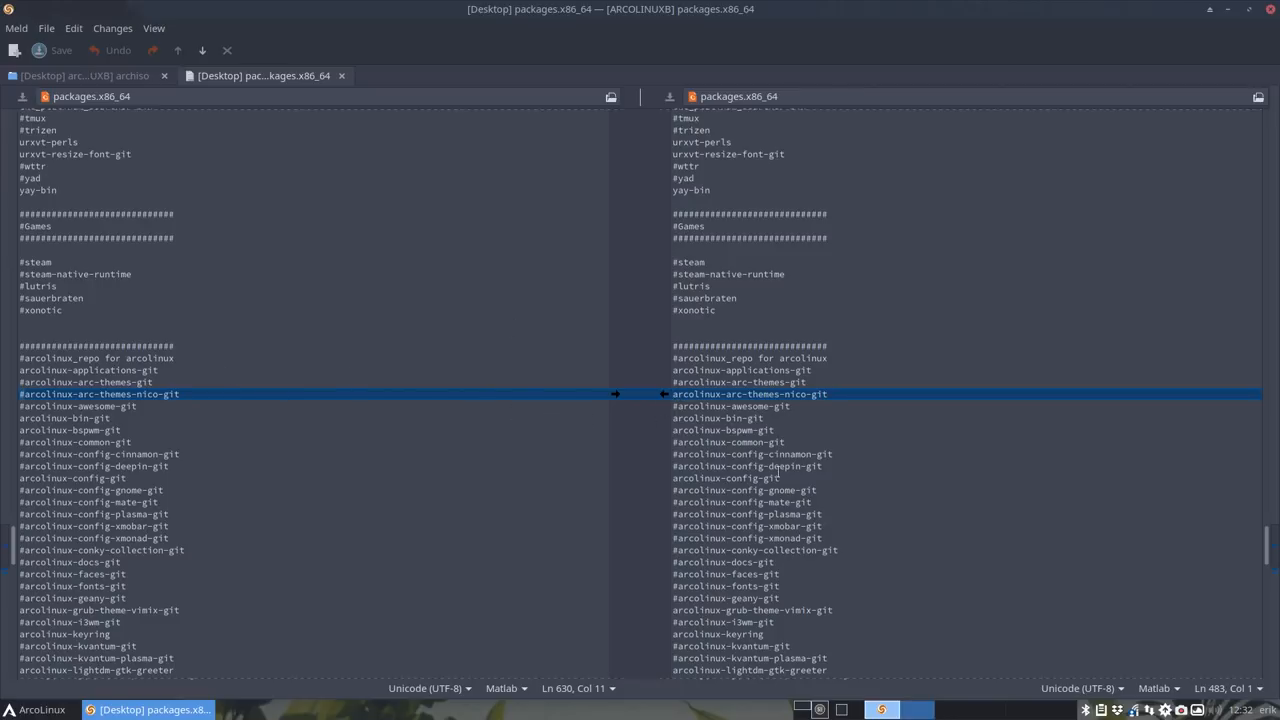
{"action": "scroll", "scroll_direction": "down", "scroll_amount": 3}
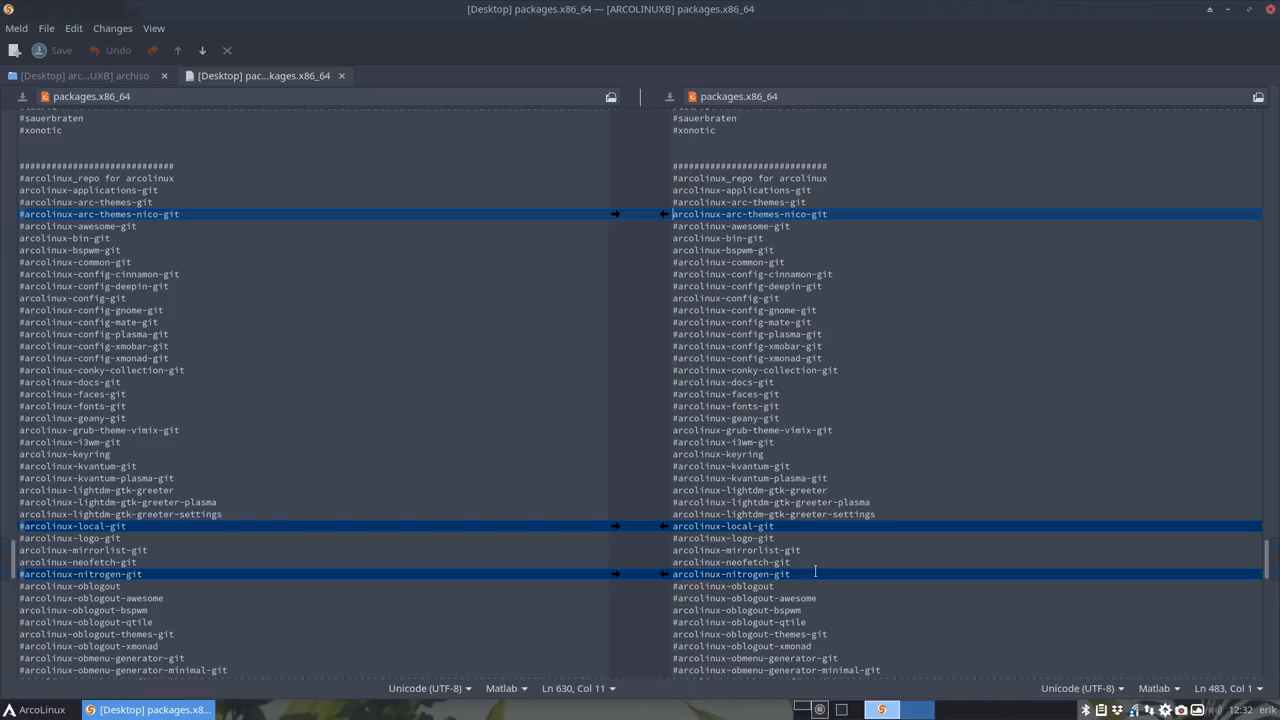
{"action": "scroll", "scroll_direction": "down", "scroll_amount": 3}
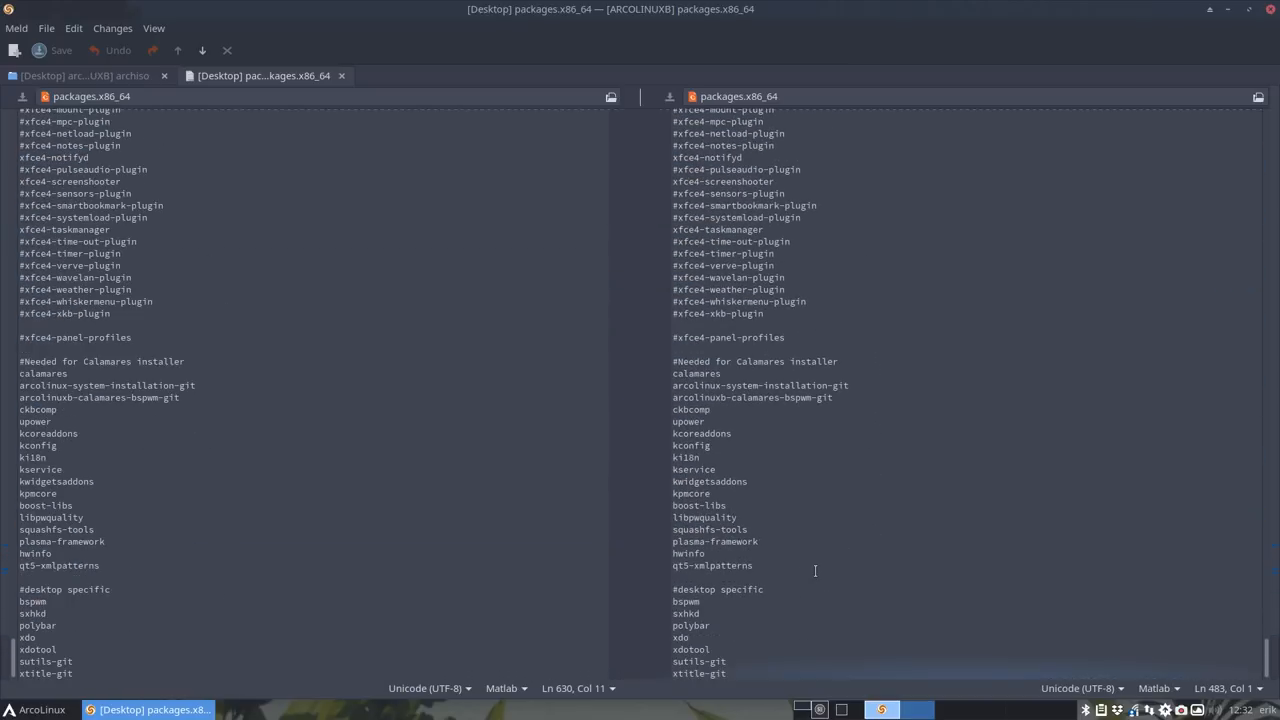
{"action": "scroll", "scroll_direction": "up", "scroll_amount": 3}
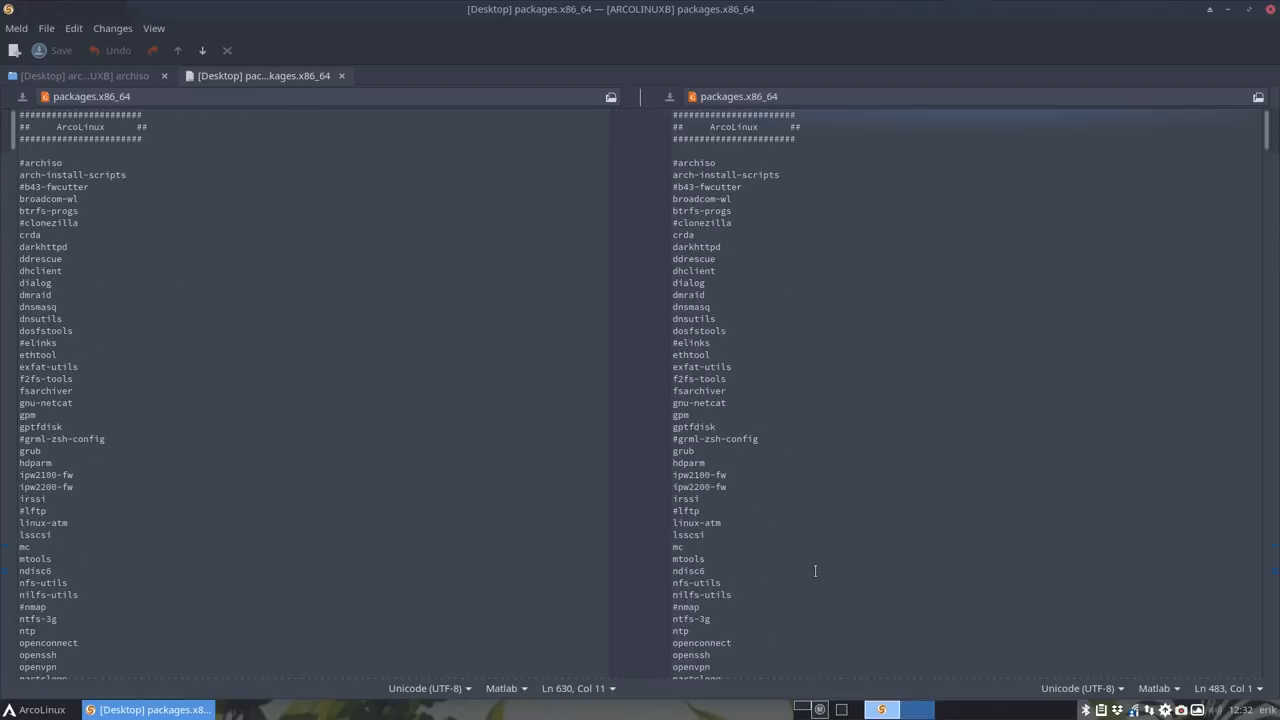
{"action": "mouse_move", "coordinate": [288, 122]}
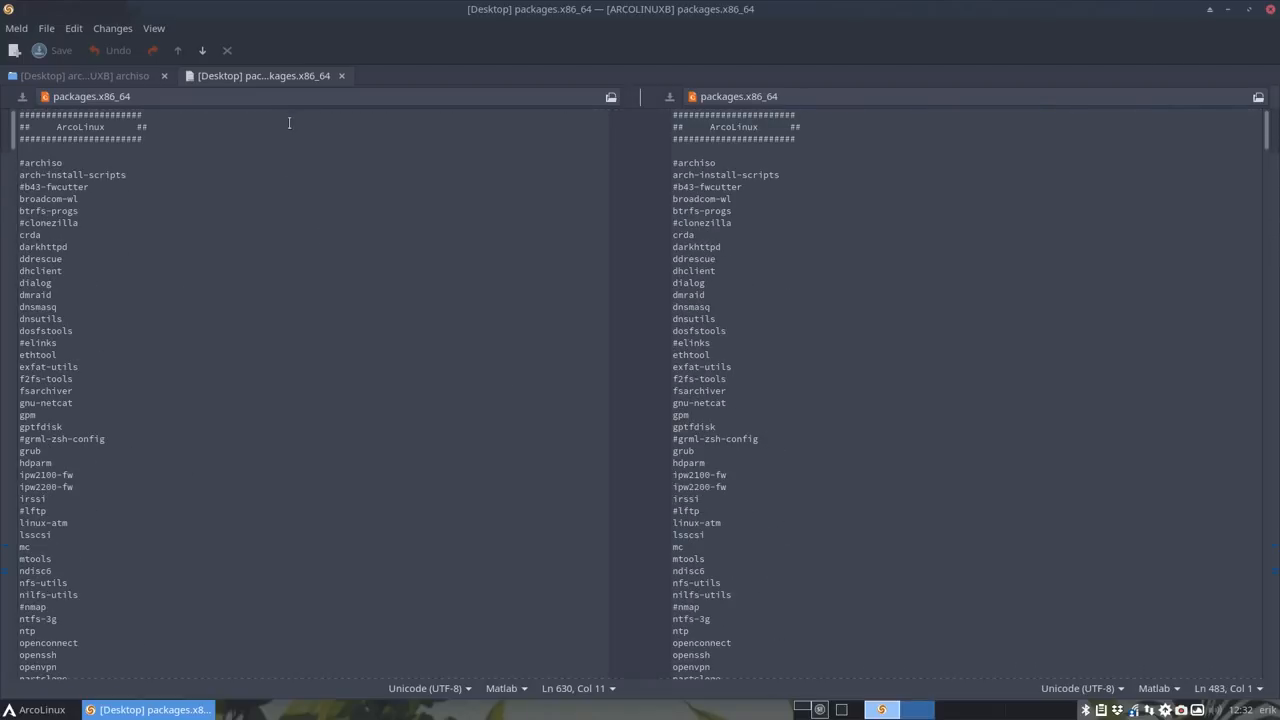
{"action": "mouse_move", "coordinate": [344, 76]}
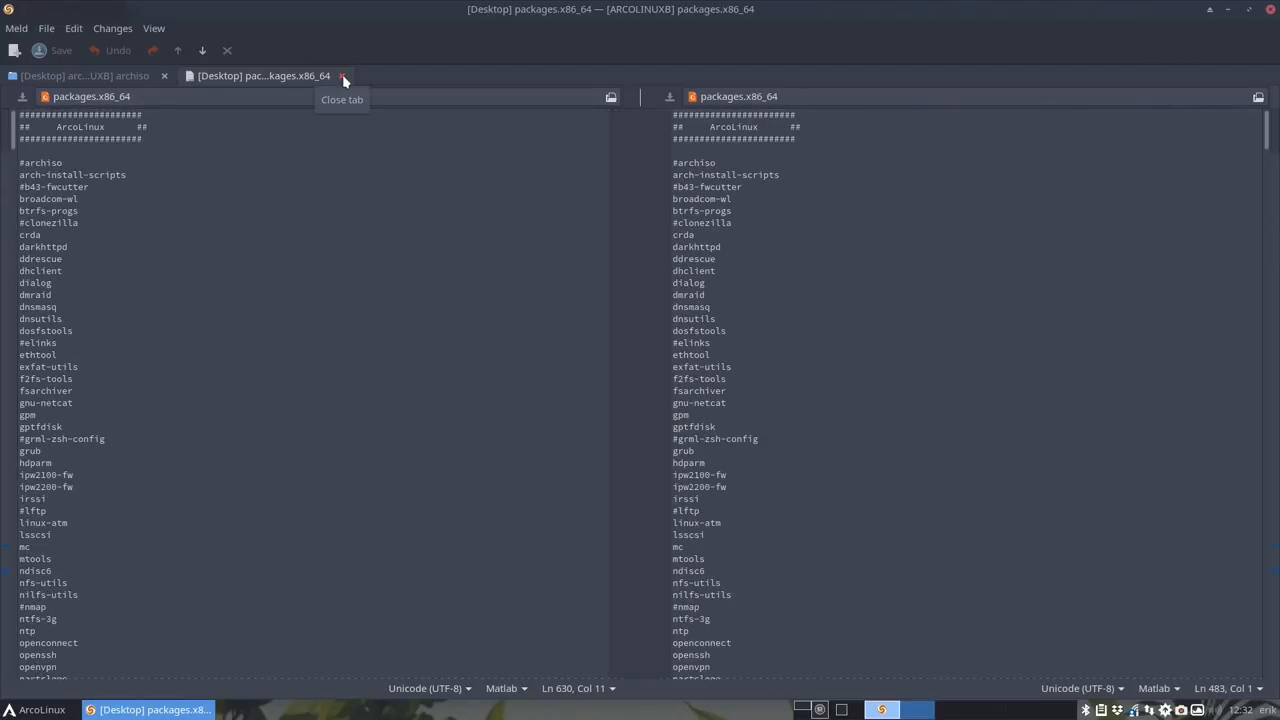
{"action": "left_click", "coordinate": [344, 76]}
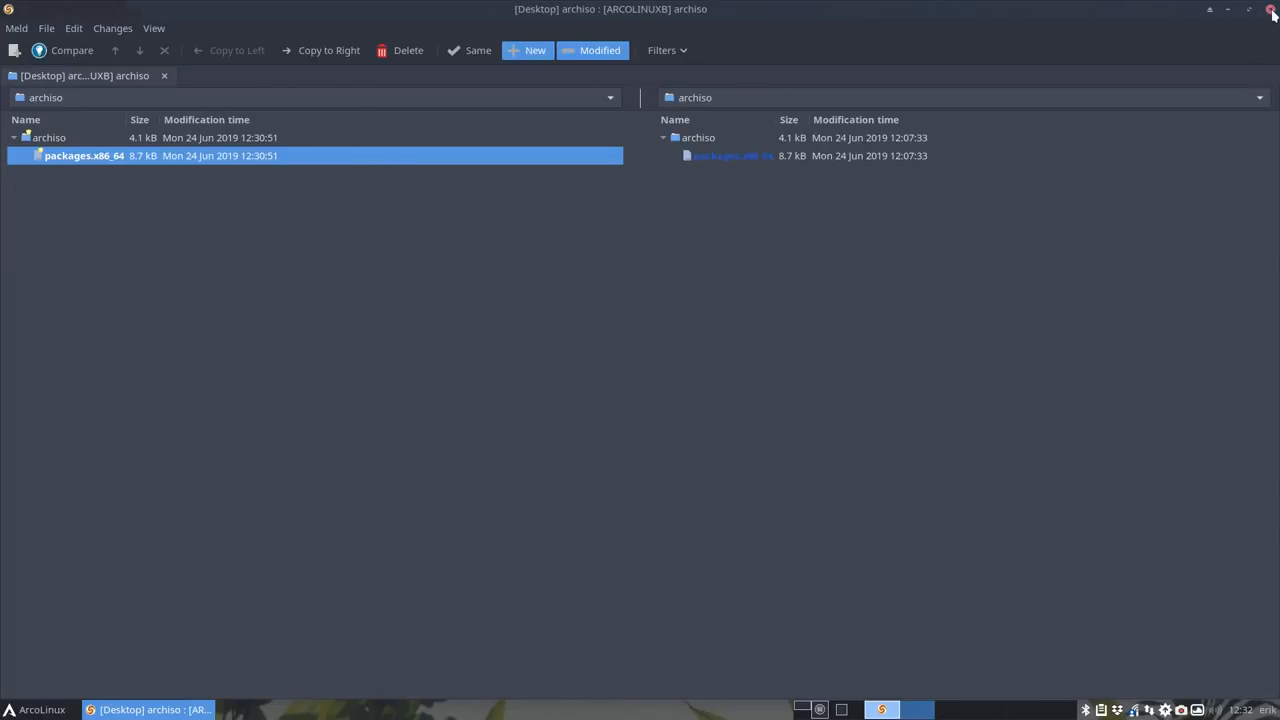
{"action": "left_click", "coordinate": [1272, 10]}
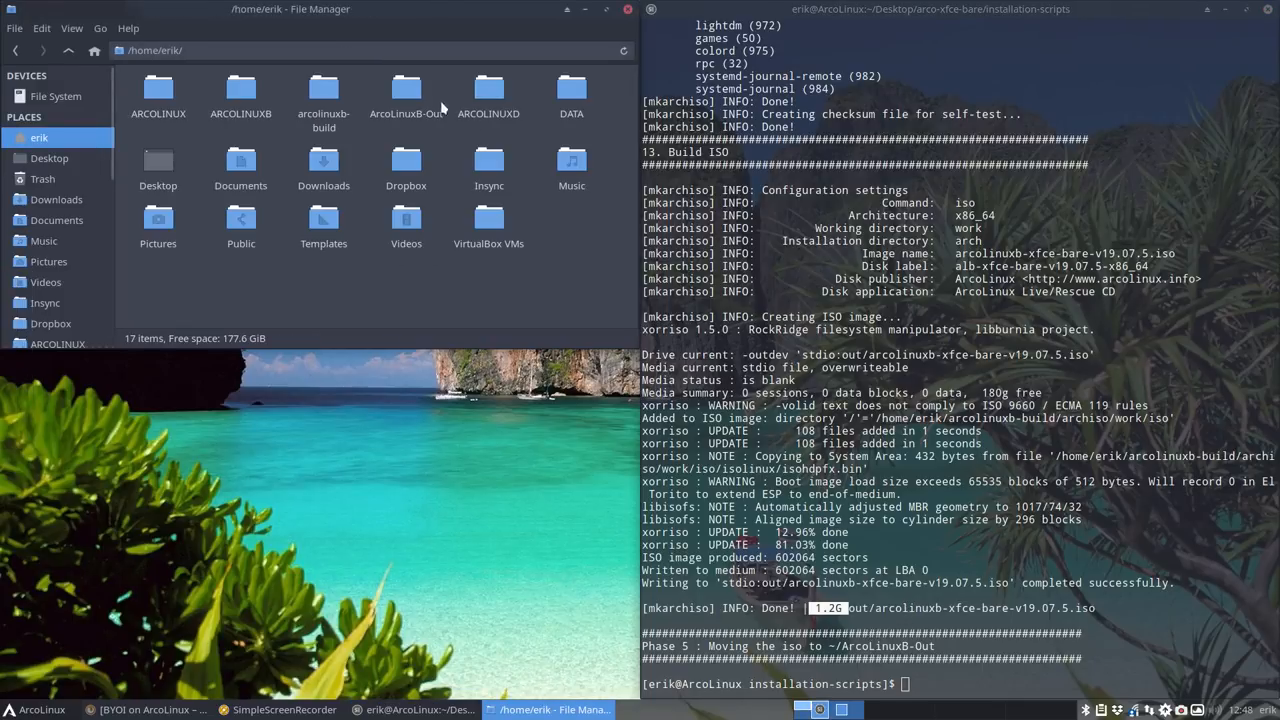
Open ArcoLinuxB-Out and select arcolinuxb-bspwm-bare-v19.07.5.iso to see its 1.2 GB size
{"action": "double_click", "coordinate": [406, 90]}
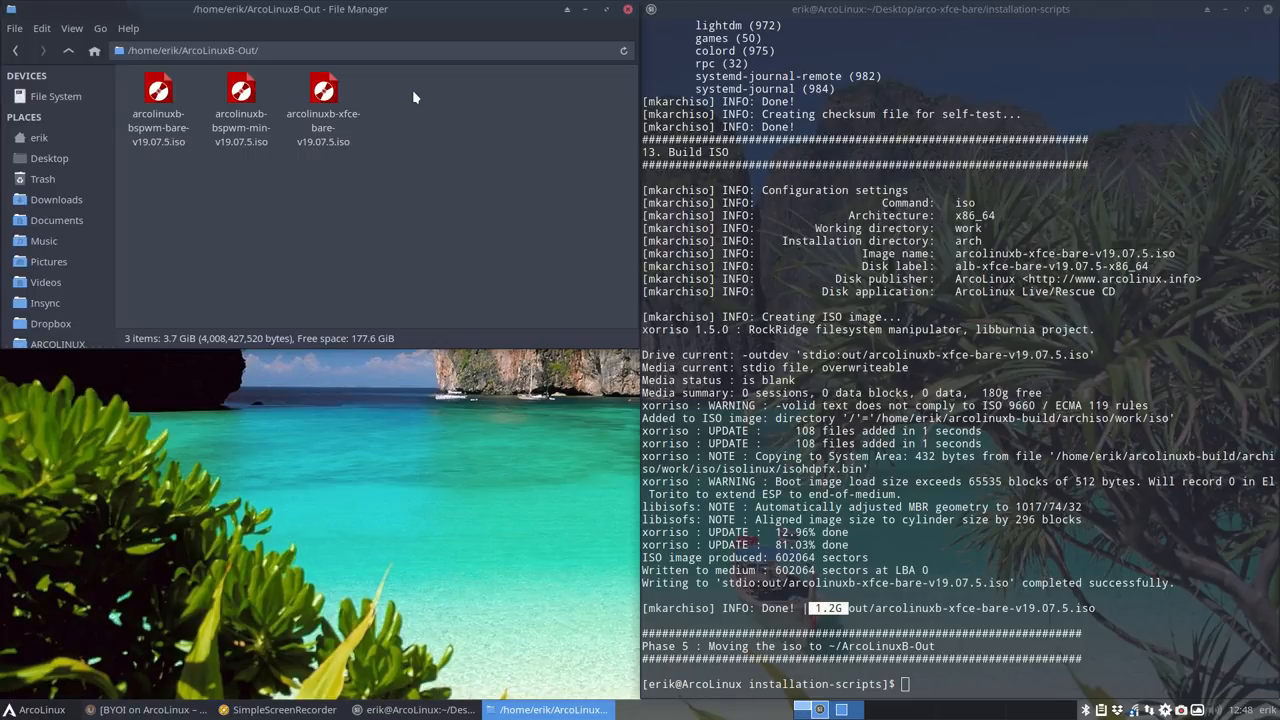
{"action": "left_click", "coordinate": [158, 104]}
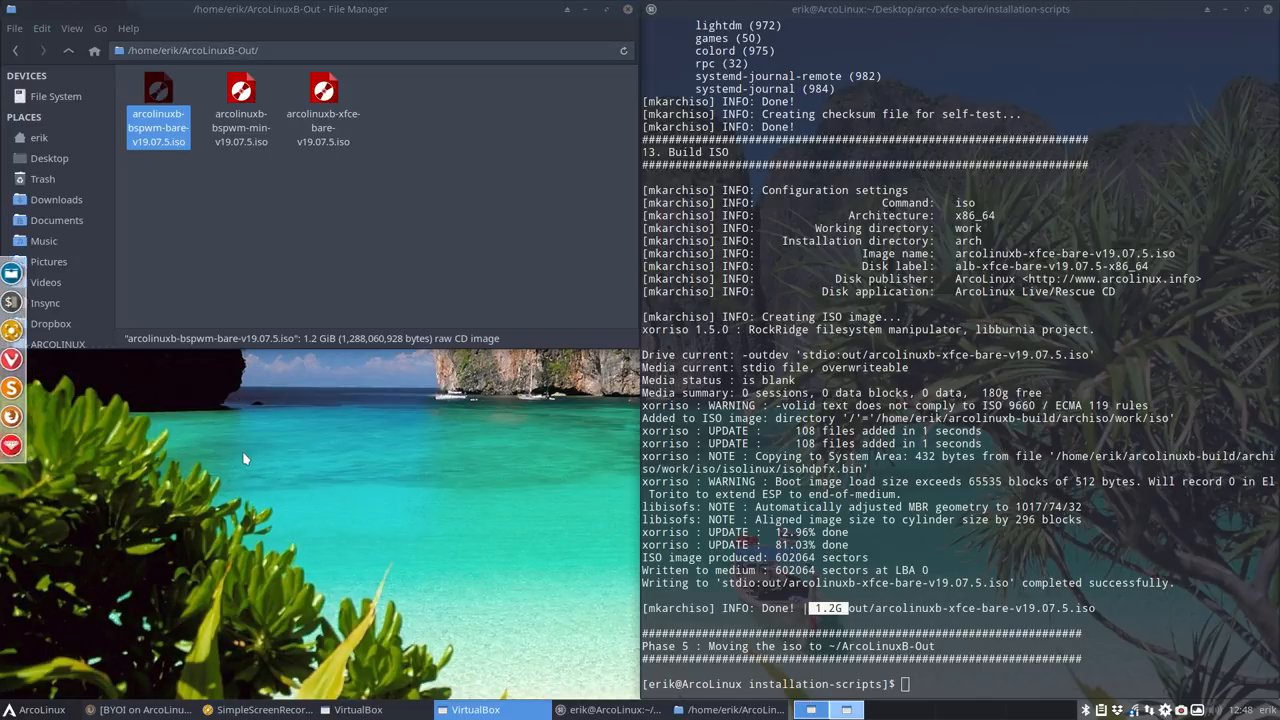
Add the existing template virtual machine to VirtualBox and bring up its context menu to clone it
{"action": "left_click", "coordinate": [476, 708]}
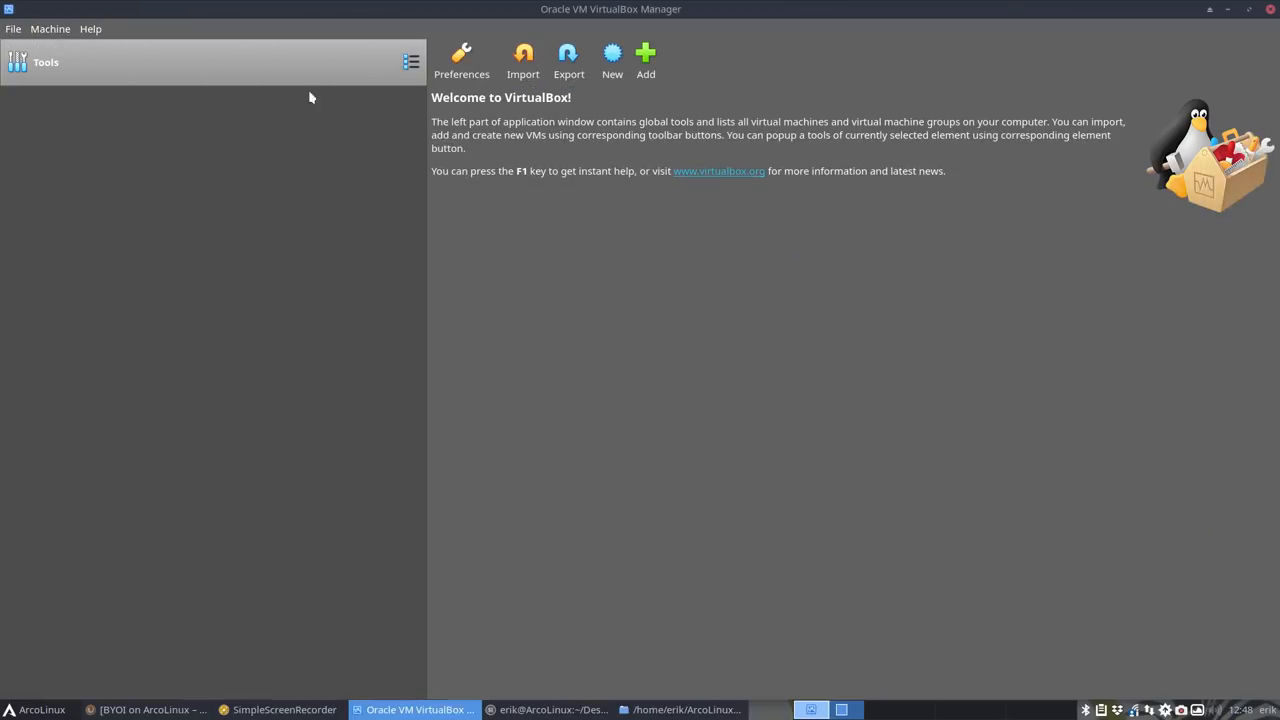
{"action": "left_click", "coordinate": [644, 56]}
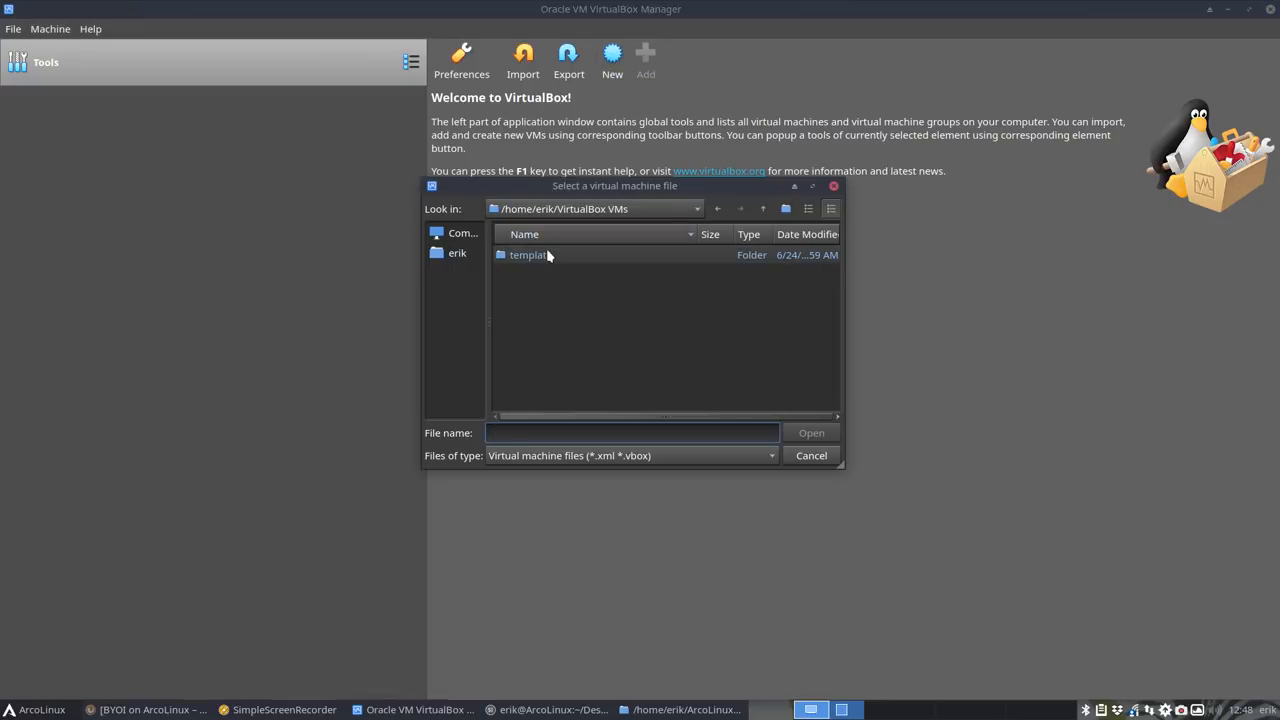
{"action": "double_click", "coordinate": [530, 254]}
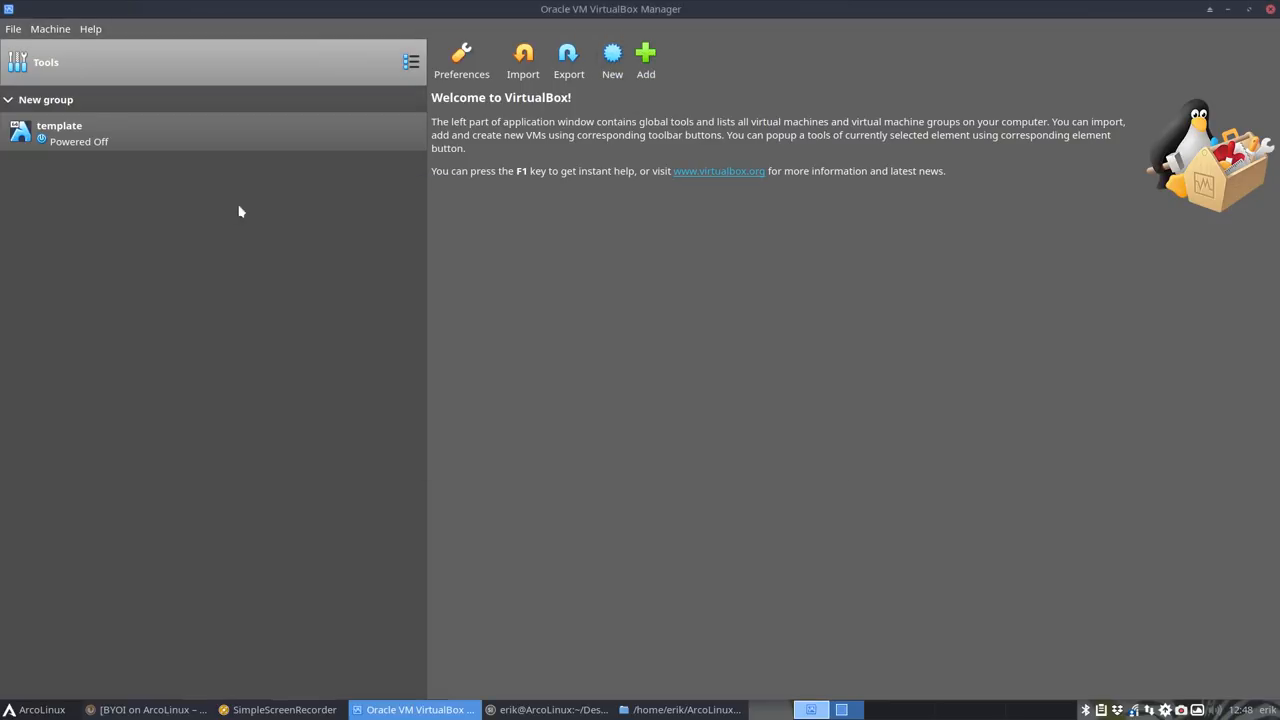
{"action": "right_click", "coordinate": [60, 132]}
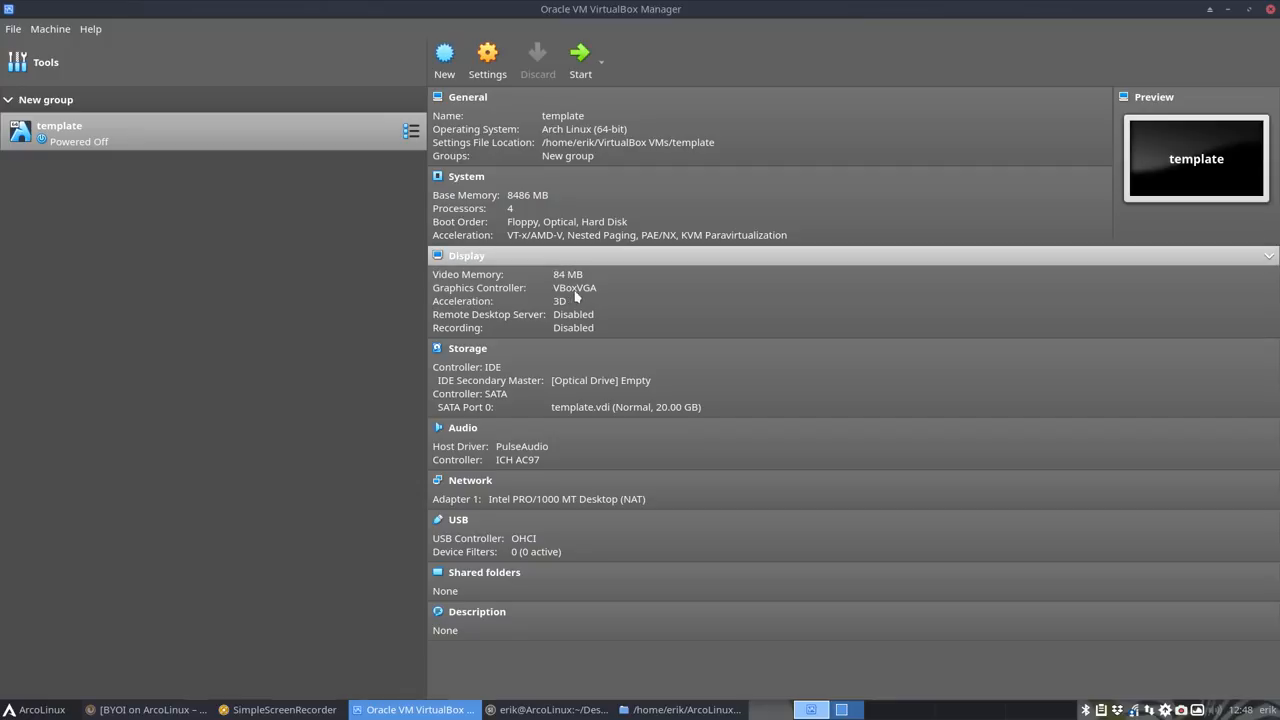
{"action": "mouse_move", "coordinate": [572, 296]}
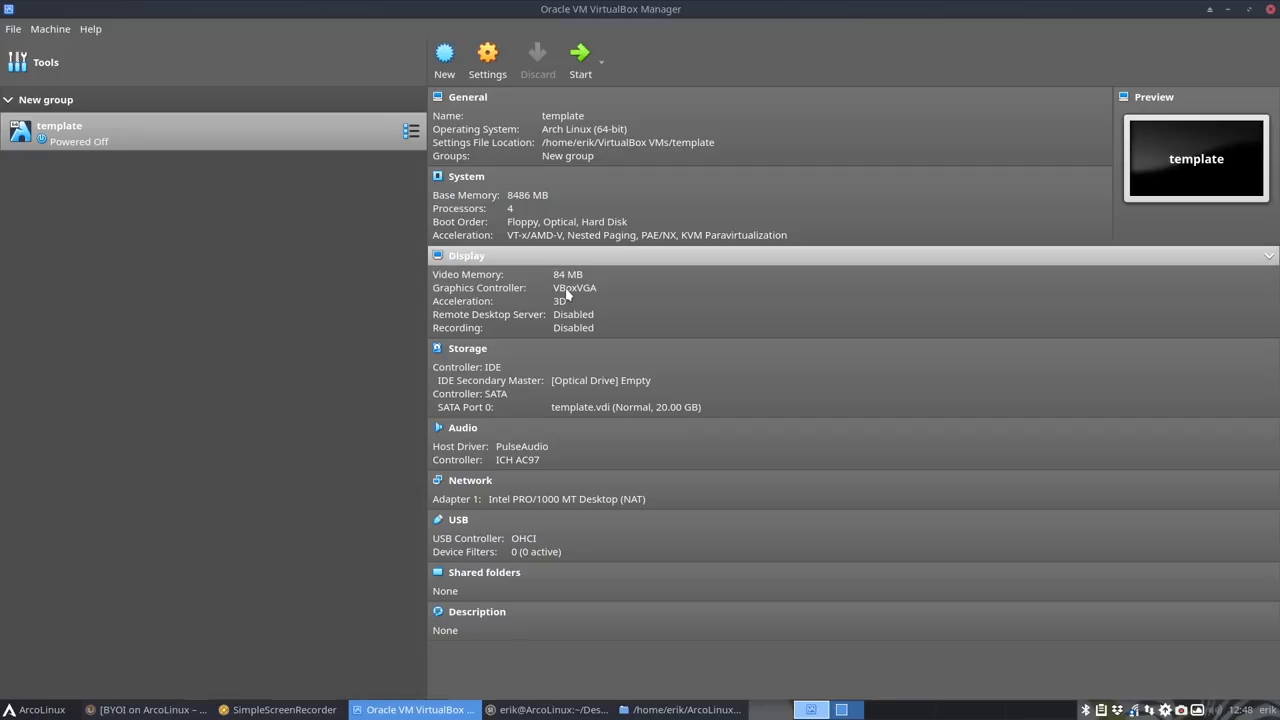
{"action": "mouse_move", "coordinate": [548, 284]}
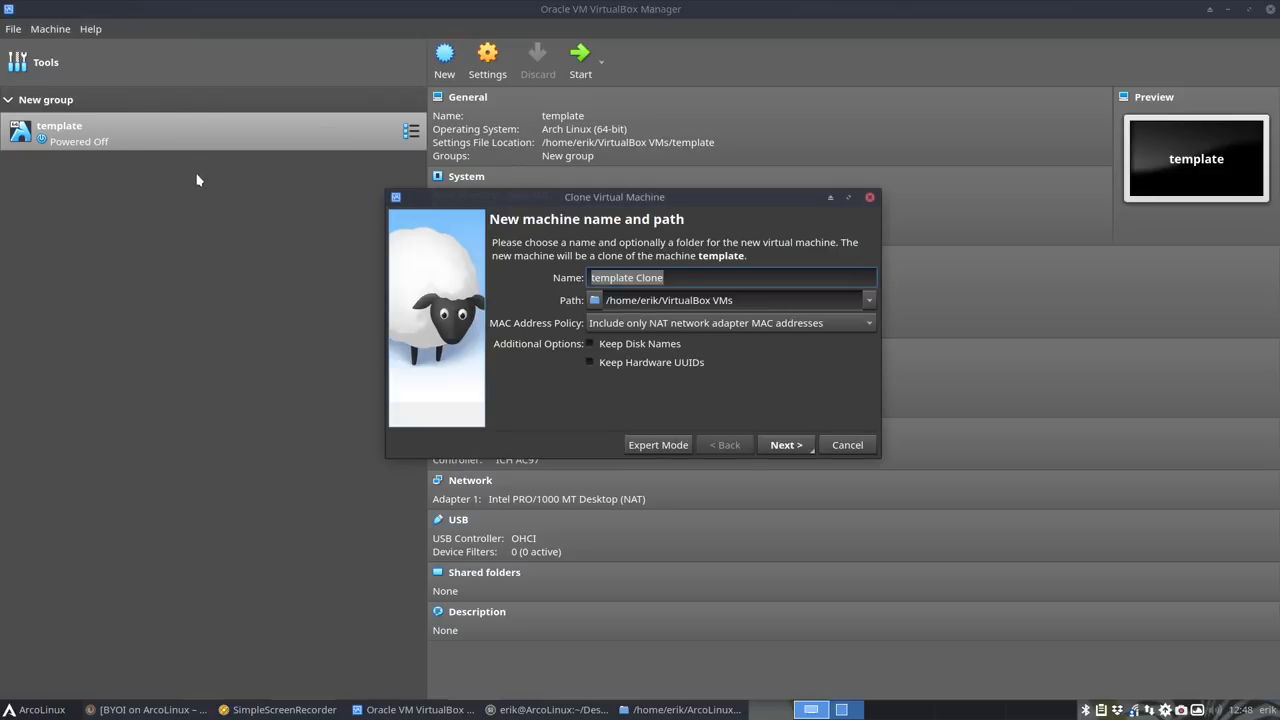
Name the clone ALB-Bspwm-Bare and finish the clone
{"action": "type", "text": "ALB-"}
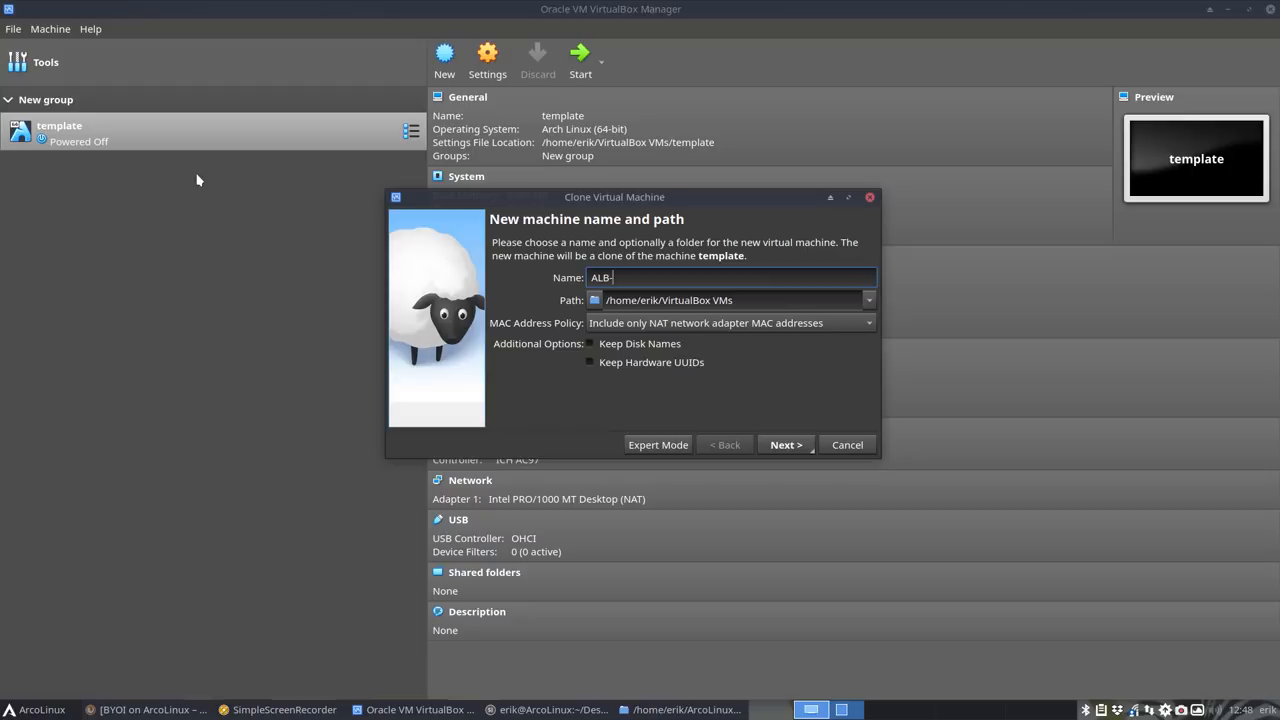
{"action": "type", "text": "BS"}
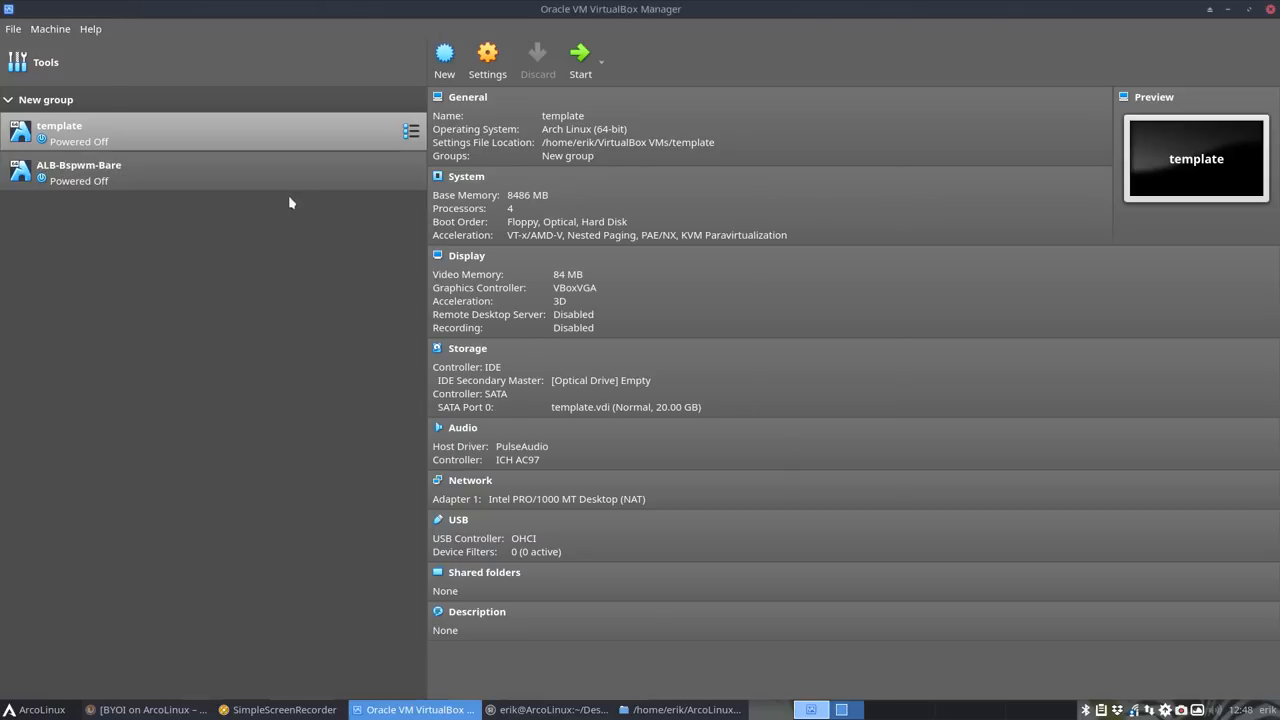
Insert arcolinuxb-bspwm-bare-v19.07.5.iso into ALB-Bspwm-Bare's optical drive, then start and show the VM
{"action": "left_click", "coordinate": [600, 380]}
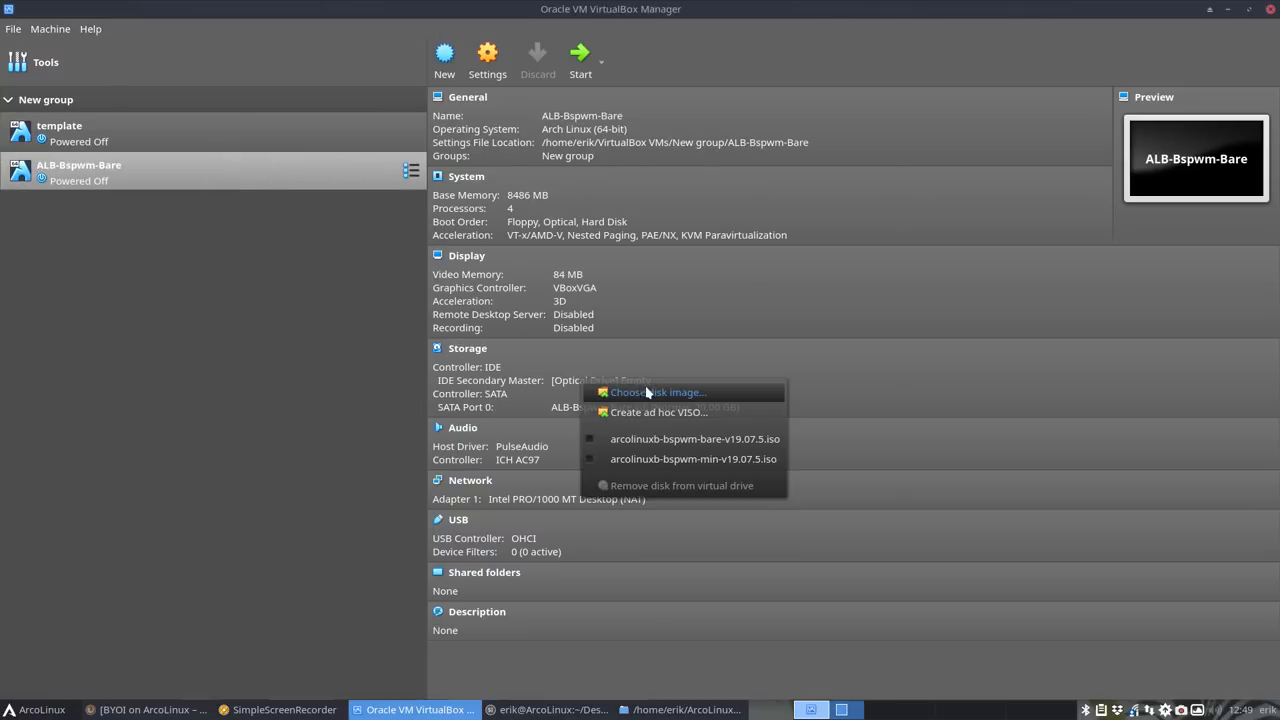
{"action": "left_click", "coordinate": [656, 392]}
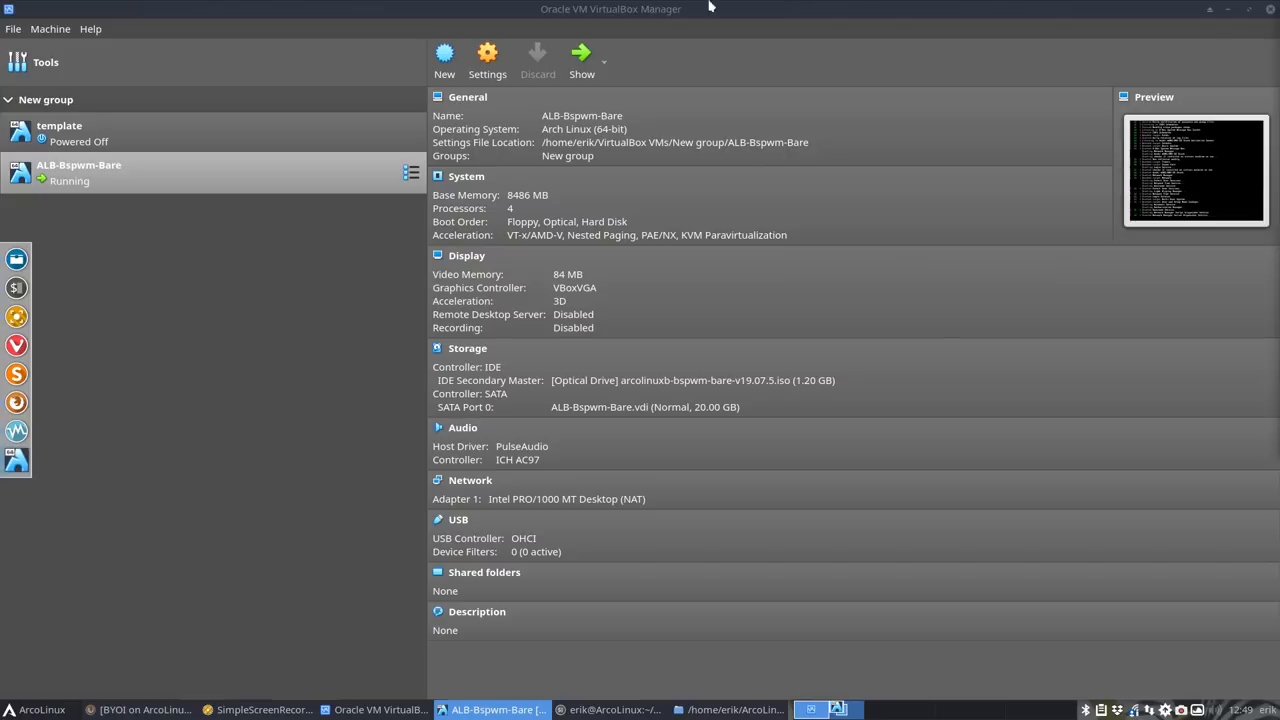
{"action": "left_click", "coordinate": [580, 60]}
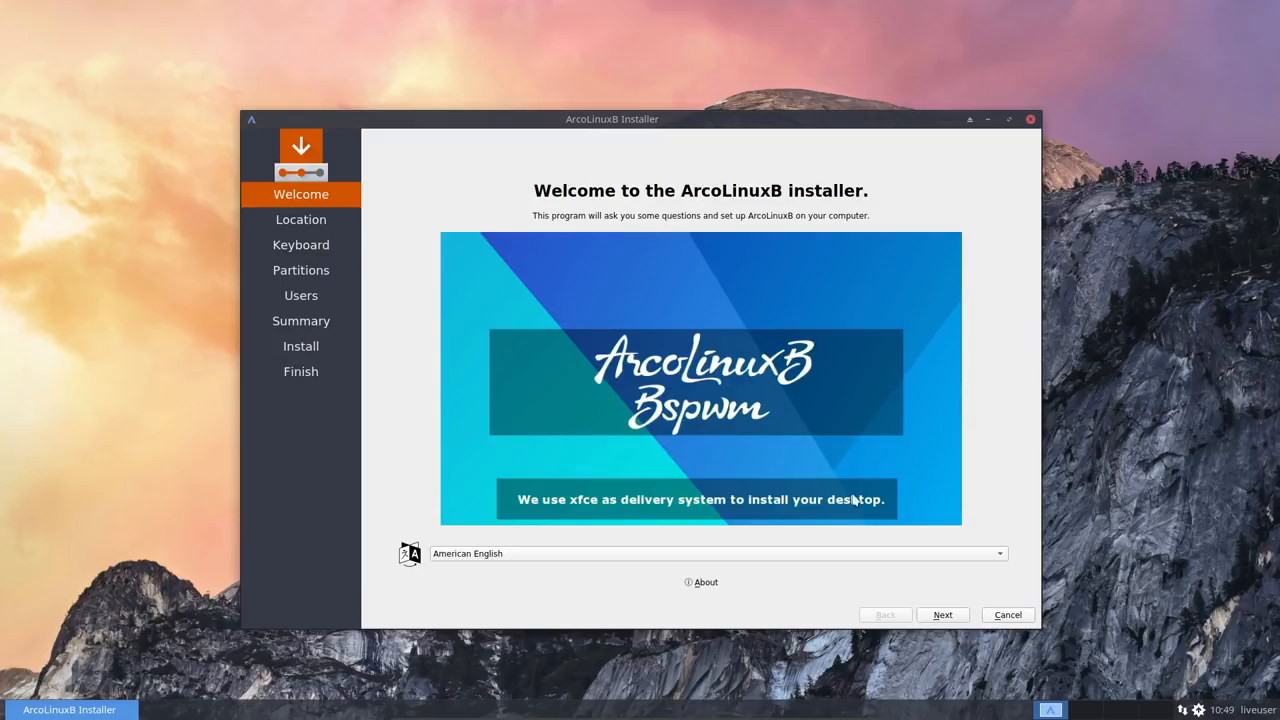
Accept the Brussels time zone and default keyboard, and choose to erase the whole virtual disk
{"action": "left_click", "coordinate": [940, 614]}
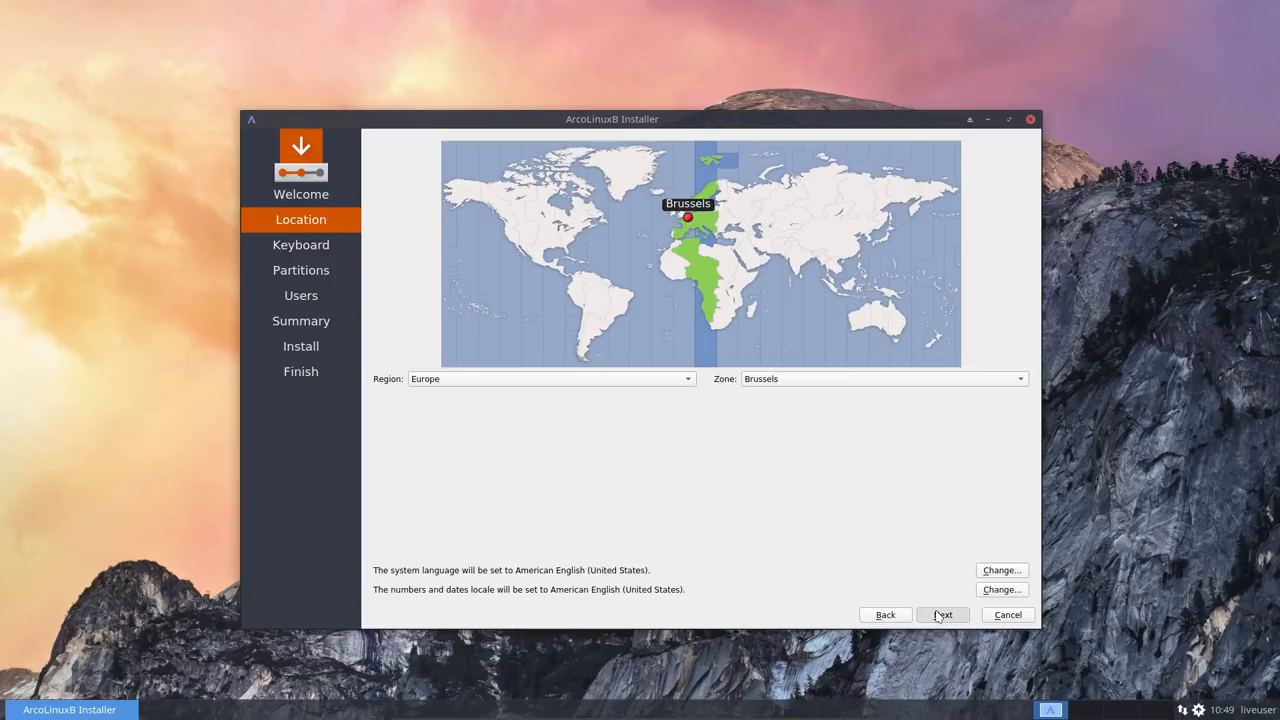
{"action": "left_click", "coordinate": [940, 614]}
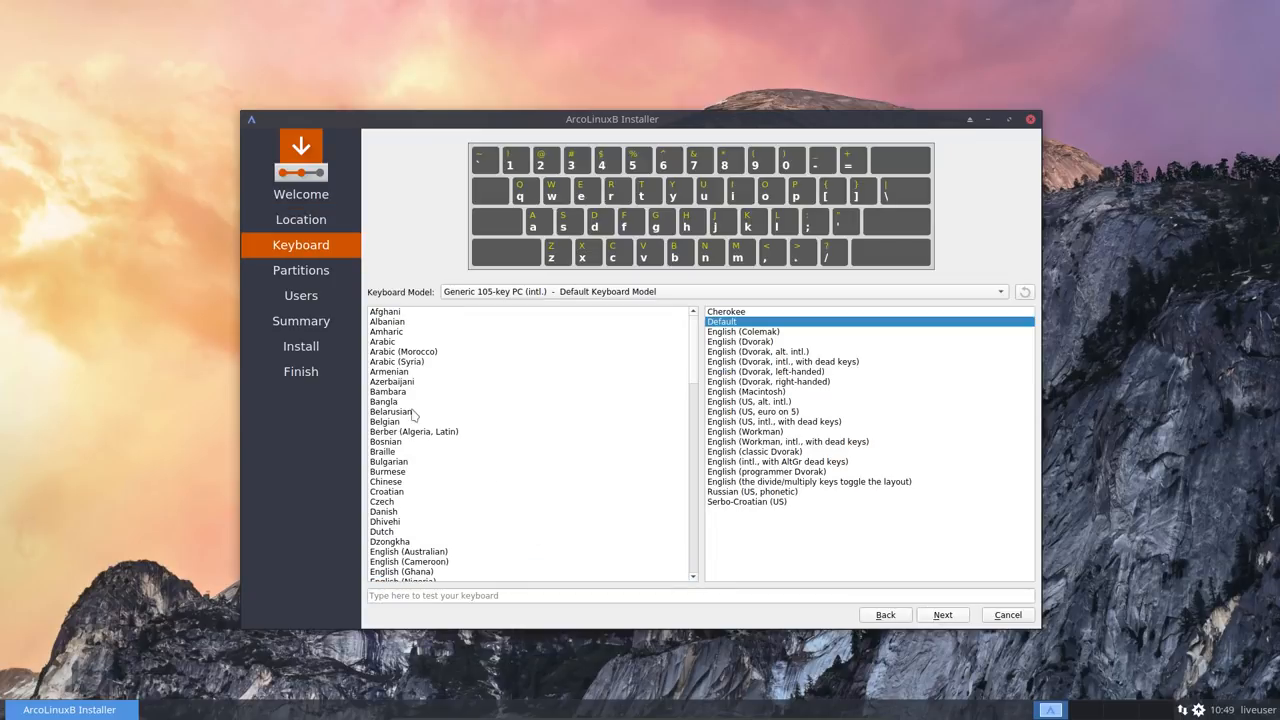
{"action": "left_click", "coordinate": [940, 614]}
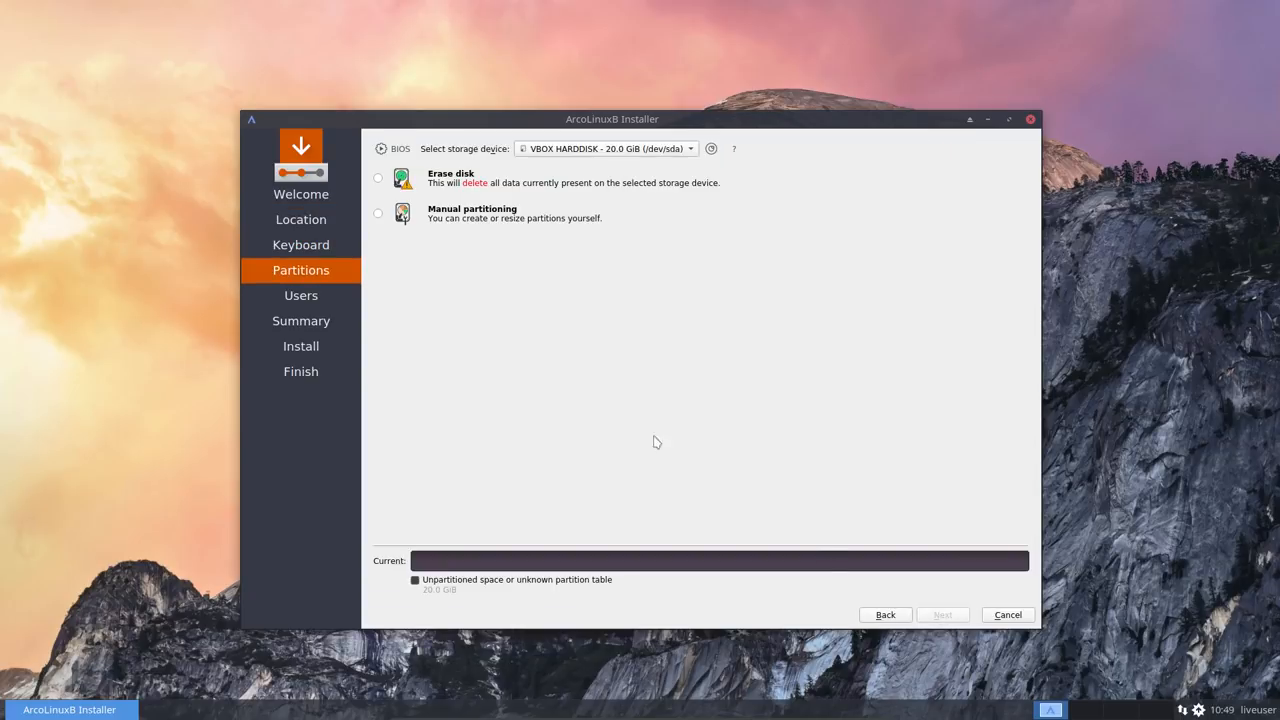
{"action": "left_click", "coordinate": [378, 178]}
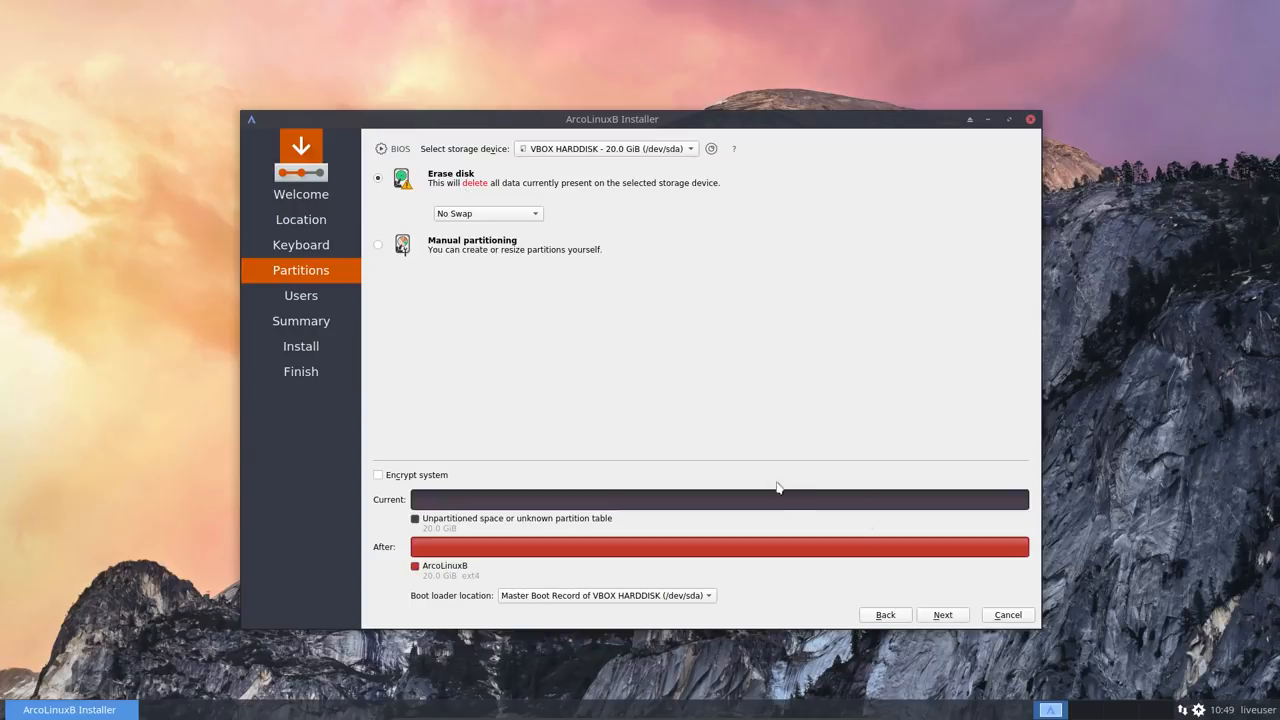
{"action": "left_click", "coordinate": [940, 614]}
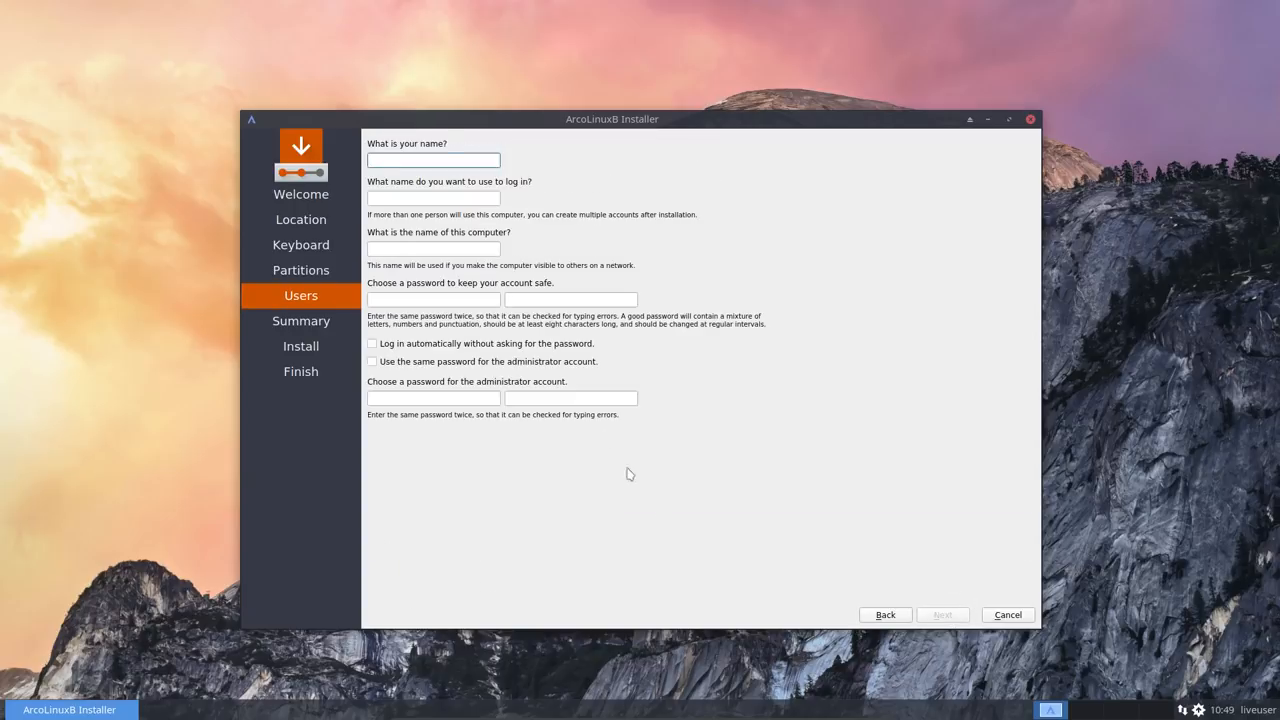
Create user erik with hostname Arco, auto-login and shared admin password, then continue to the summary
{"action": "type", "text": "erik"}
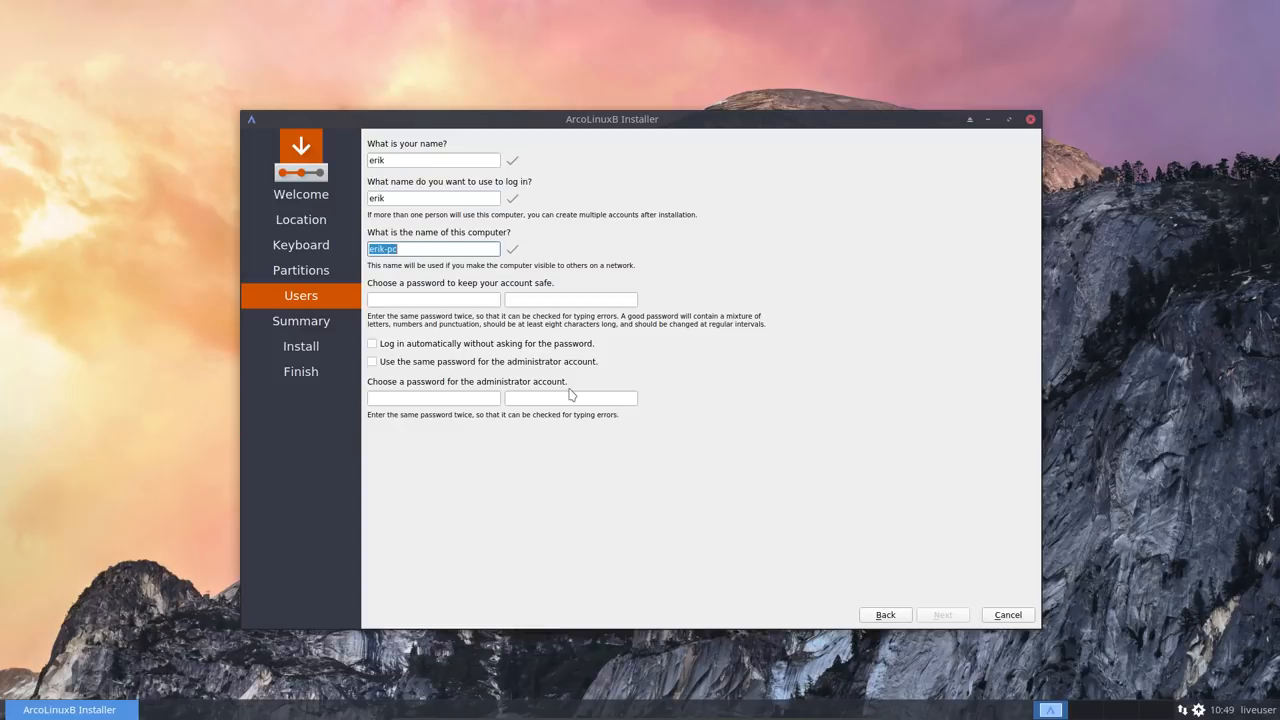
{"action": "type", "text": "ArcoLinuxB"}
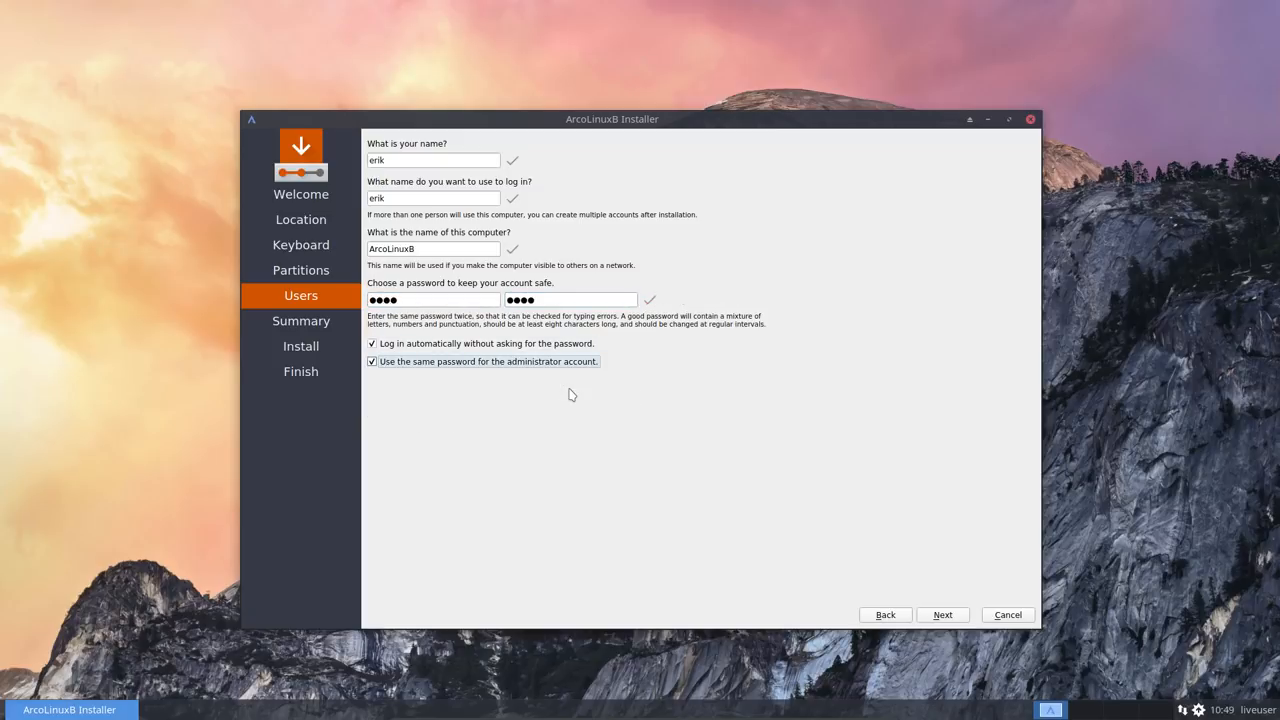
{"action": "left_click", "coordinate": [940, 614]}
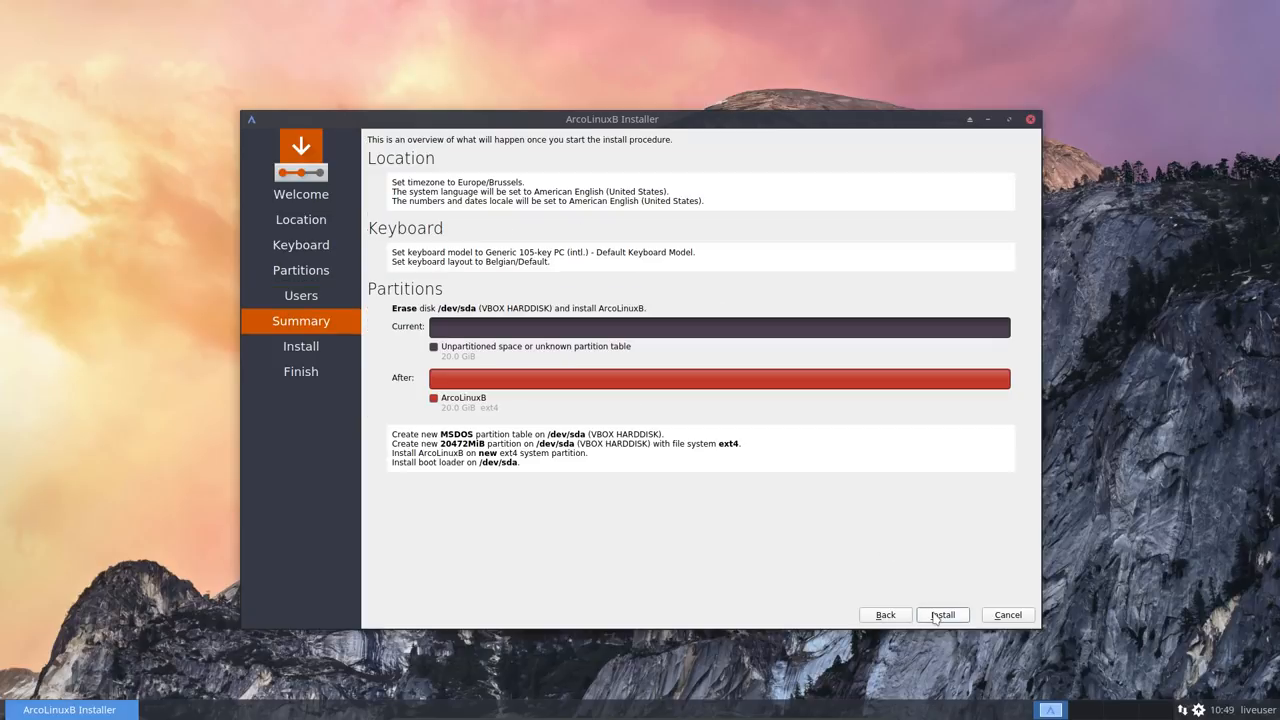
Install ArcoLinuxB onto the virtual disk and wait for the All done screen
{"action": "left_click", "coordinate": [940, 614]}
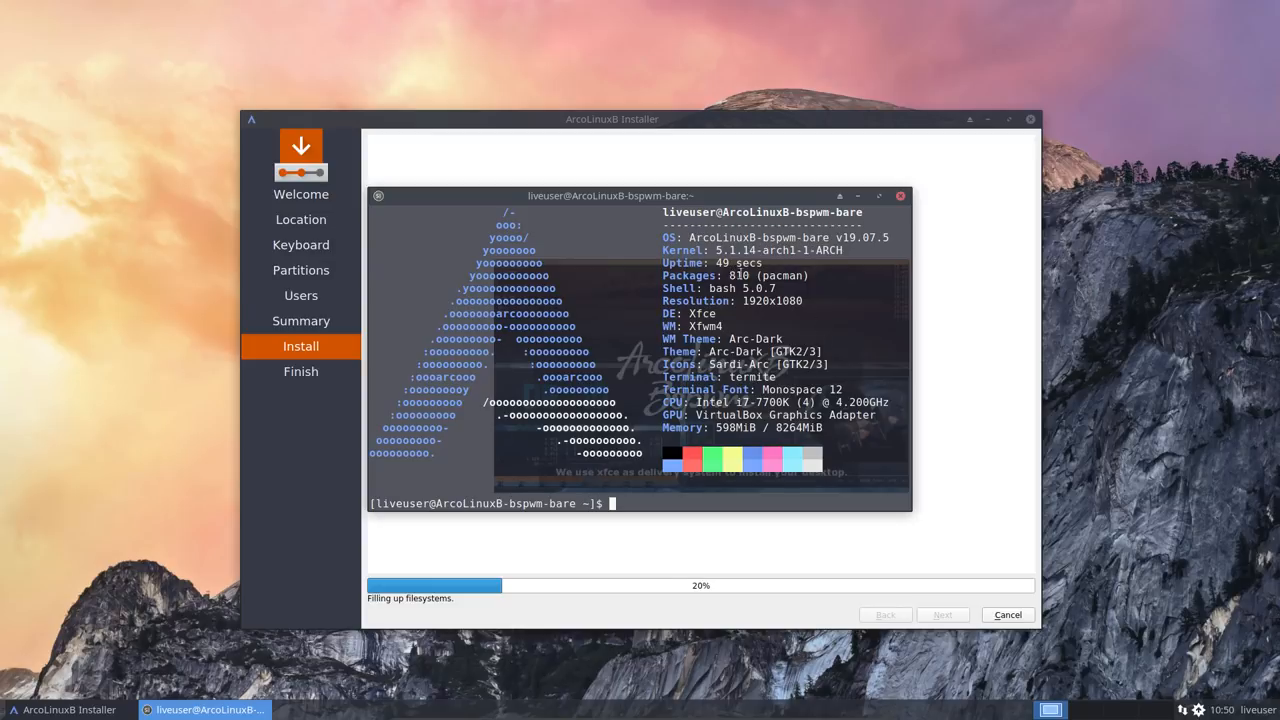
{"action": "double_click", "coordinate": [740, 276]}
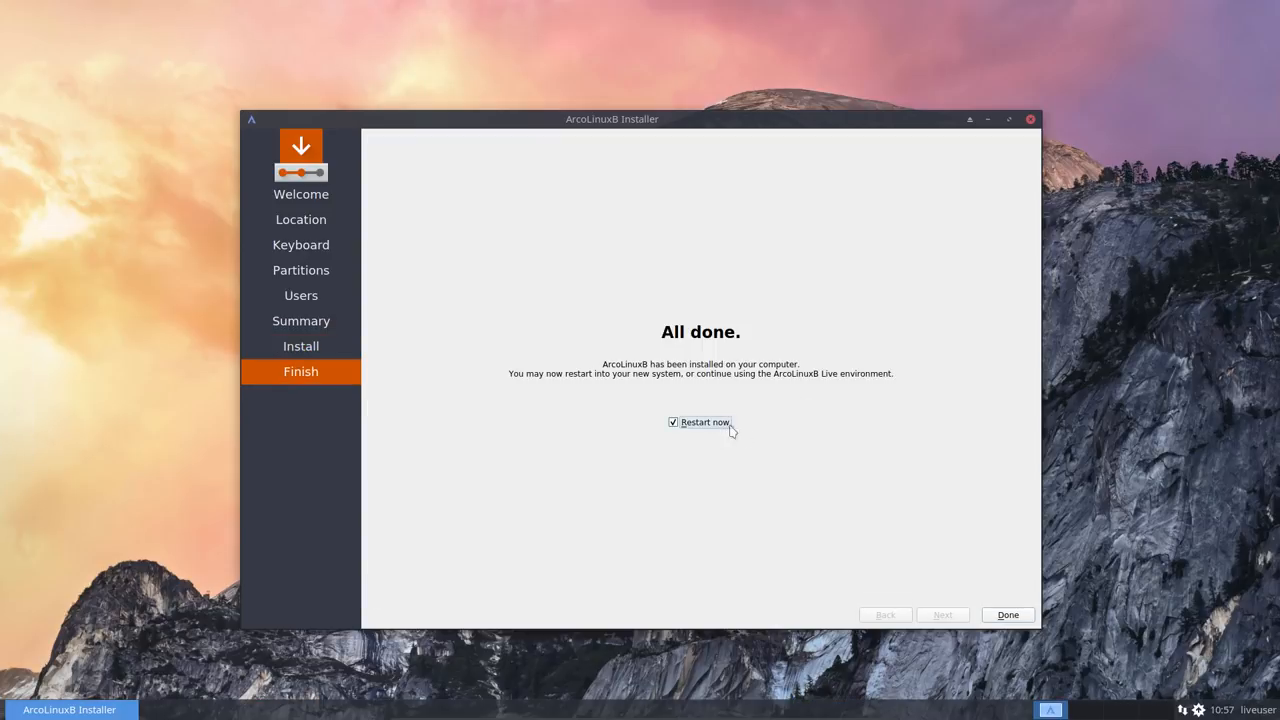
Finish the installer with Restart now and boot the installed ArcoLinuxB system from the boot menu
{"action": "left_click", "coordinate": [1008, 614]}
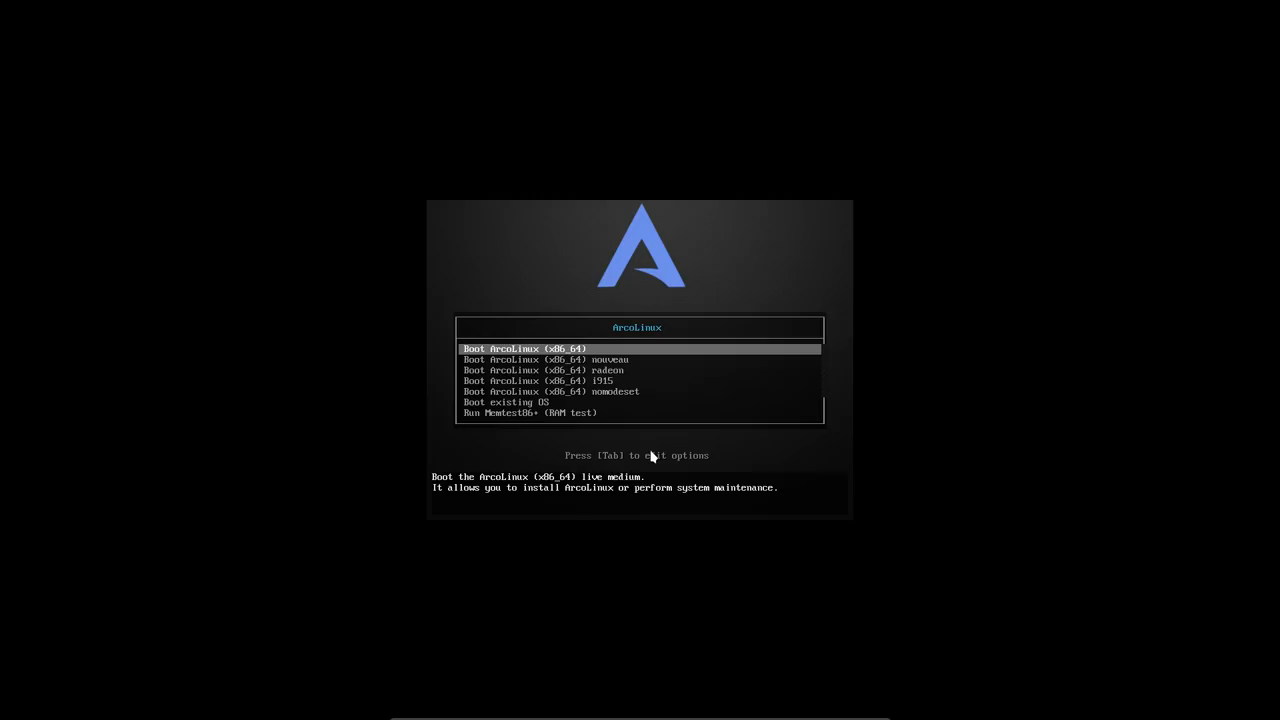
{"action": "key", "text": "Down"}
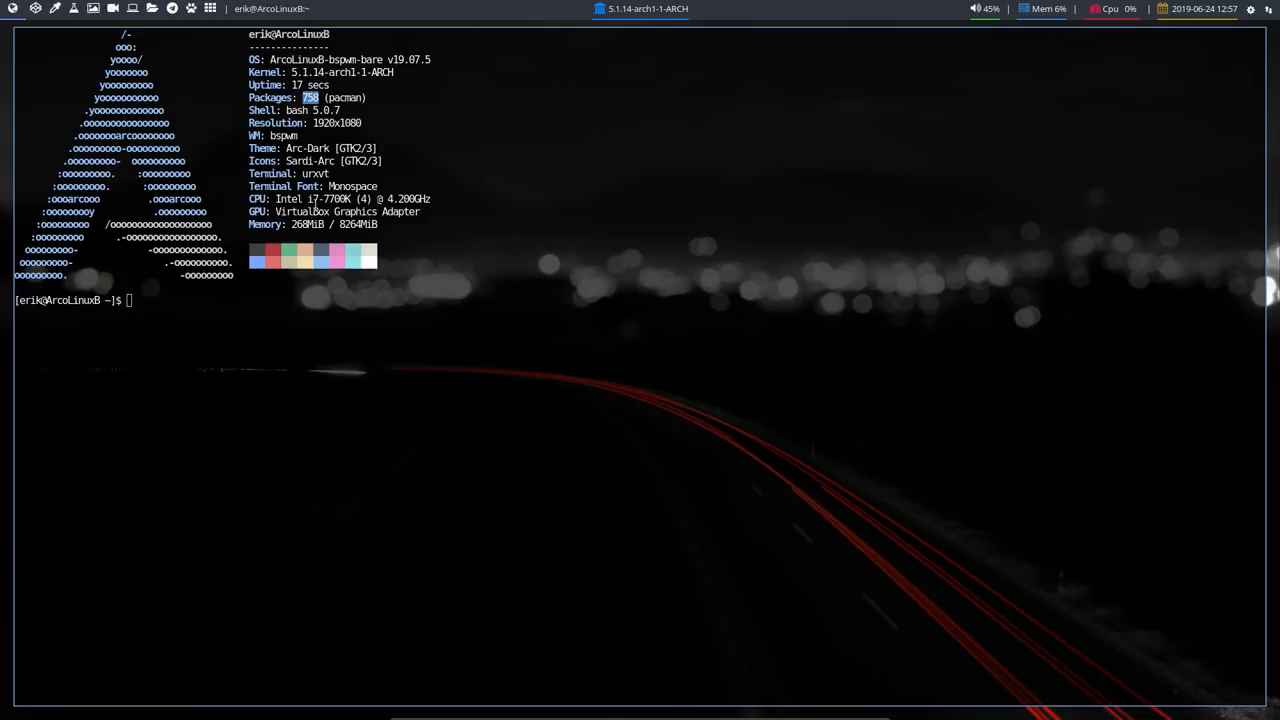
{"action": "mouse_move", "coordinate": [1176, 56]}
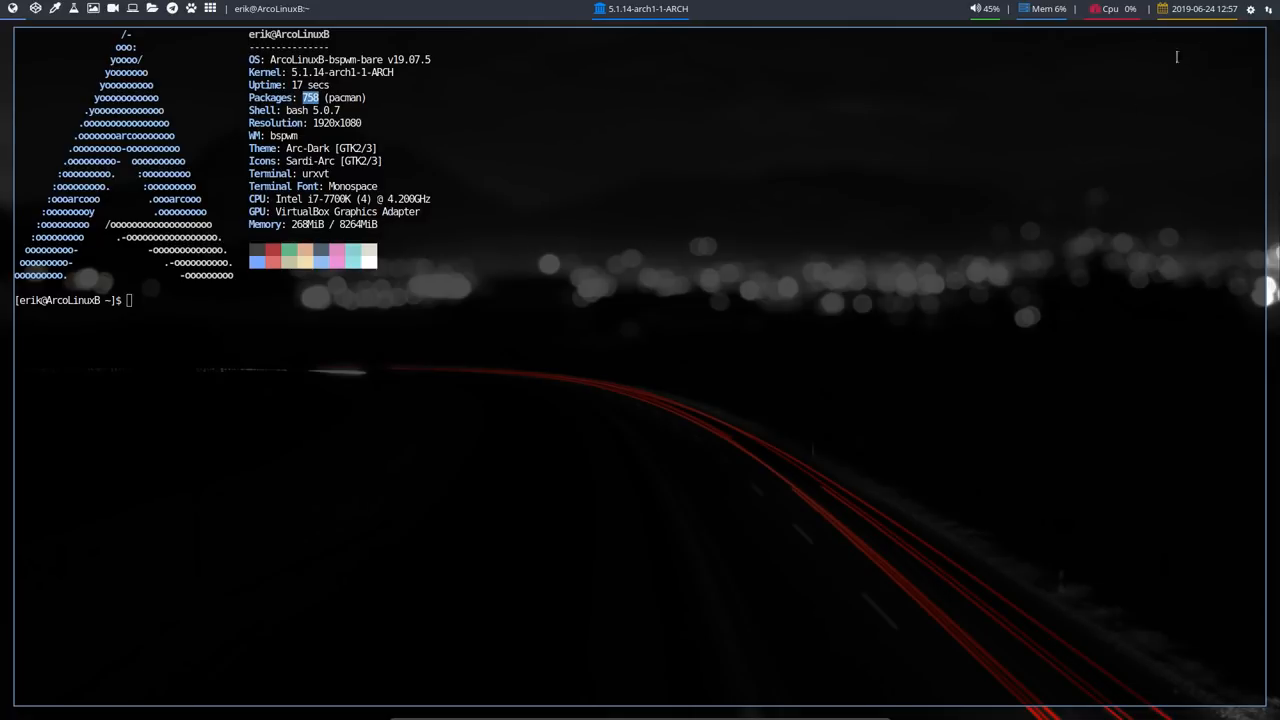
{"action": "mouse_move", "coordinate": [808, 490]}
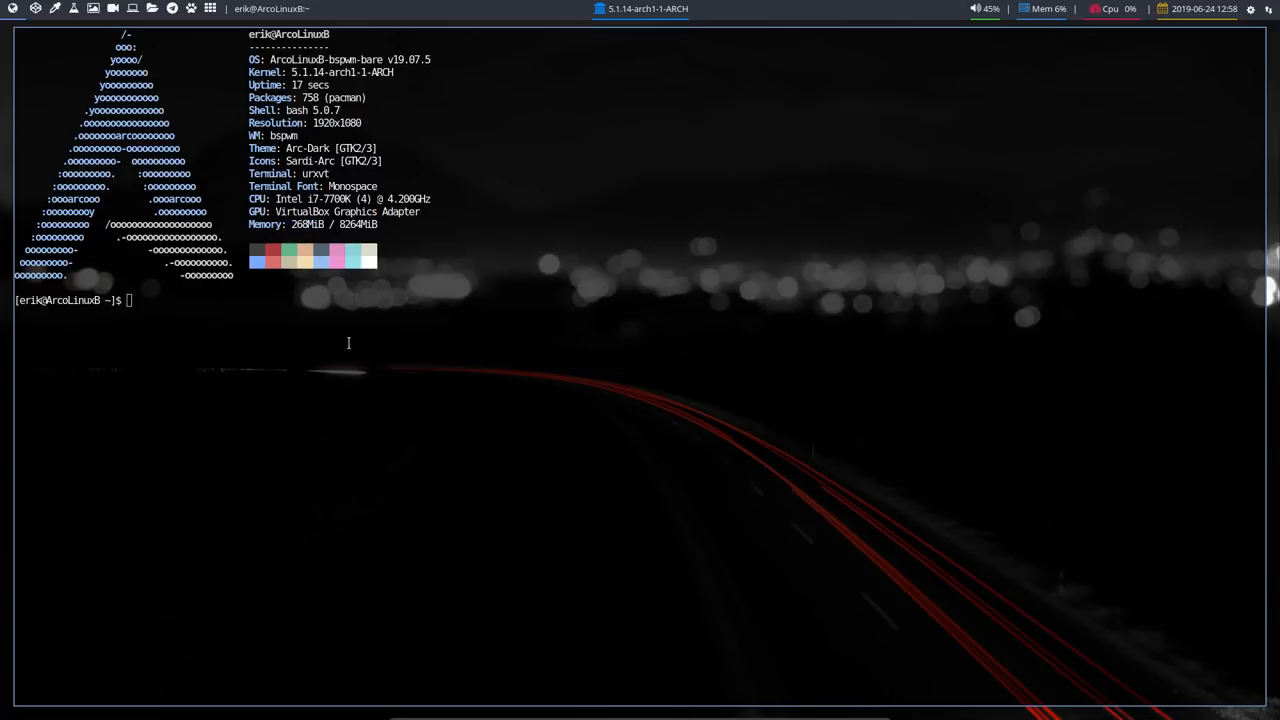
Run gtop and htop at the prompt to confirm both report command not found
{"action": "type", "text": "gto"}
{"action": "type", "text": "hto"}
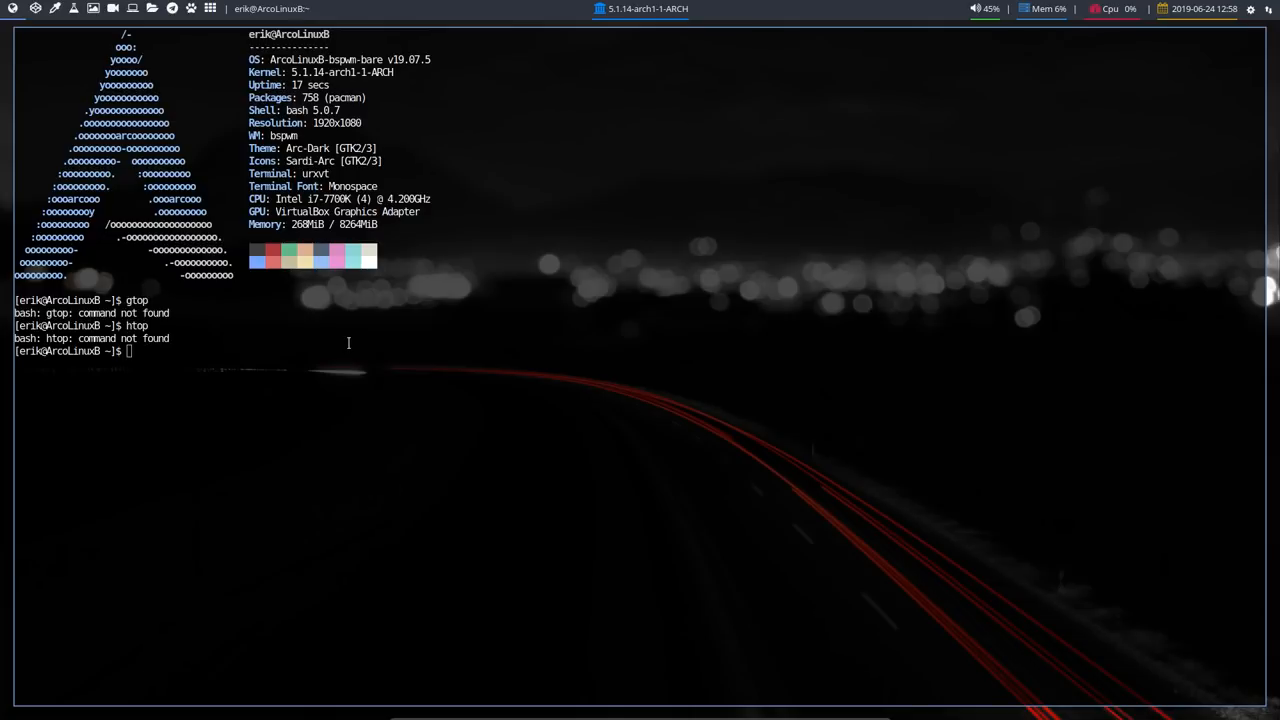
List processes with ps aux, then install gtop and its nodejs dependencies via sudo pacman -S gtop
{"action": "type", "text": "ps aux"}
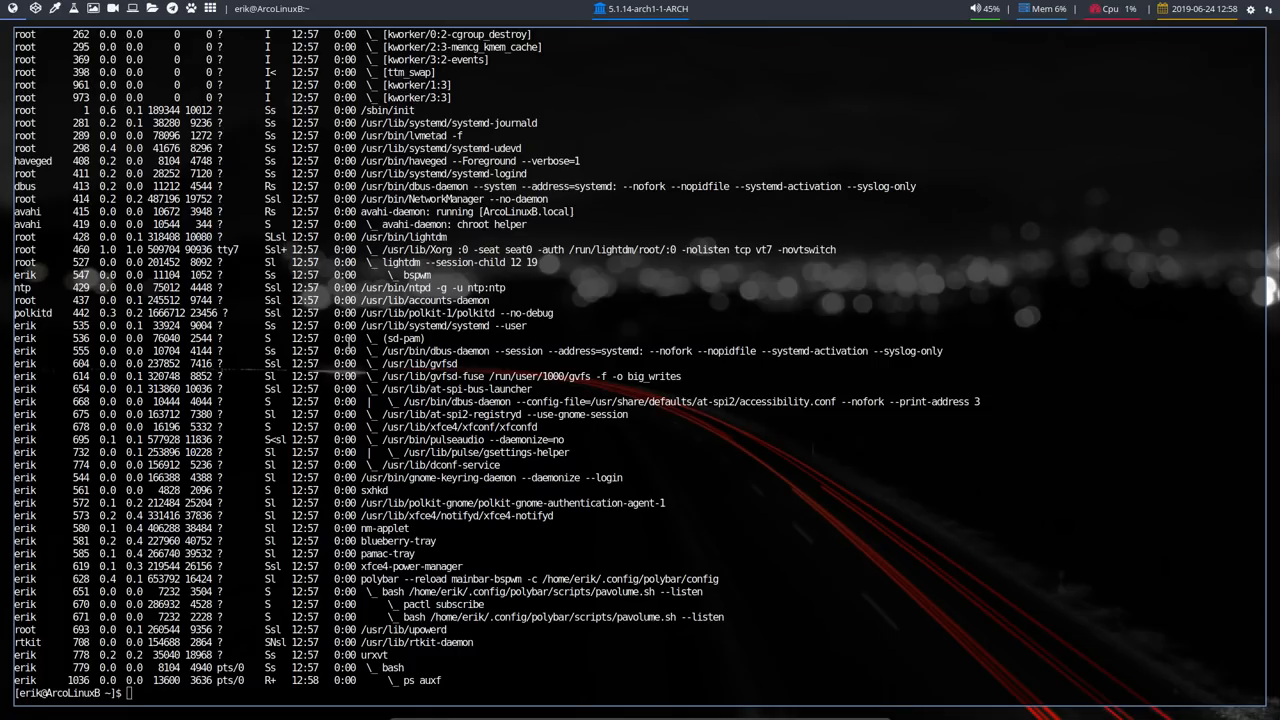
{"action": "type", "text": "sudo p"}
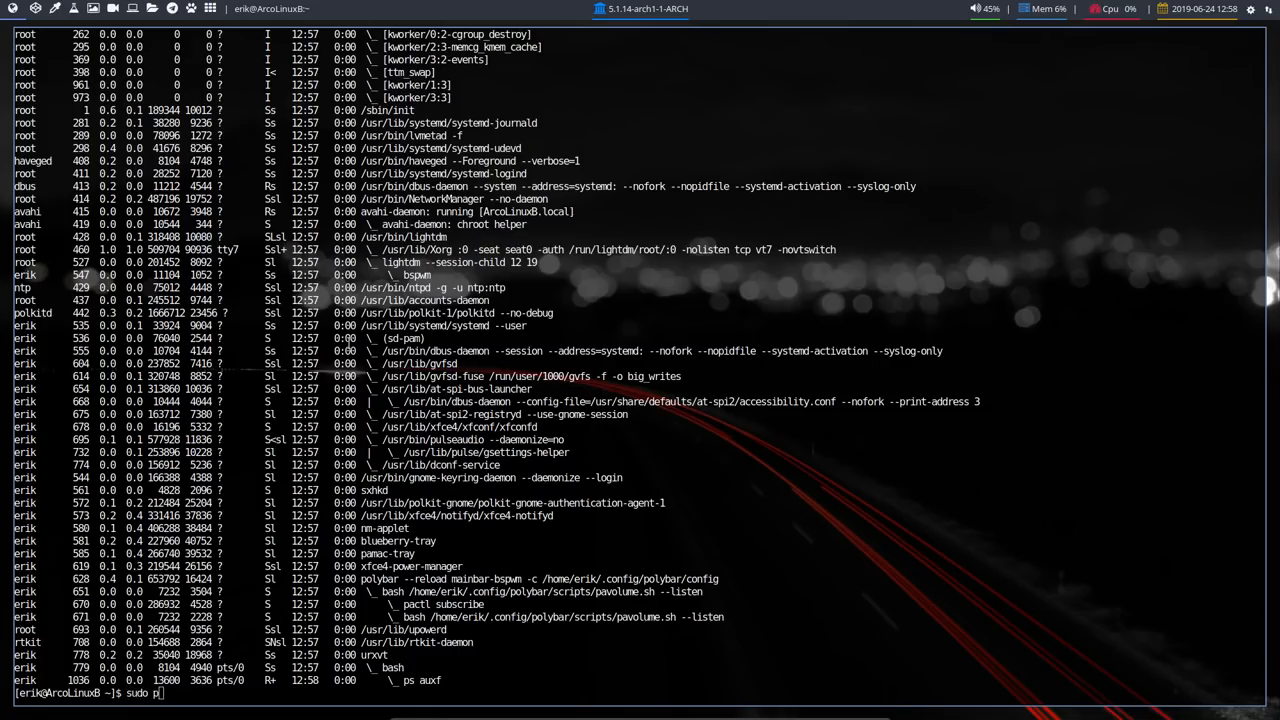
{"action": "type", "text": "acman -s"}
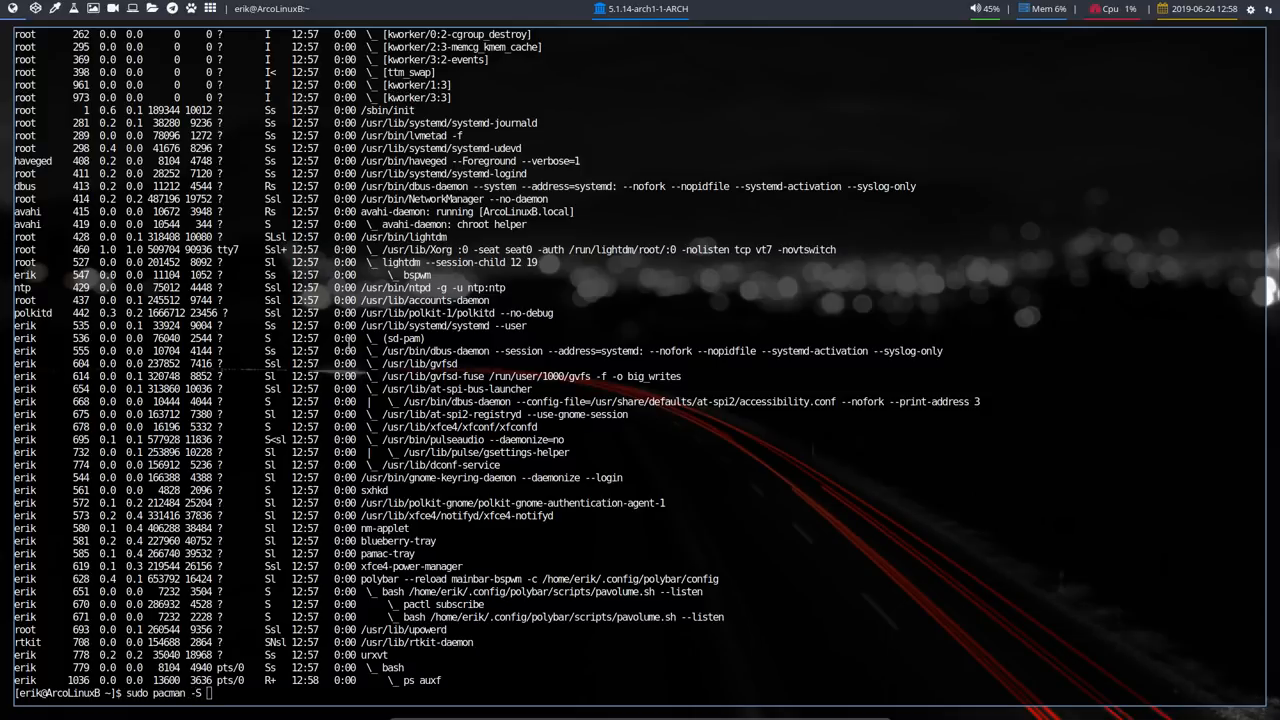
{"action": "type", "text": "gro"}
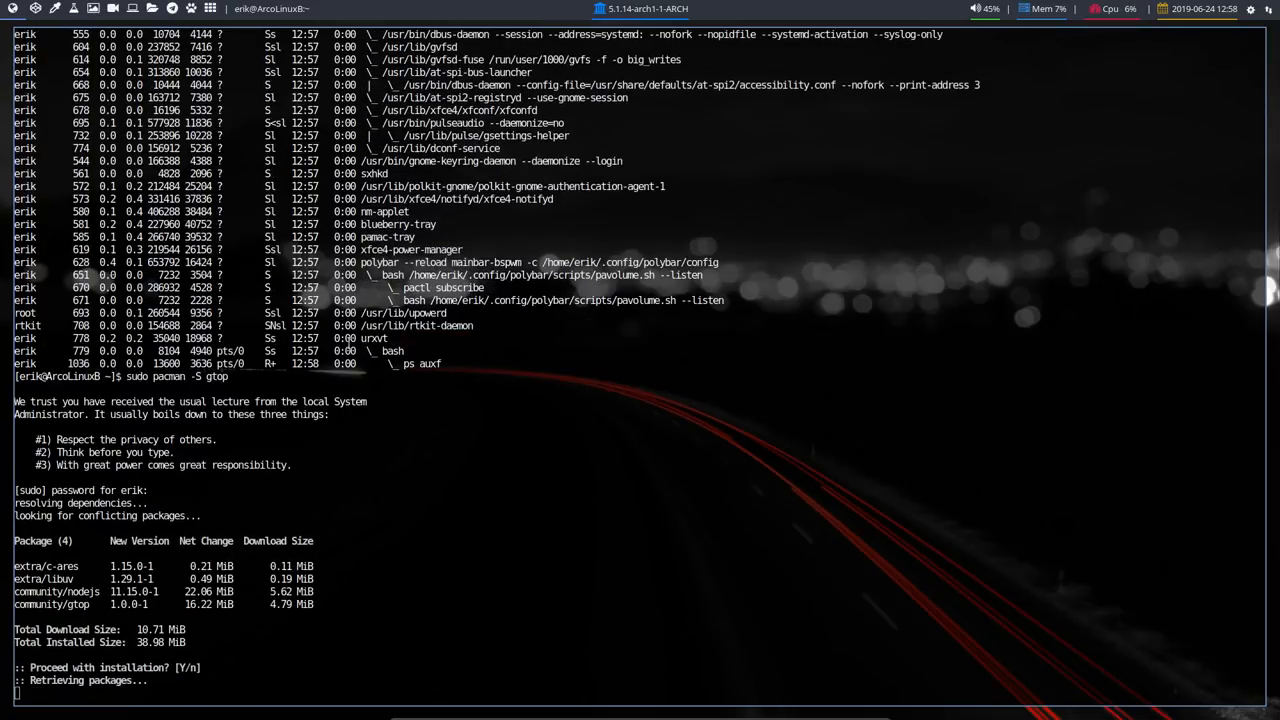
{"action": "key", "text": "Return"}
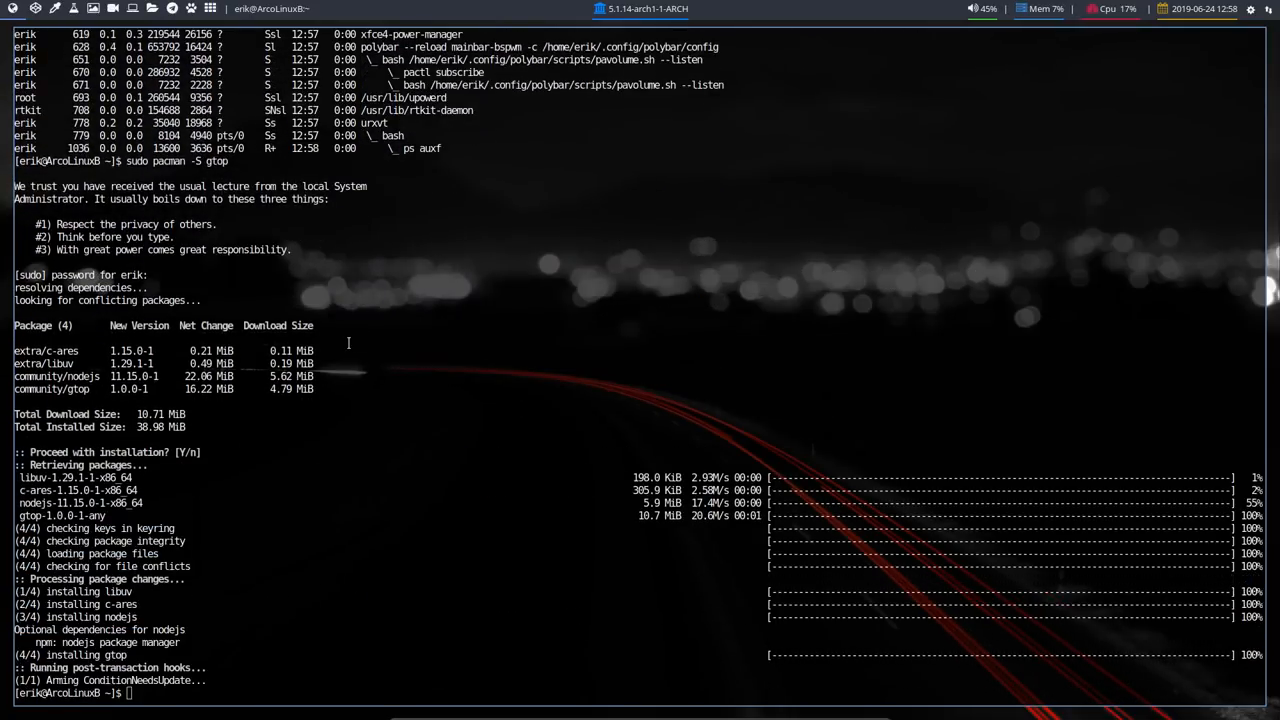
{"action": "type", "text": "gro"}
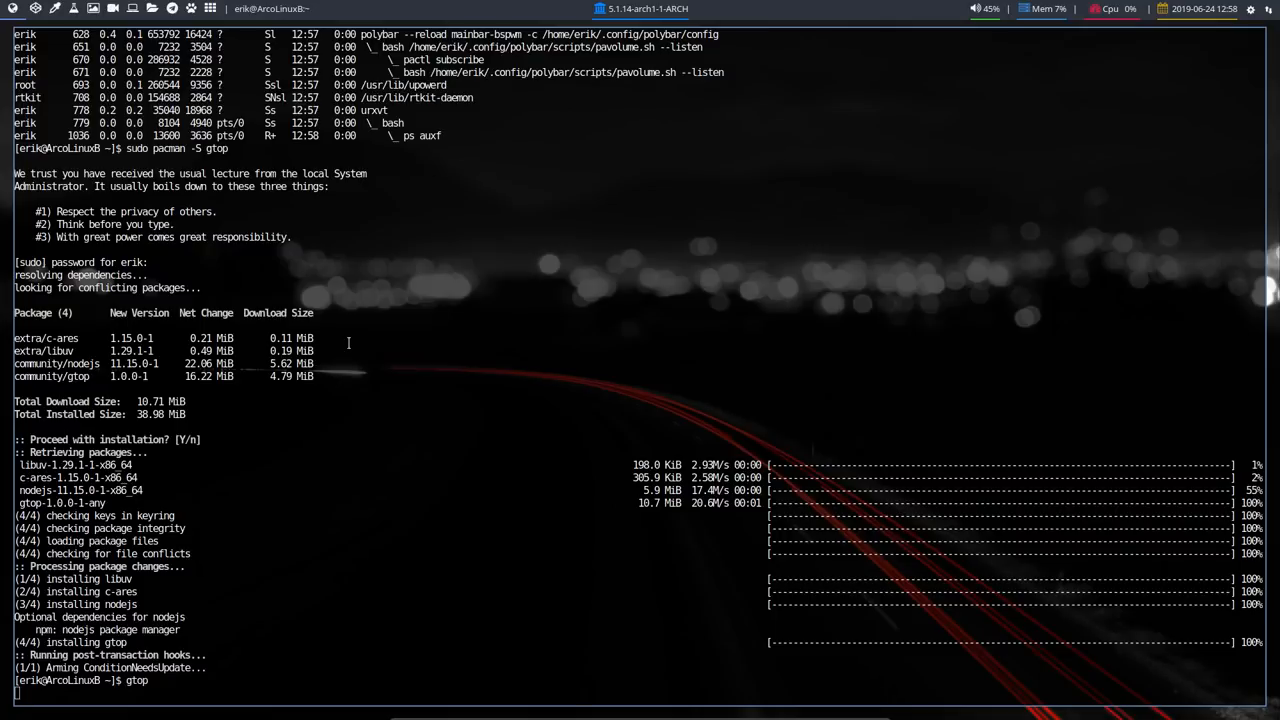
{"action": "key", "text": "Return"}
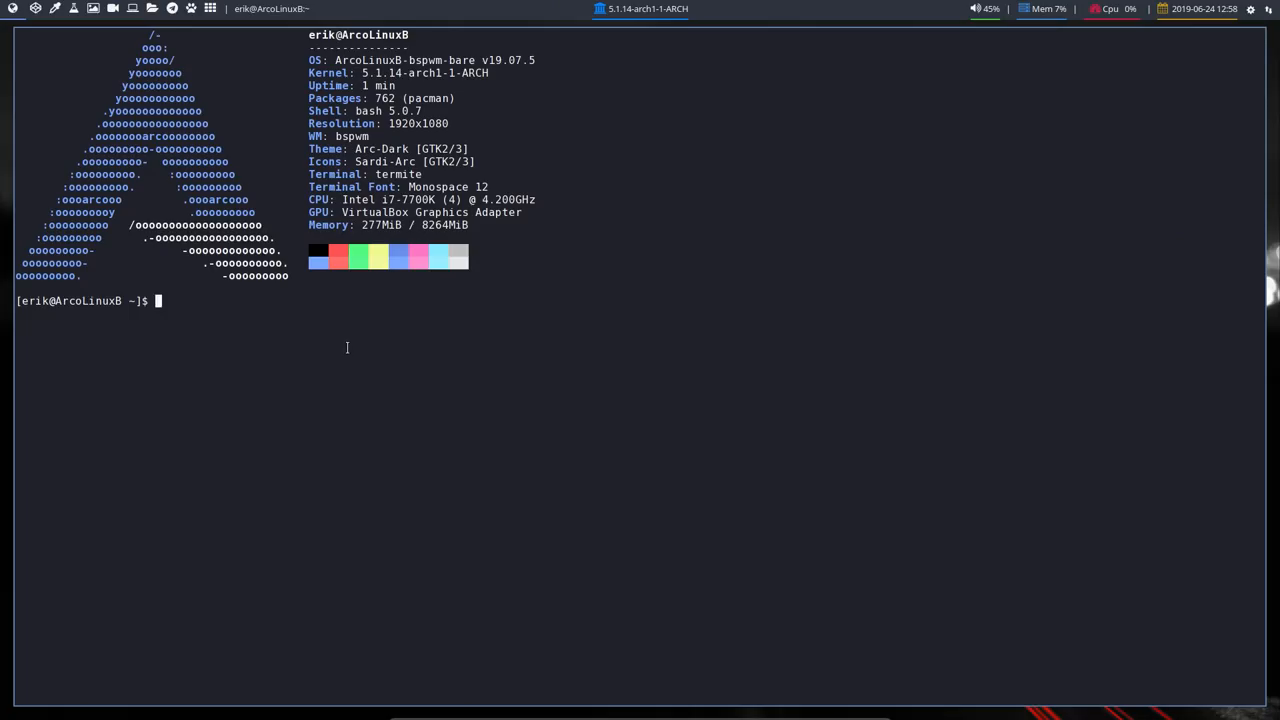
Run gtop in Termite to show live CPU, memory, network, disk and process monitors
{"action": "type", "text": "gtop"}
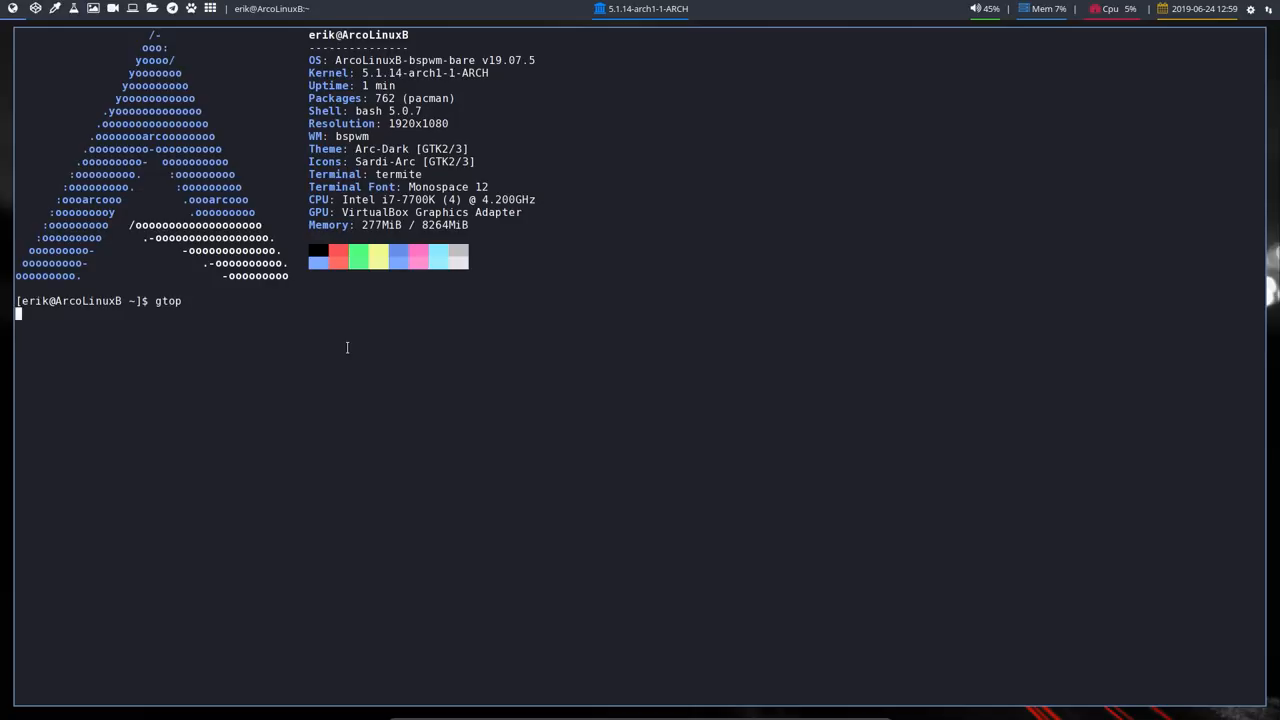
{"action": "key", "text": "Return"}
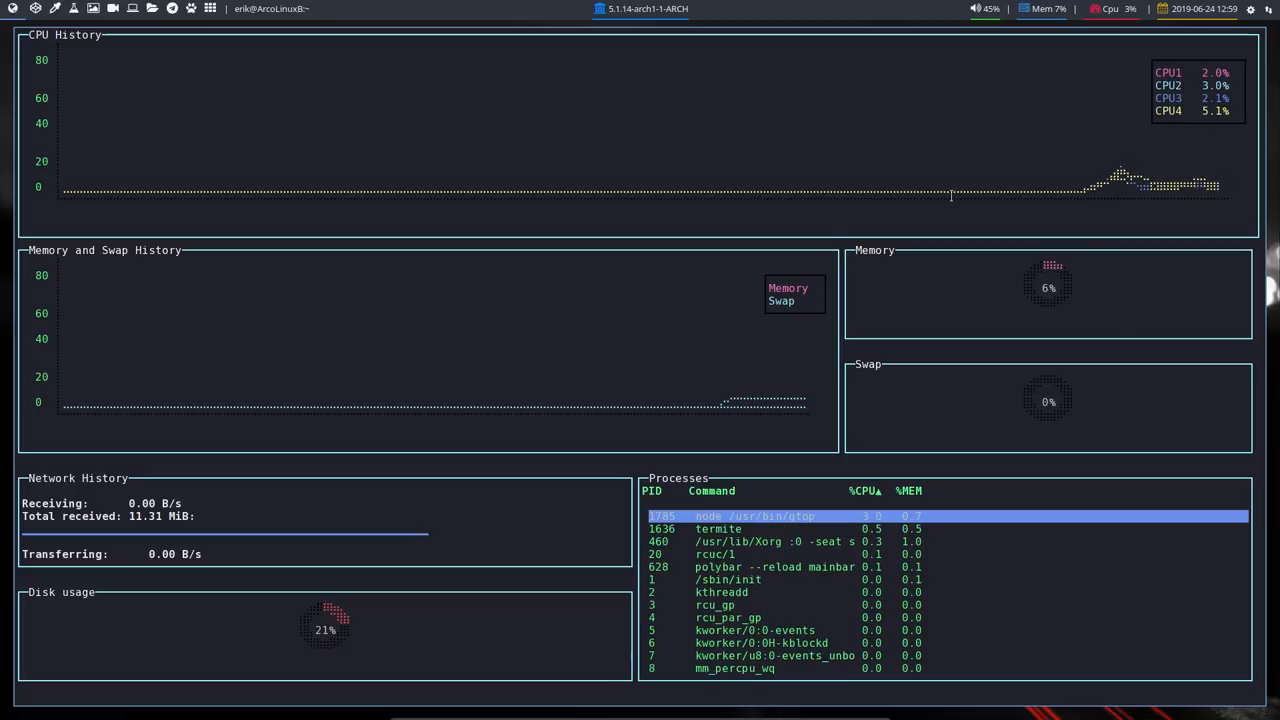
{"action": "mouse_move", "coordinate": [268, 194]}
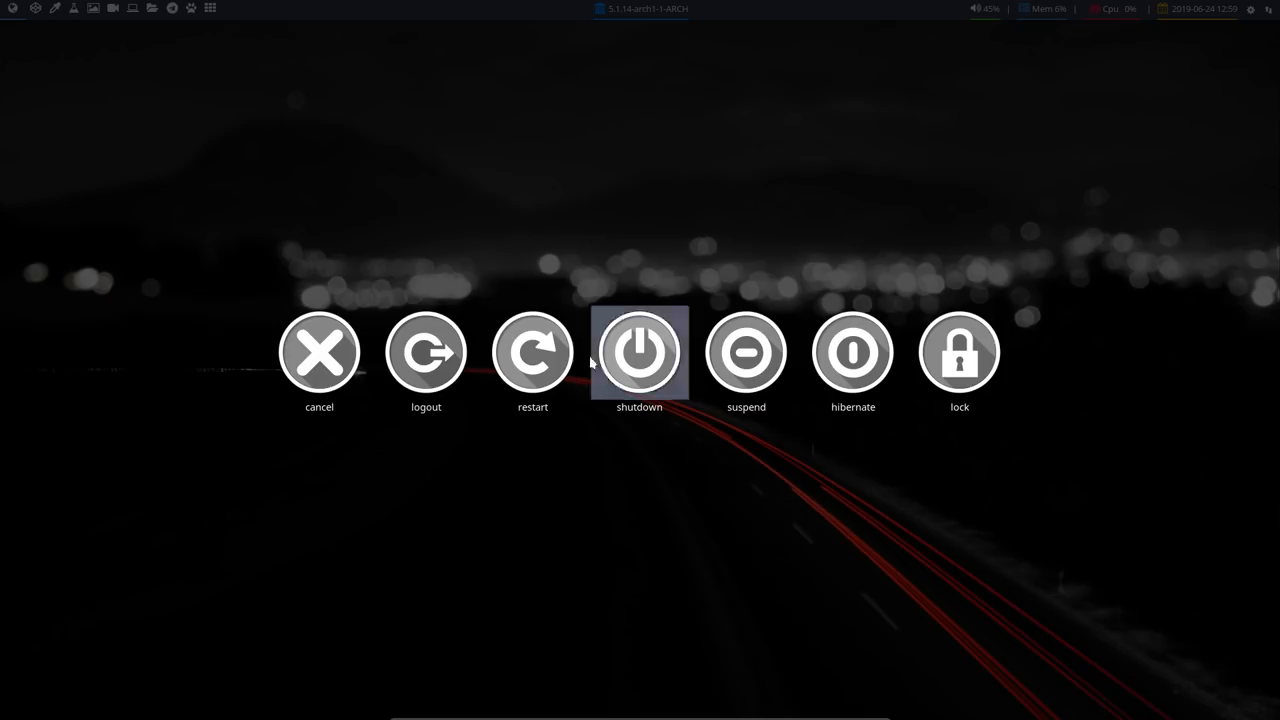
Shut down the installed system from the logout menu and return to Firefox on the host
{"action": "left_click", "coordinate": [320, 352]}
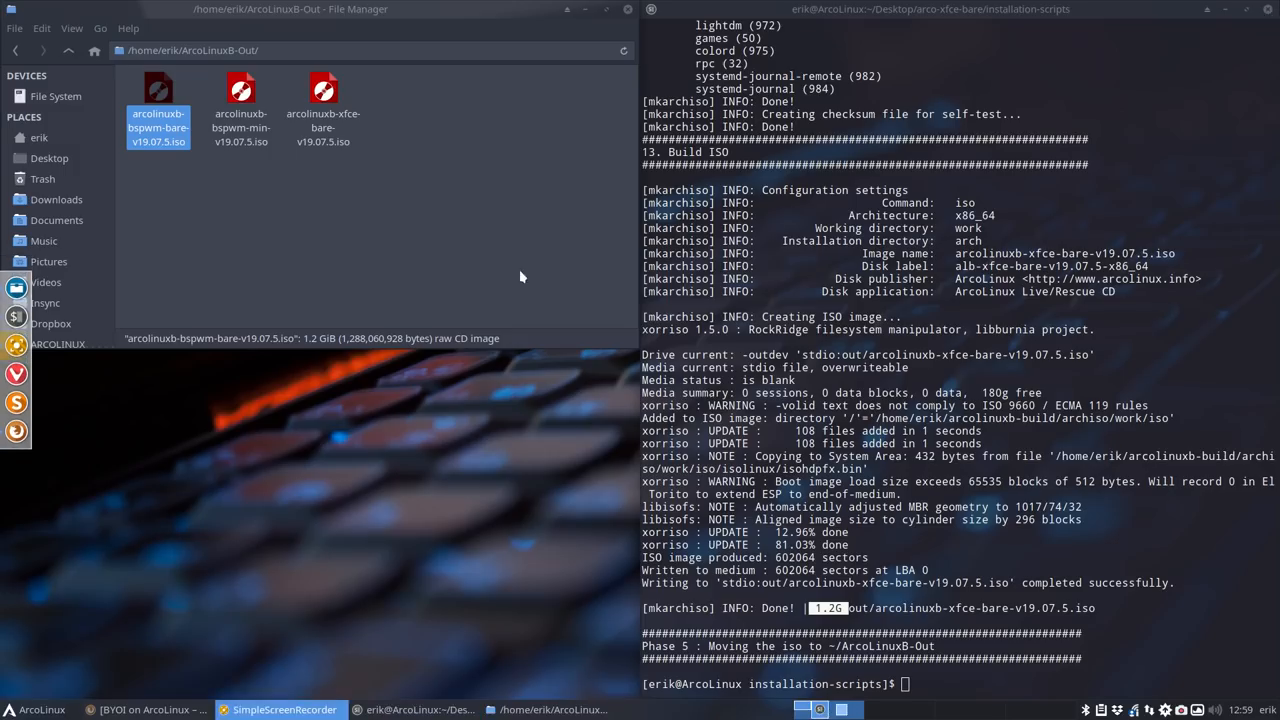
{"action": "left_click", "coordinate": [332, 206]}
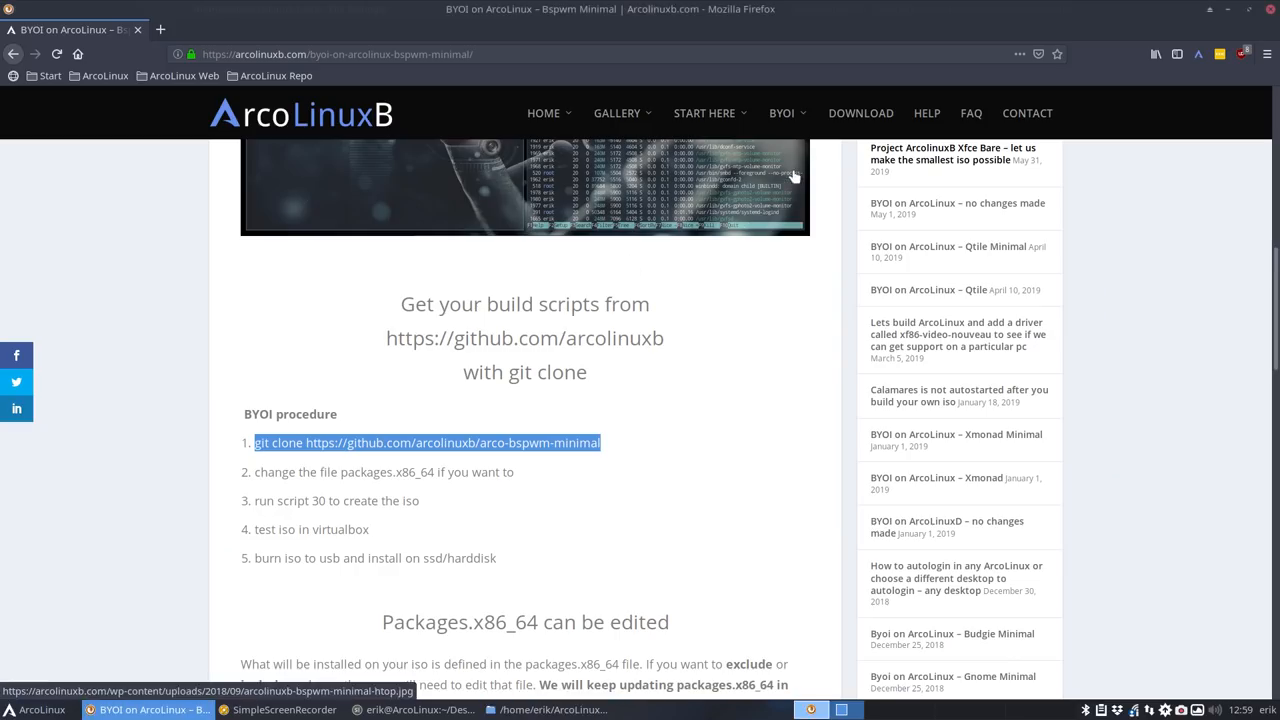
From the BYOI Tutorials category, open the Project ArcolinuxB Xfce Bare smallest ISO article
{"action": "left_click", "coordinate": [780, 112]}
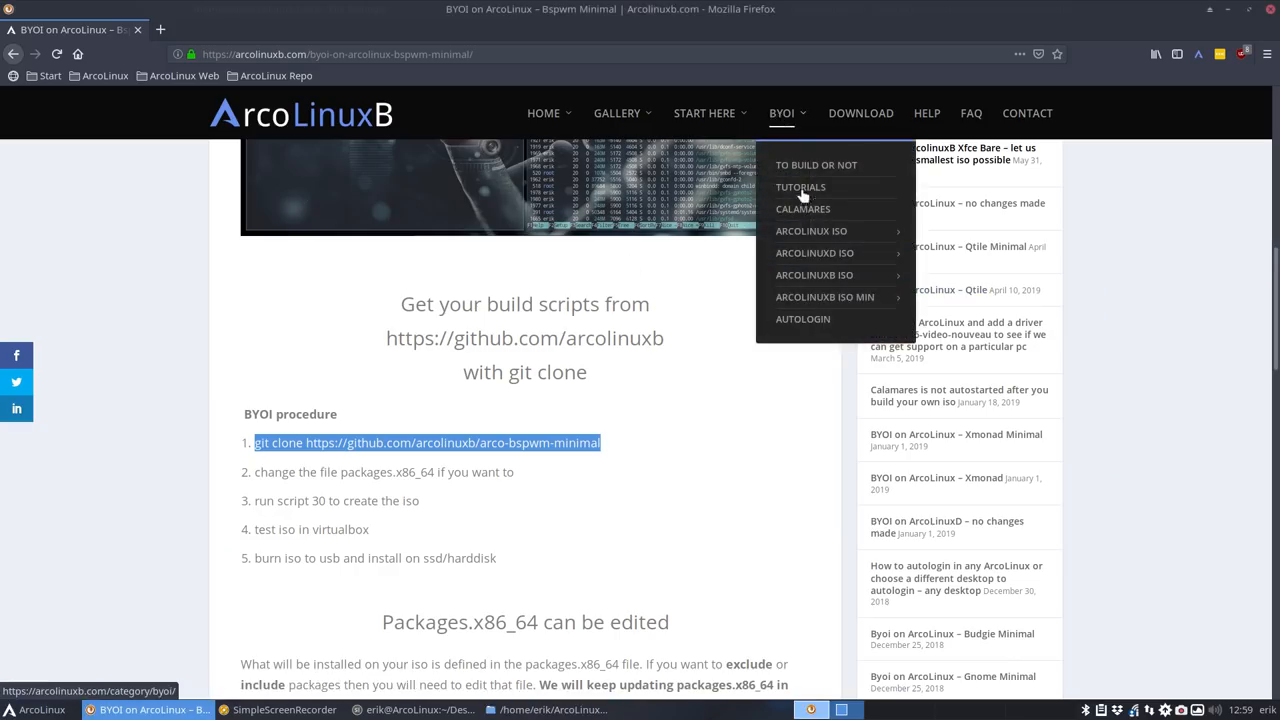
{"action": "mouse_move", "coordinate": [824, 296]}
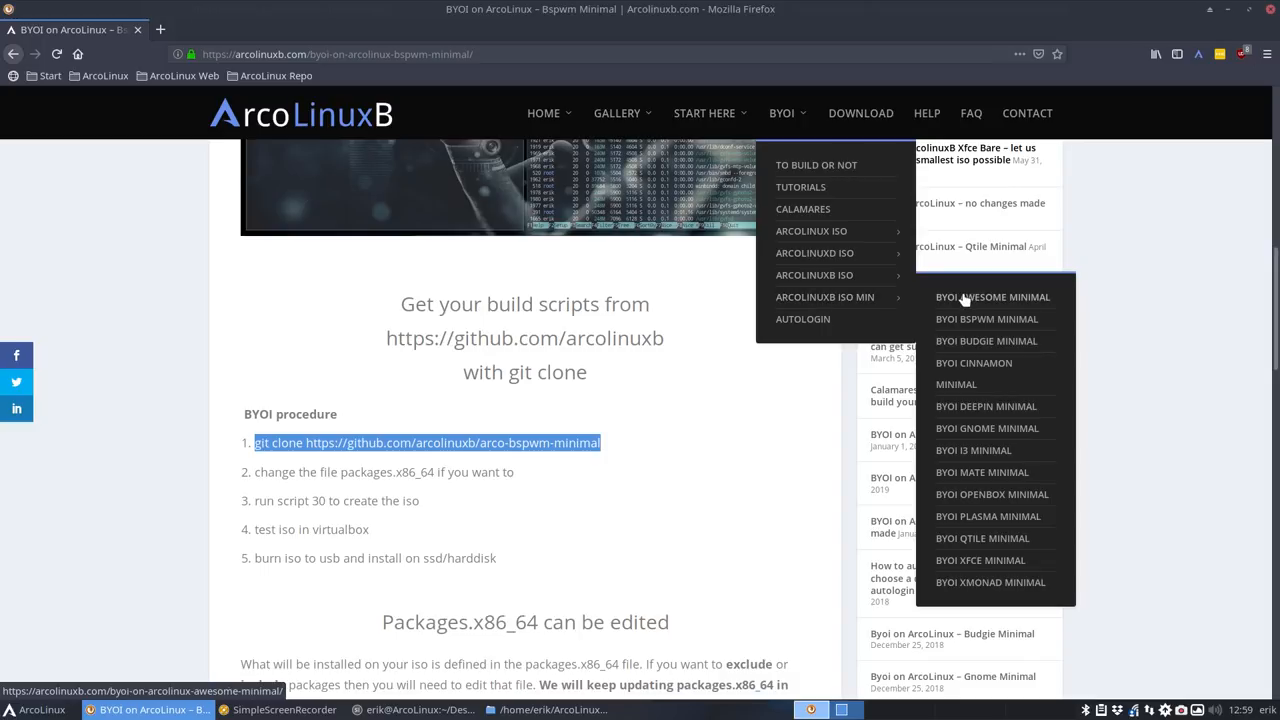
{"action": "left_click", "coordinate": [430, 324]}
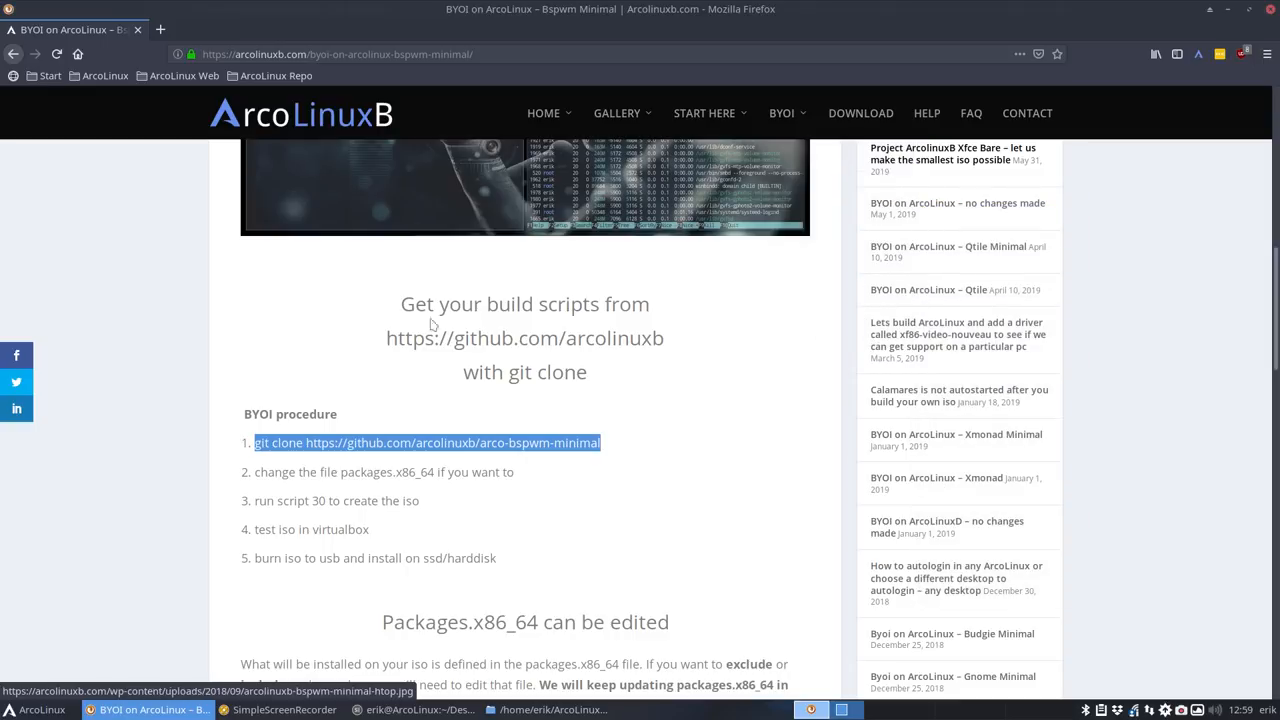
{"action": "left_click", "coordinate": [782, 112]}
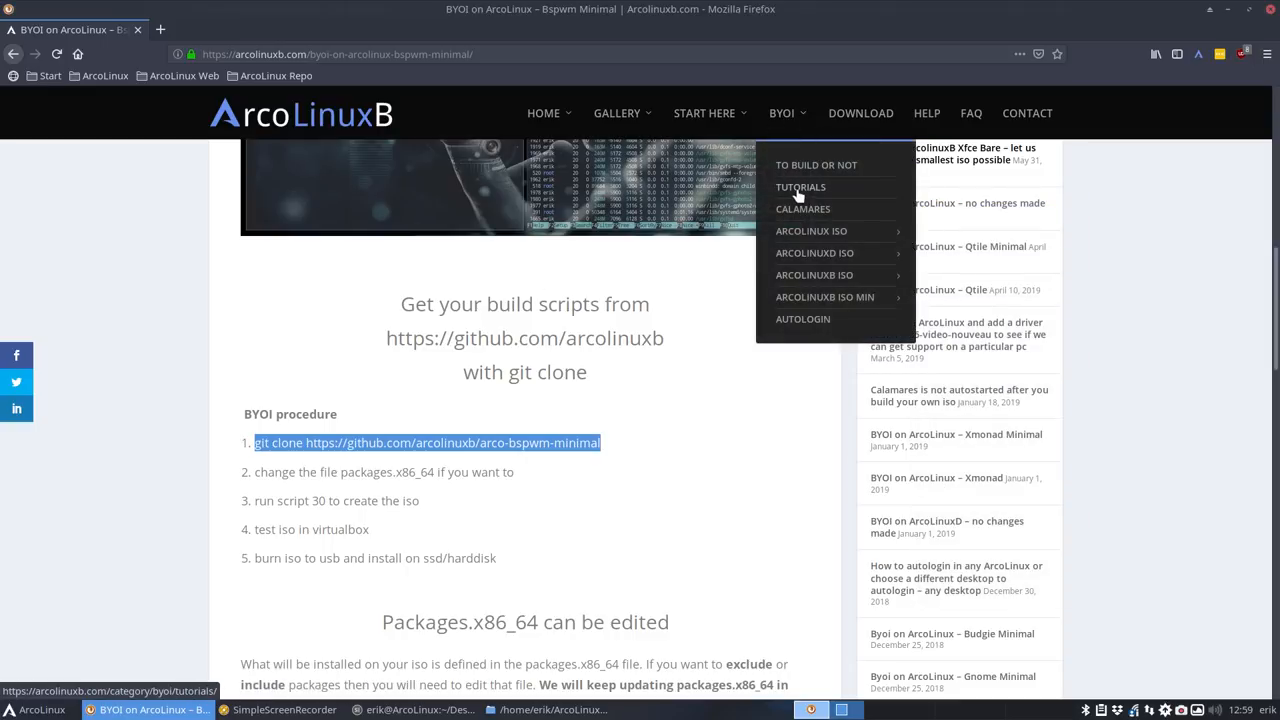
{"action": "left_click", "coordinate": [800, 188]}
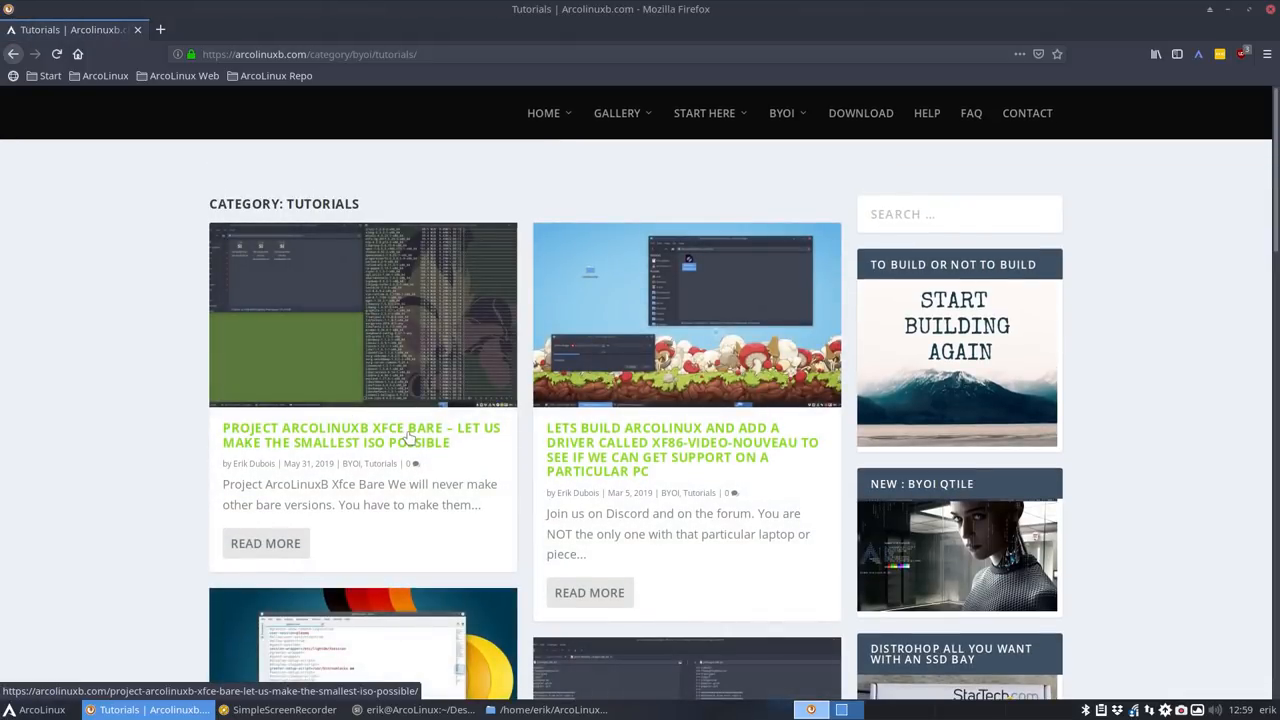
{"action": "left_click", "coordinate": [360, 436]}
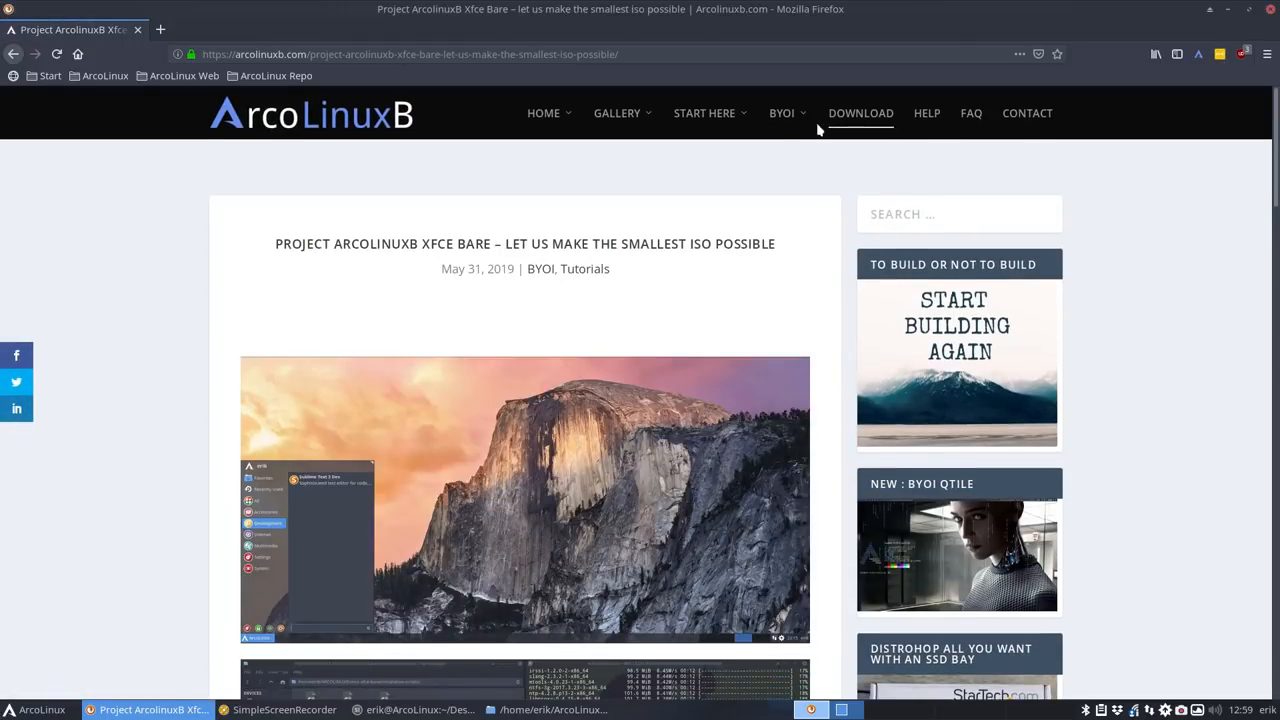
{"action": "left_click", "coordinate": [782, 112]}
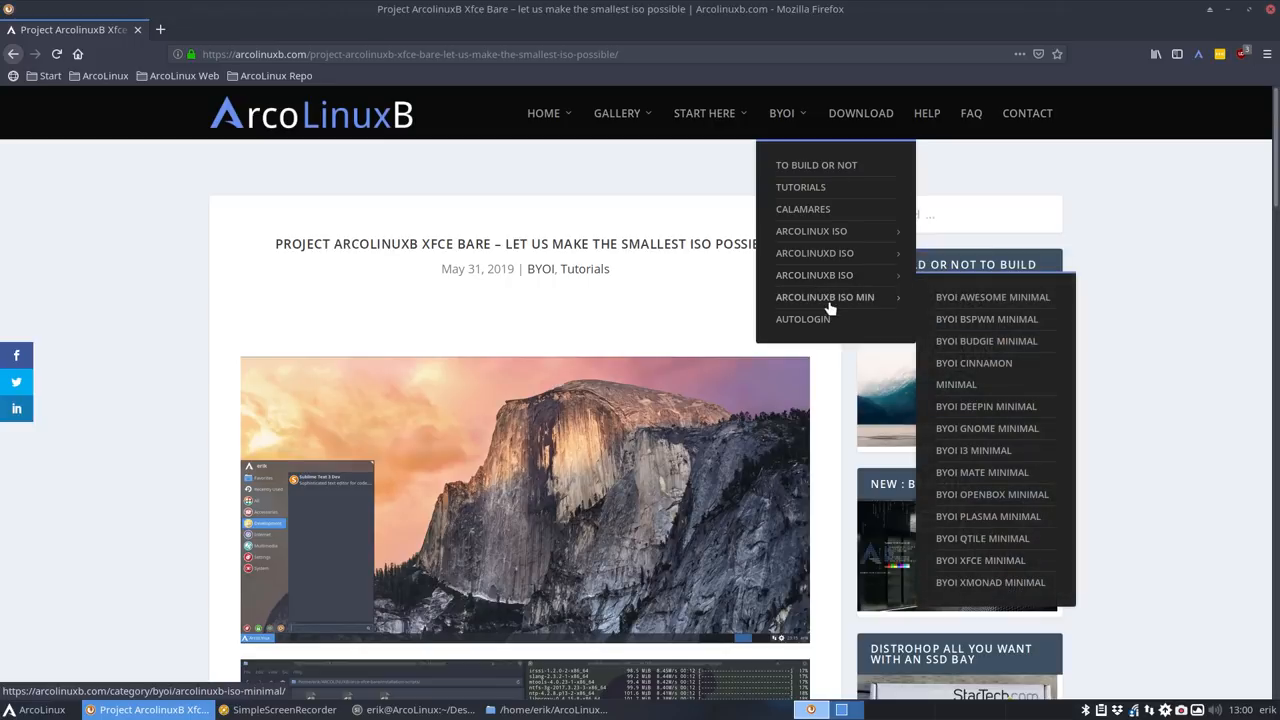
{"action": "mouse_move", "coordinate": [988, 318]}
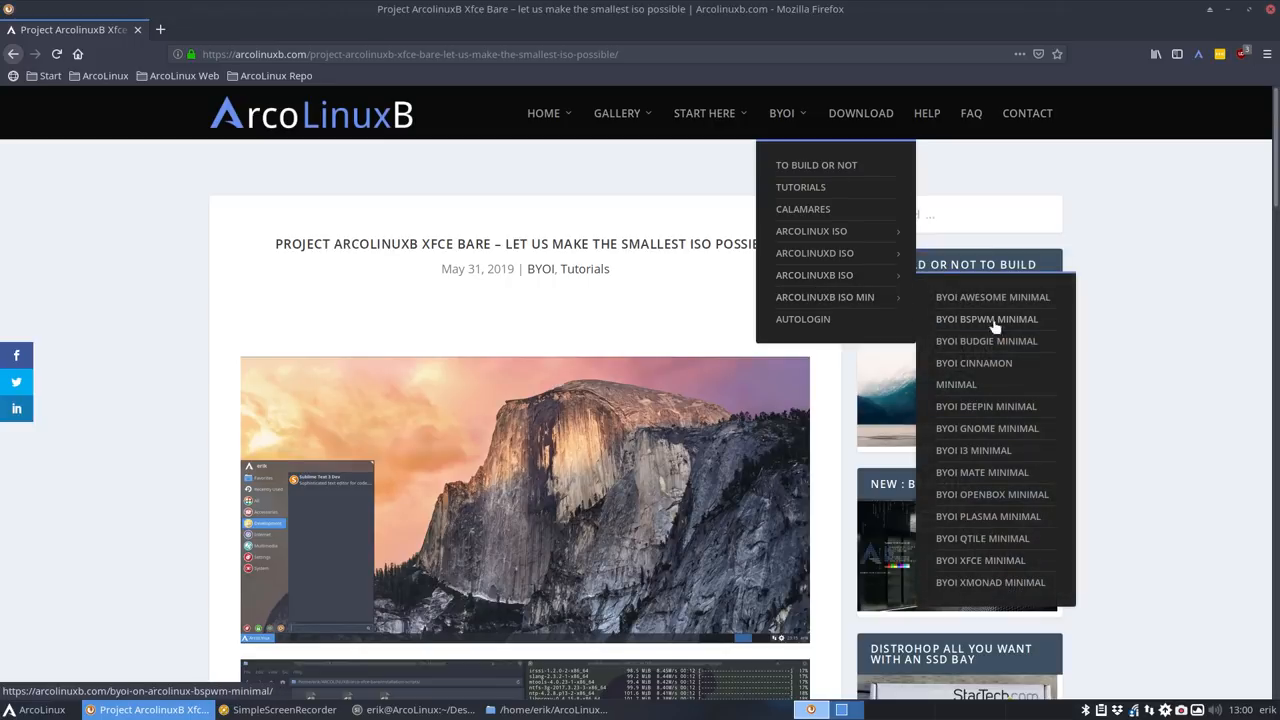
{"action": "mouse_move", "coordinate": [988, 576]}
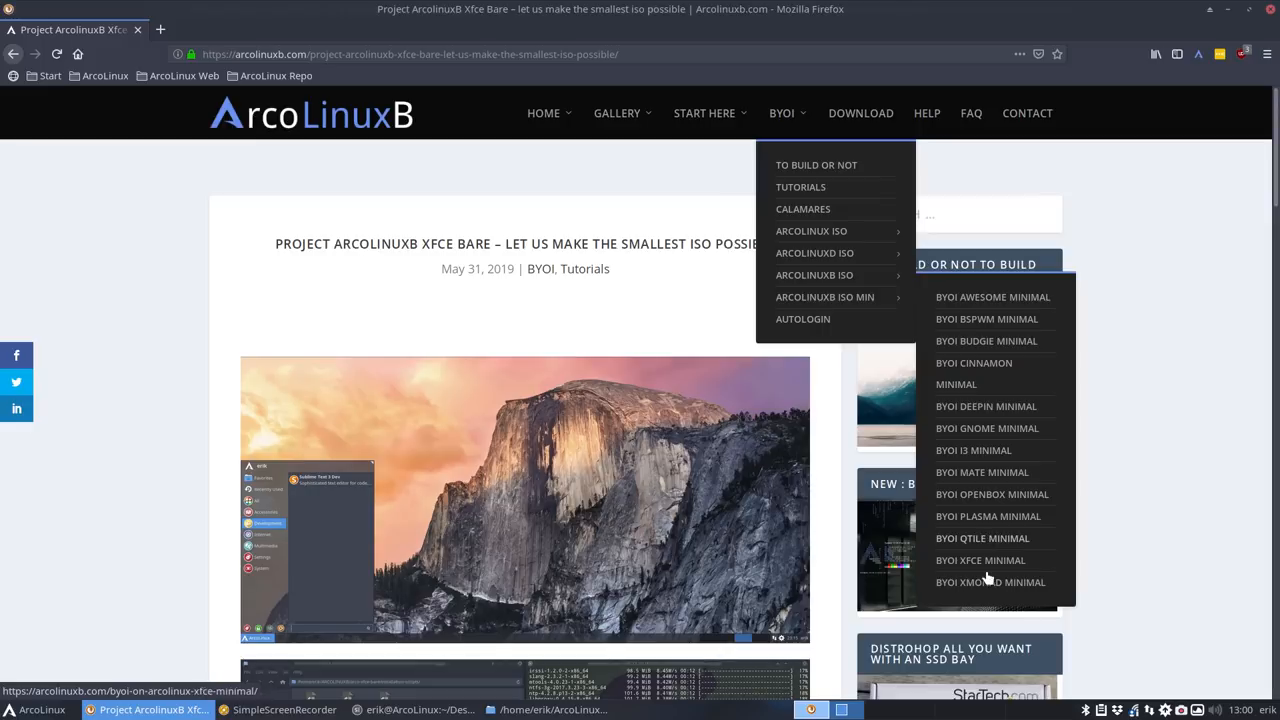